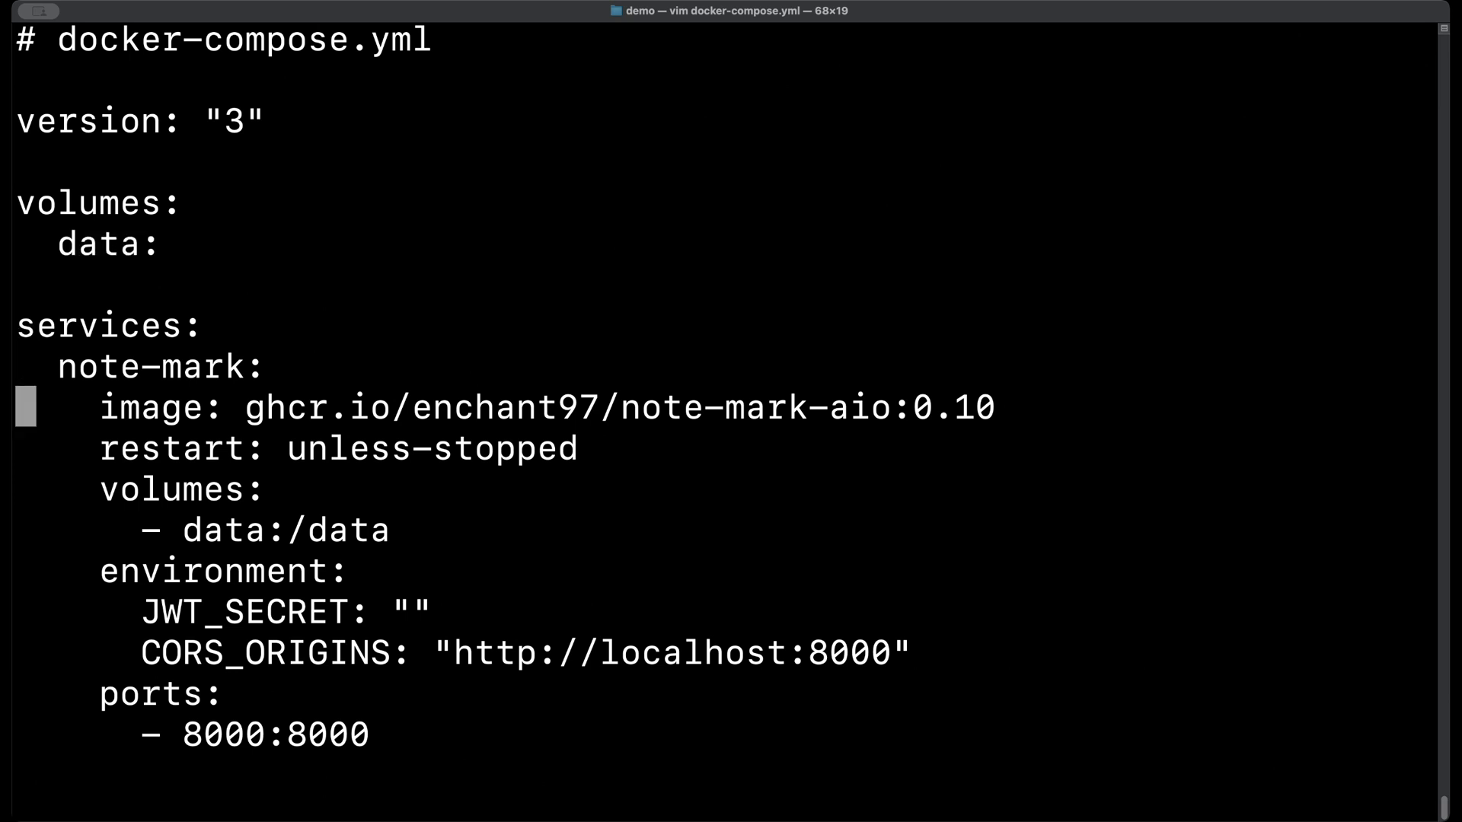
- Review the volume, JWT_SECRET and CORS_ORIGINS lines, then quit vim without changes
{"action": "key", "text": "V"}
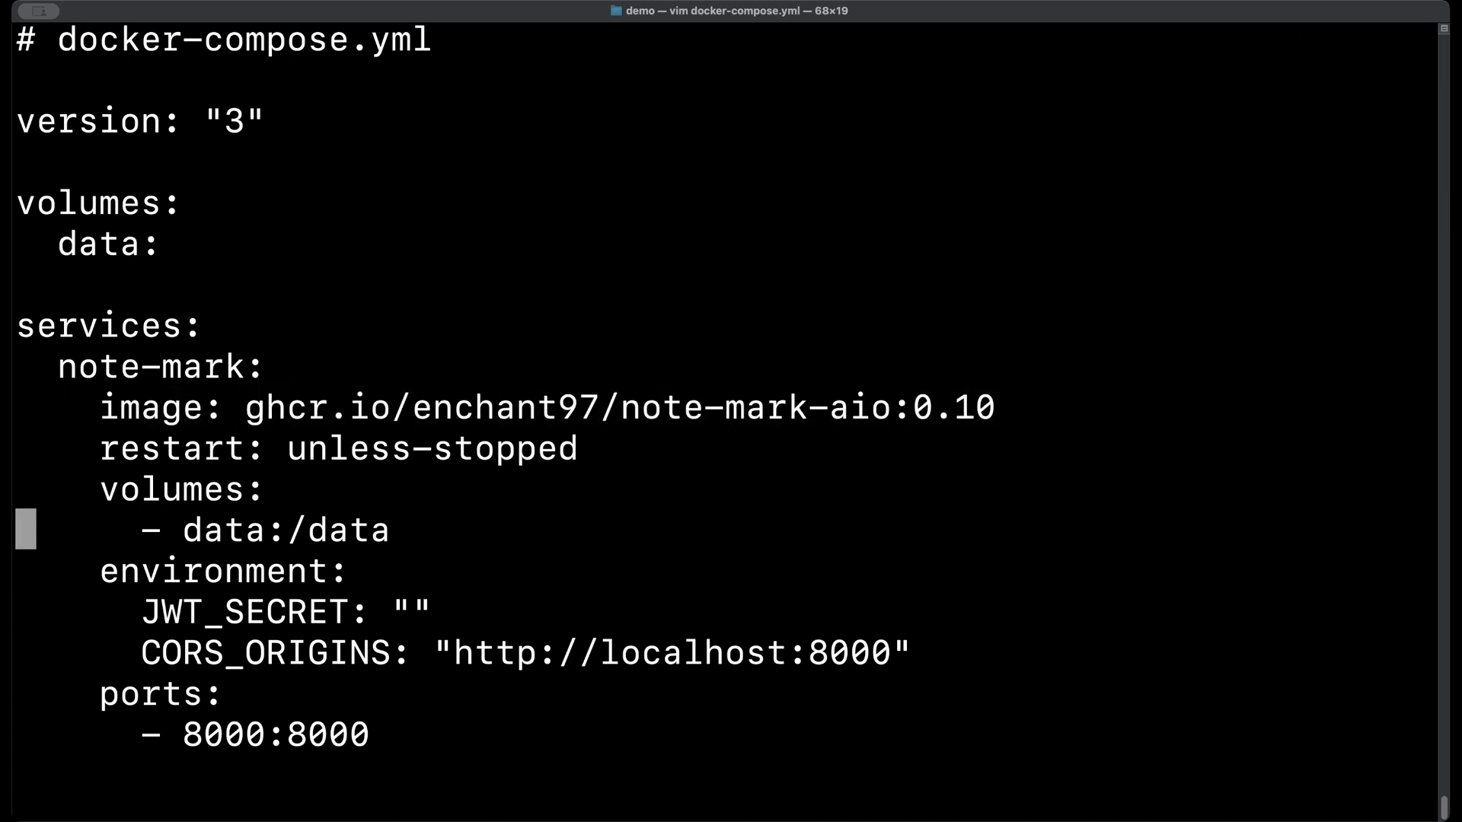
{"action": "key", "text": "V"}
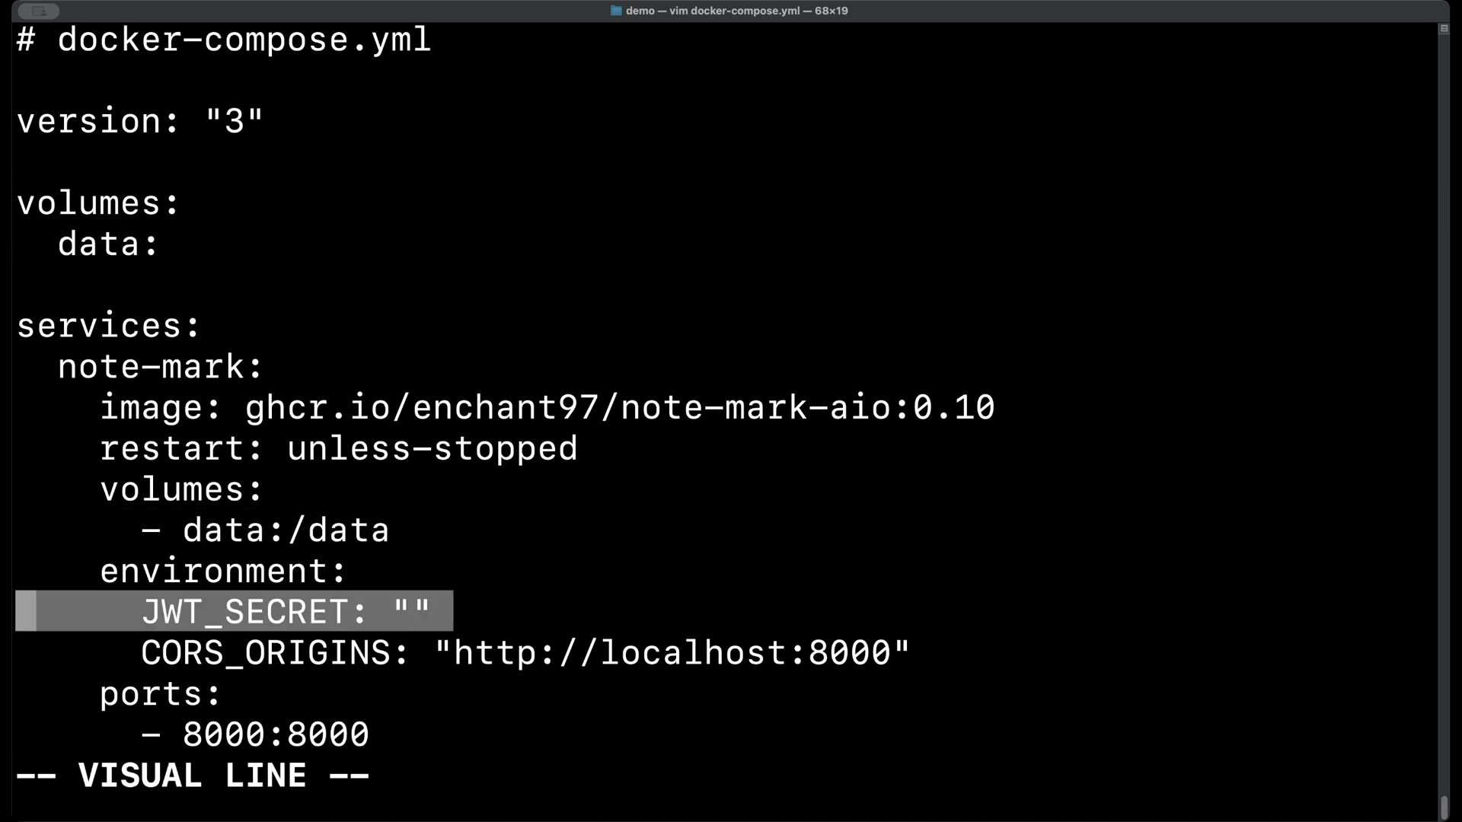
{"action": "key", "text": "j"}
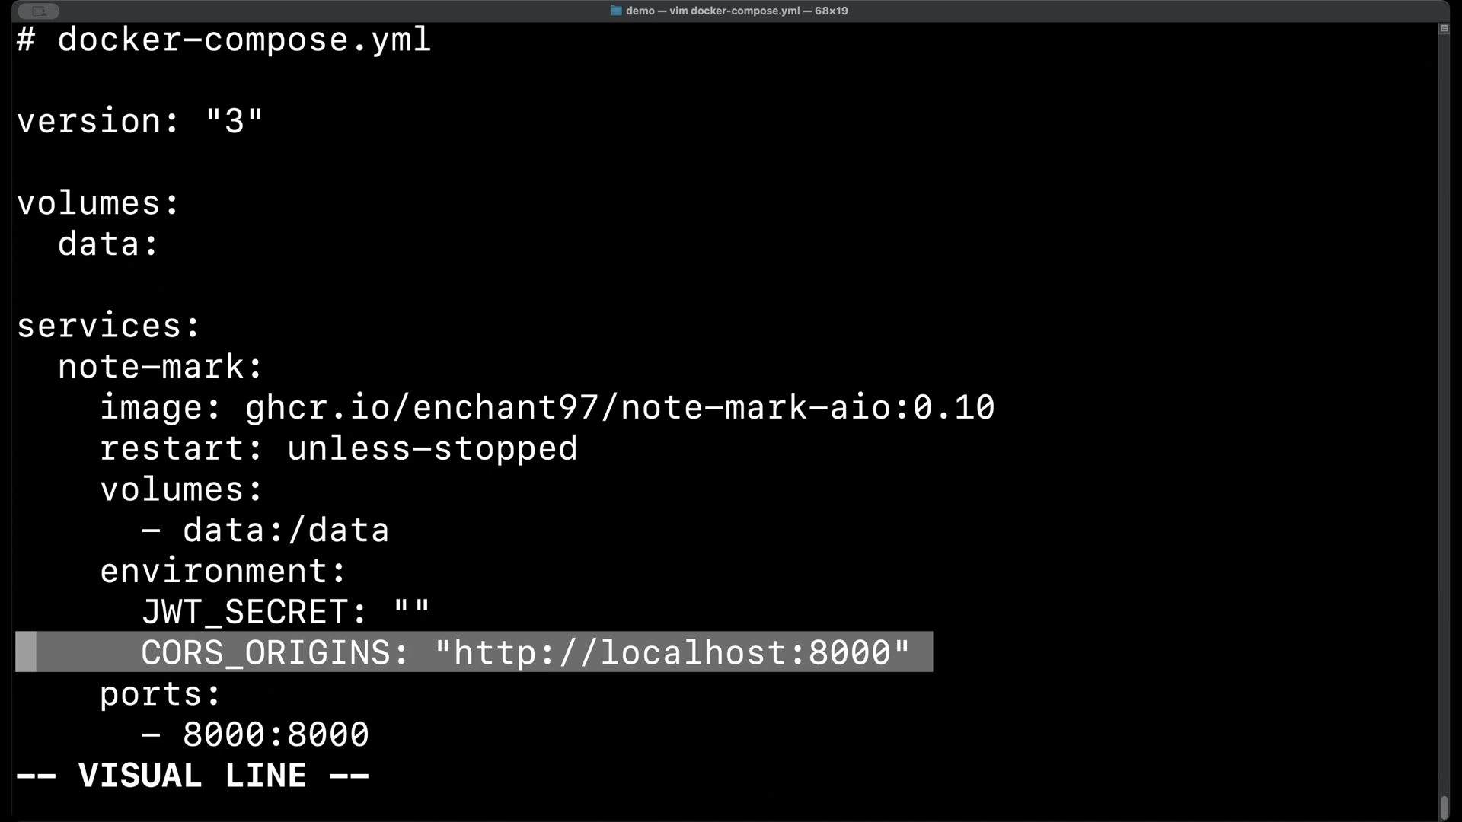
{"action": "key", "text": "j"}
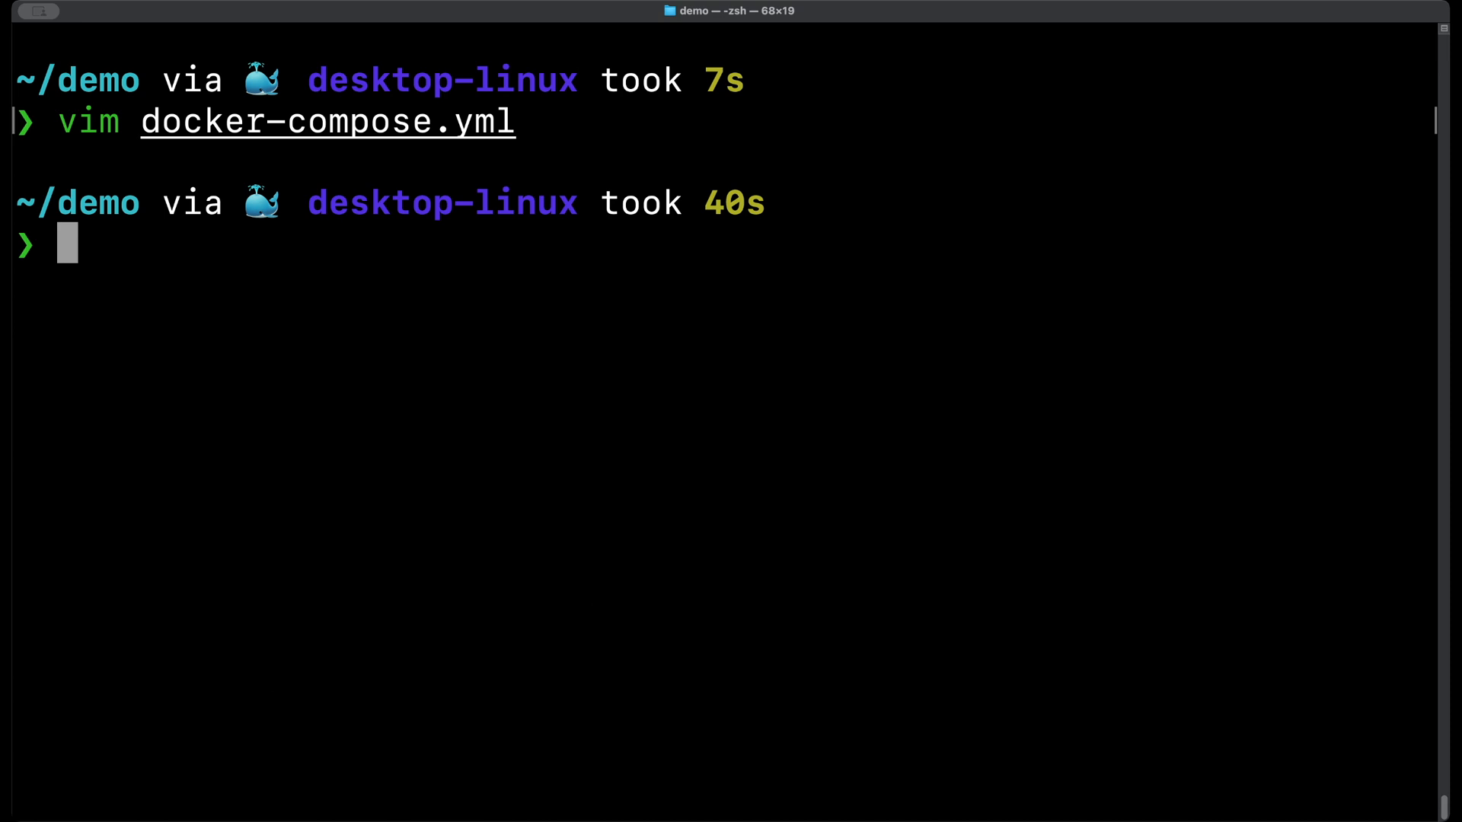
- Generate a 32-byte base64 secret with openssl and store it as JWT_SECRET in docker-compose.yml
{"action": "type", "text": "openssl rand -base64 32"}
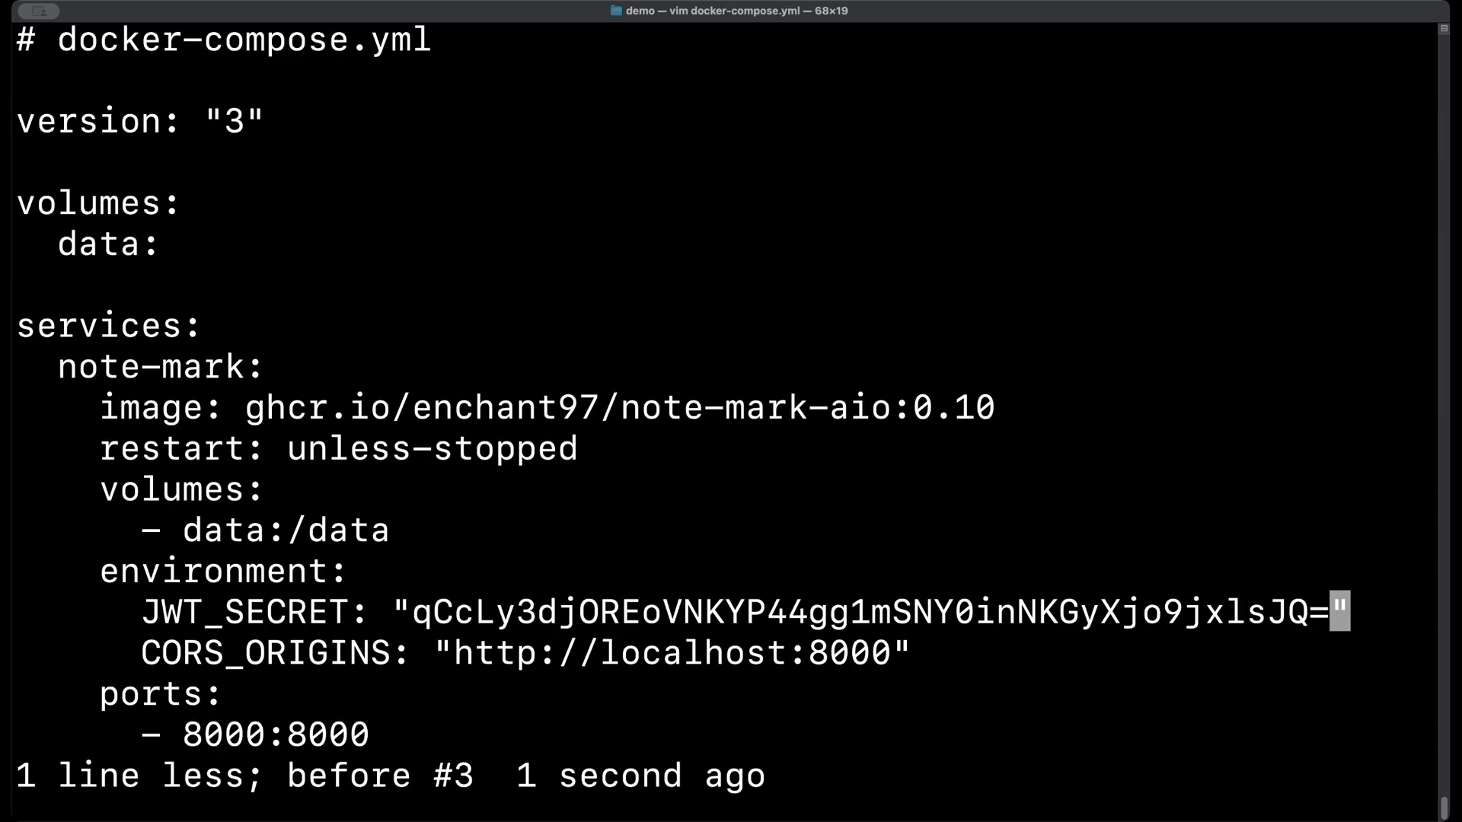
{"action": "key", "text": "V"}
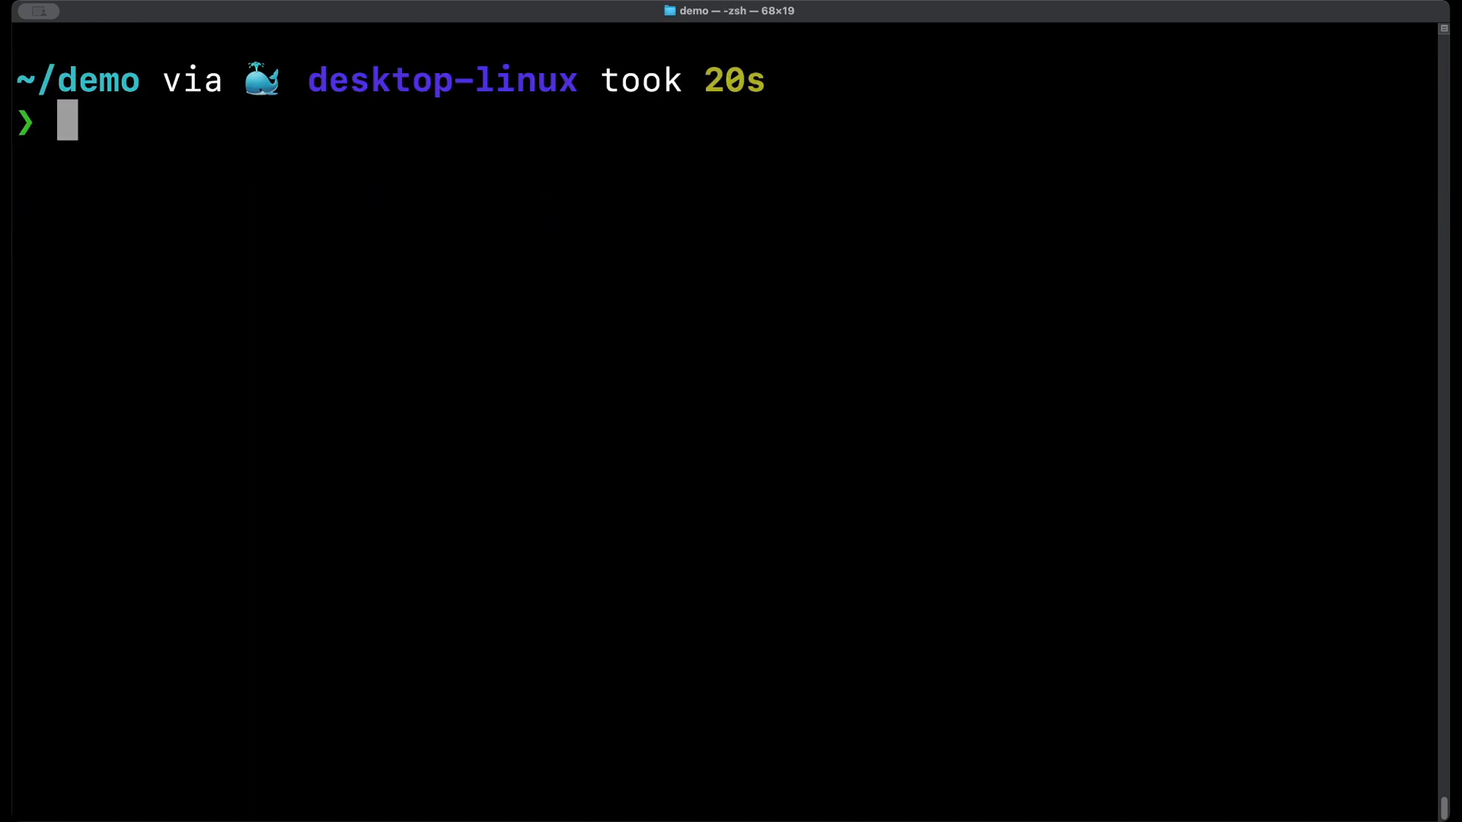
- Start the Note Mark containers detached with docker compose up -d
{"action": "type", "text": "docker compose up -d"}
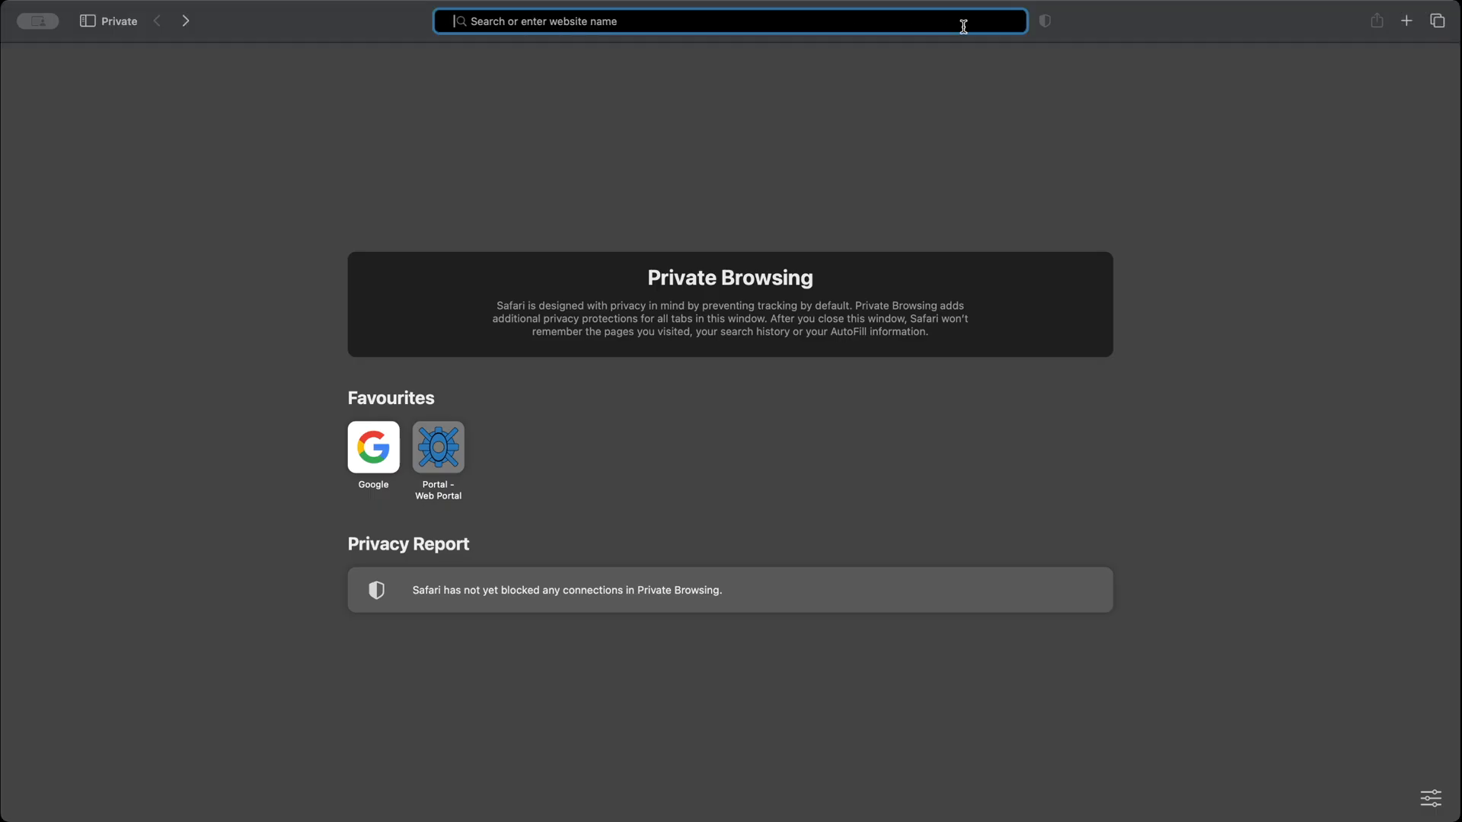
- Navigate Safari to localhost:8000/ to reach the Note Mark home page
{"action": "type", "text": "localhost:8000"}
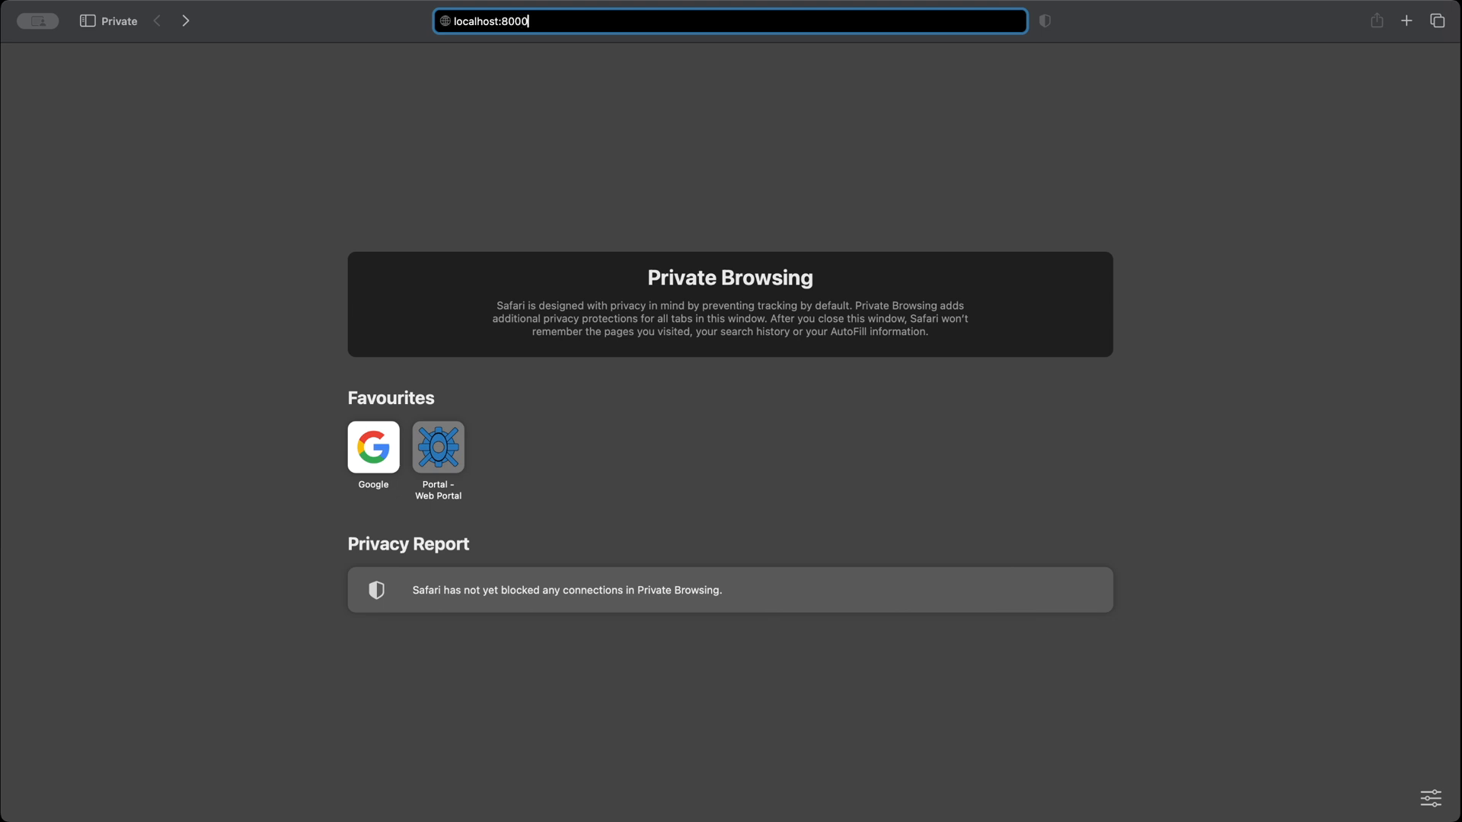
{"action": "type", "text": "/"}
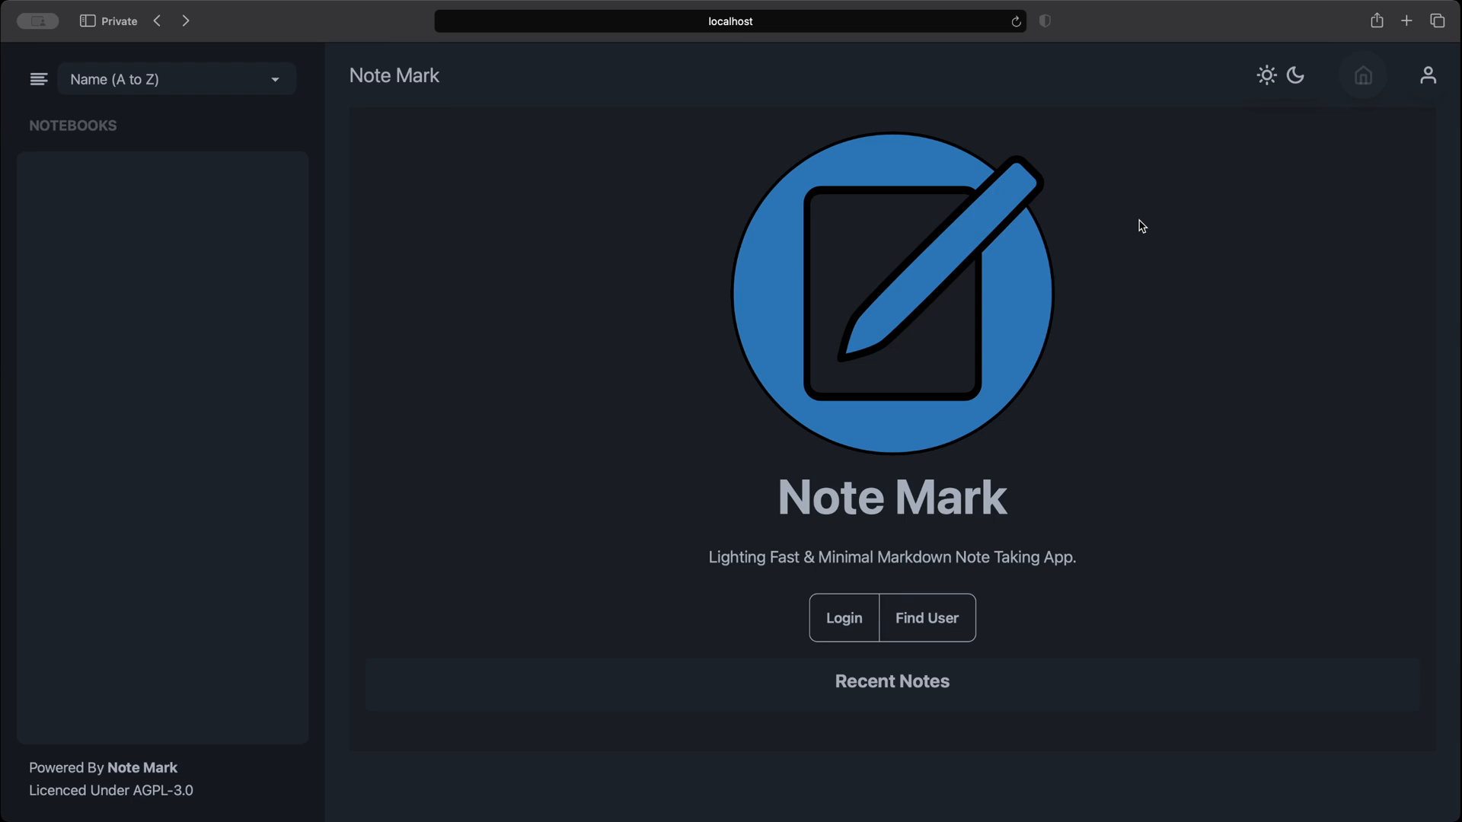
- Reach the account registration form from the user menu's Login page
{"action": "left_click", "coordinate": [1427, 76]}
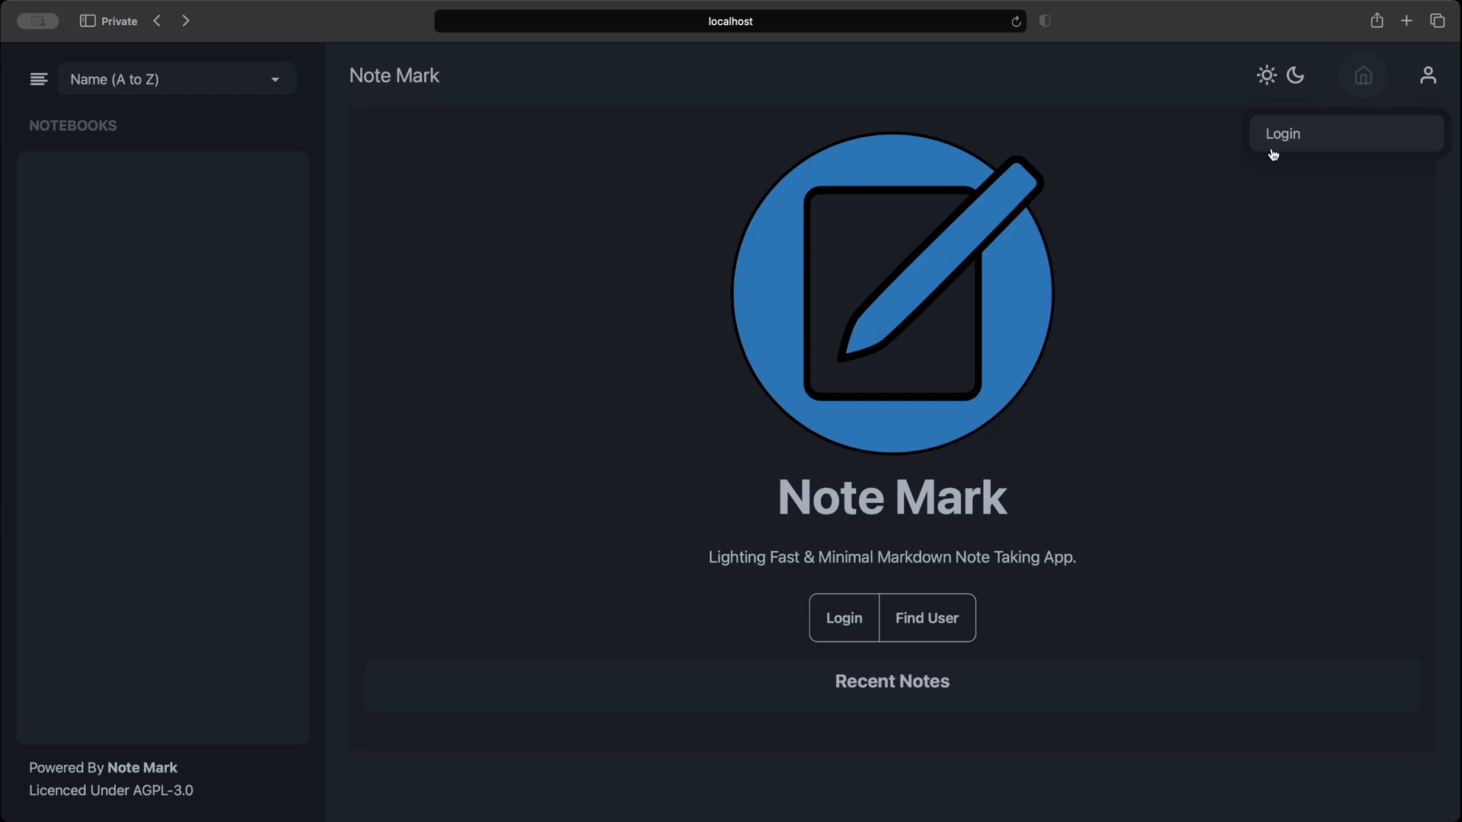
{"action": "left_click", "coordinate": [1282, 134]}
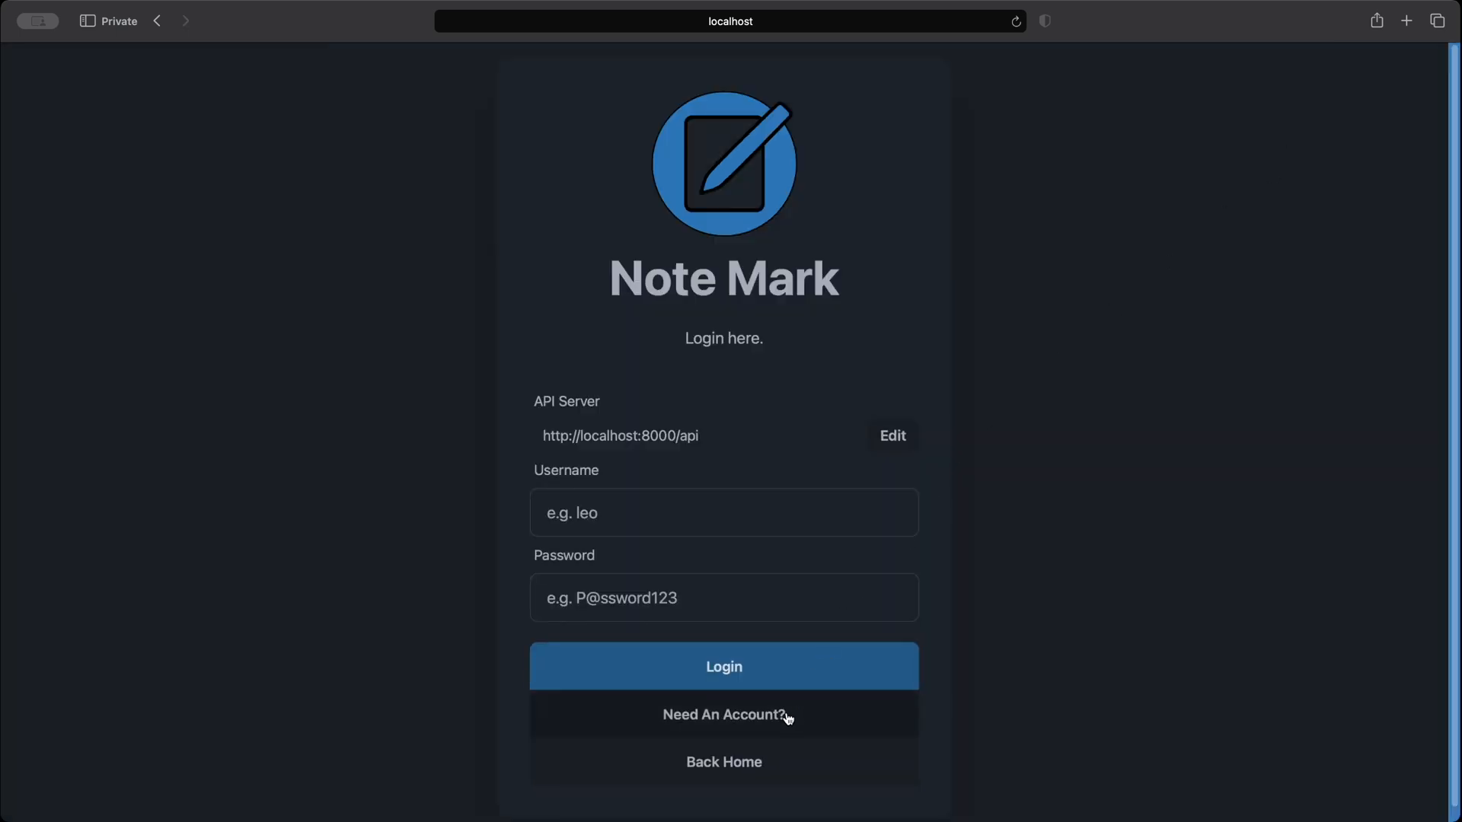
{"action": "left_click", "coordinate": [722, 714]}
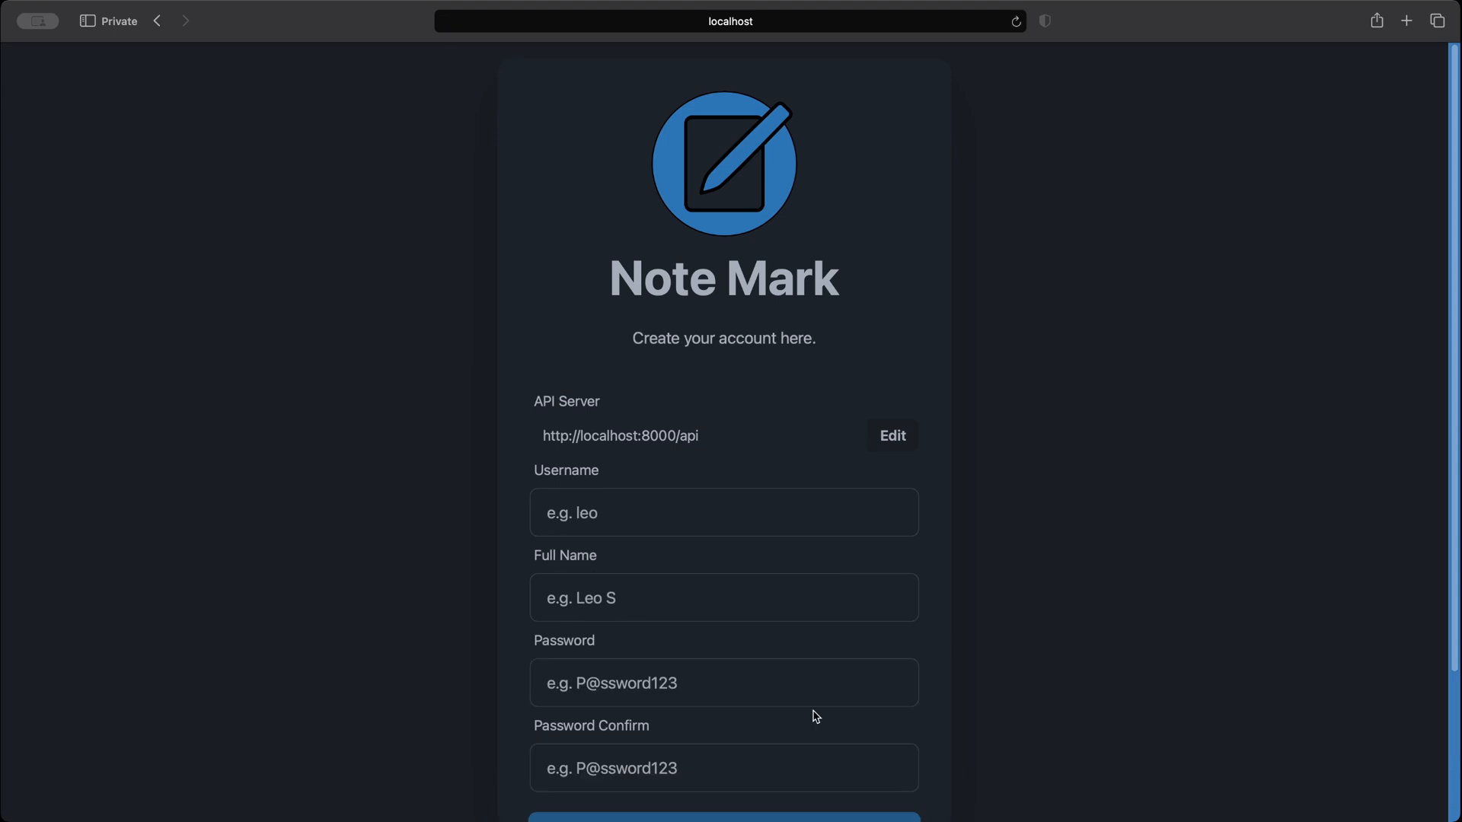
{"action": "scroll", "scroll_direction": "down", "scroll_amount": 3}
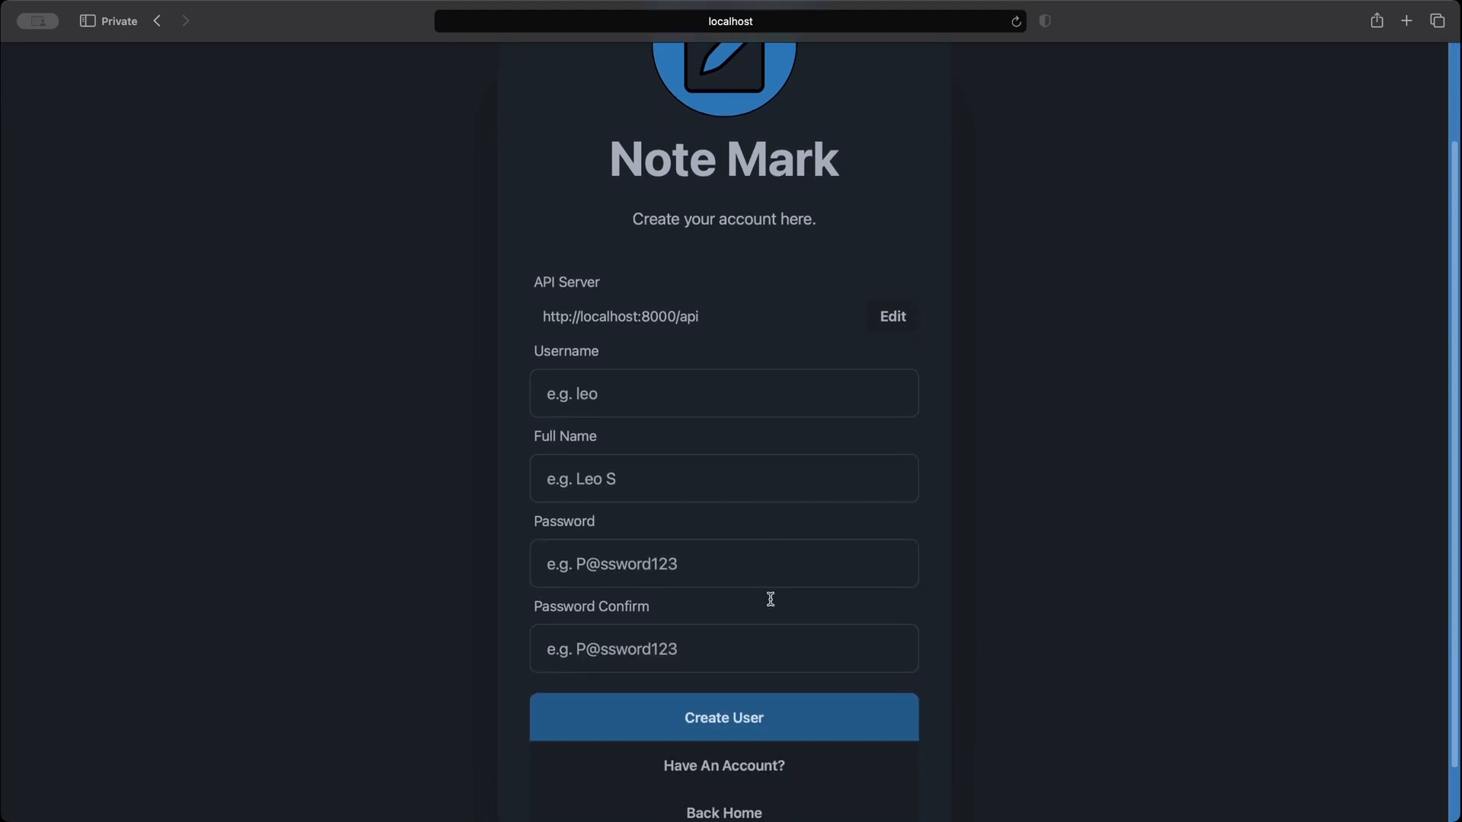
- Create user leo with full name Leo and a password
{"action": "left_click", "coordinate": [723, 393]}
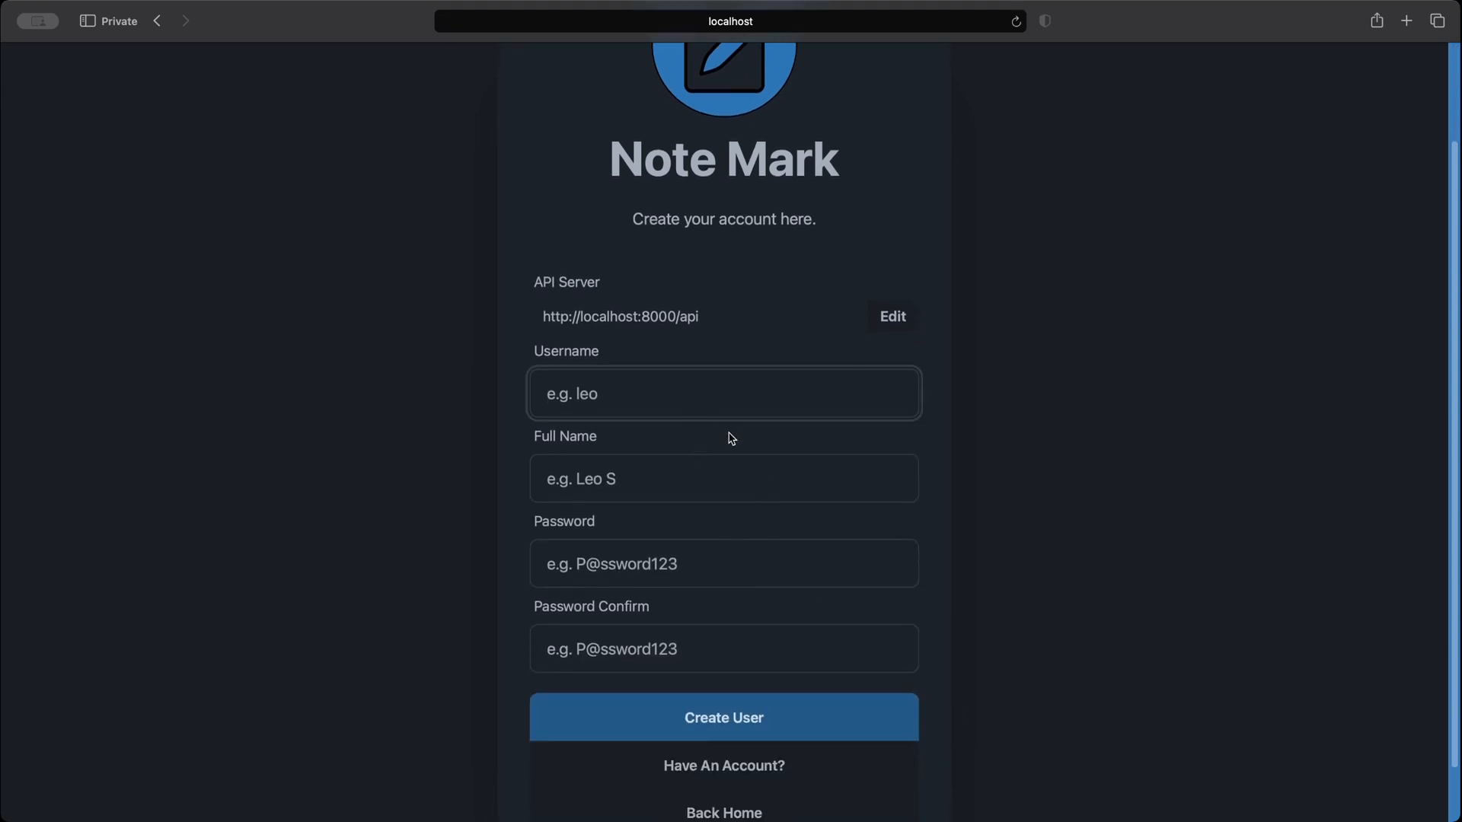
{"action": "type", "text": "leo"}
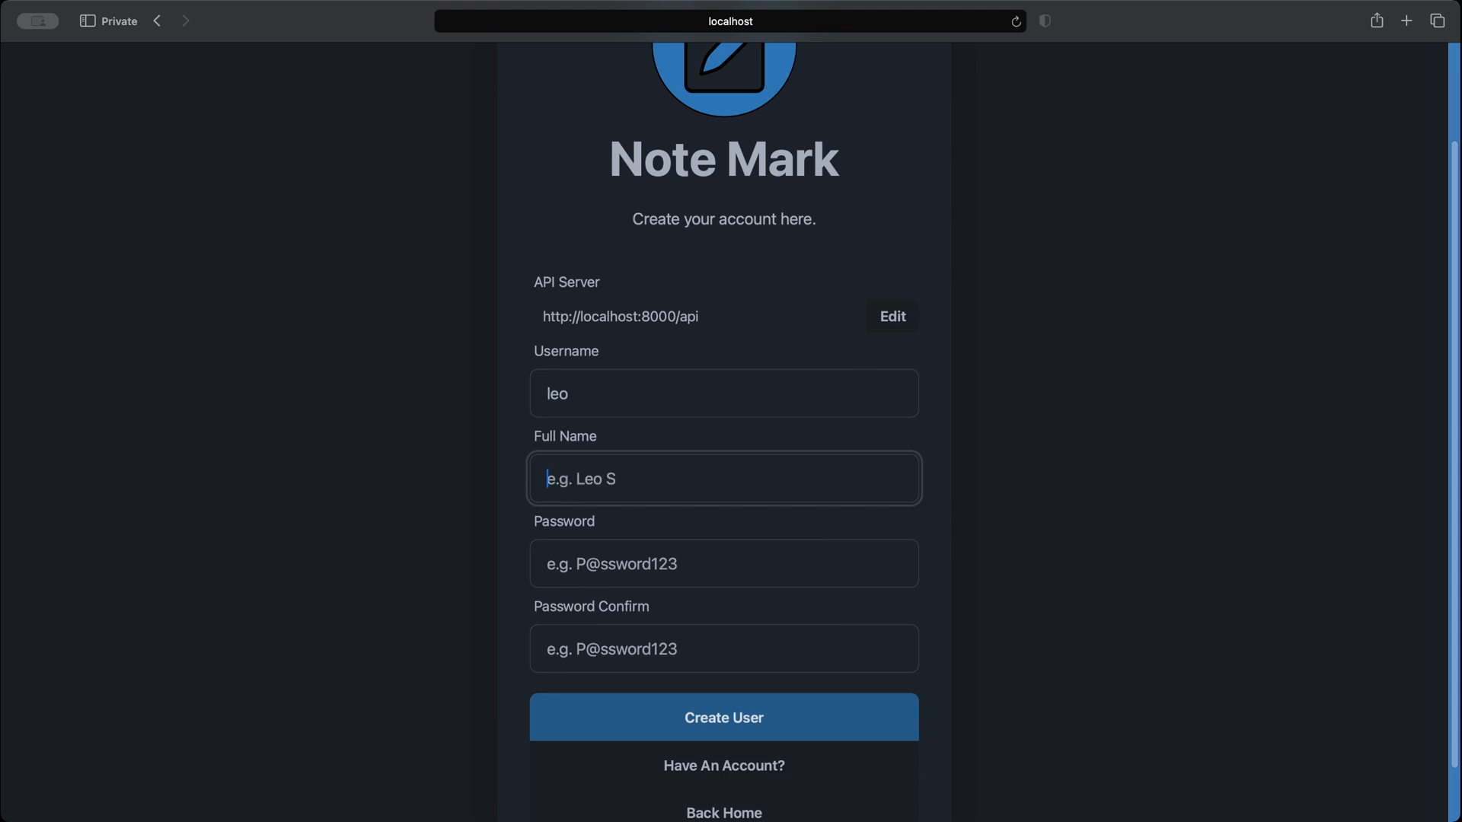
{"action": "type", "text": "Leo"}
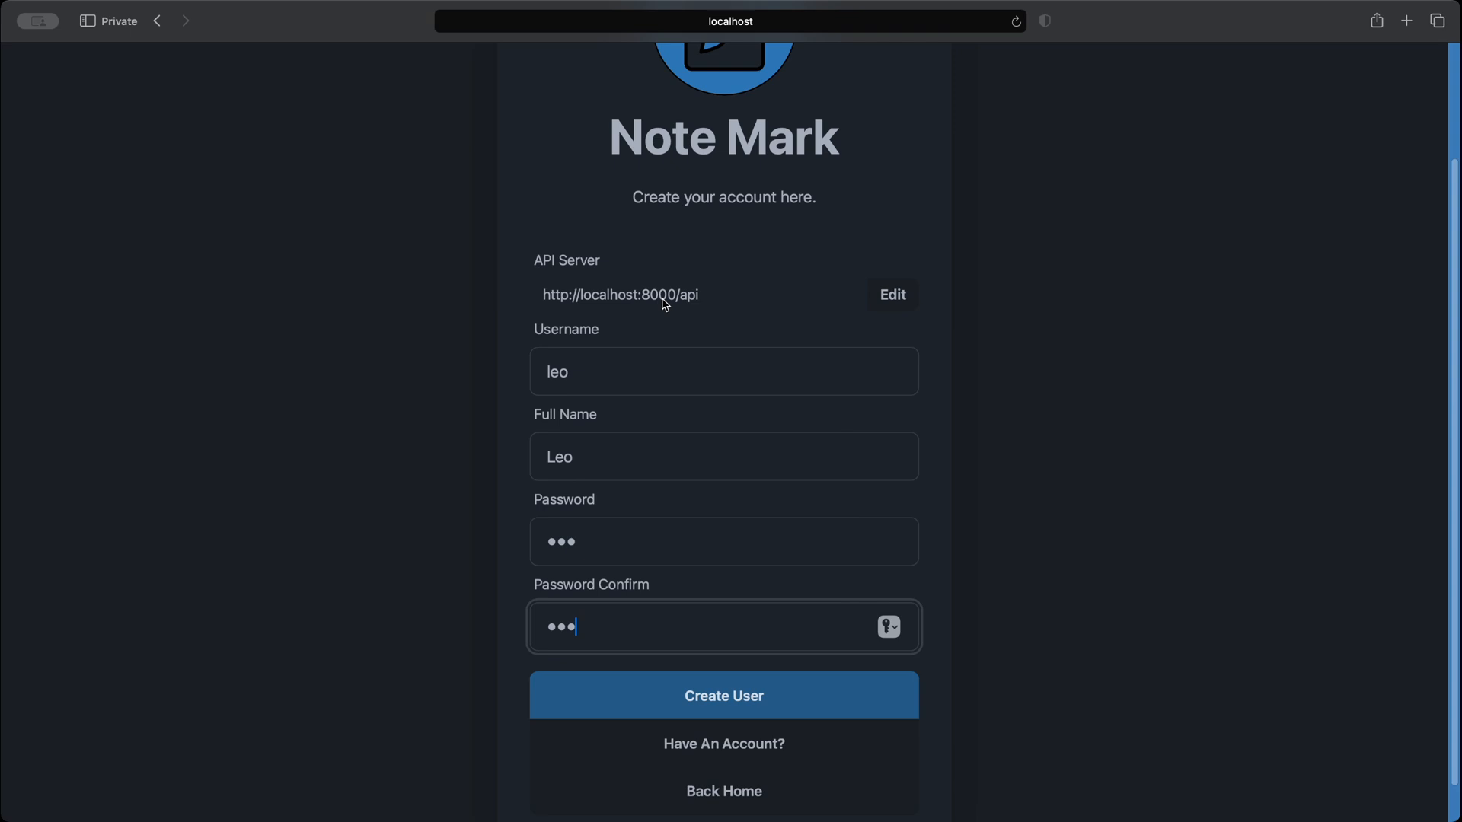
{"action": "mouse_move", "coordinate": [672, 353]}
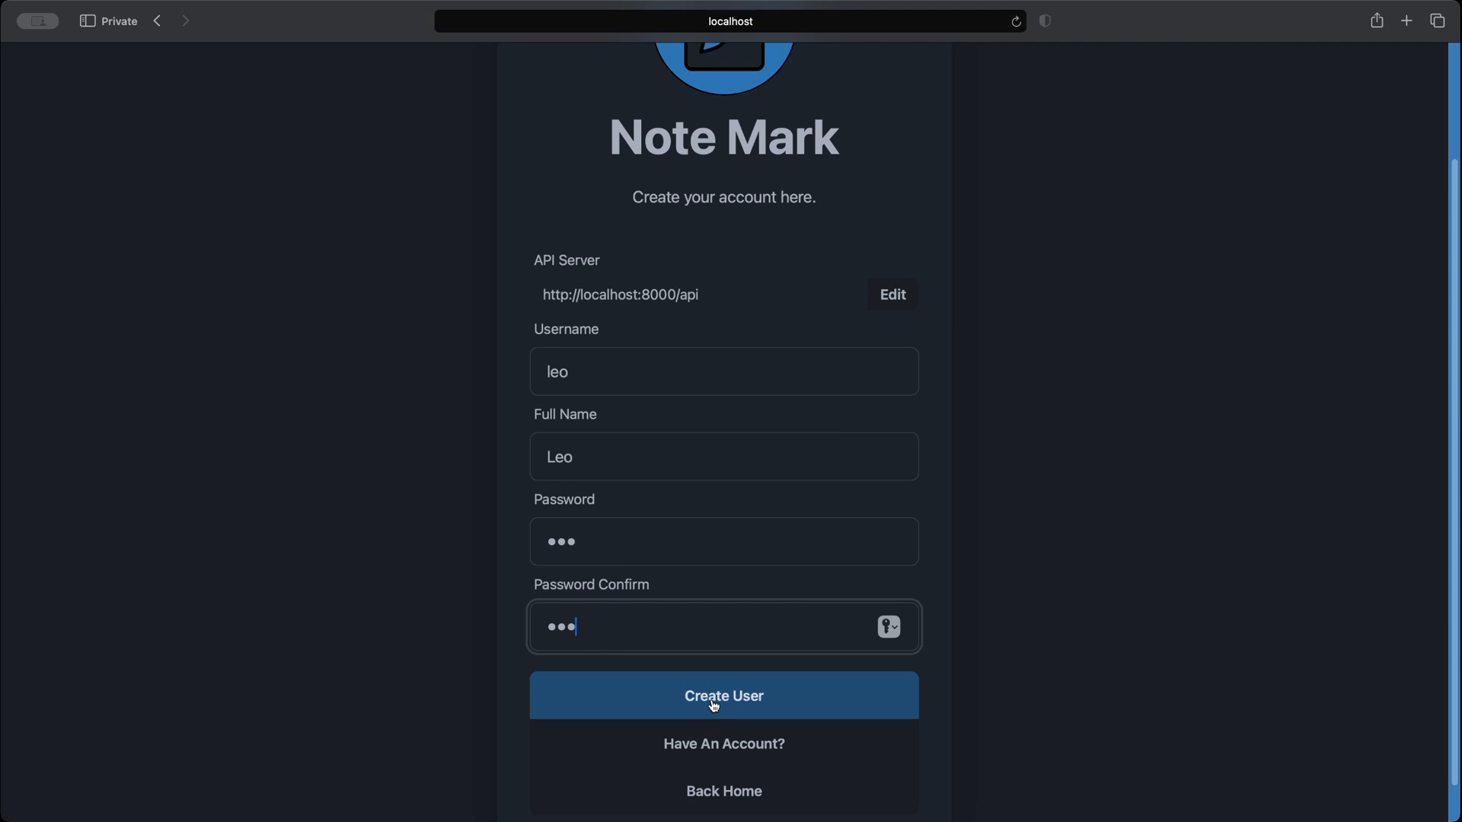
{"action": "left_click", "coordinate": [724, 696]}
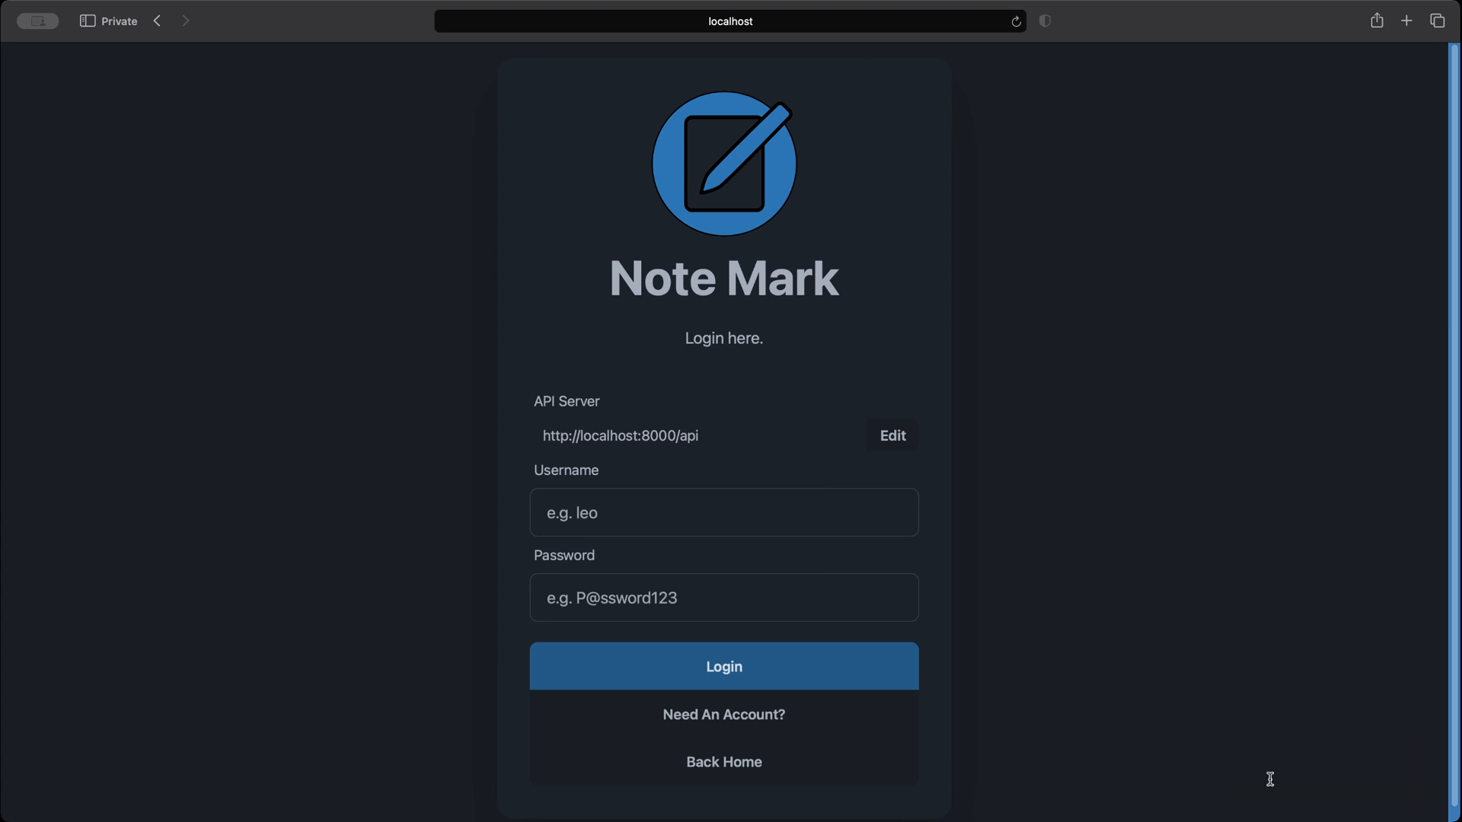
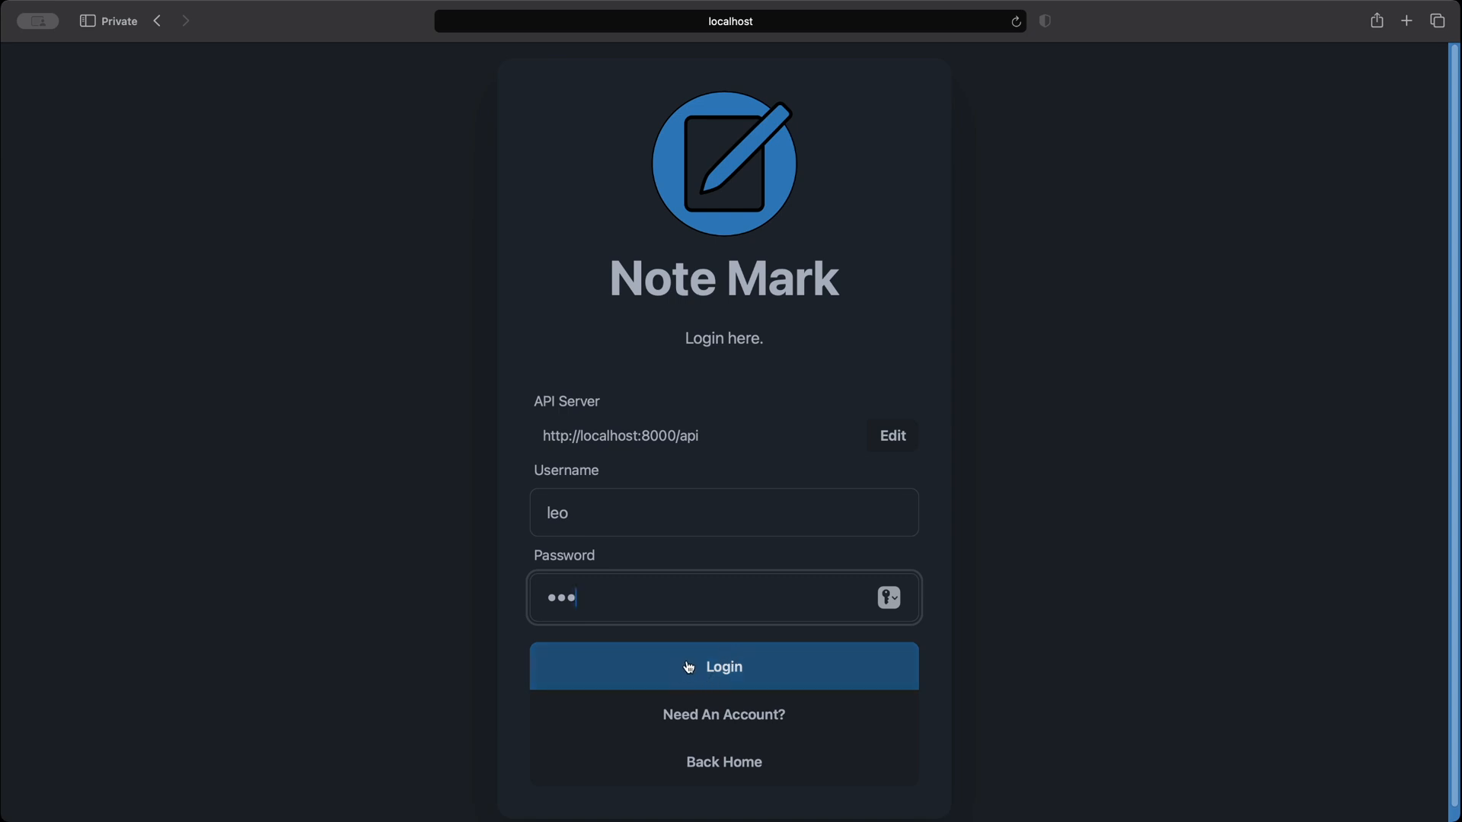
- Log in as leo with the chosen password
{"action": "left_click", "coordinate": [723, 667]}
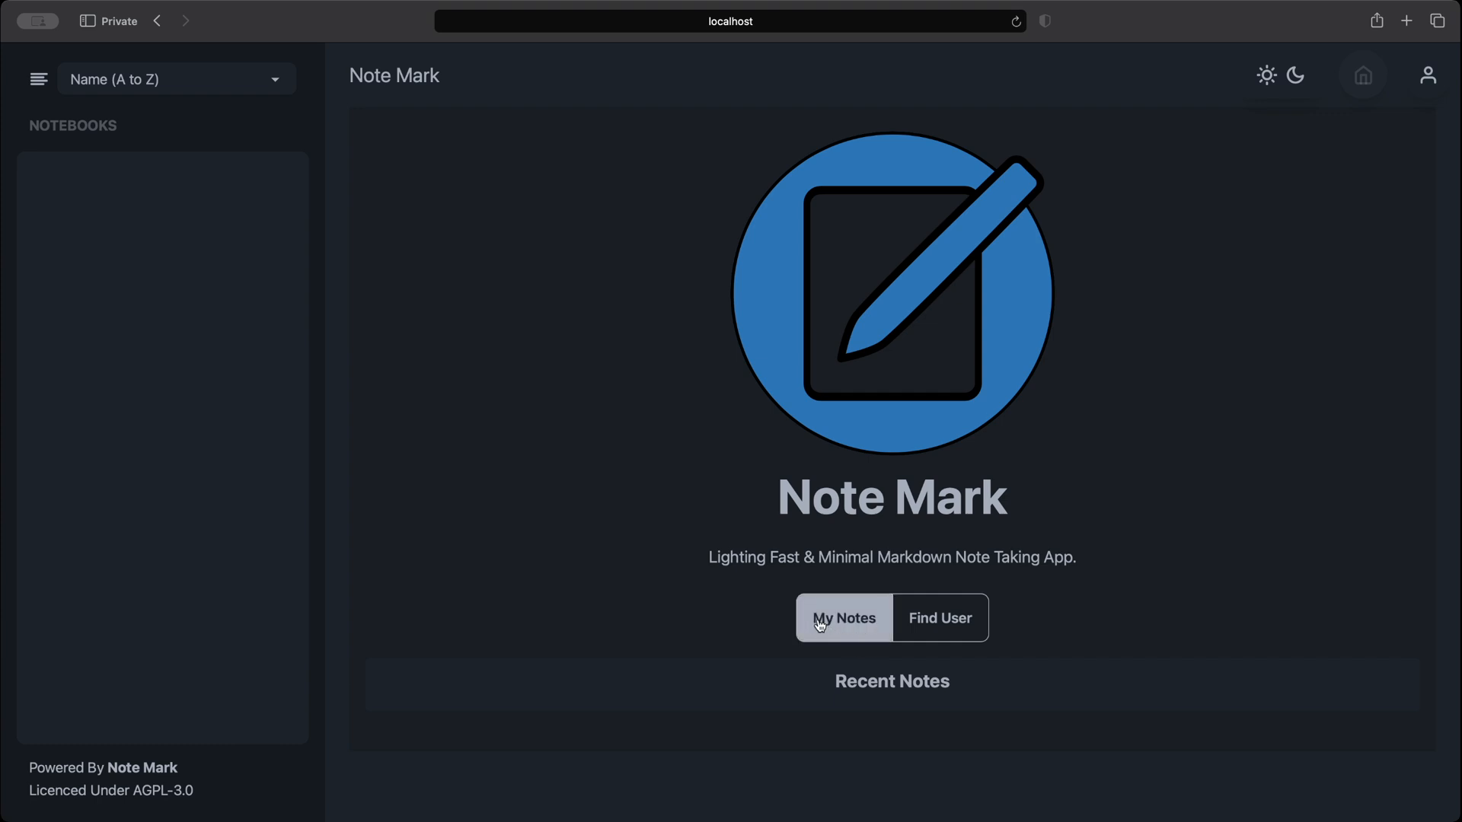
- Start a new notebook in My Notes titled Sample
{"action": "left_click", "coordinate": [843, 618]}
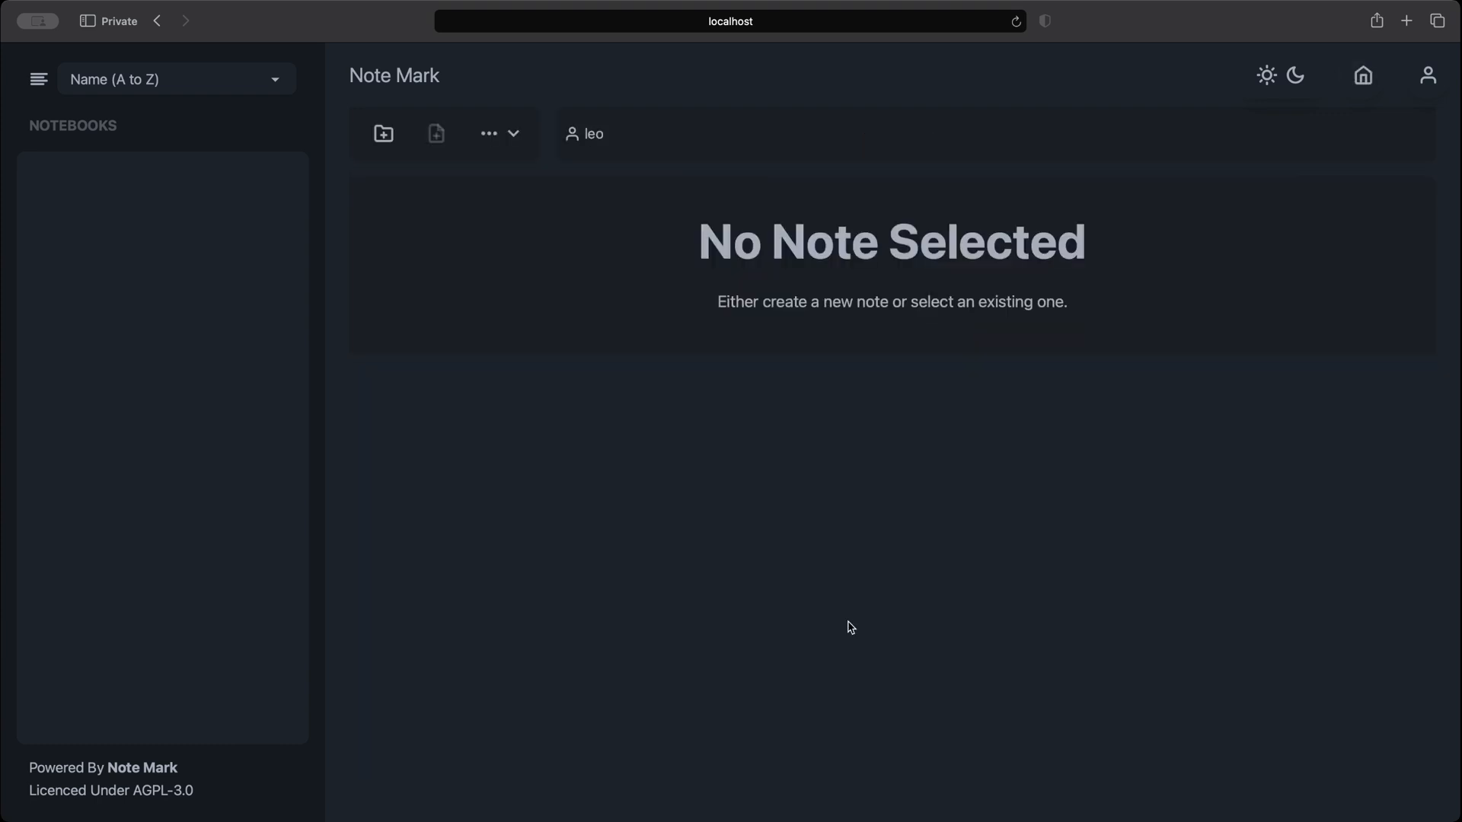
{"action": "mouse_move", "coordinate": [3, 466]}
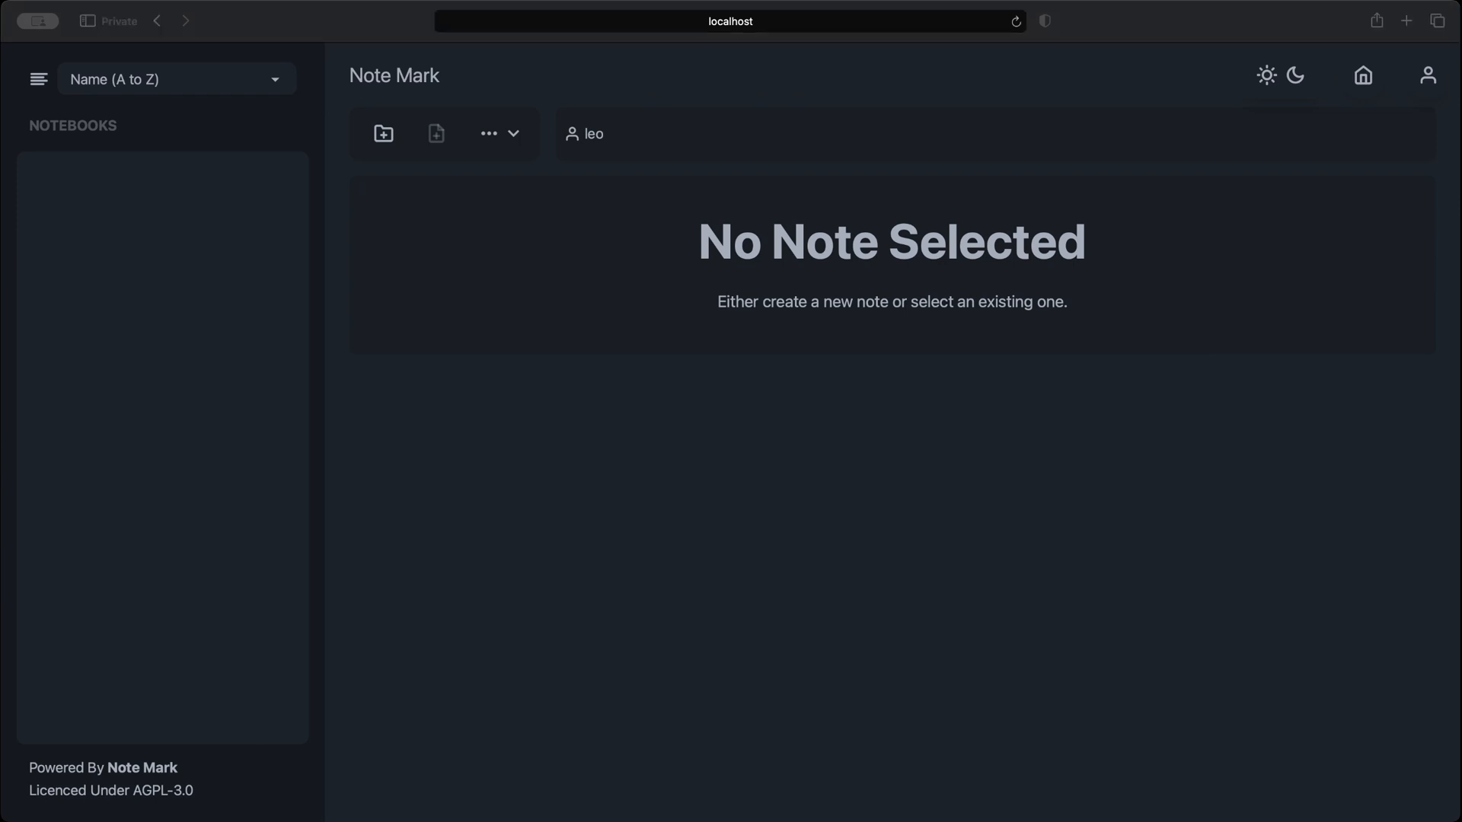
{"action": "mouse_move", "coordinate": [447, 180]}
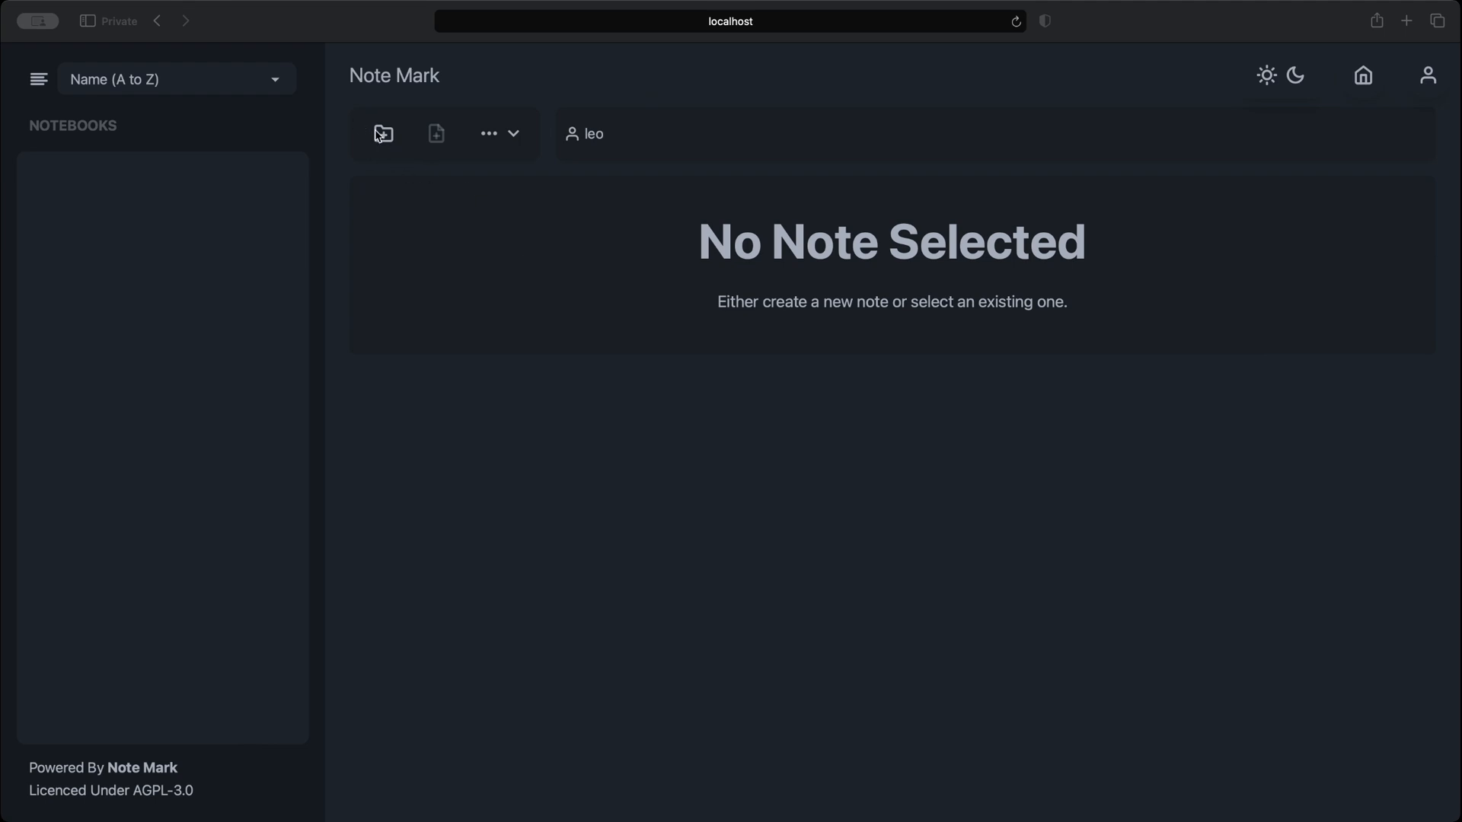
{"action": "left_click", "coordinate": [381, 134]}
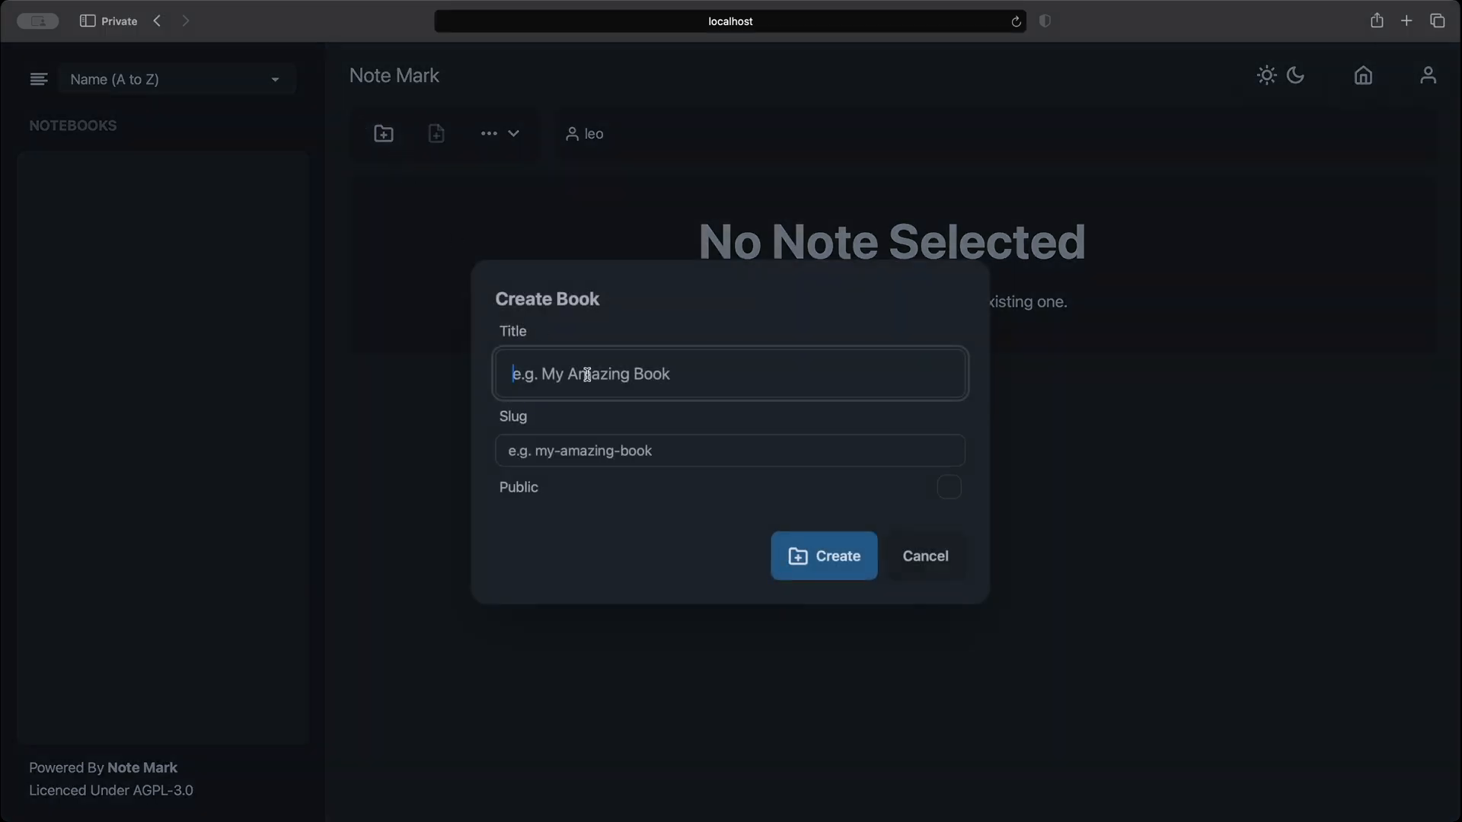
{"action": "type", "text": "s"}
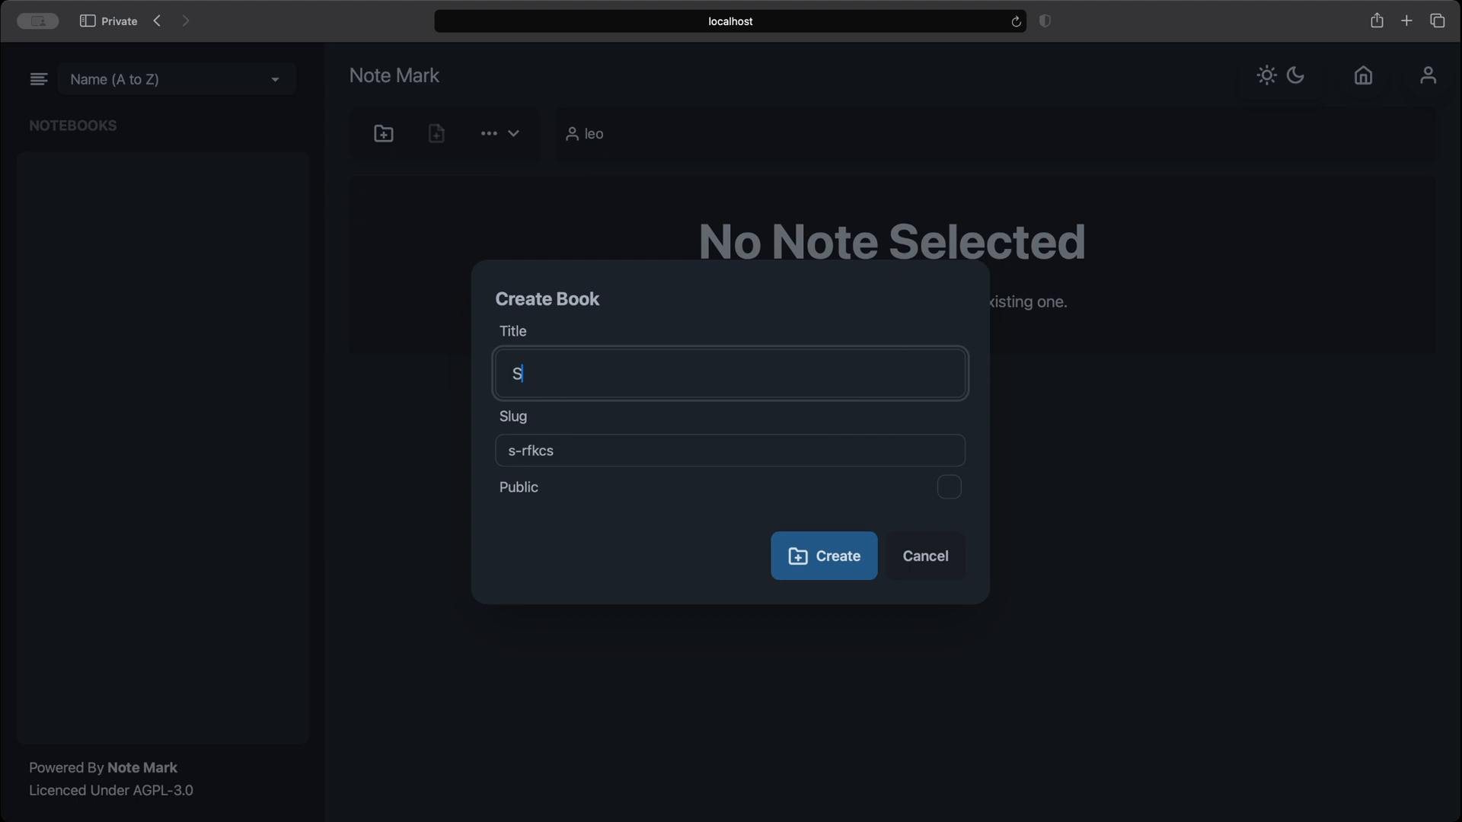
{"action": "type", "text": "ample"}
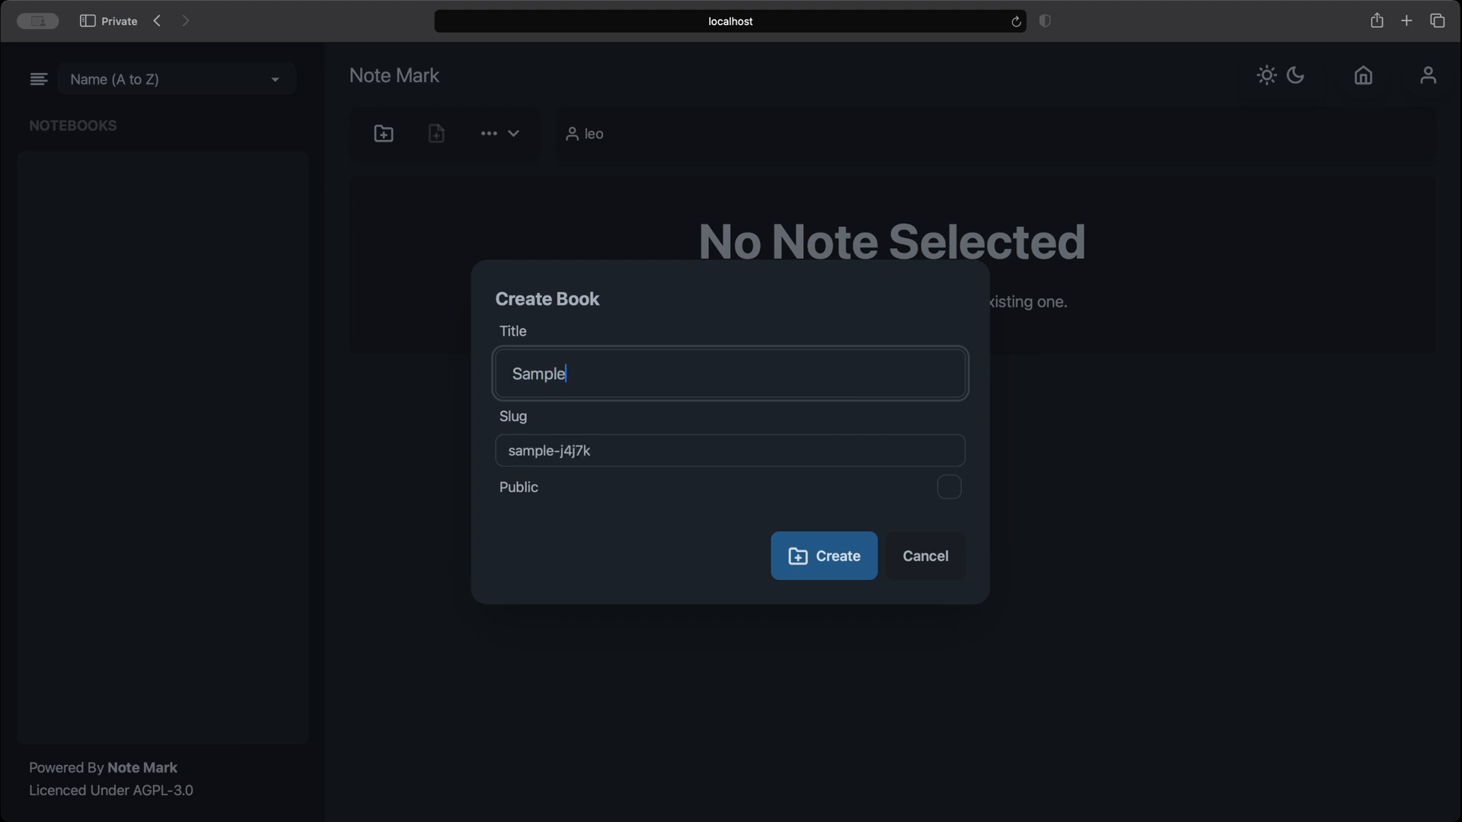
- Adjust the generated slug, mark the notebook Public and create it
{"action": "left_click", "coordinate": [729, 451]}
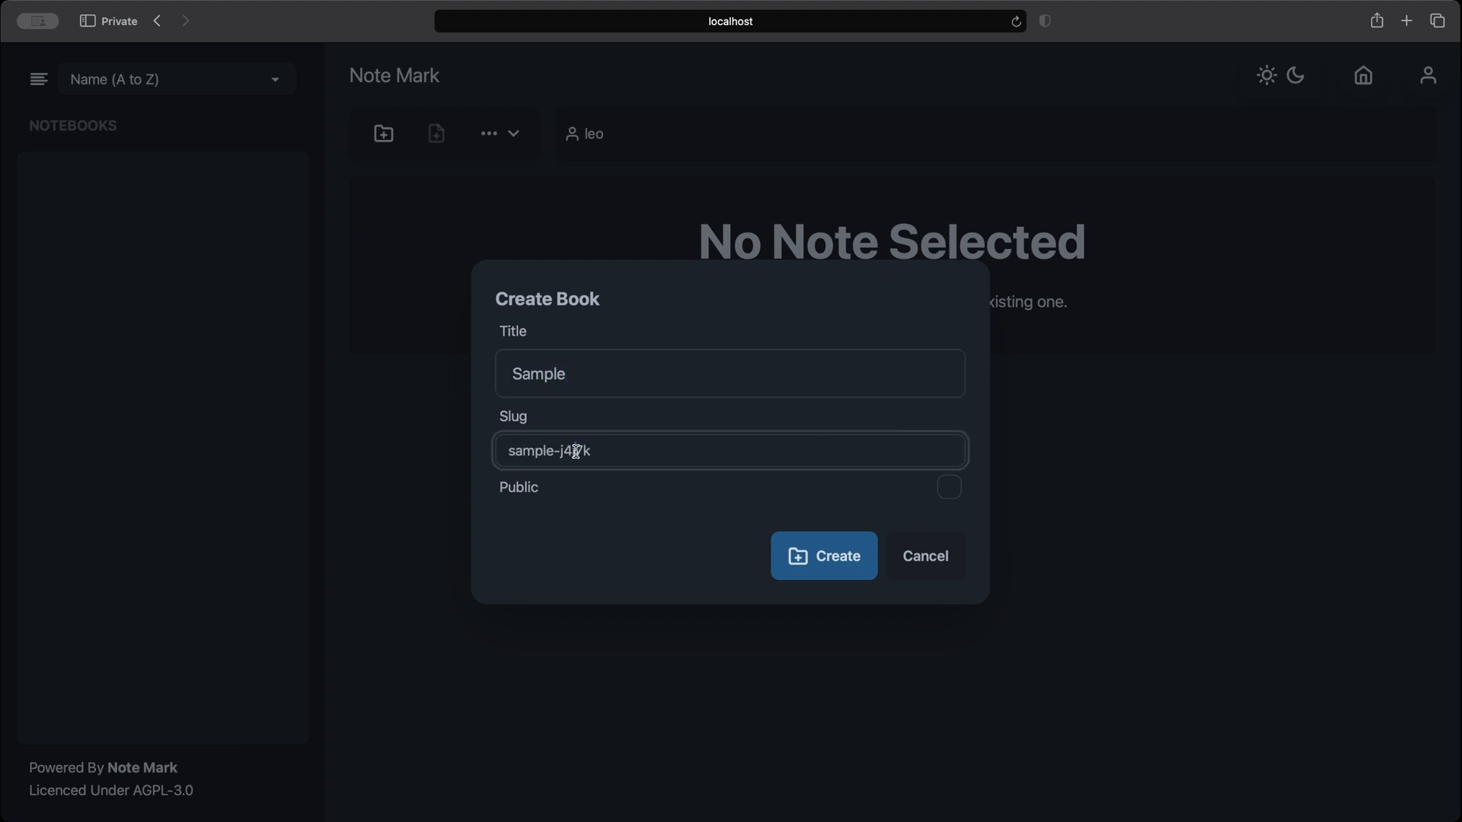
{"action": "double_click", "coordinate": [575, 451]}
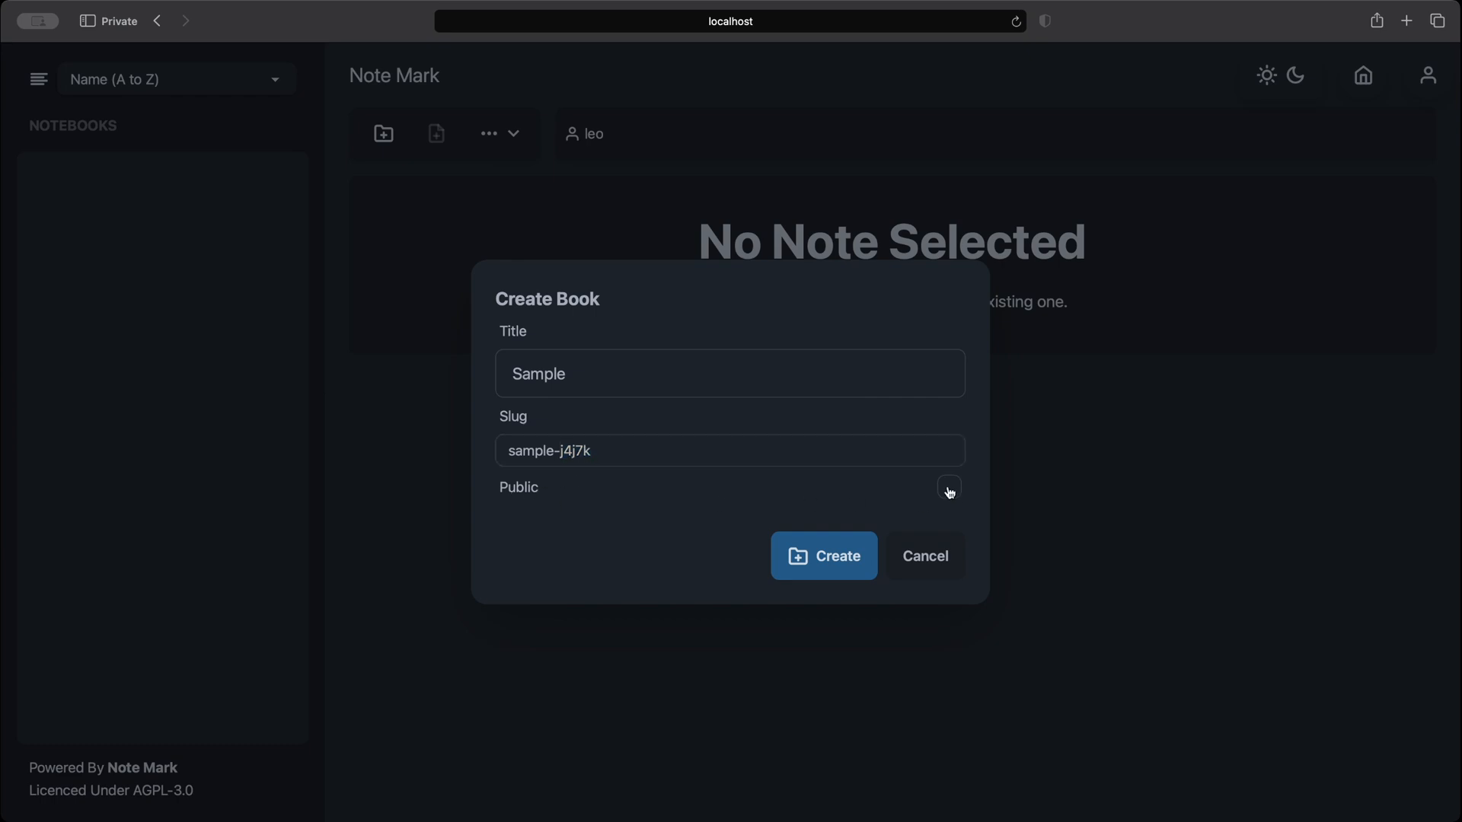
{"action": "left_click", "coordinate": [949, 487]}
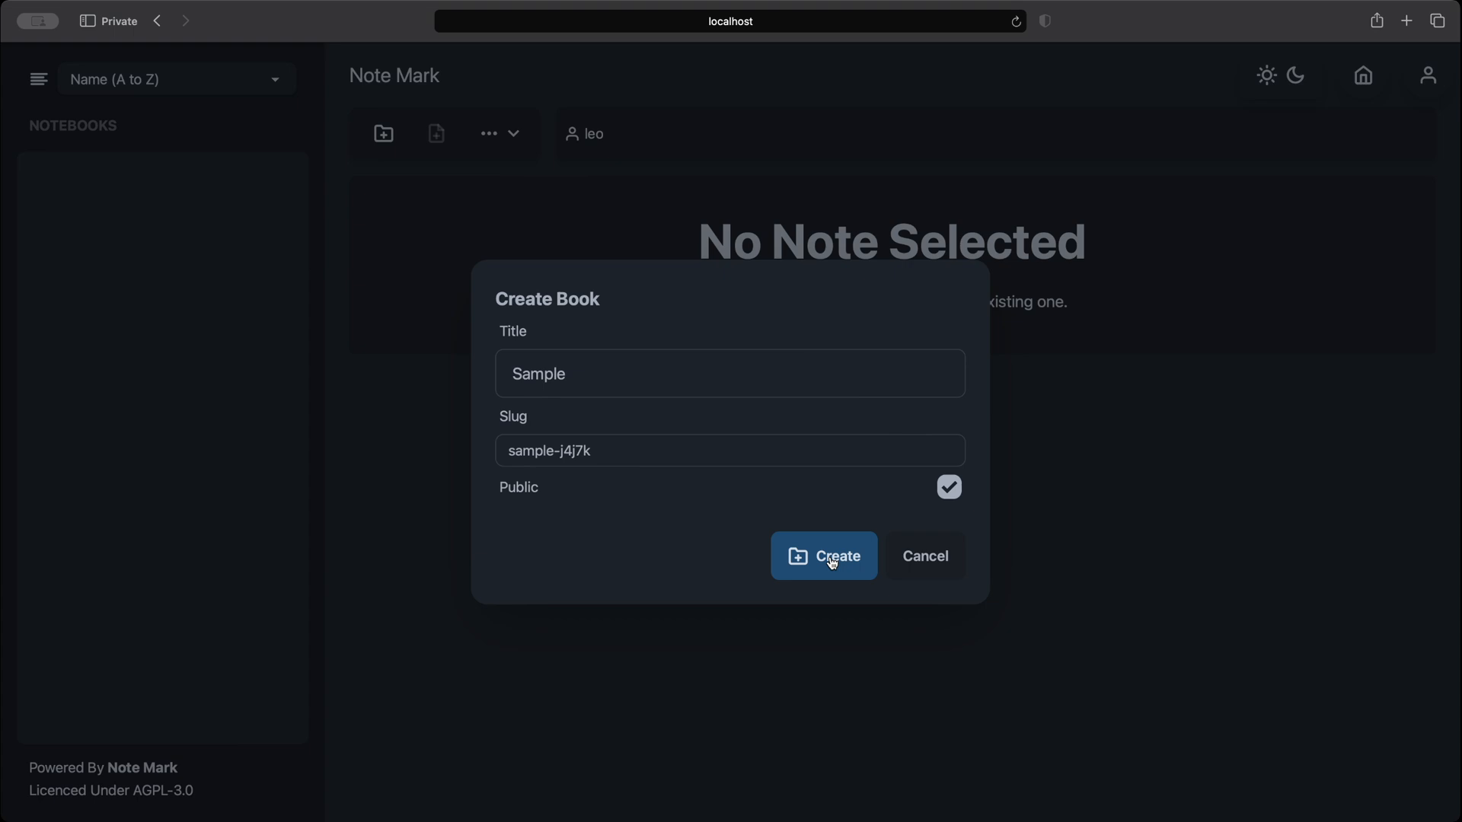
{"action": "left_click", "coordinate": [824, 556]}
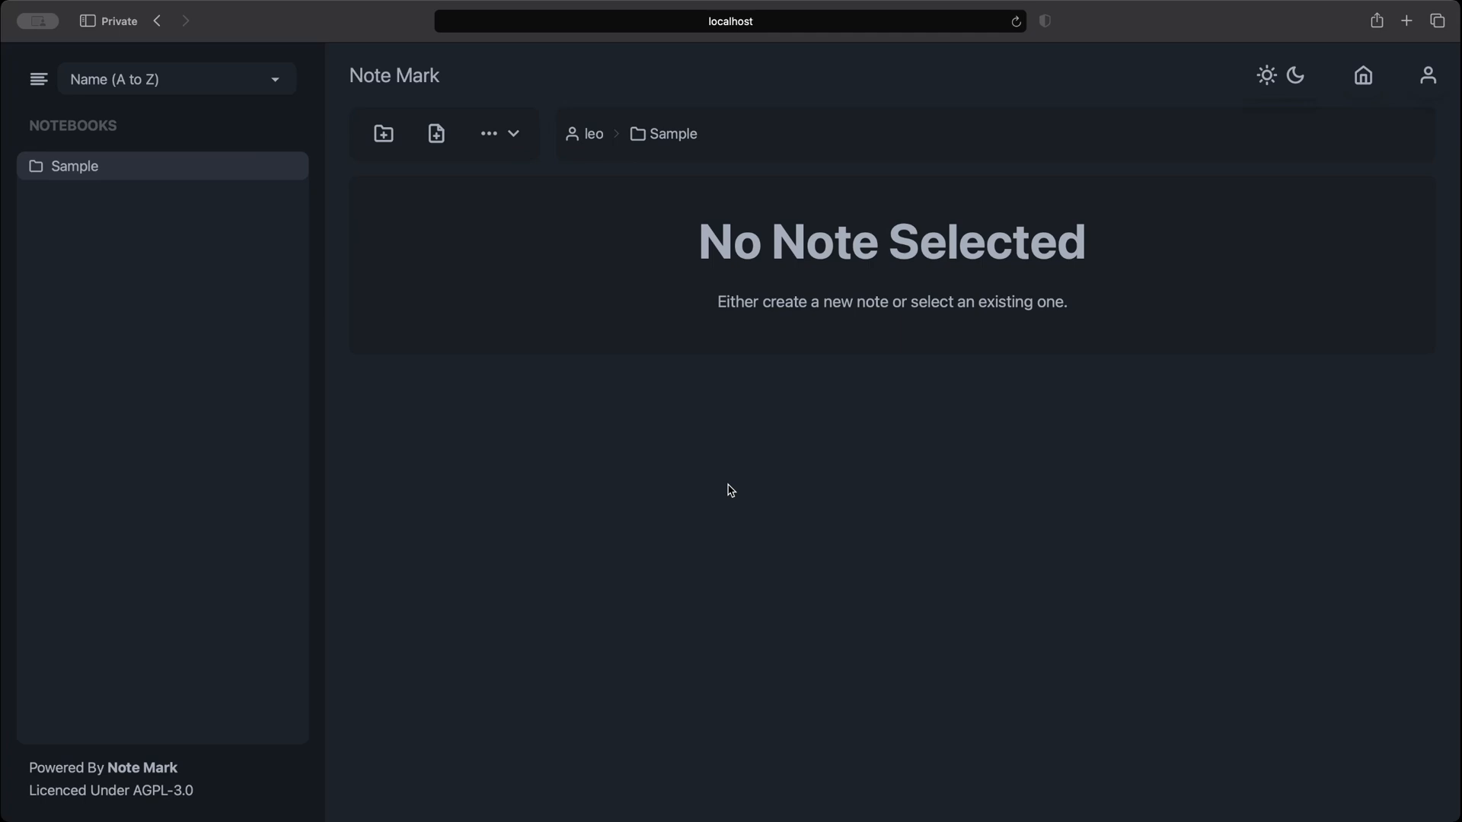
{"action": "mouse_move", "coordinate": [68, 187]}
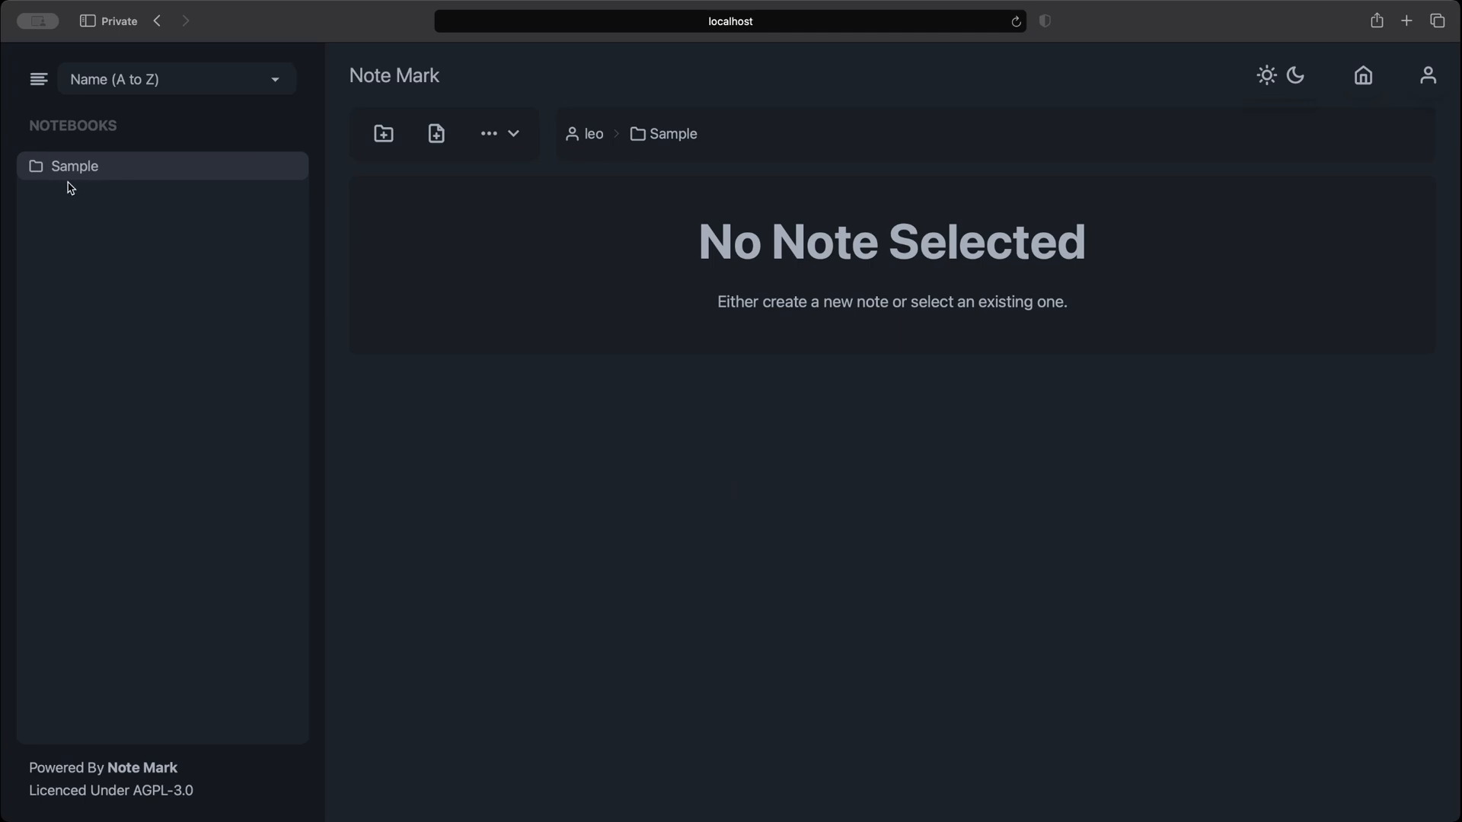
{"action": "mouse_move", "coordinate": [85, 191]}
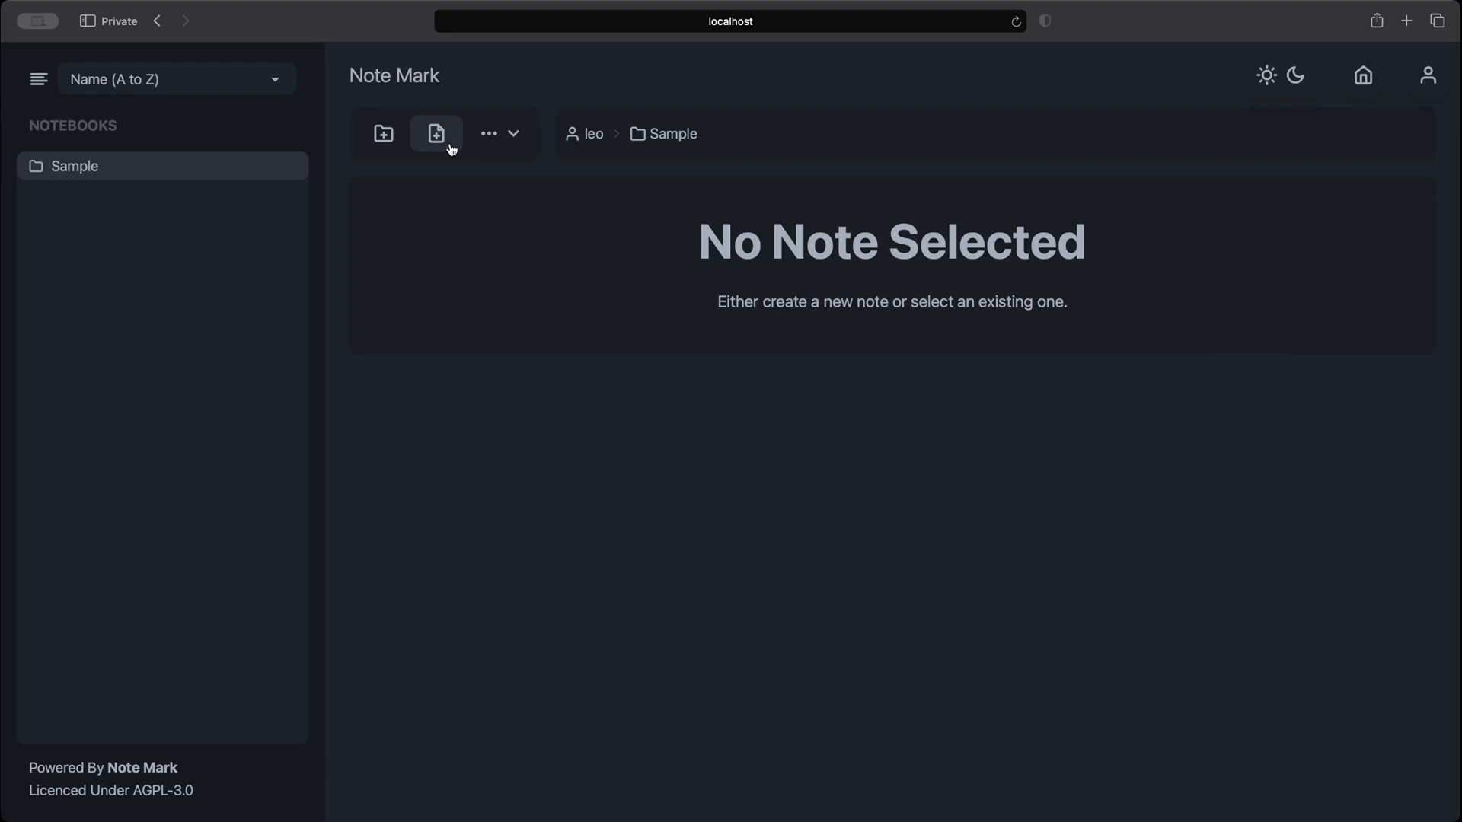
{"action": "mouse_move", "coordinate": [453, 155]}
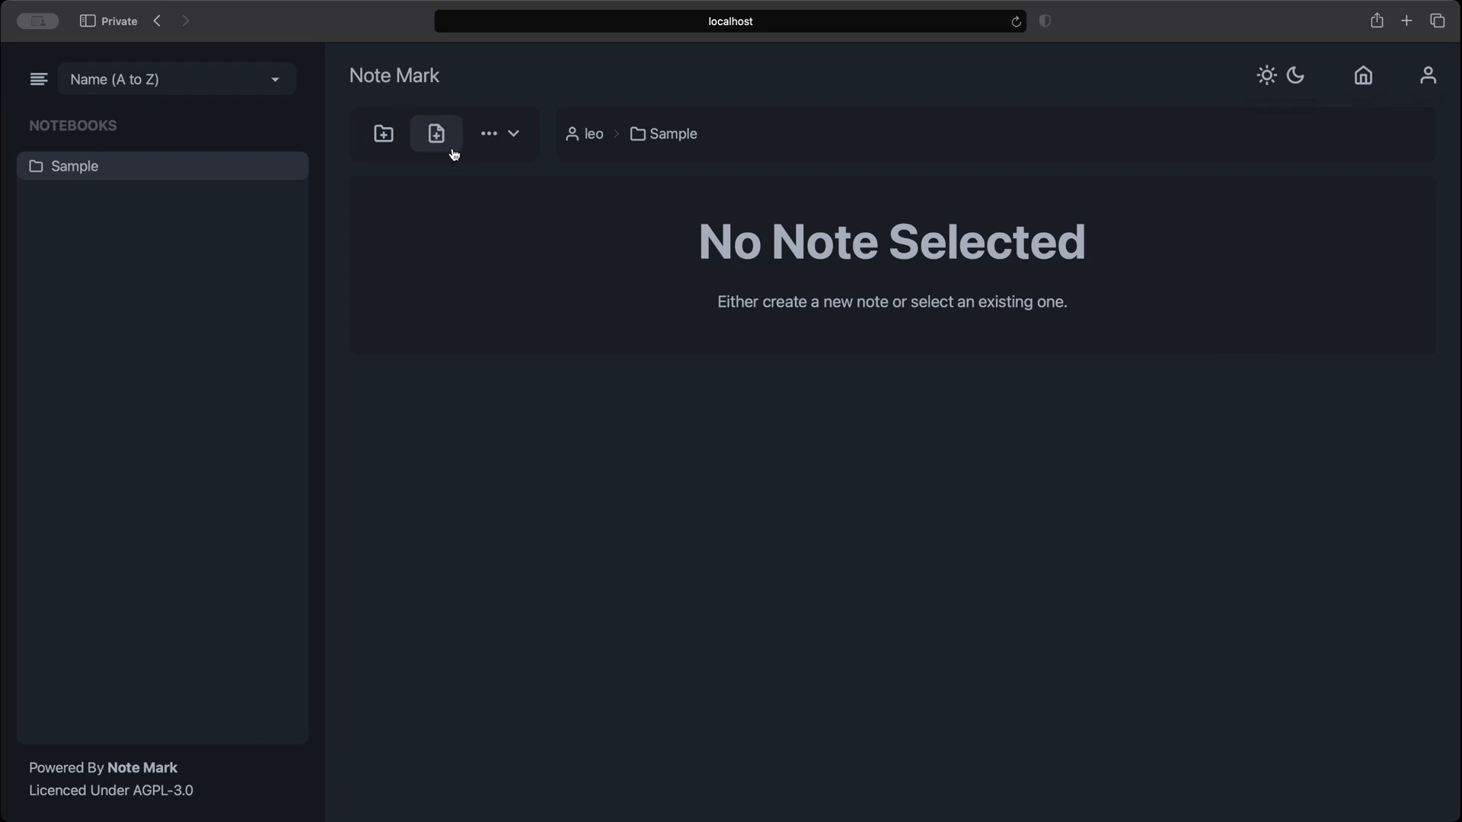
- Start a new note in Sample titled My Note
{"action": "left_click", "coordinate": [434, 134]}
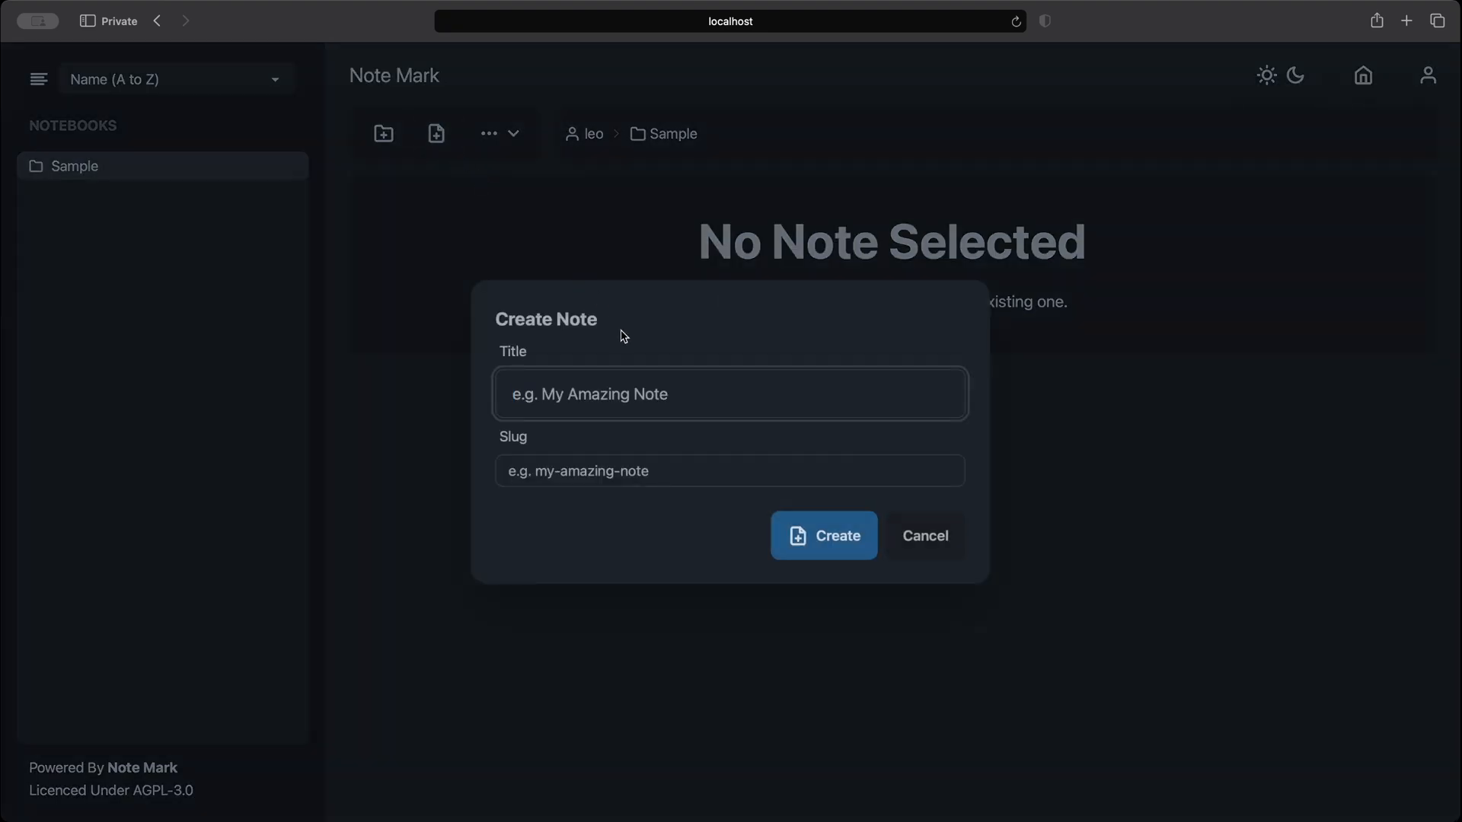
{"action": "left_click", "coordinate": [729, 393]}
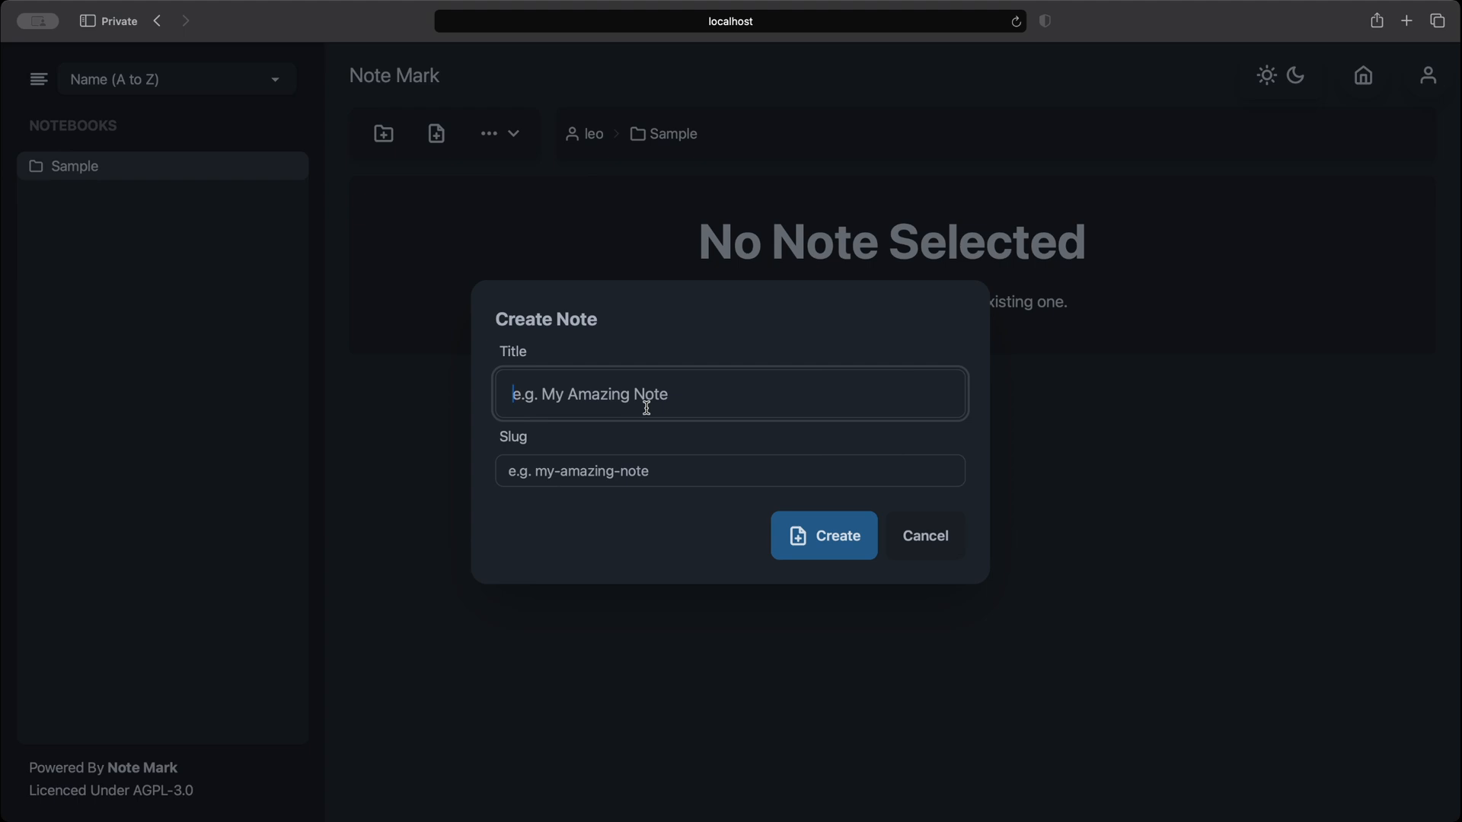
{"action": "type", "text": "My"}
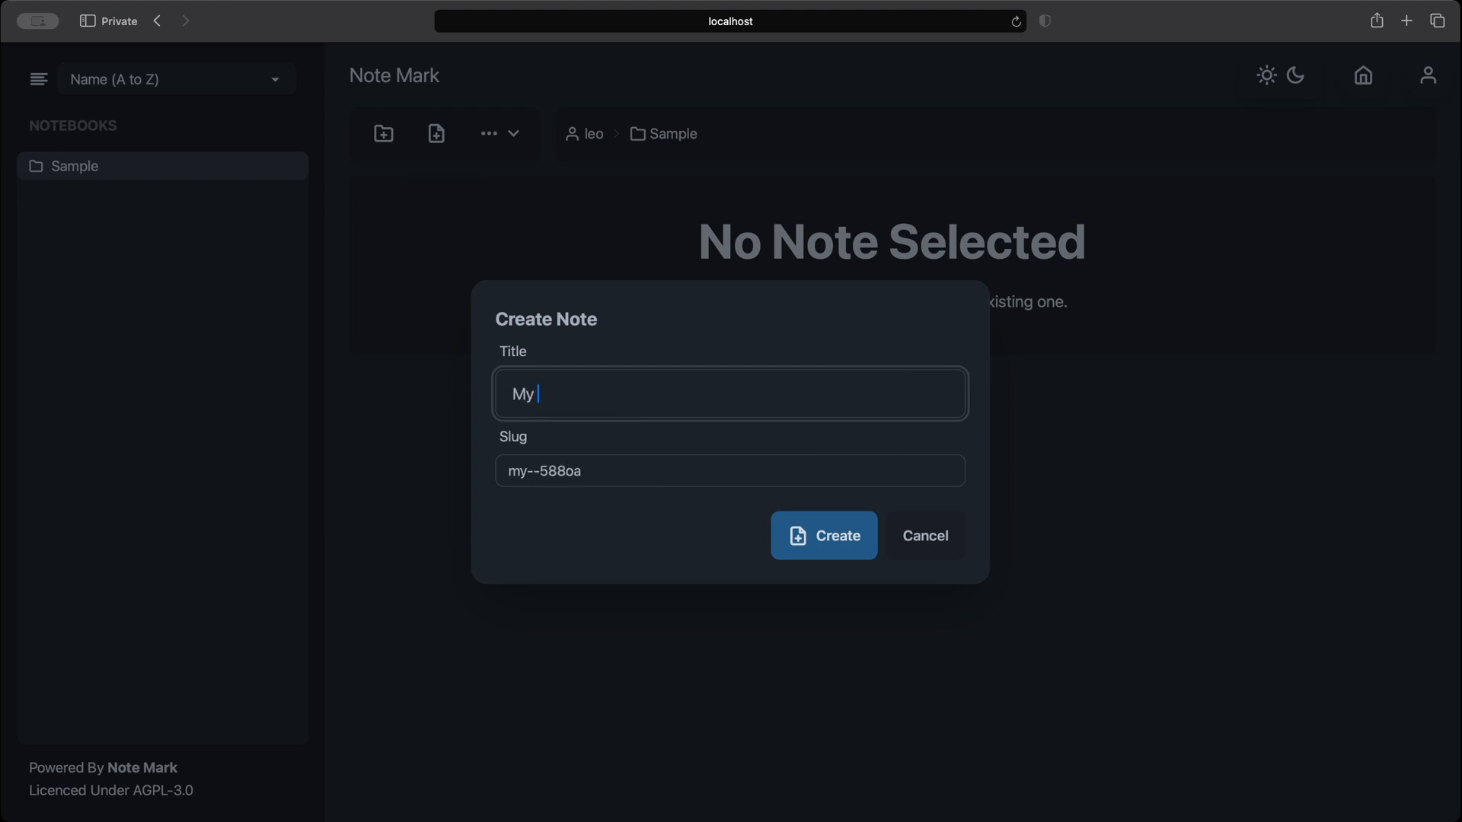
{"action": "type", "text": "Note"}
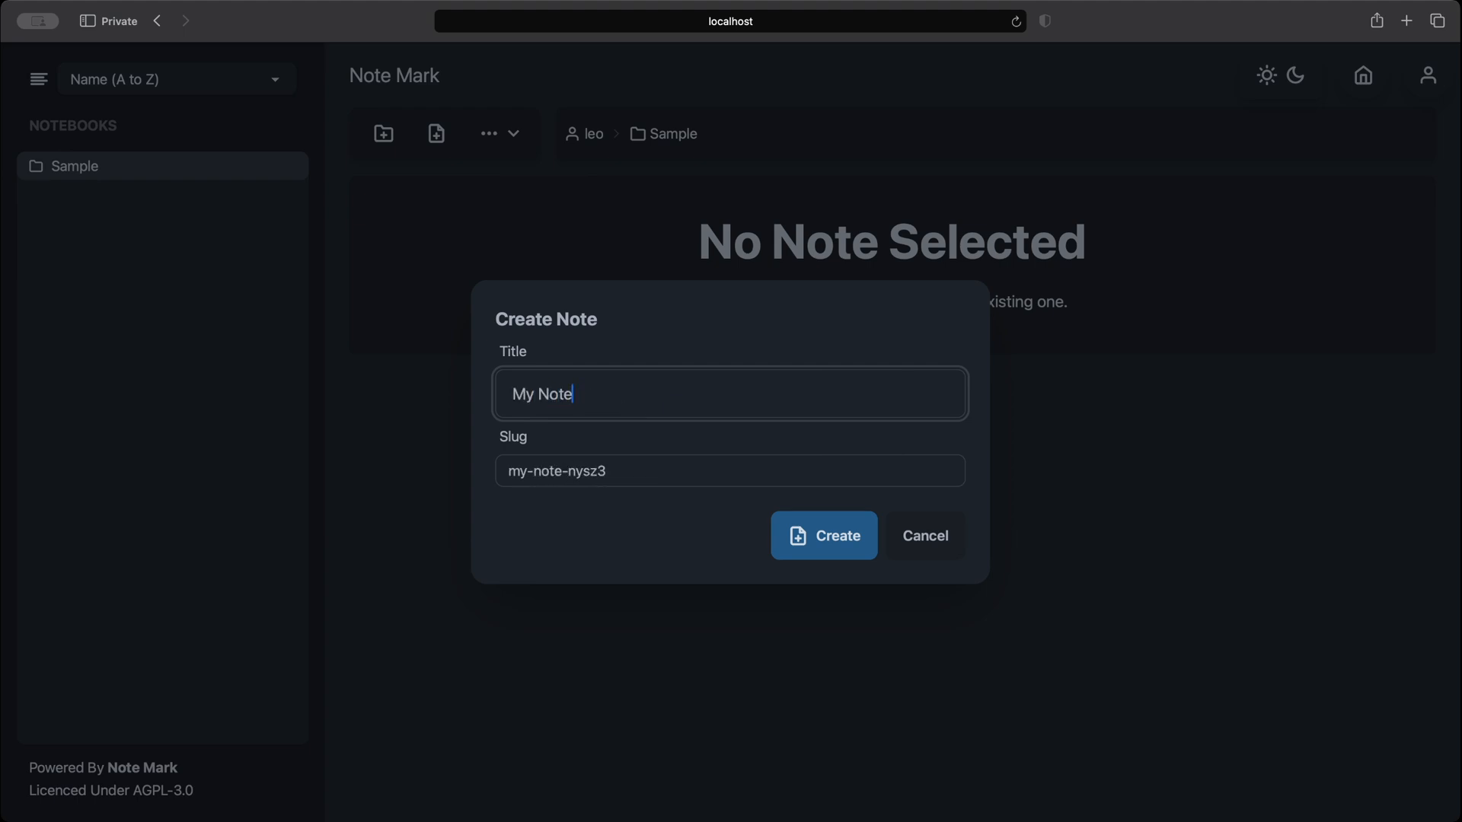
- Trim the slug to my-note, create the note and dismiss the note actions list
{"action": "double_click", "coordinate": [584, 471]}
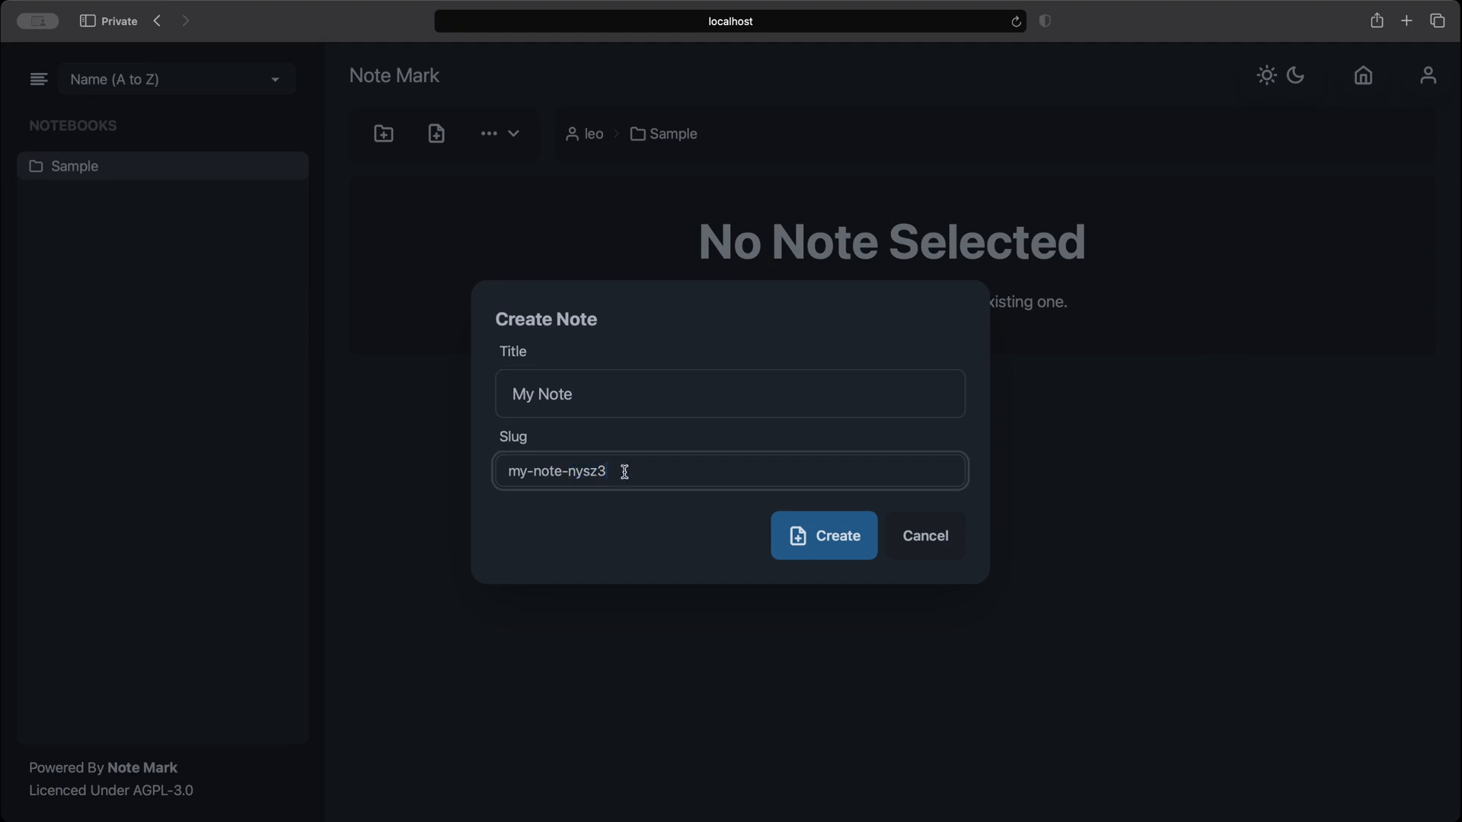
{"action": "key", "text": "BackSpace"}
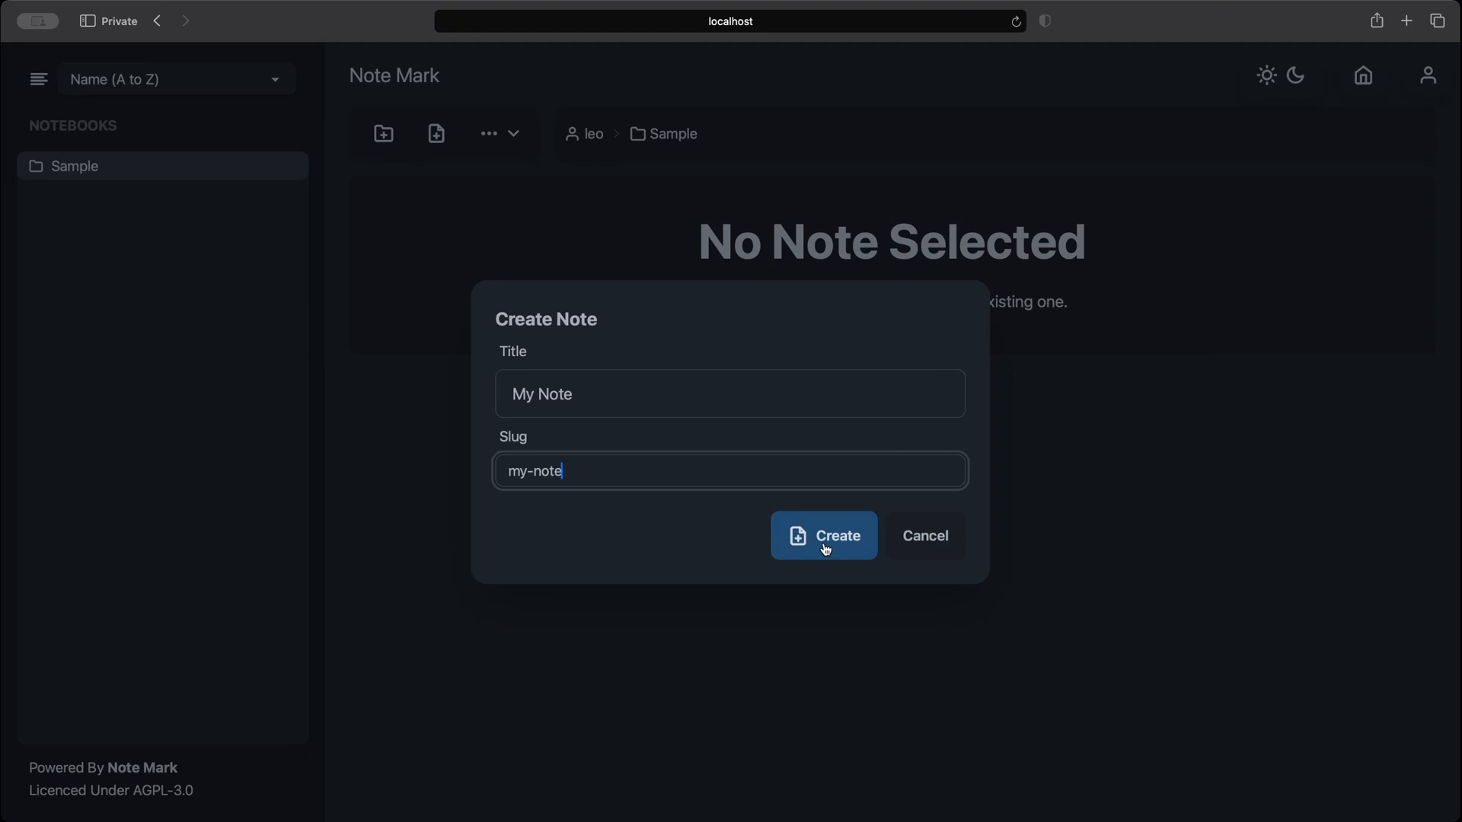
{"action": "left_click", "coordinate": [823, 535]}
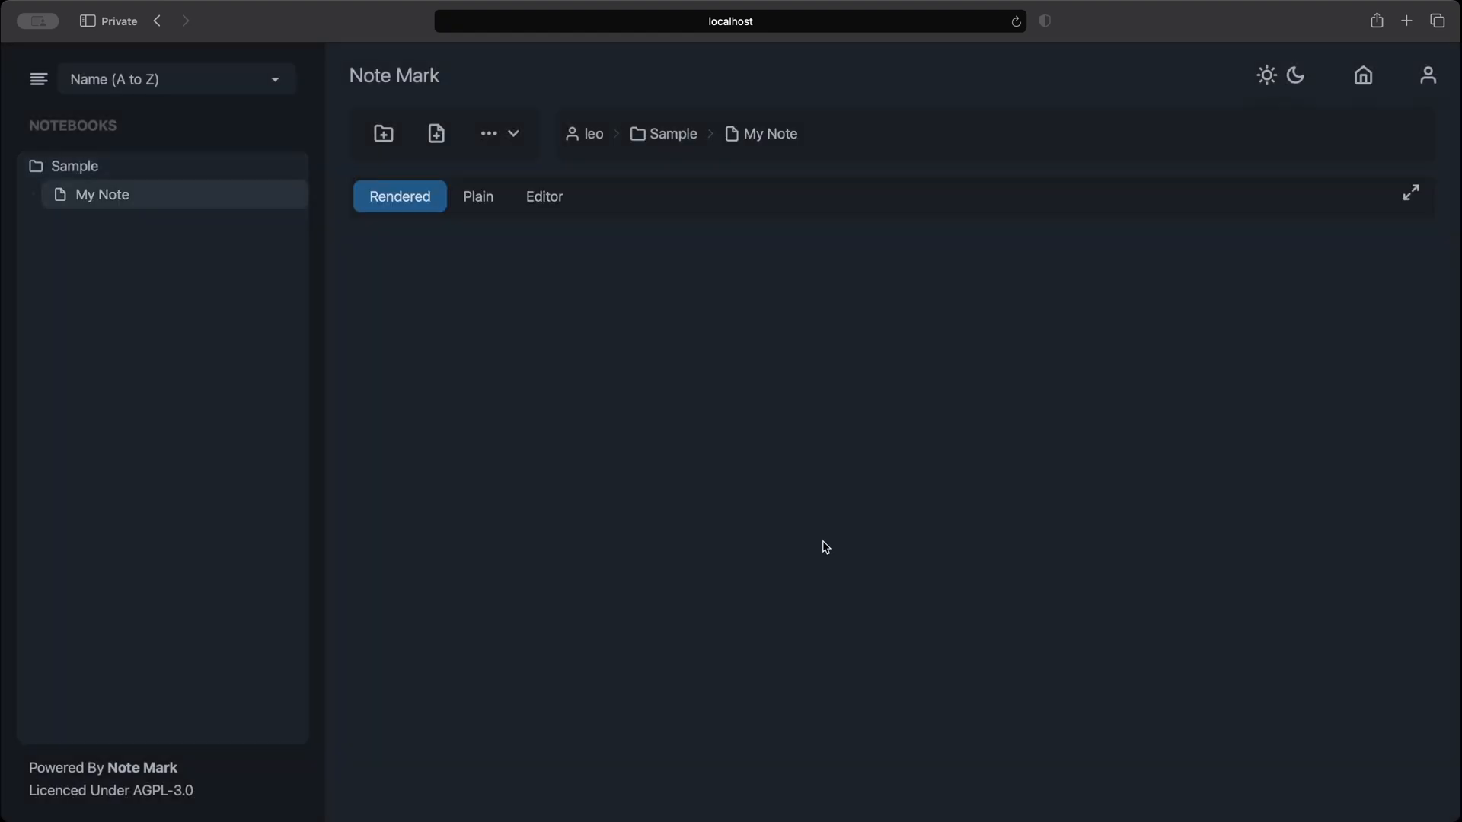
{"action": "mouse_move", "coordinate": [615, 287]}
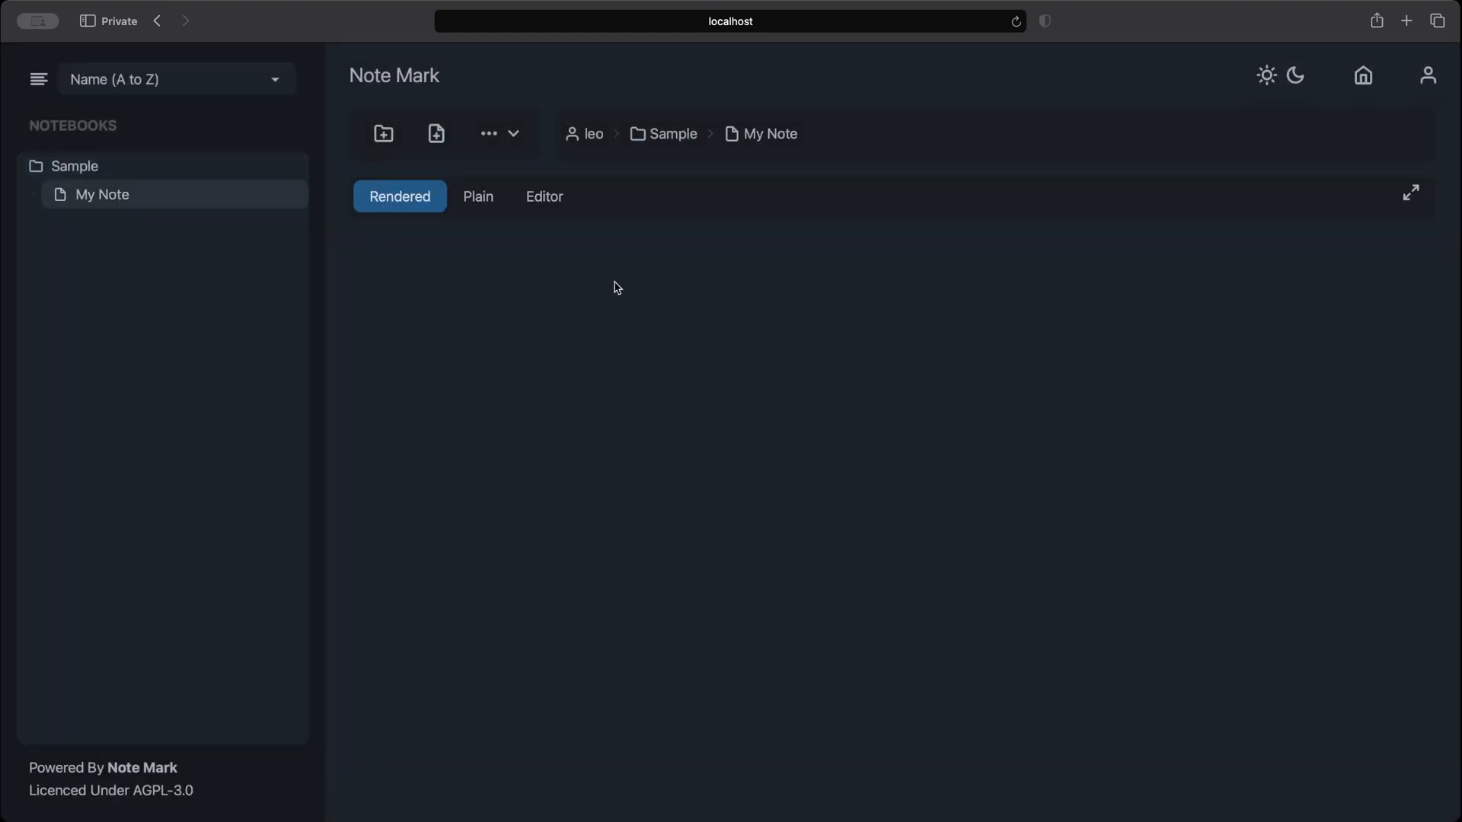
{"action": "left_click", "coordinate": [487, 134]}
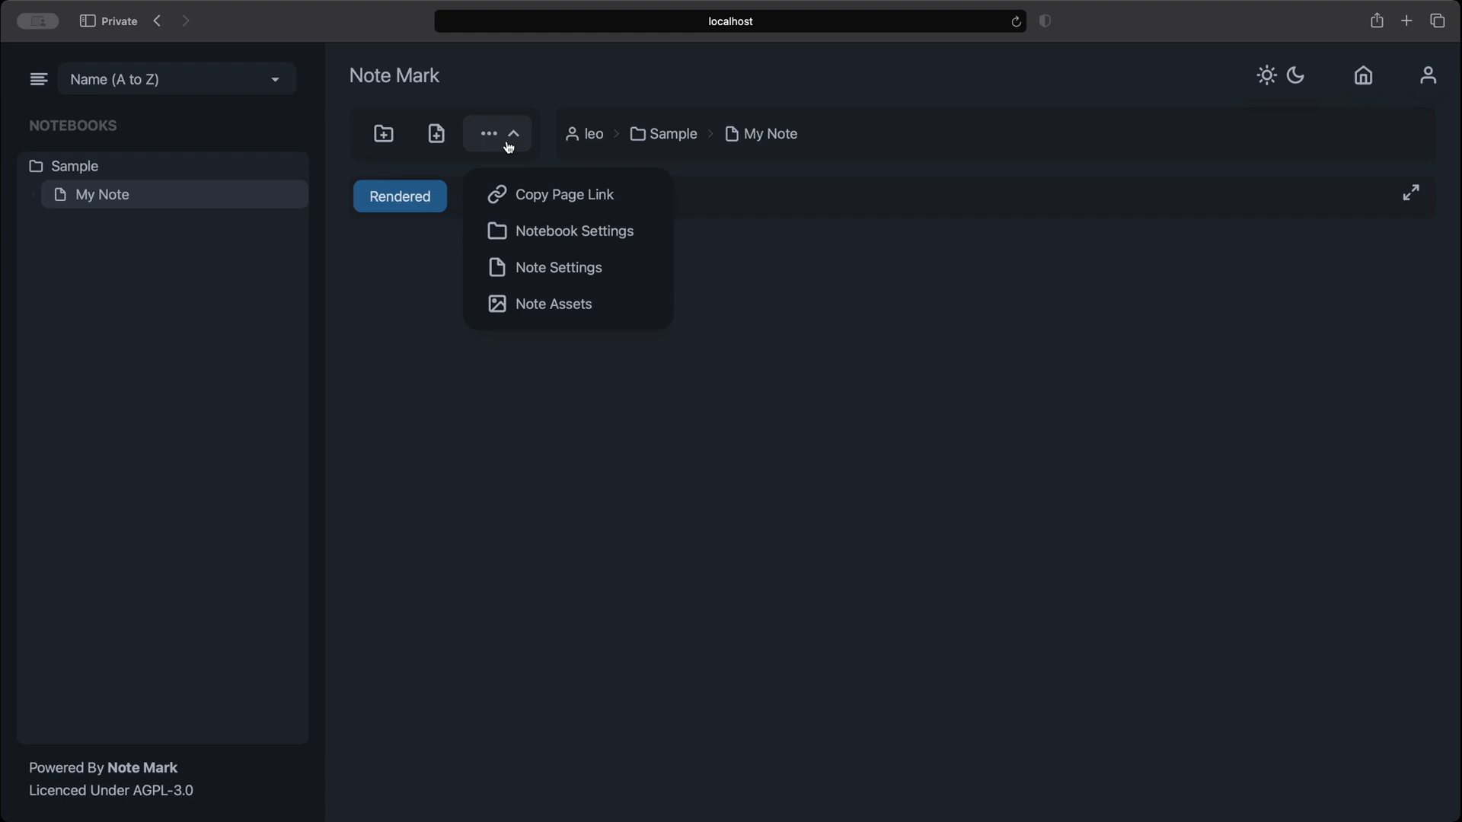
{"action": "left_click", "coordinate": [488, 134]}
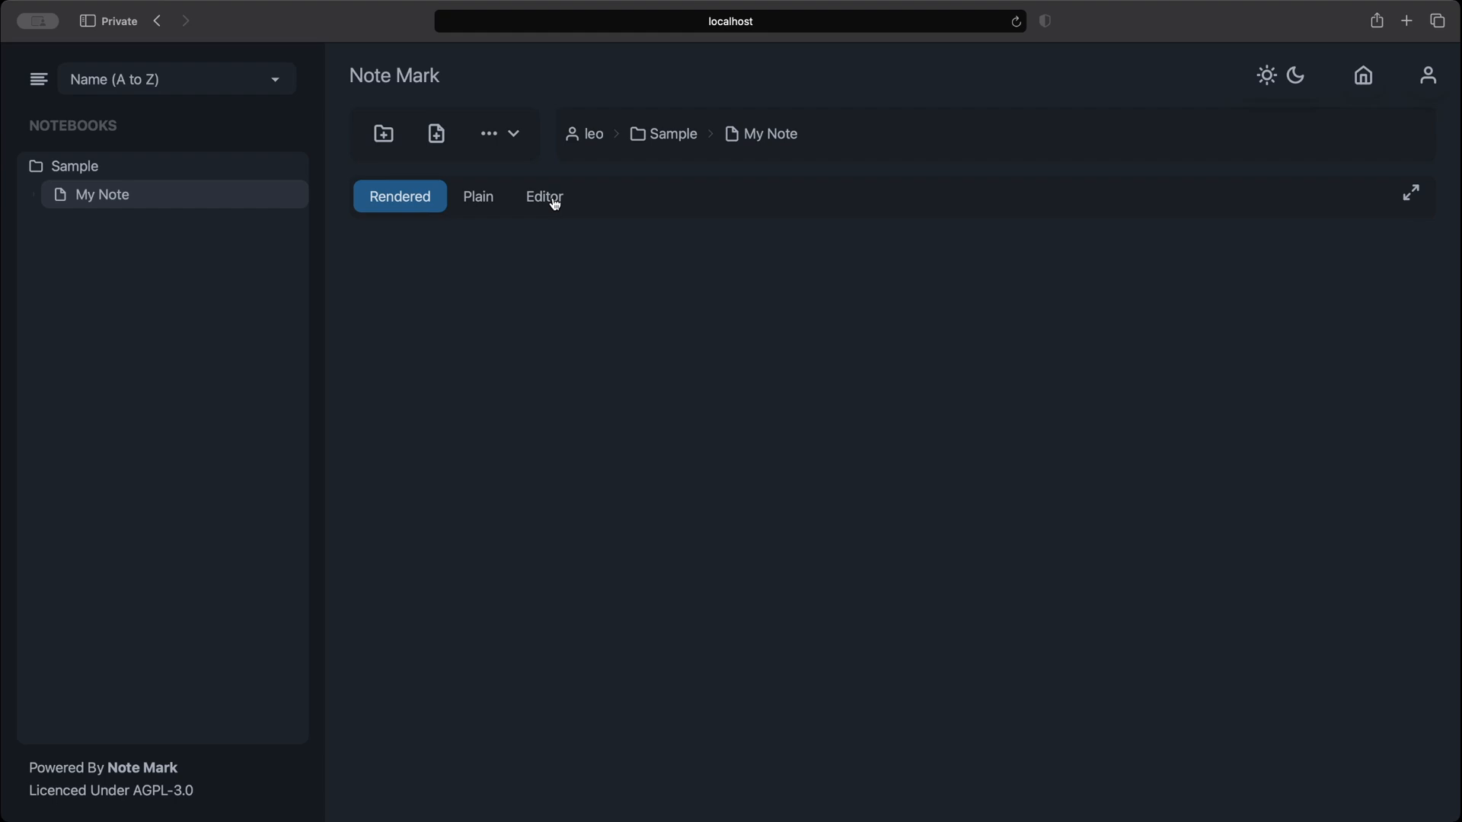
- In the editor, add a top-level heading Hello
{"action": "left_click", "coordinate": [544, 196]}
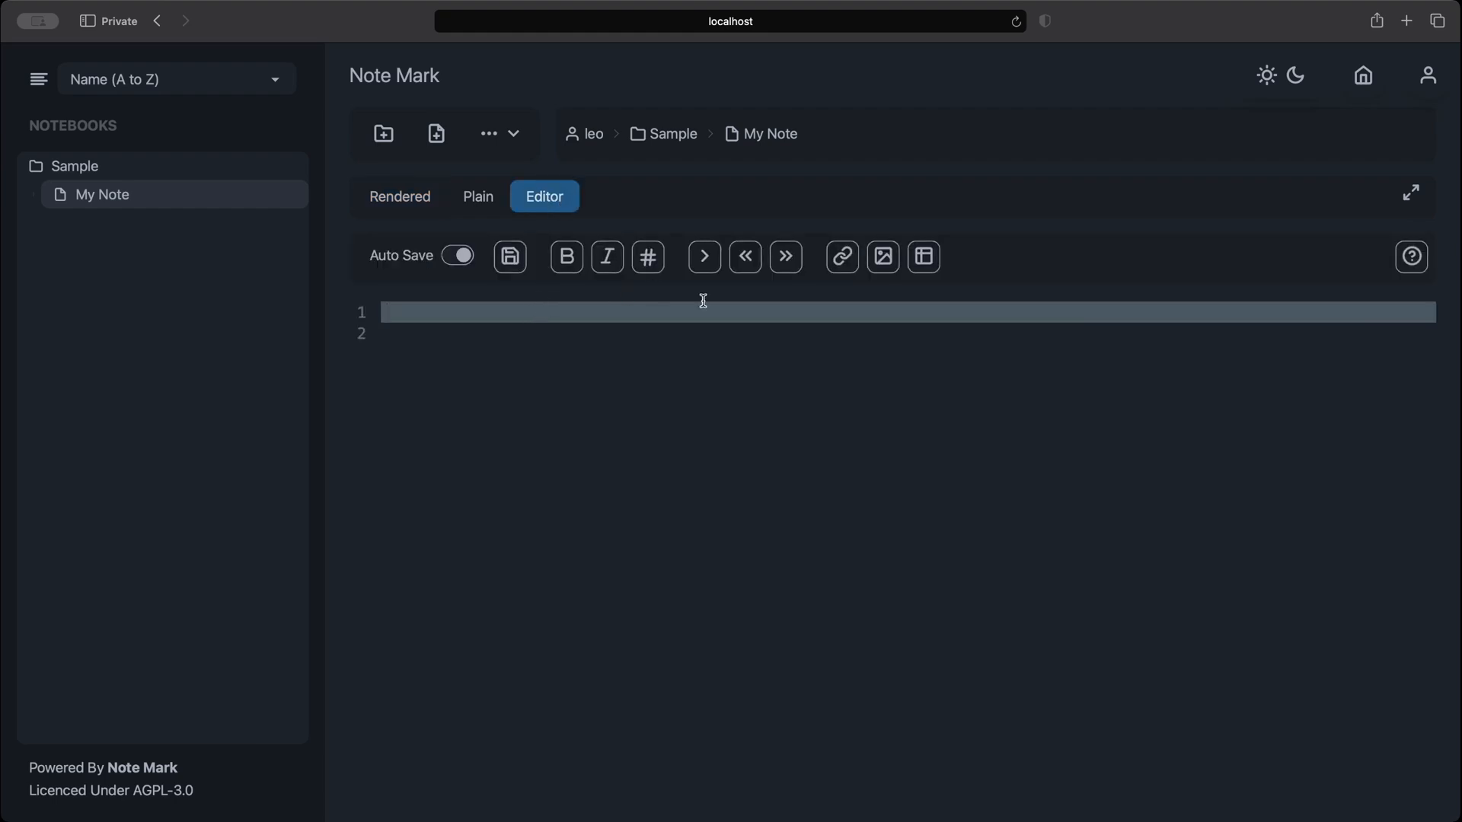
{"action": "left_click", "coordinate": [646, 256]}
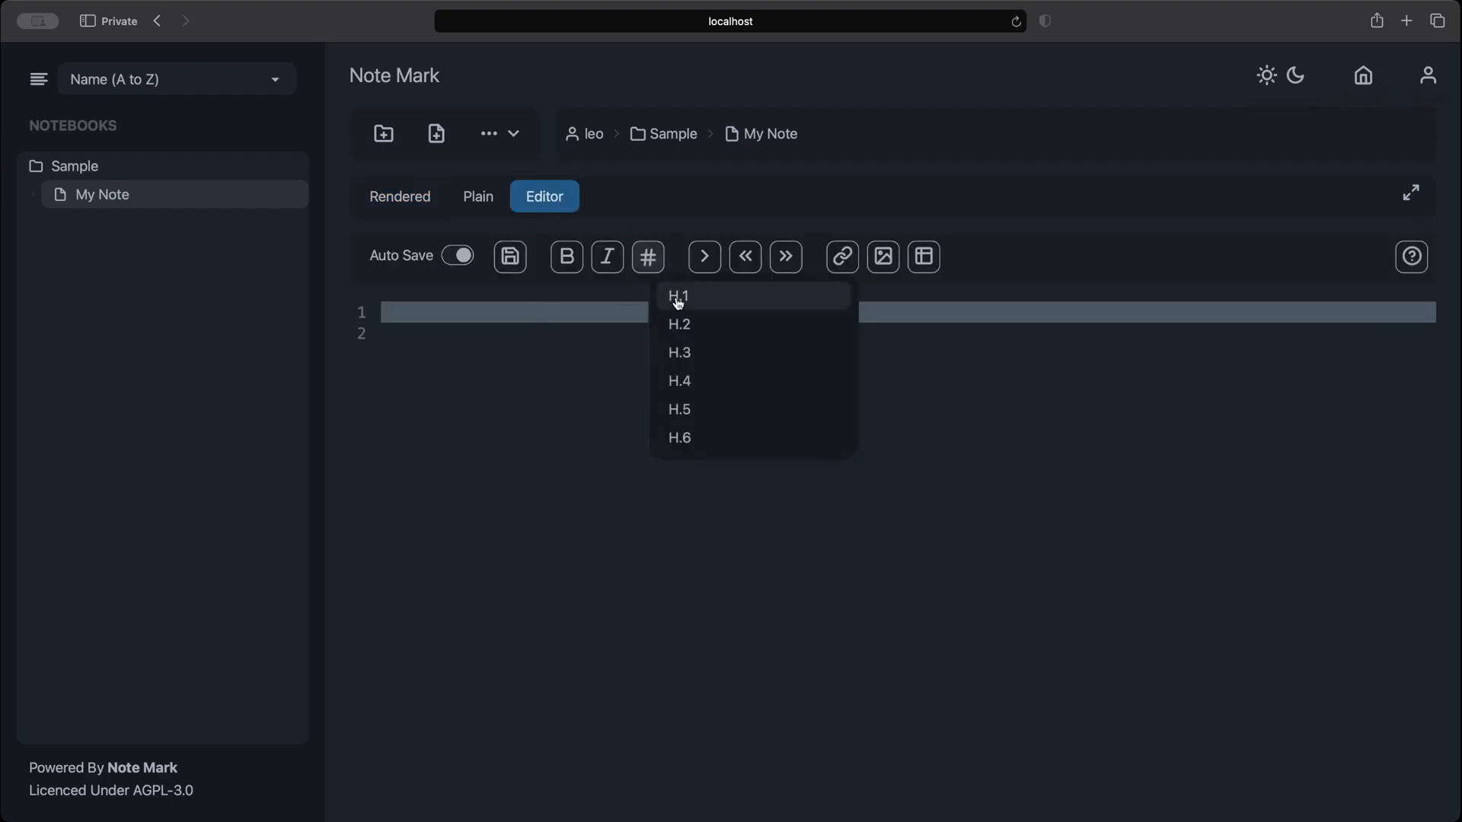
{"action": "left_click", "coordinate": [680, 296]}
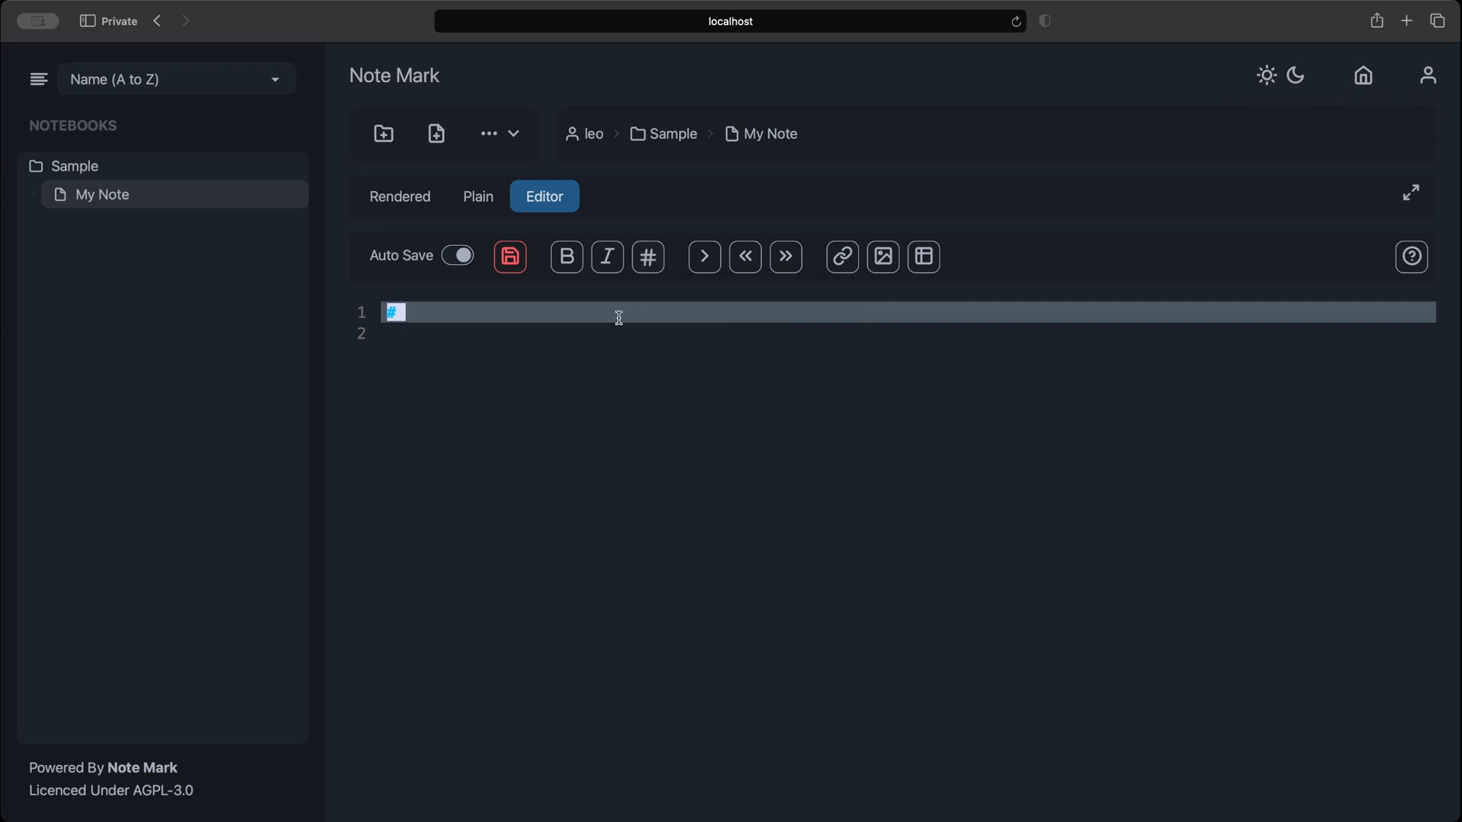
{"action": "type", "text": "He"}
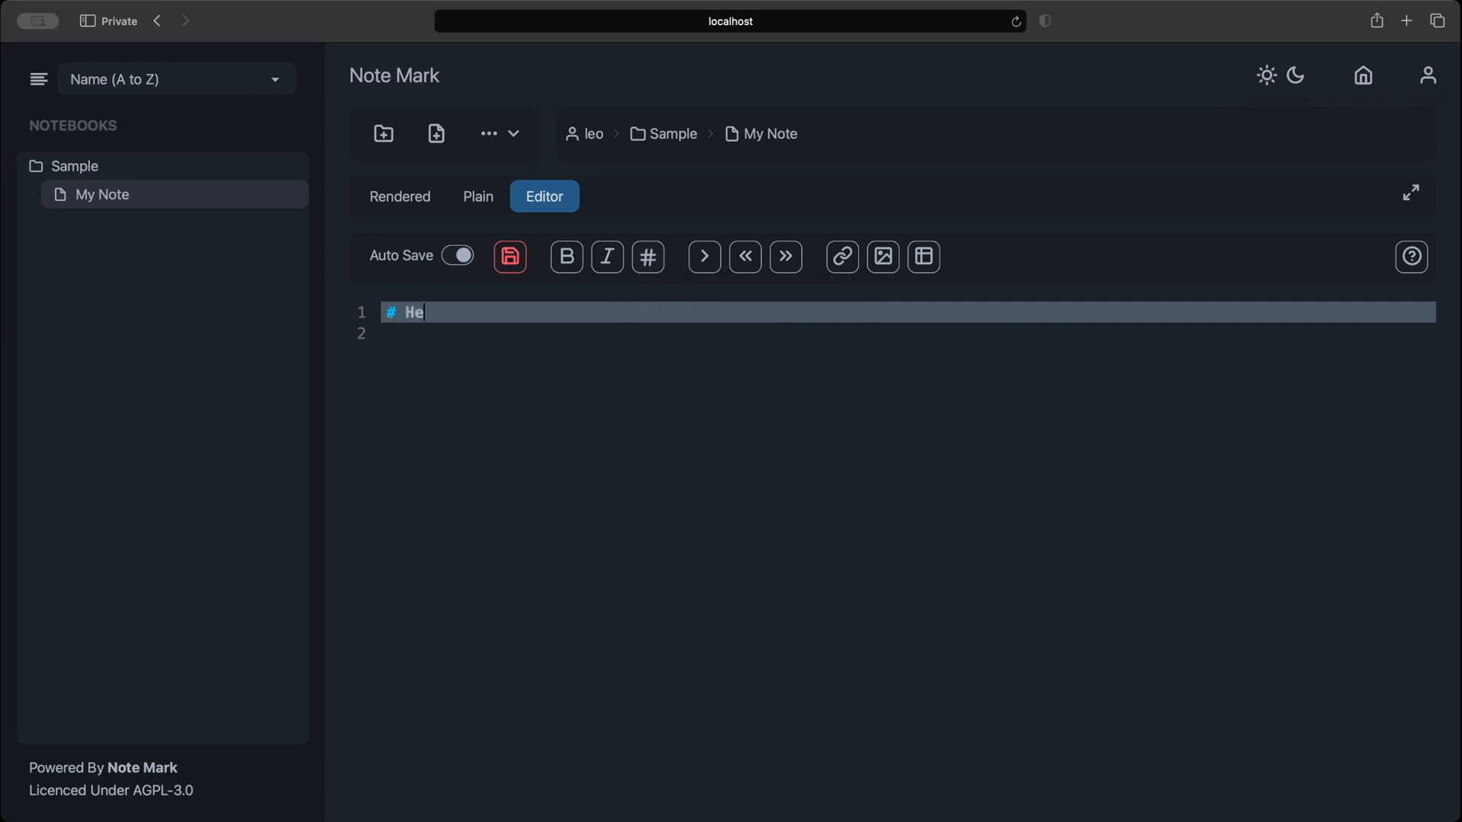
{"action": "type", "text": "llo"}
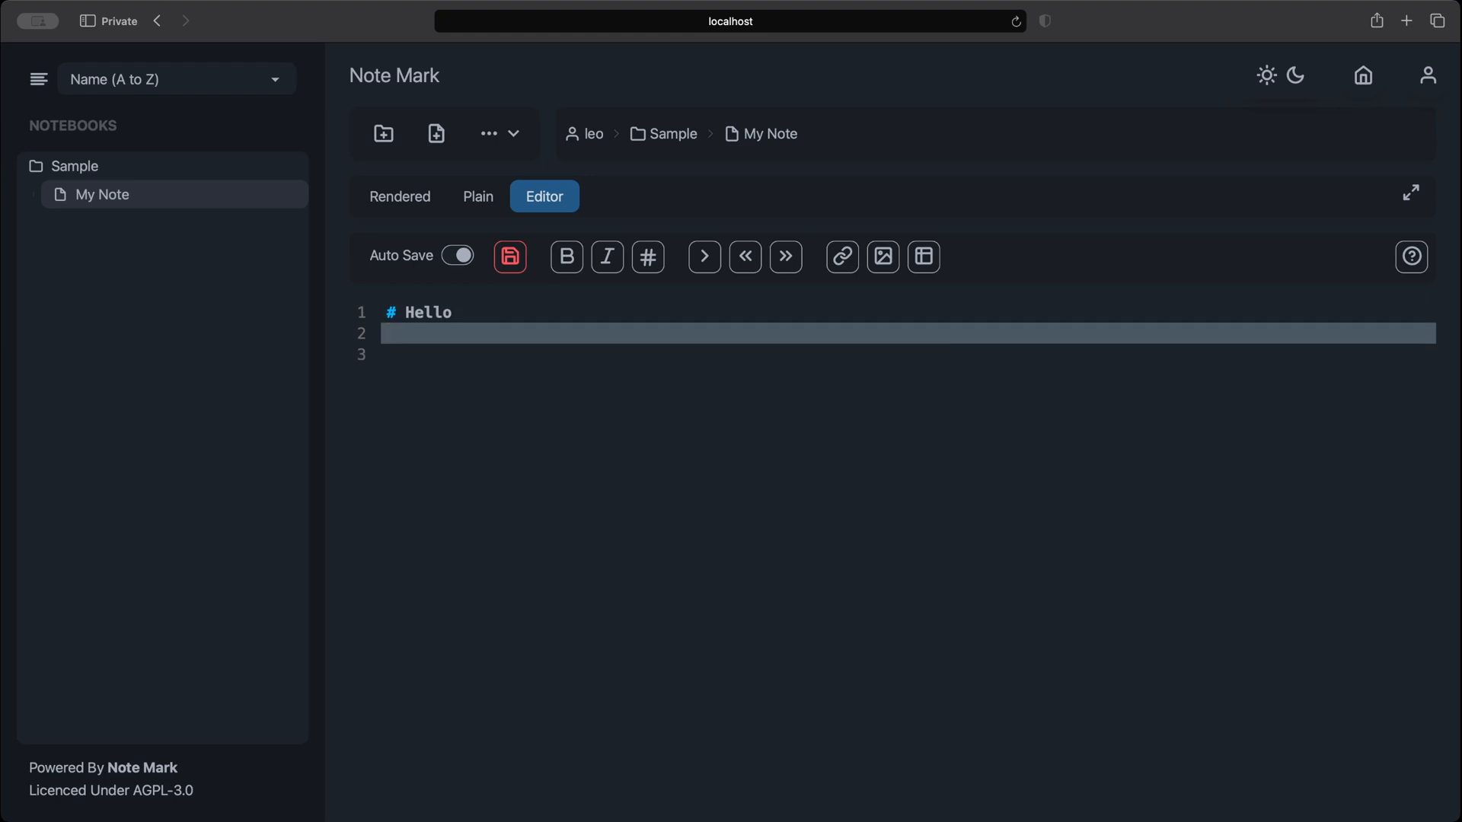
- Add the line 'This is a very cool note!' and save the note
{"action": "type", "text": "This a"}
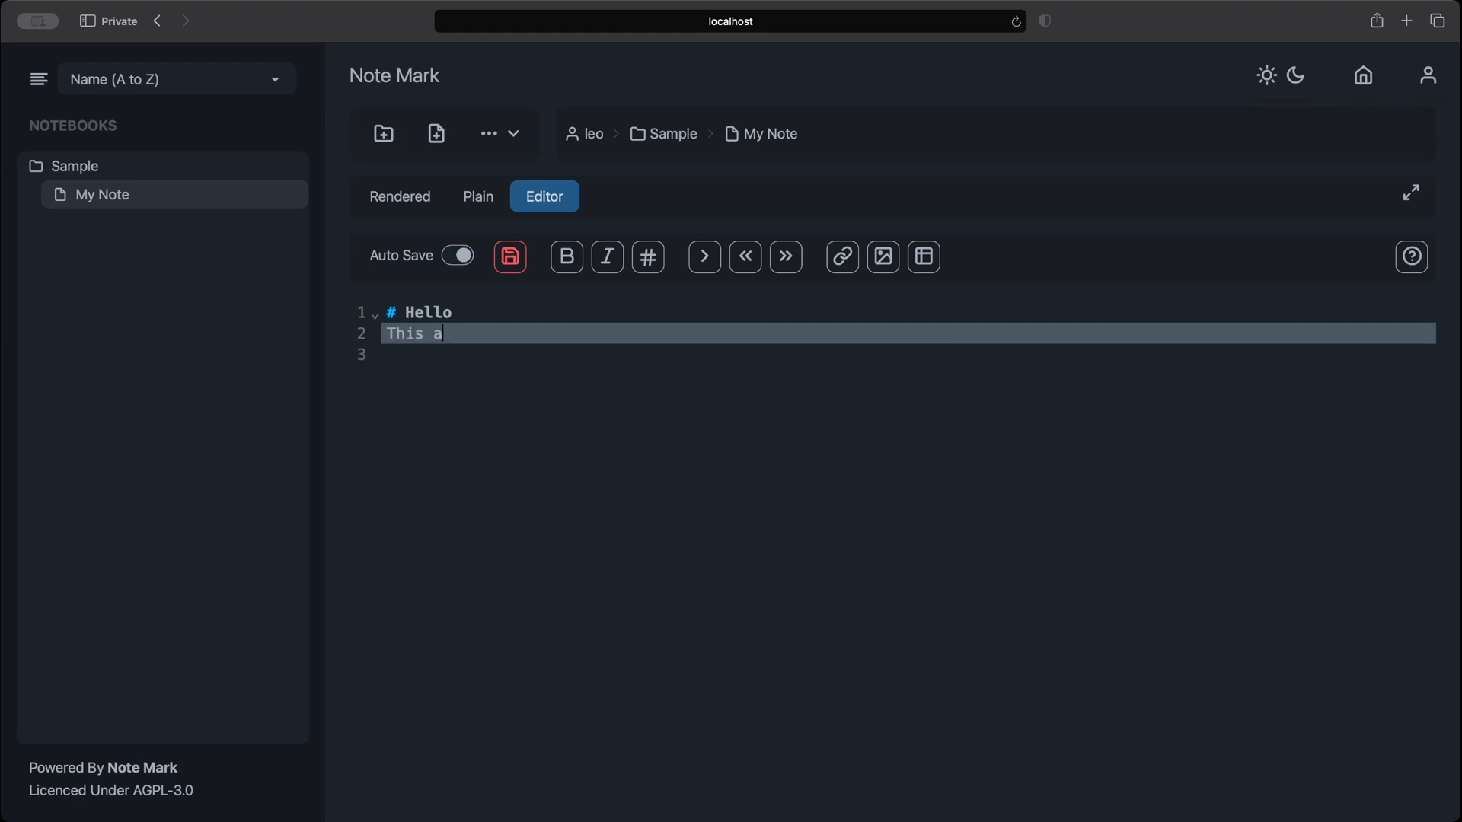
{"action": "type", "text": "is a very"}
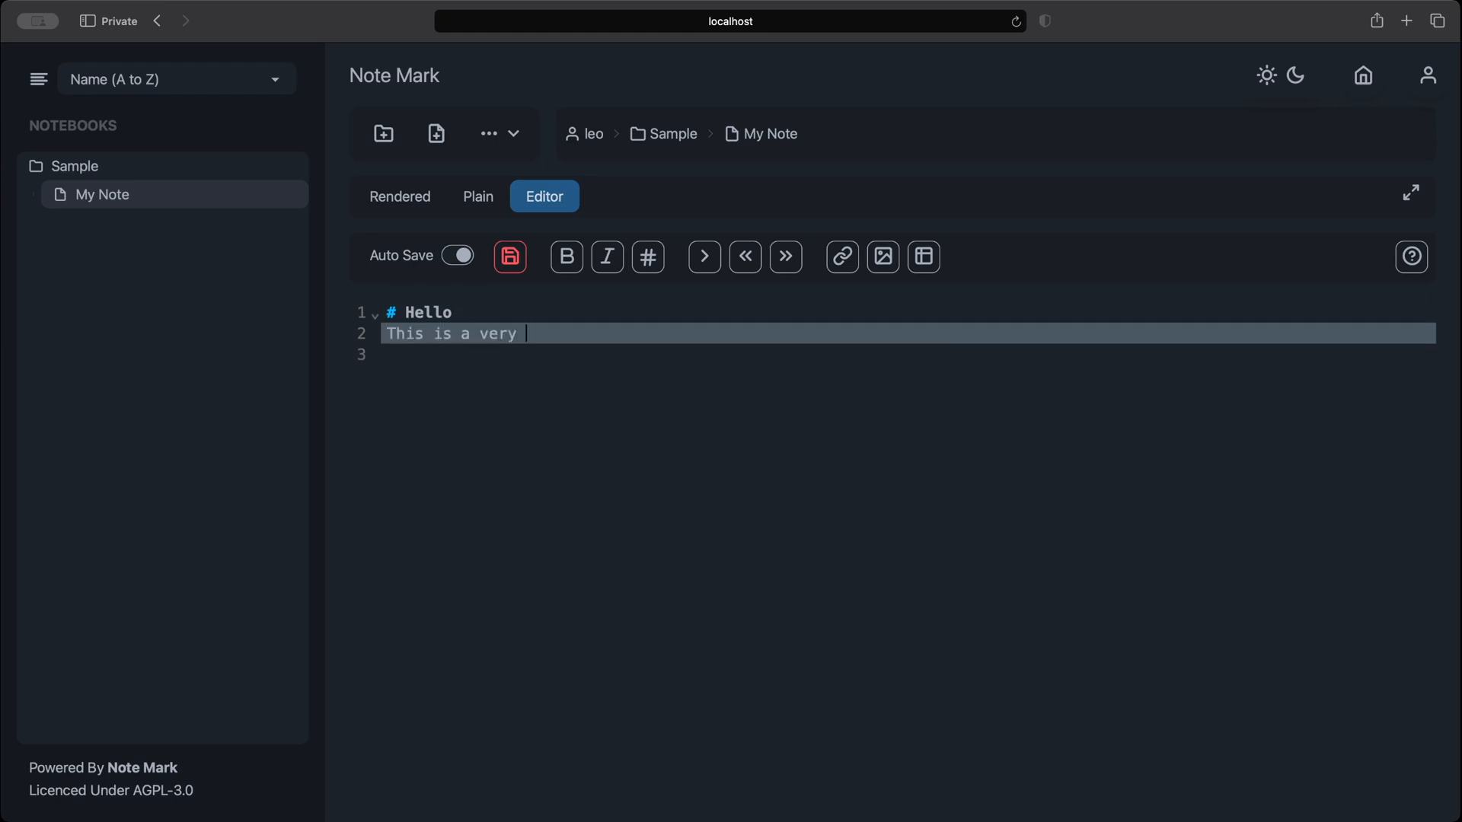
{"action": "type", "text": "cool note!"}
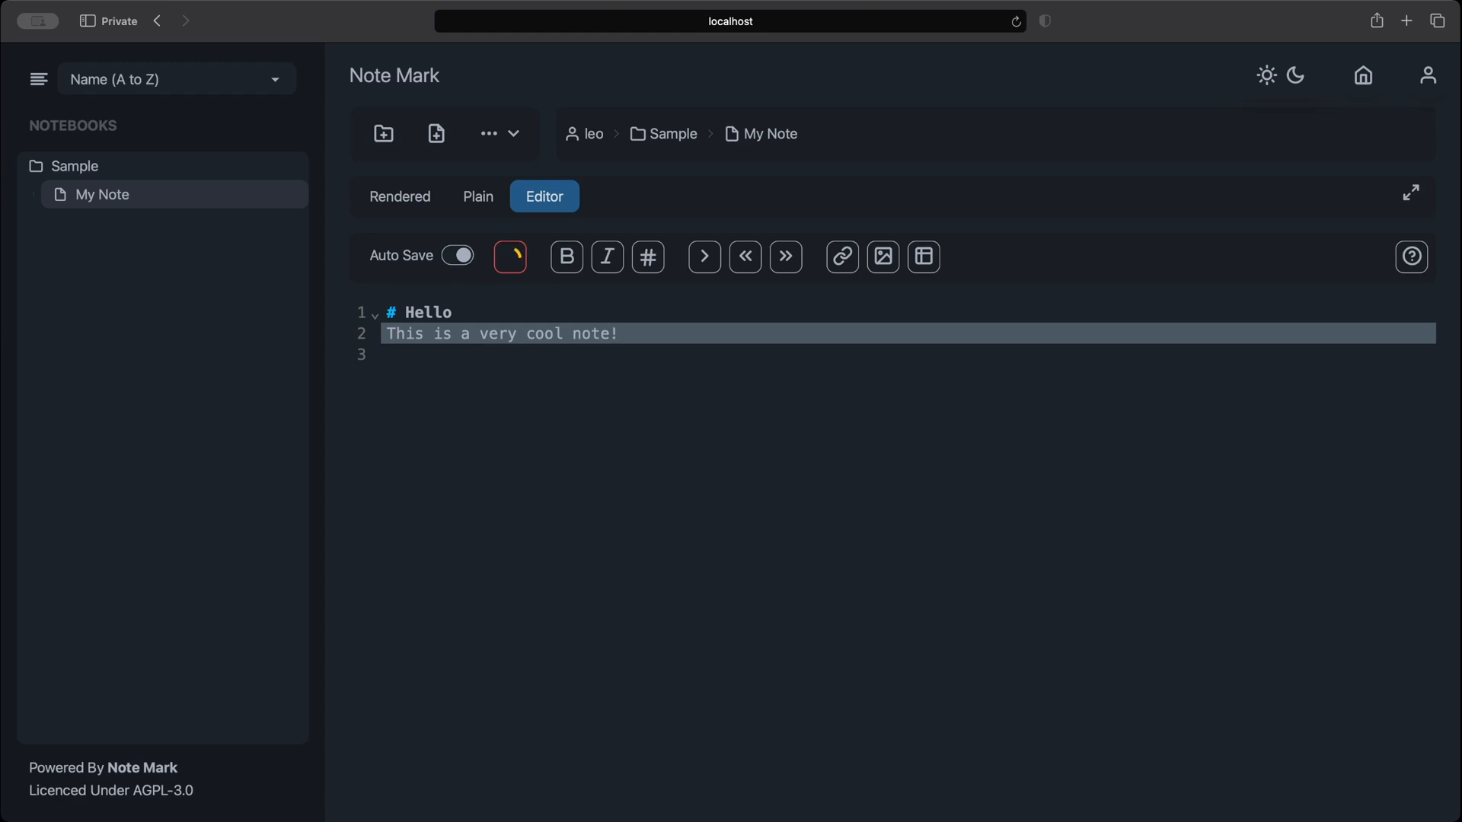
{"action": "left_click", "coordinate": [510, 256]}
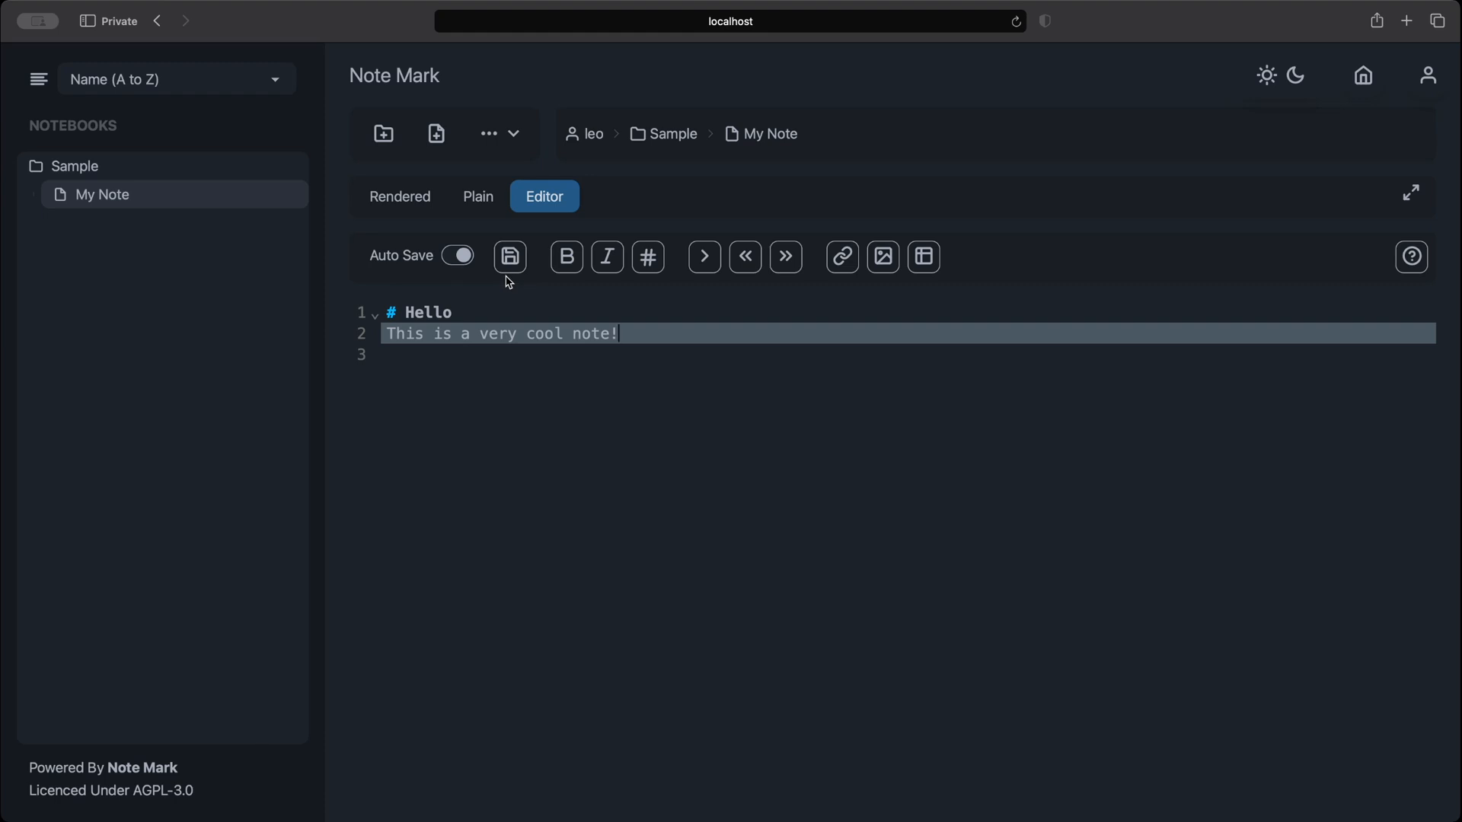
{"action": "mouse_move", "coordinate": [533, 284]}
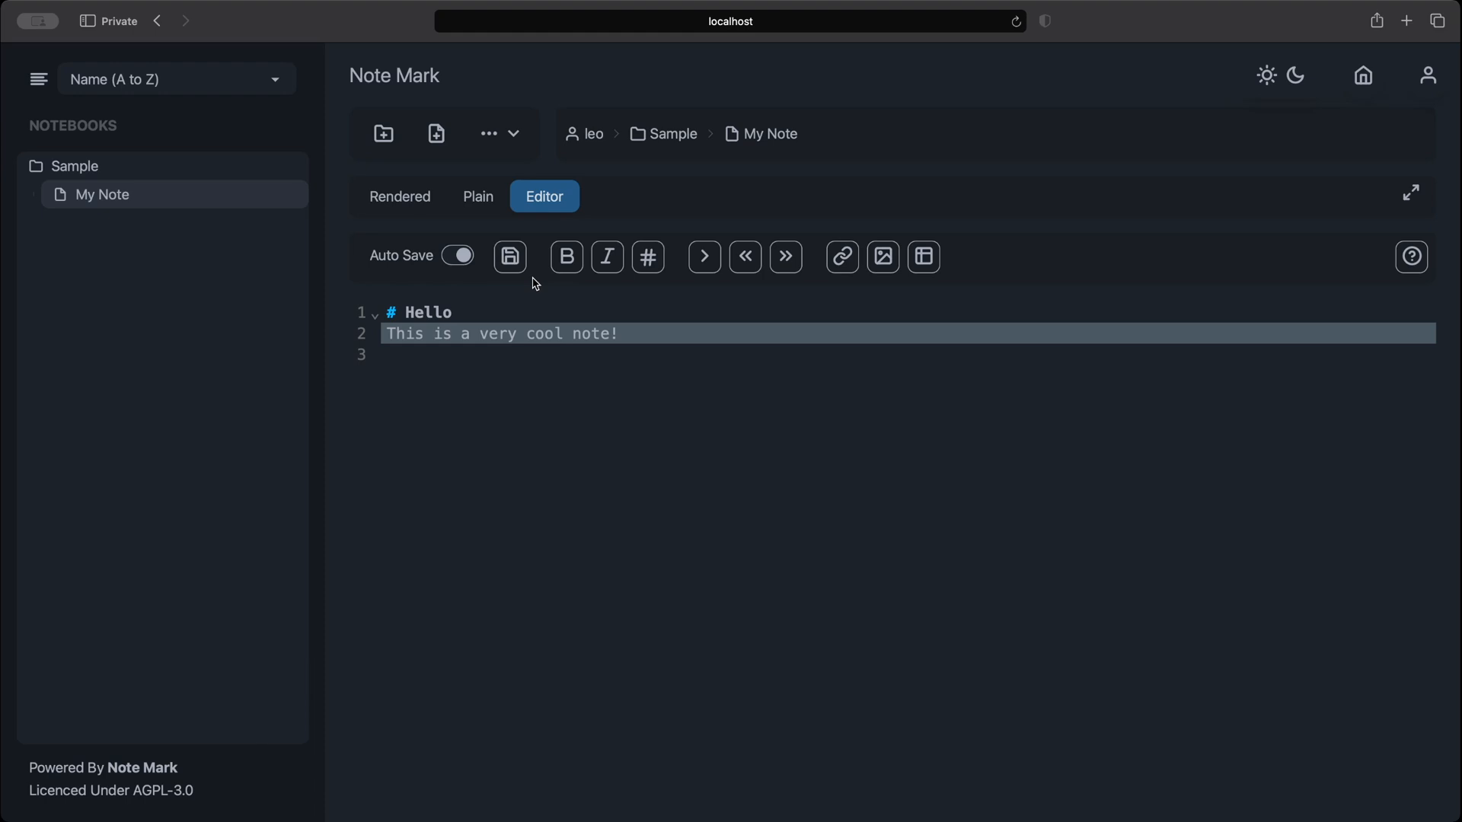
{"action": "mouse_move", "coordinate": [401, 197]}
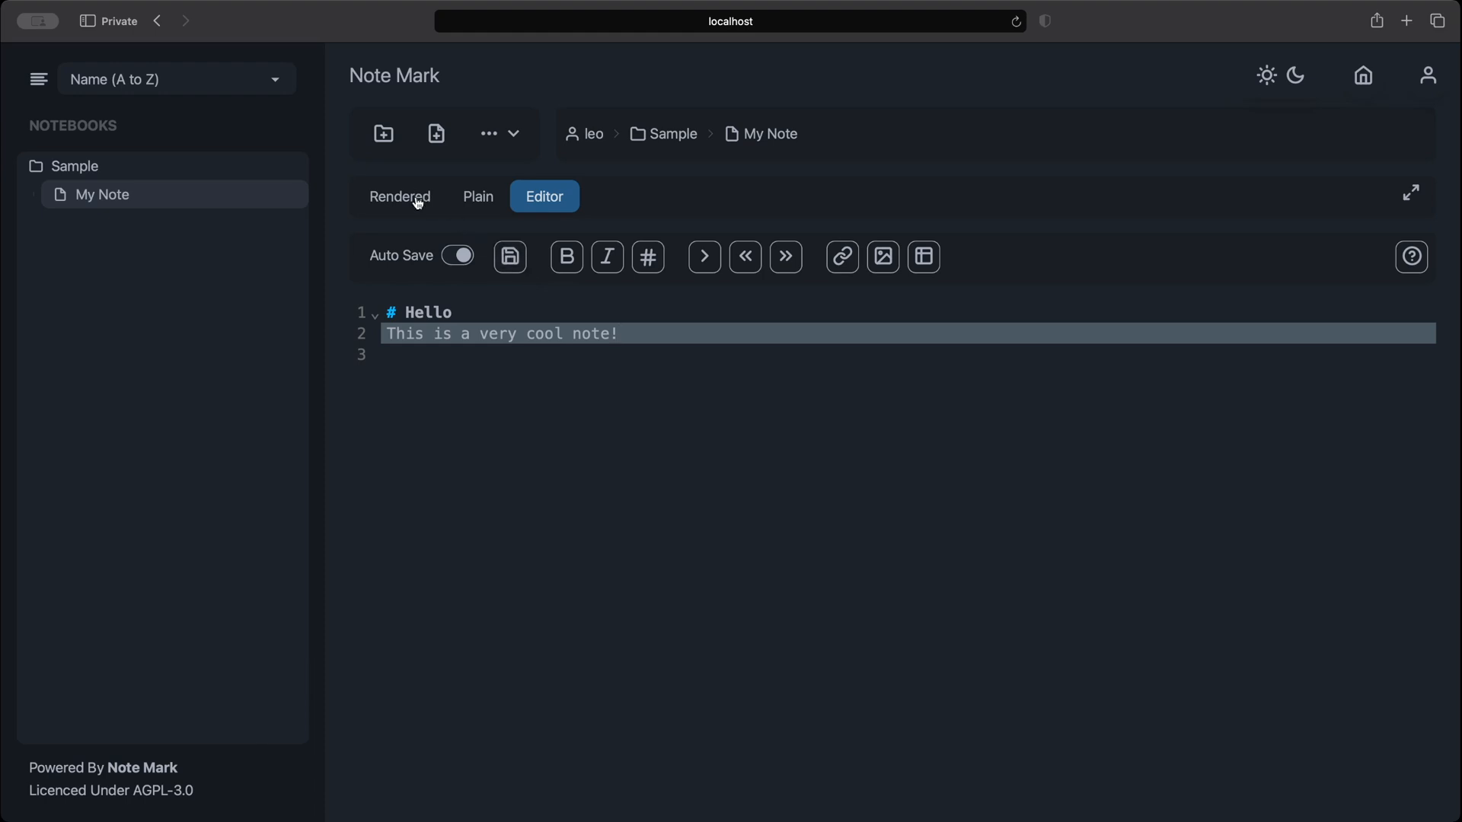
- Check the Rendered and Plain views, then bold the word 'very' in the editor and save
{"action": "left_click", "coordinate": [401, 196]}
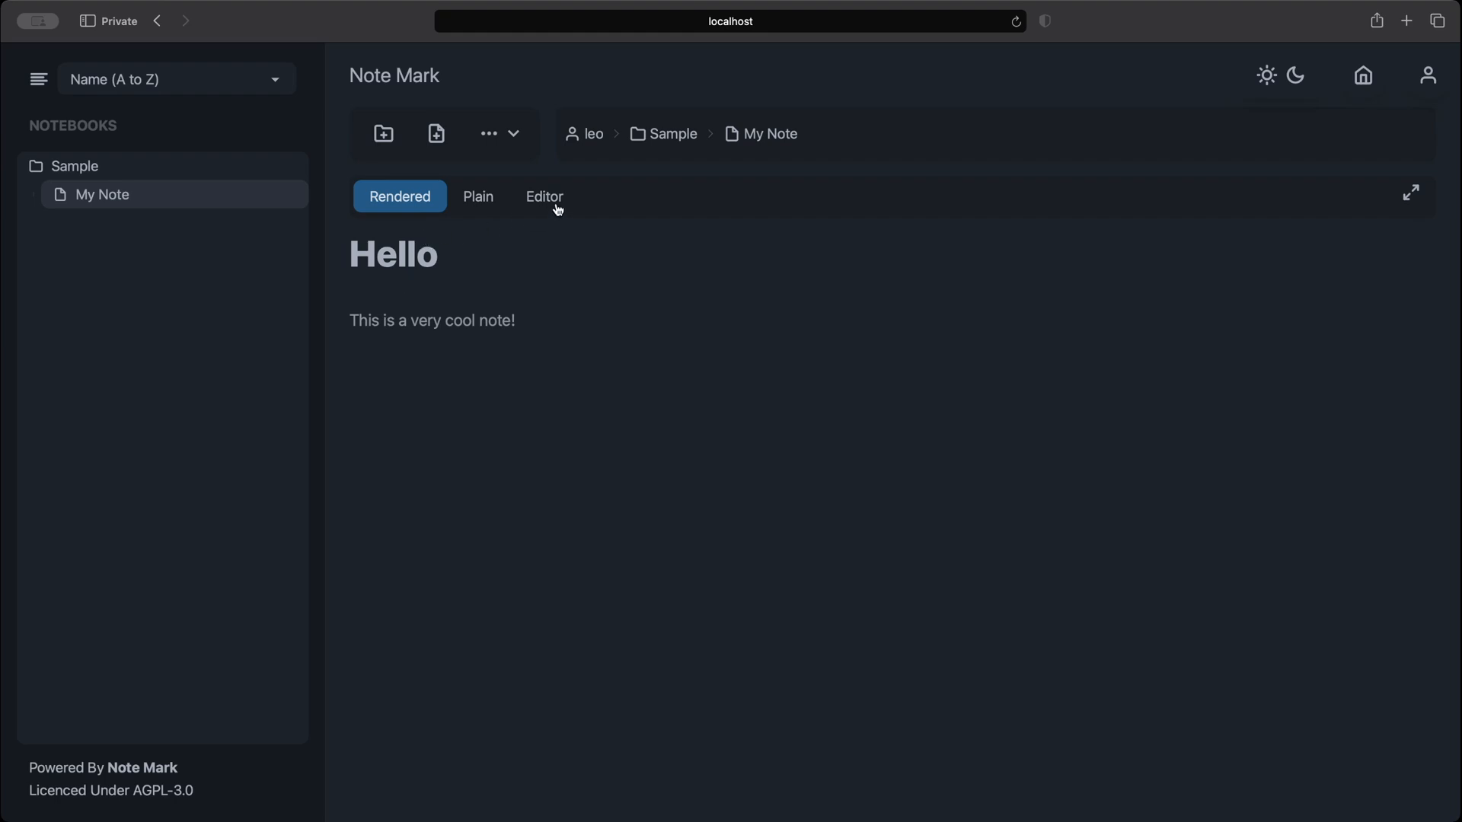
{"action": "left_click", "coordinate": [479, 196]}
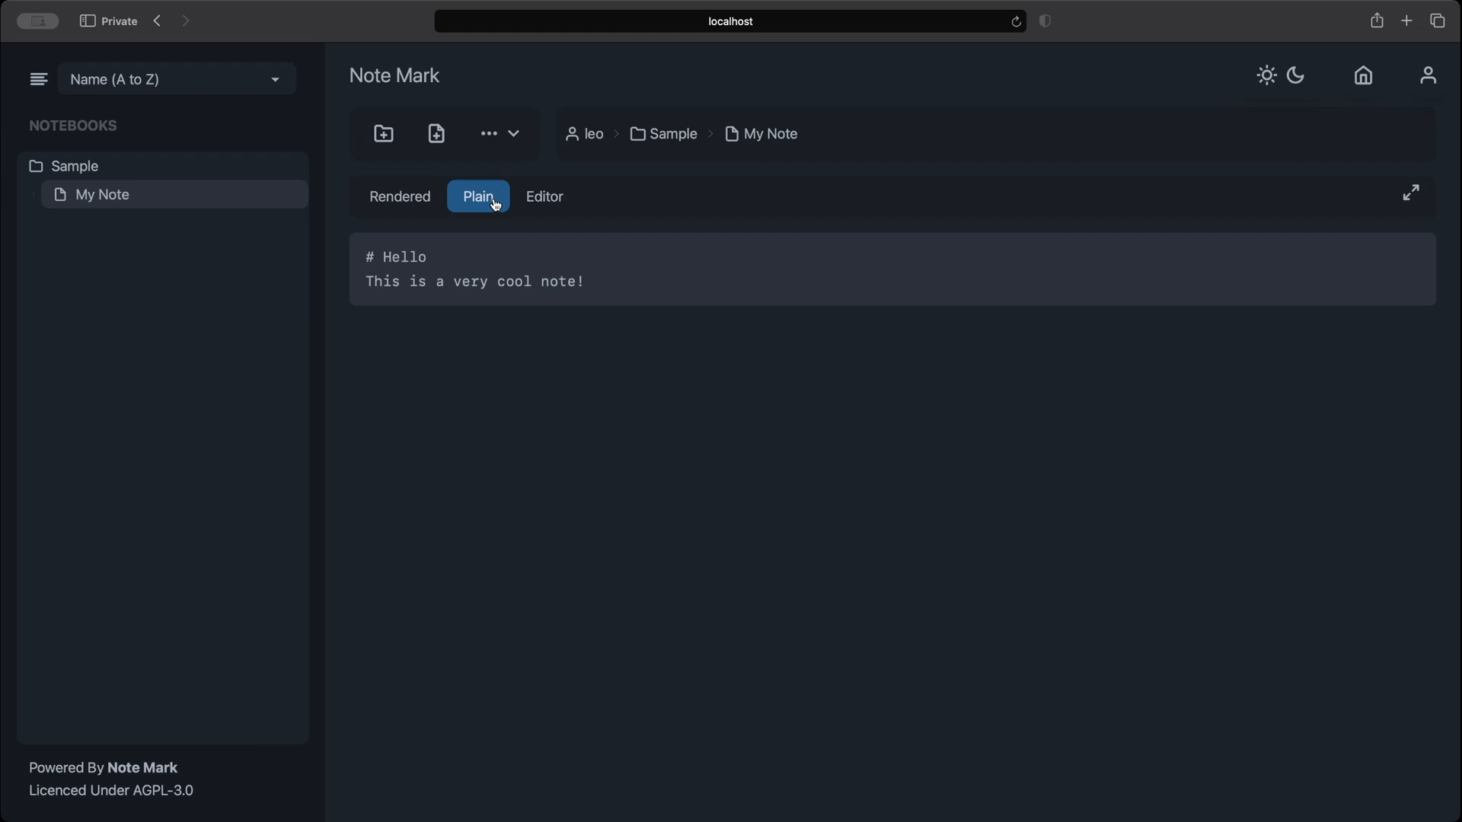
{"action": "left_click", "coordinate": [545, 196]}
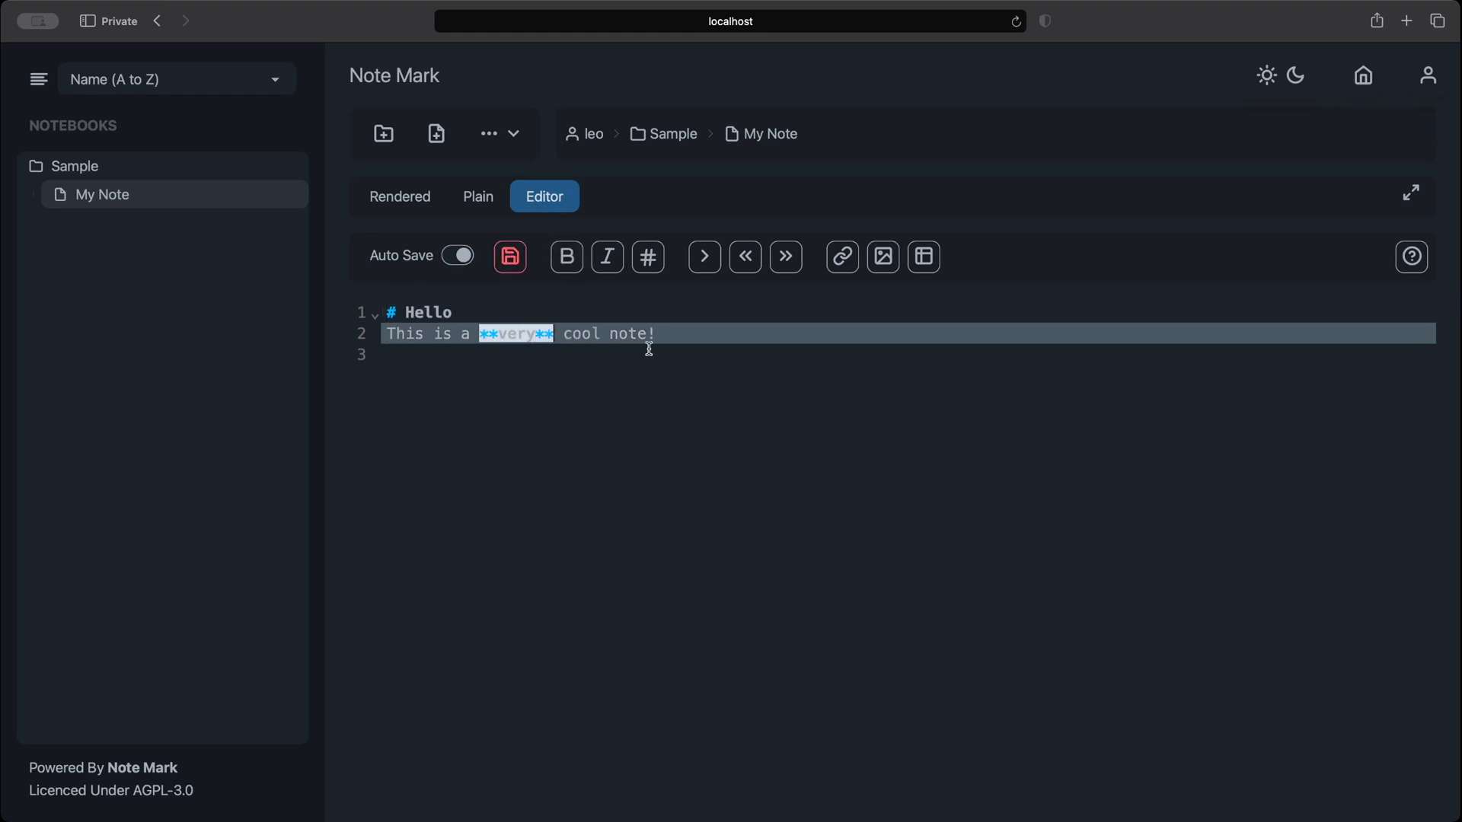
{"action": "left_click", "coordinate": [509, 256]}
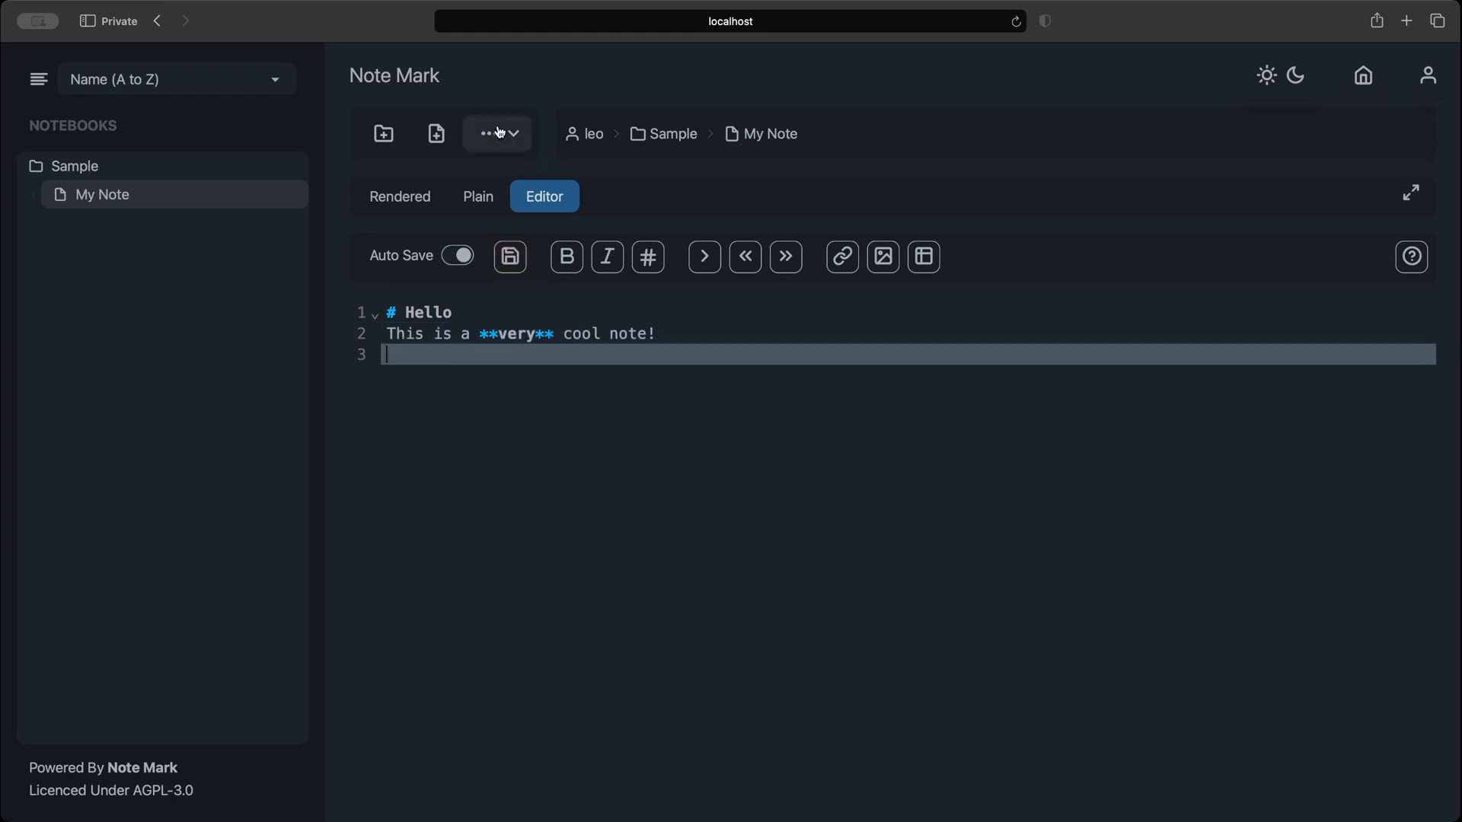
- Upload preview.png as a new asset of My Note from the Note Assets window
{"action": "left_click", "coordinate": [496, 134]}
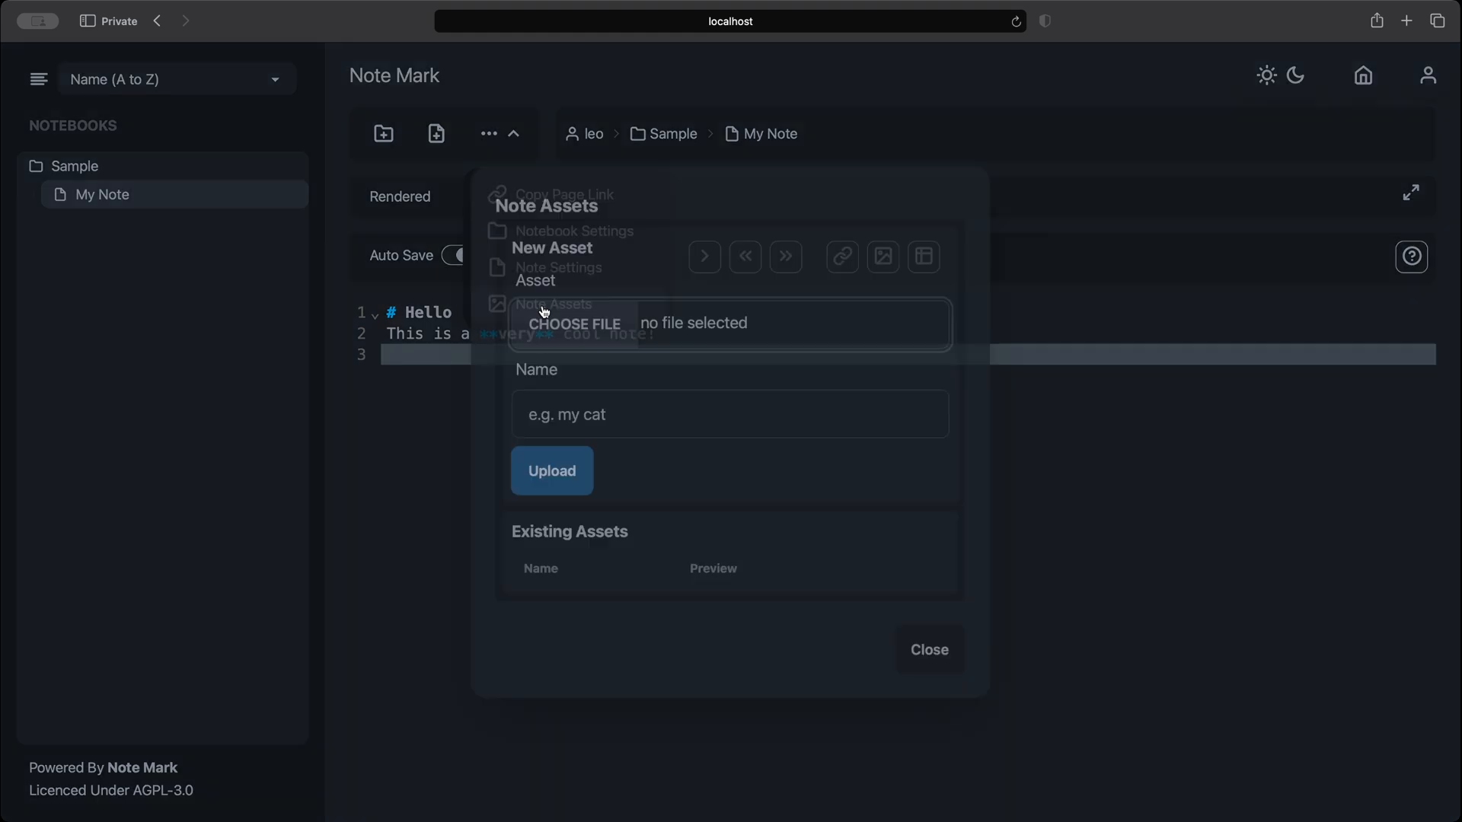
{"action": "left_click", "coordinate": [606, 343]}
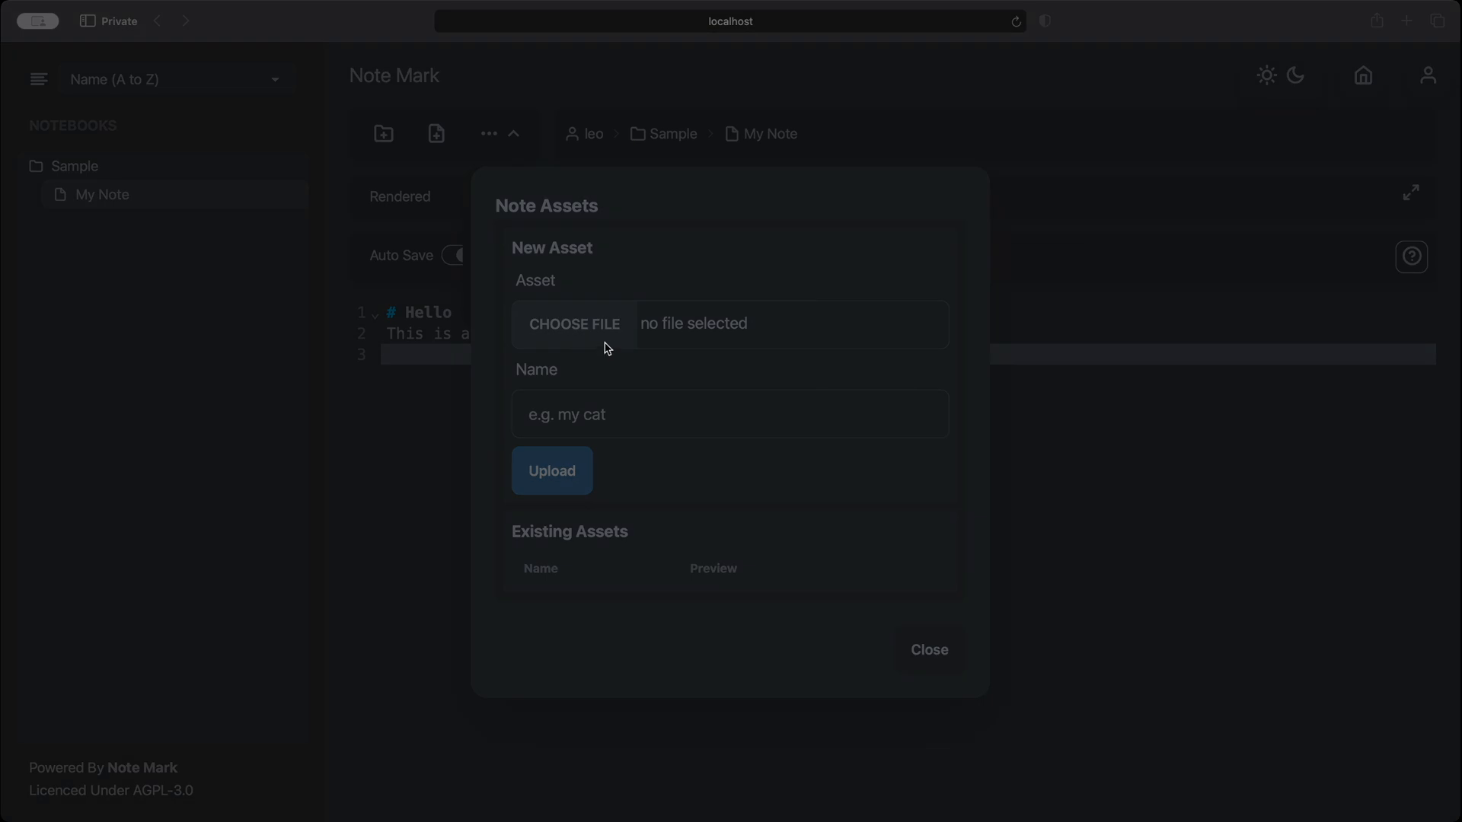
{"action": "left_click", "coordinate": [574, 323]}
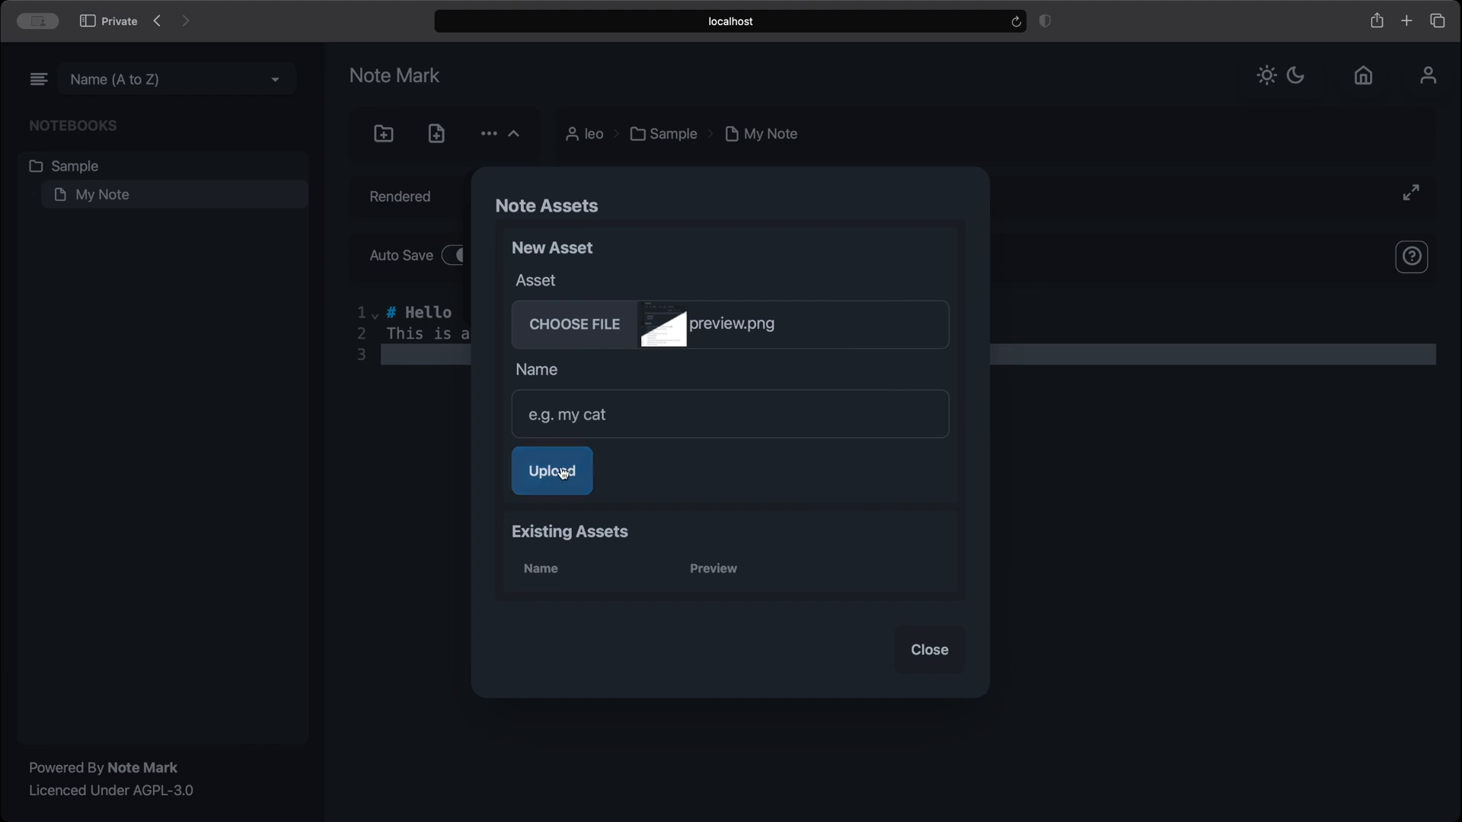
{"action": "left_click", "coordinate": [552, 470]}
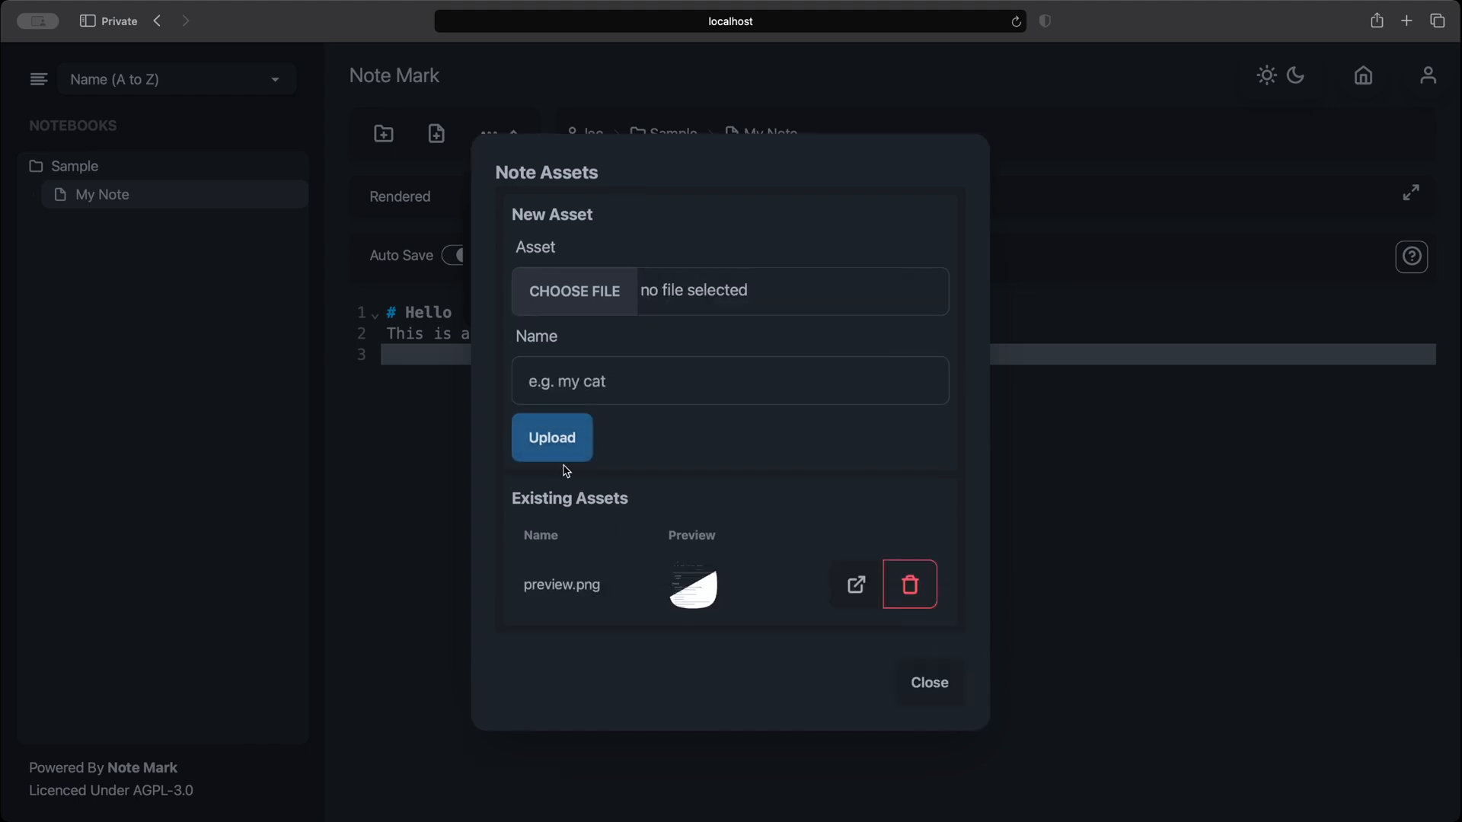
- Select the asset name preview.png and close the Note Assets window
{"action": "double_click", "coordinate": [560, 585]}
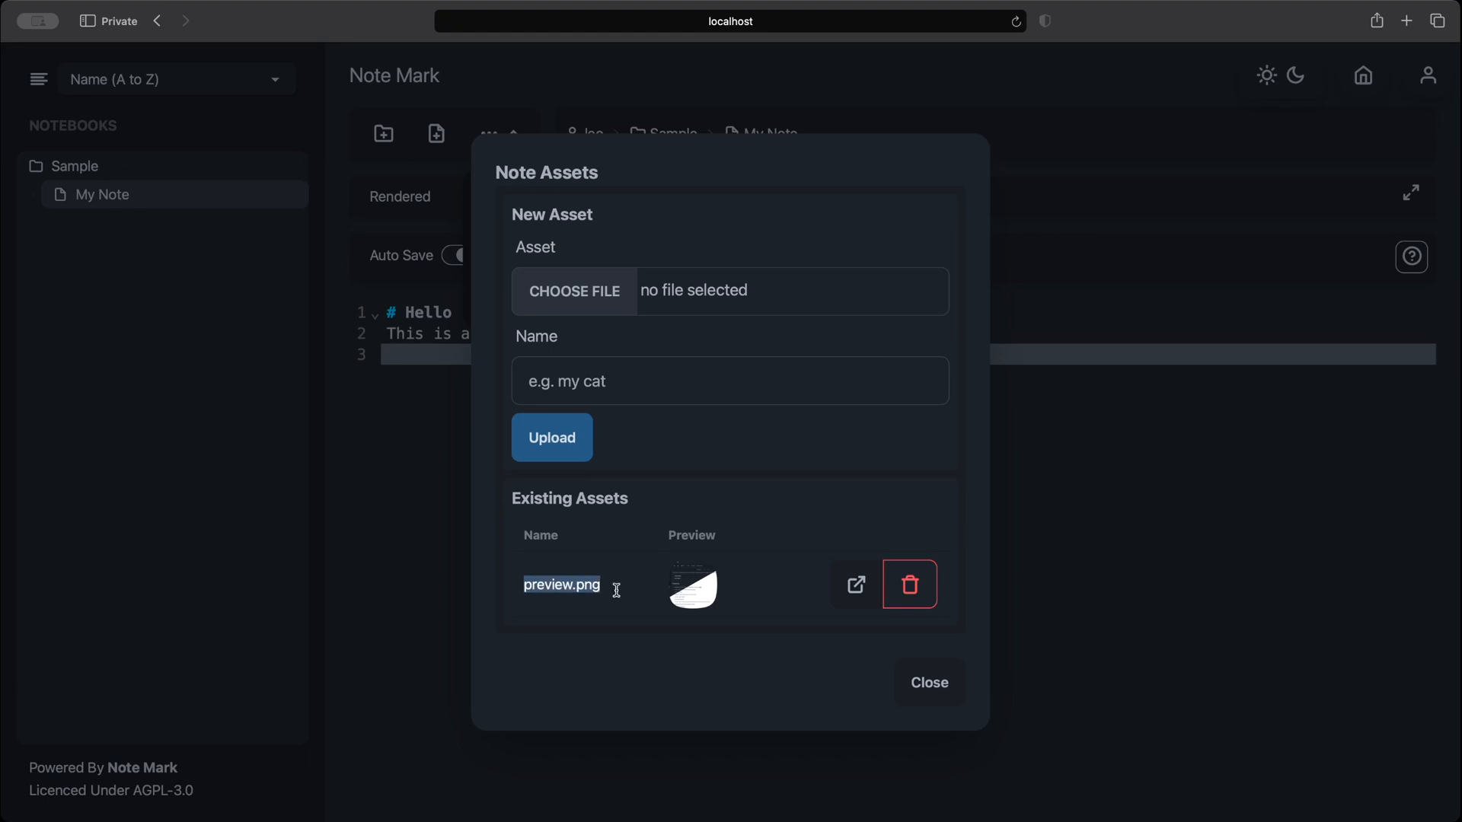
{"action": "mouse_move", "coordinate": [612, 594]}
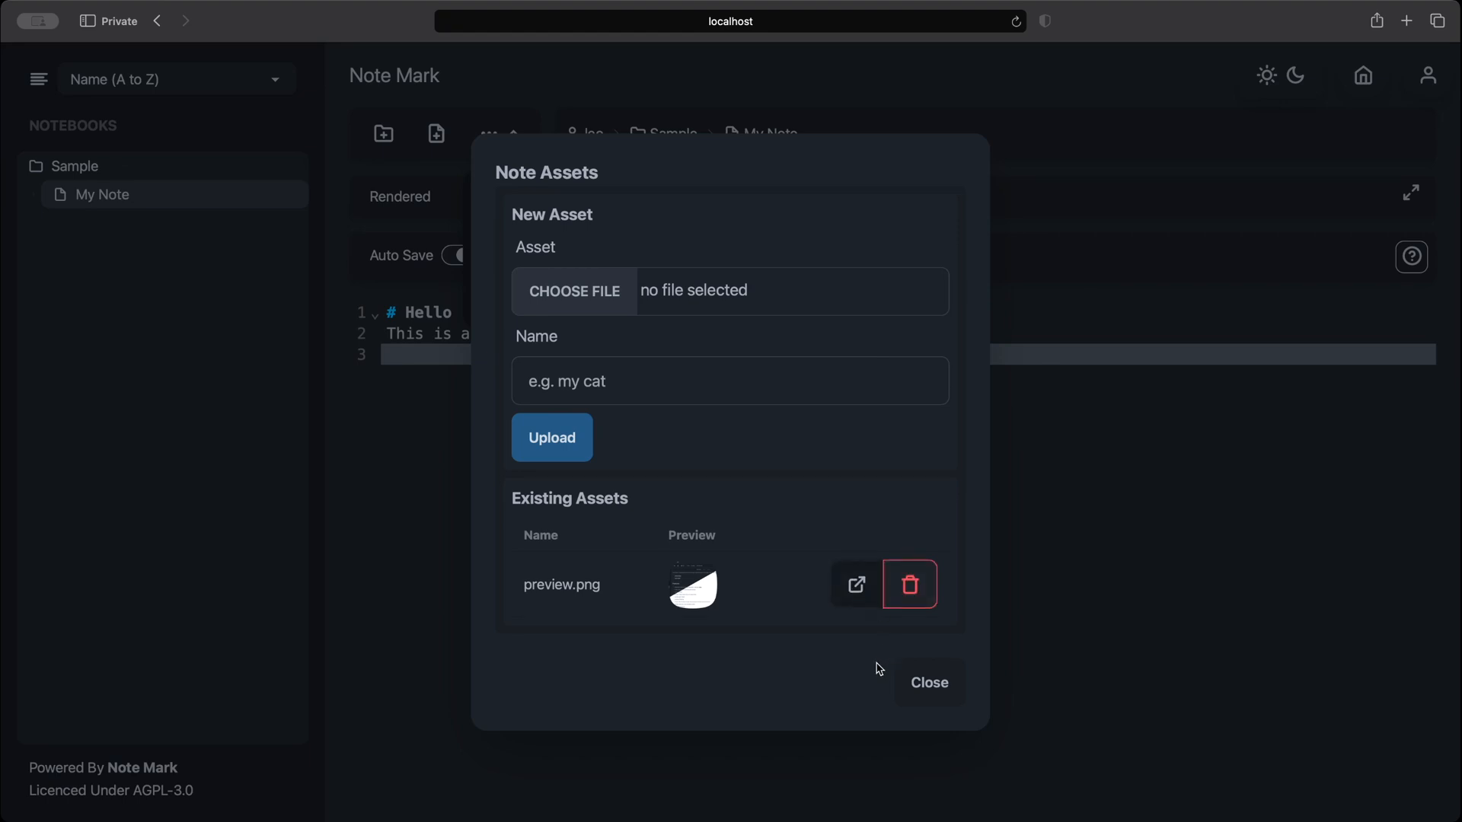
{"action": "mouse_move", "coordinate": [891, 725]}
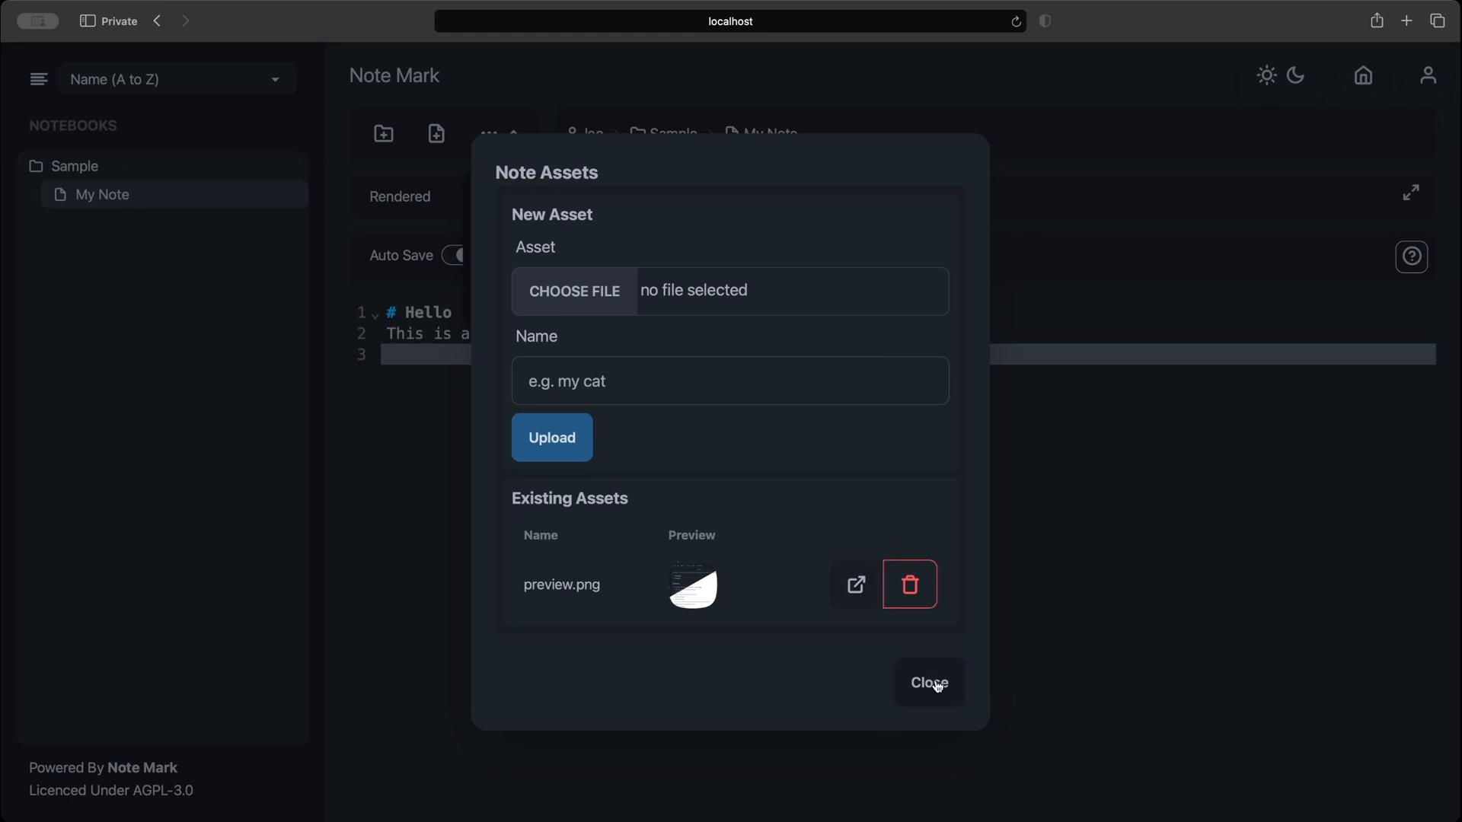
{"action": "left_click", "coordinate": [927, 682]}
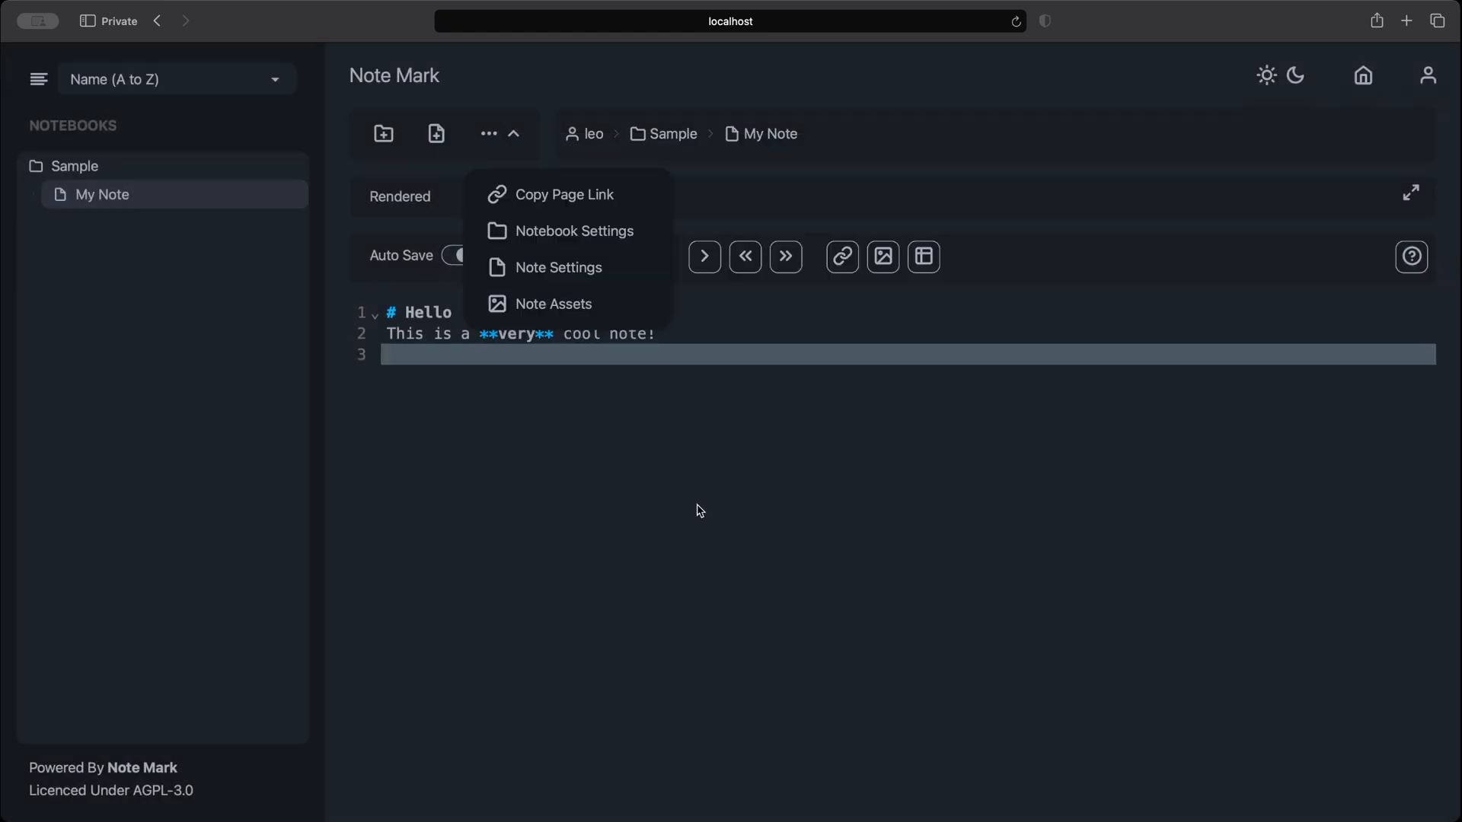
- Insert the image into My Note with alt text 'Sample Image' and save the note
{"action": "left_click", "coordinate": [512, 134]}
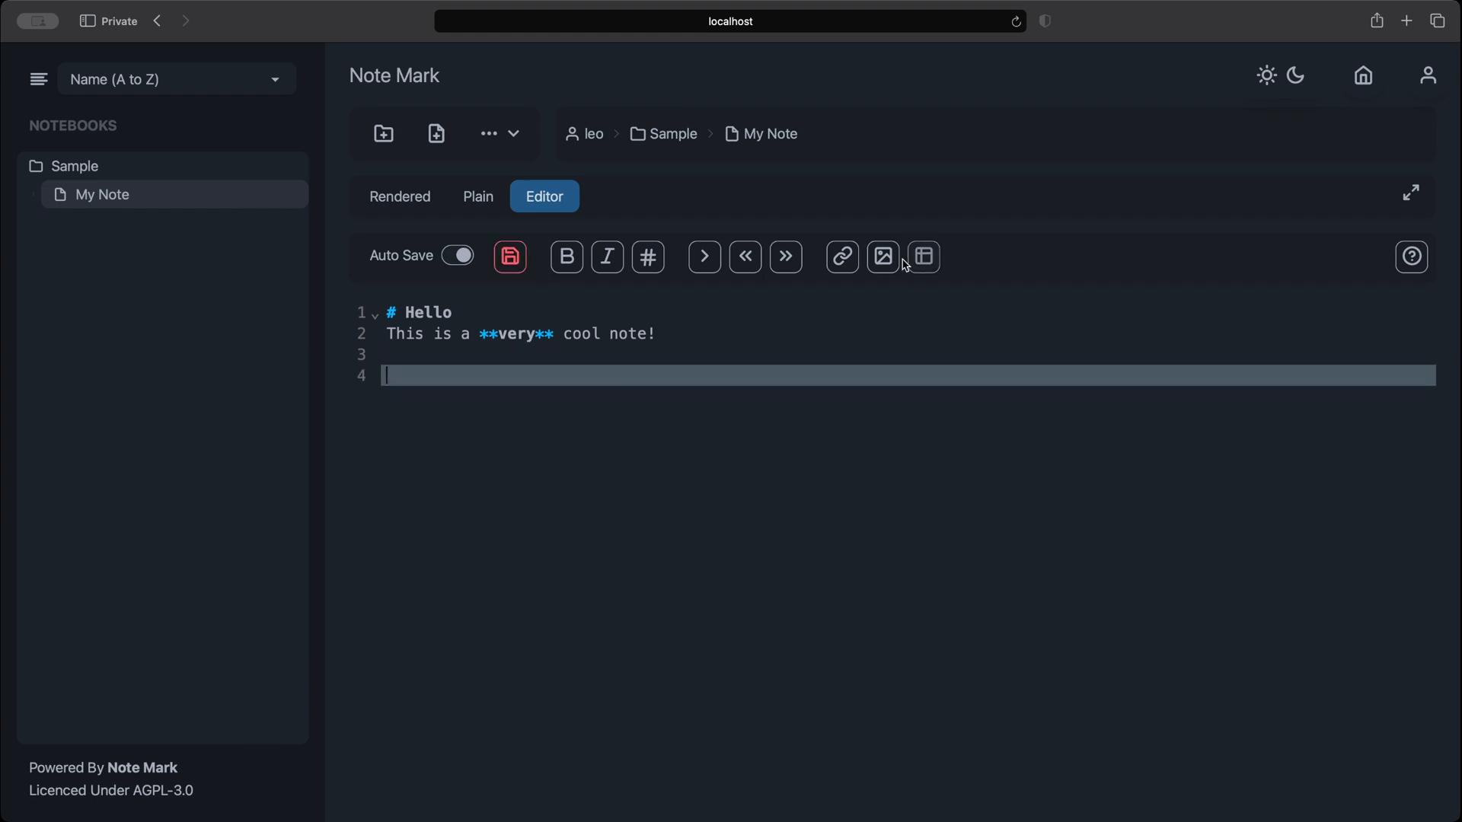
{"action": "left_click", "coordinate": [880, 256]}
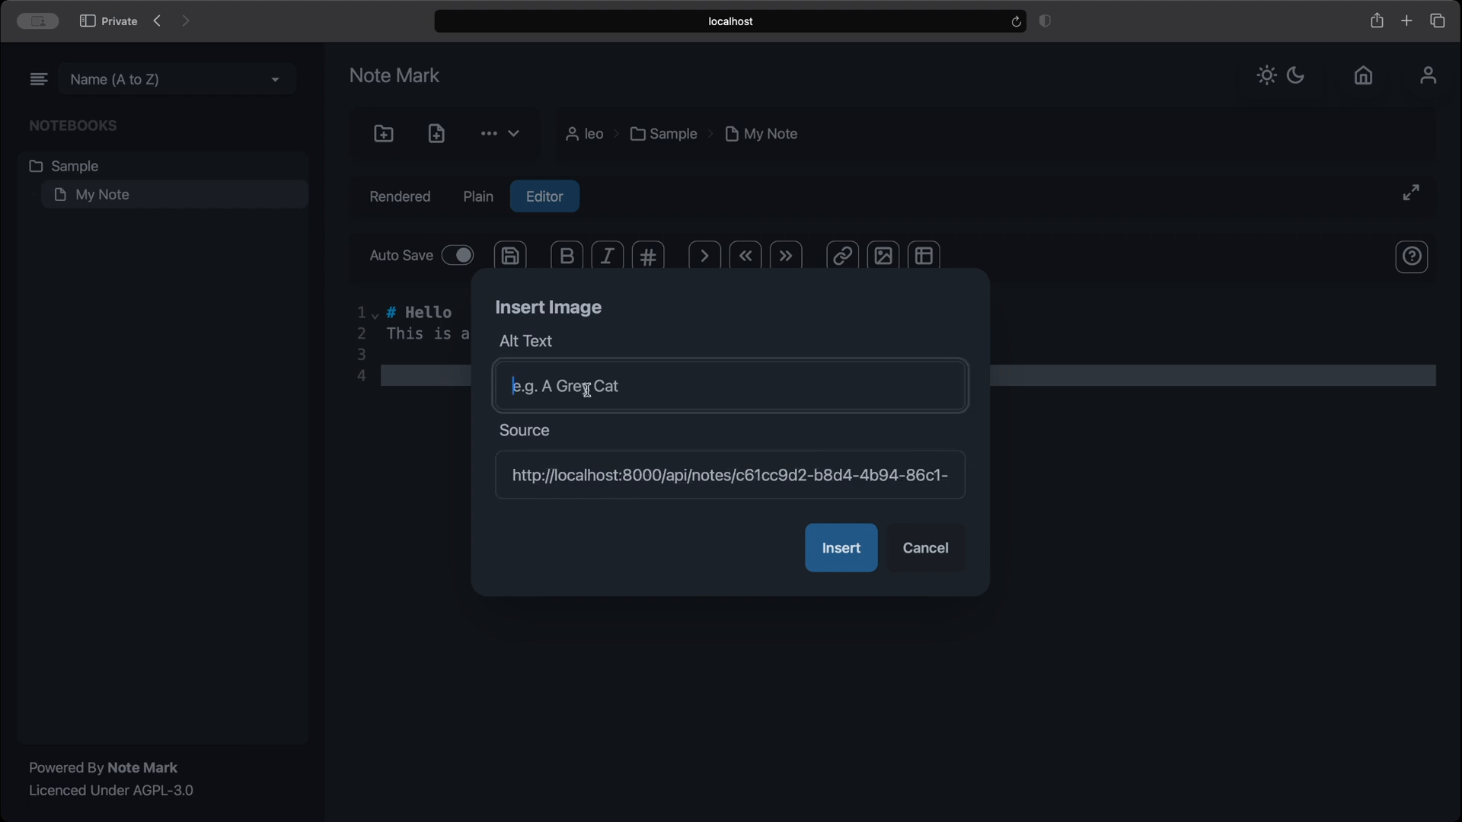
{"action": "type", "text": "Sample Image"}
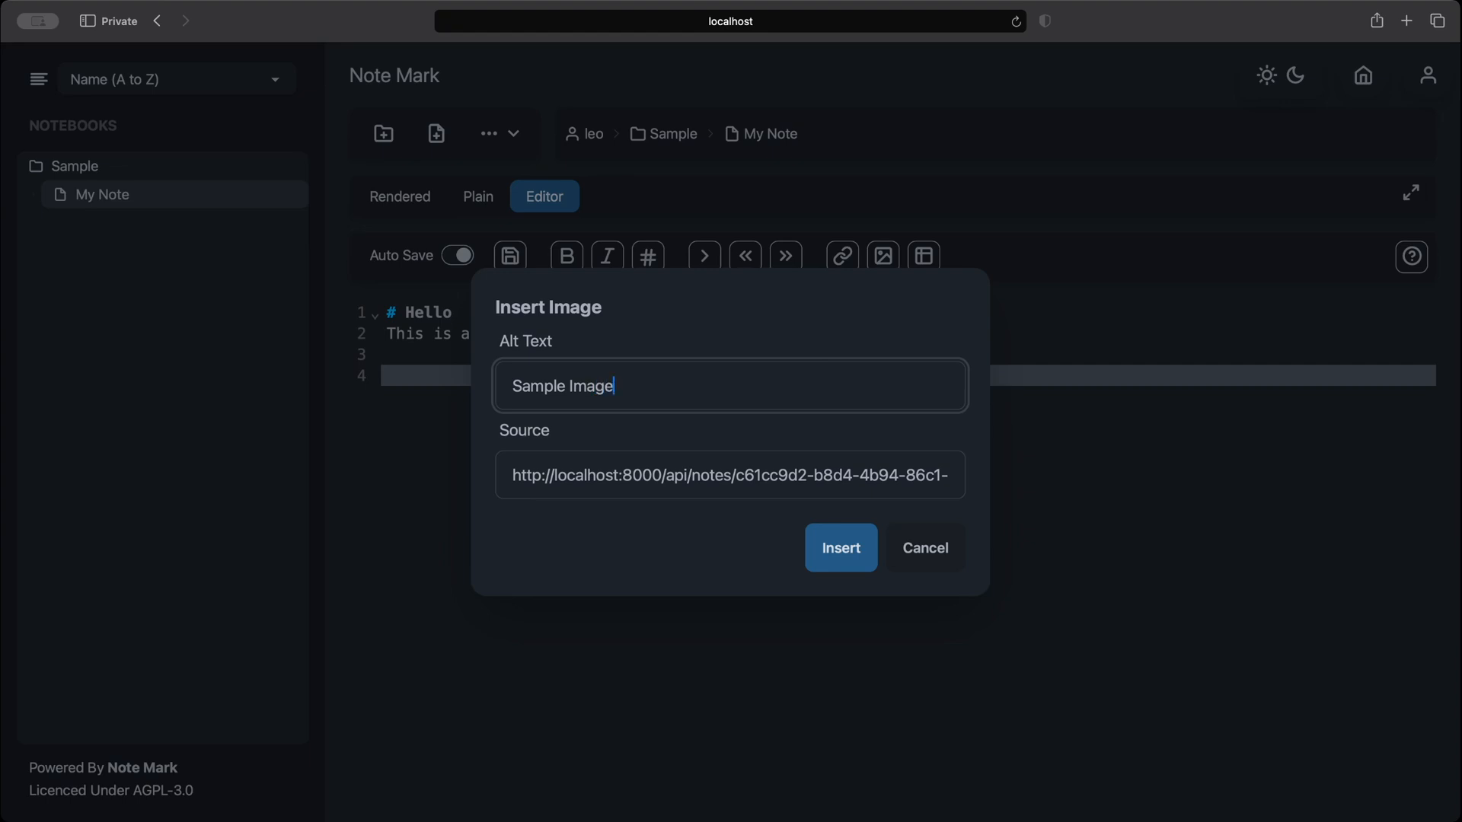
{"action": "left_click", "coordinate": [841, 547]}
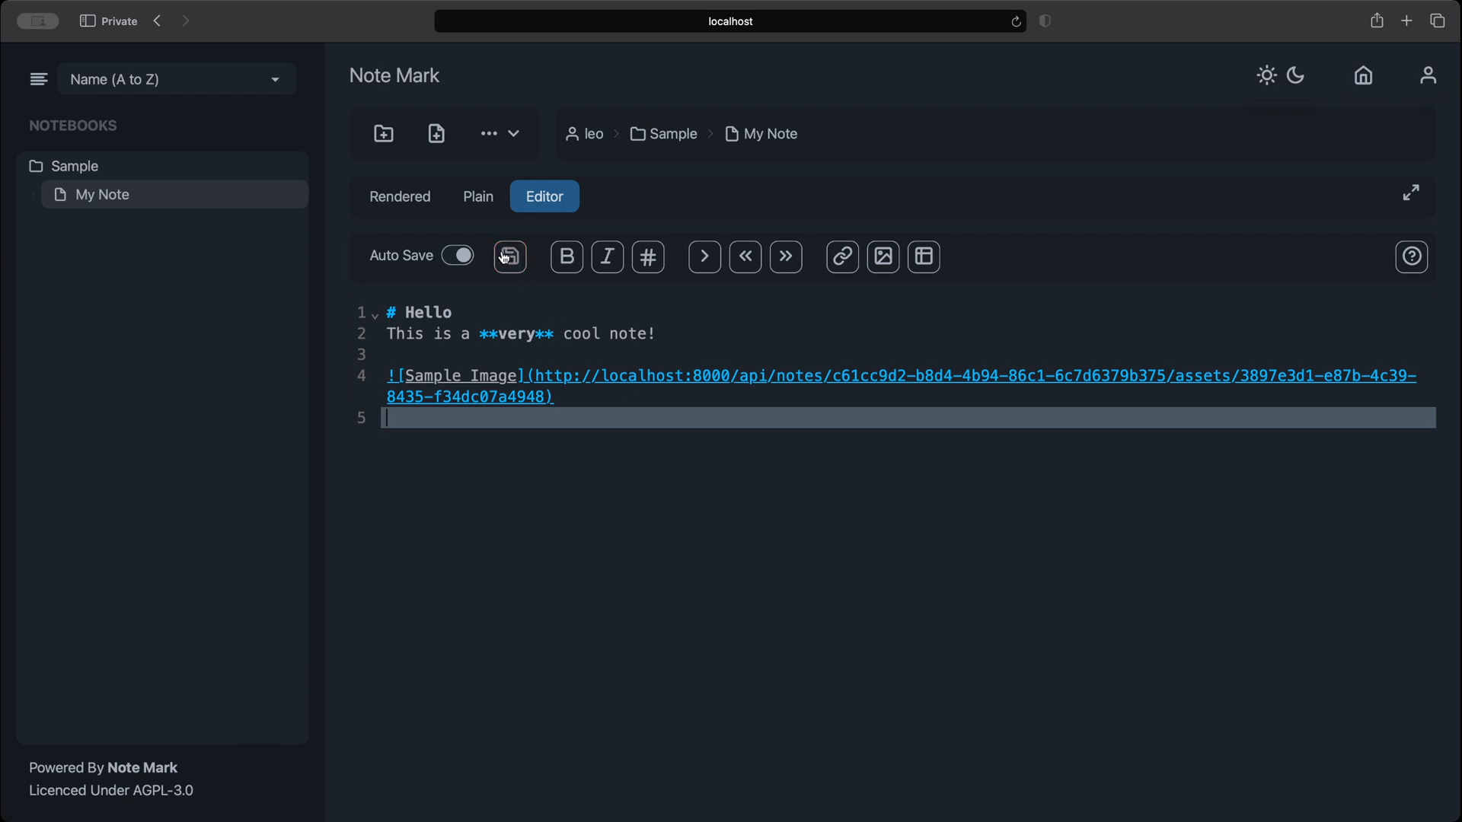
{"action": "left_click", "coordinate": [401, 197]}
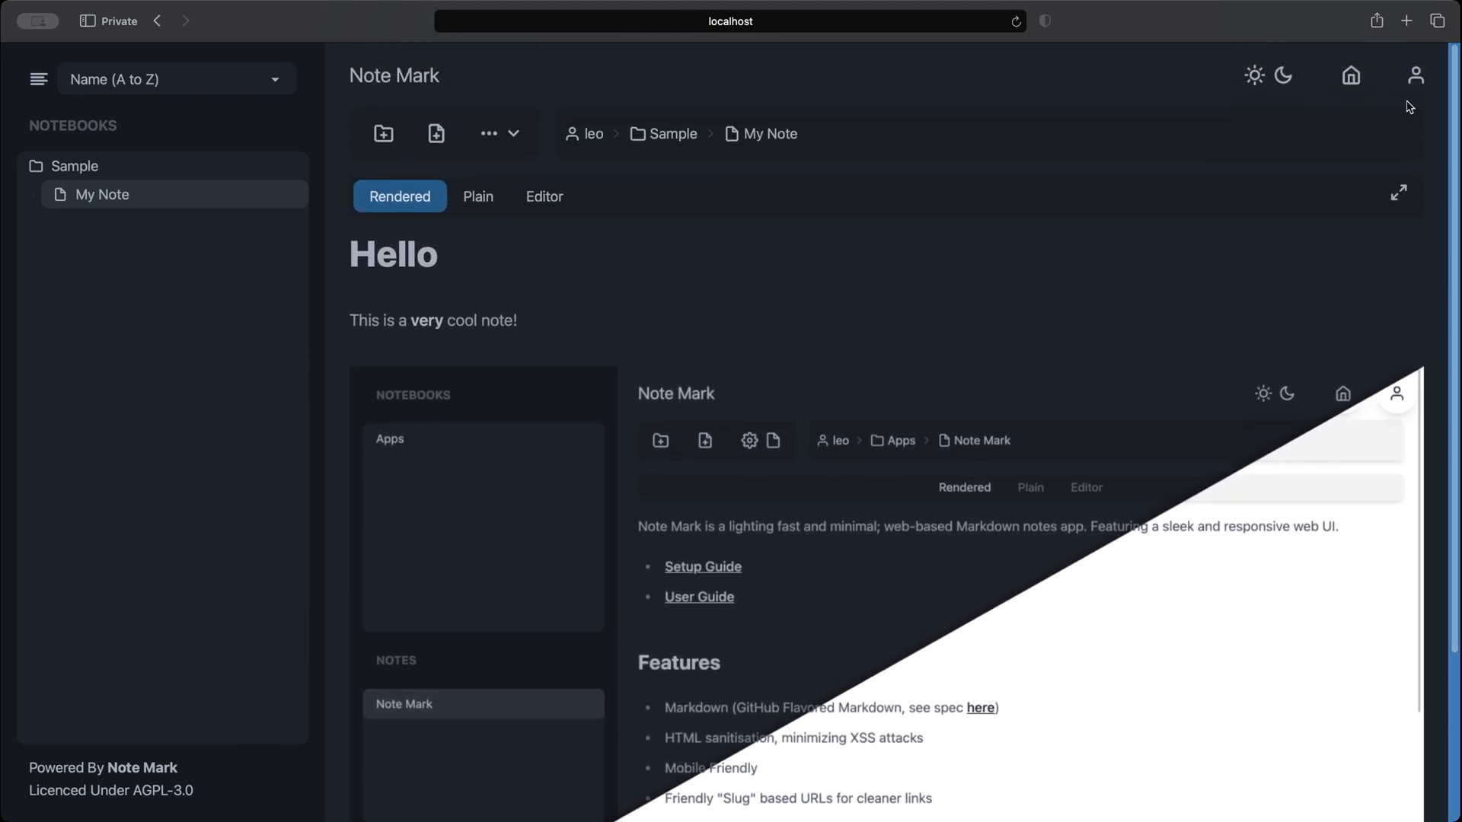
{"action": "mouse_move", "coordinate": [1389, 119]}
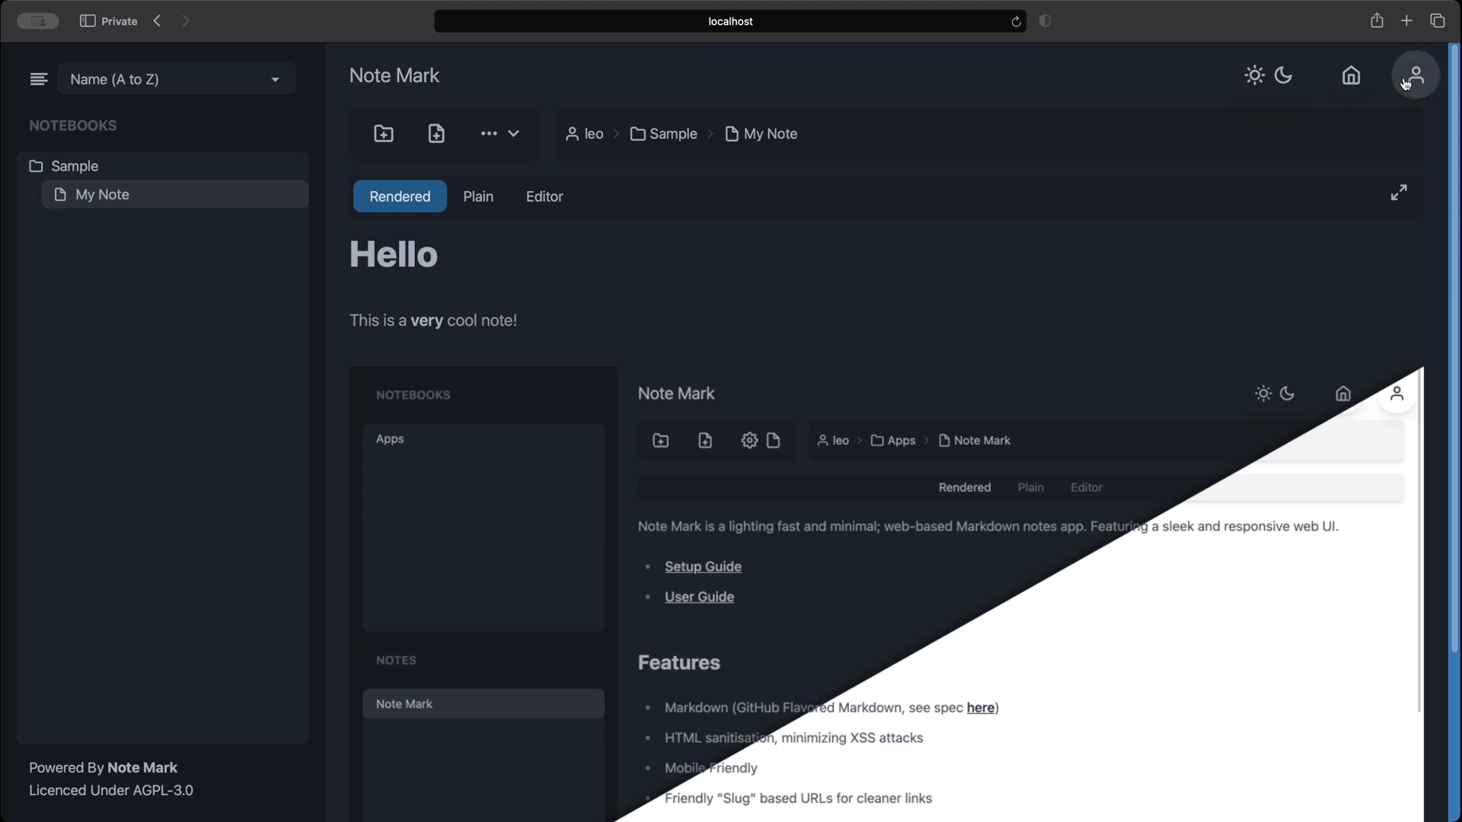
- Log out of leo's account from the profile menu
{"action": "left_click", "coordinate": [1415, 76]}
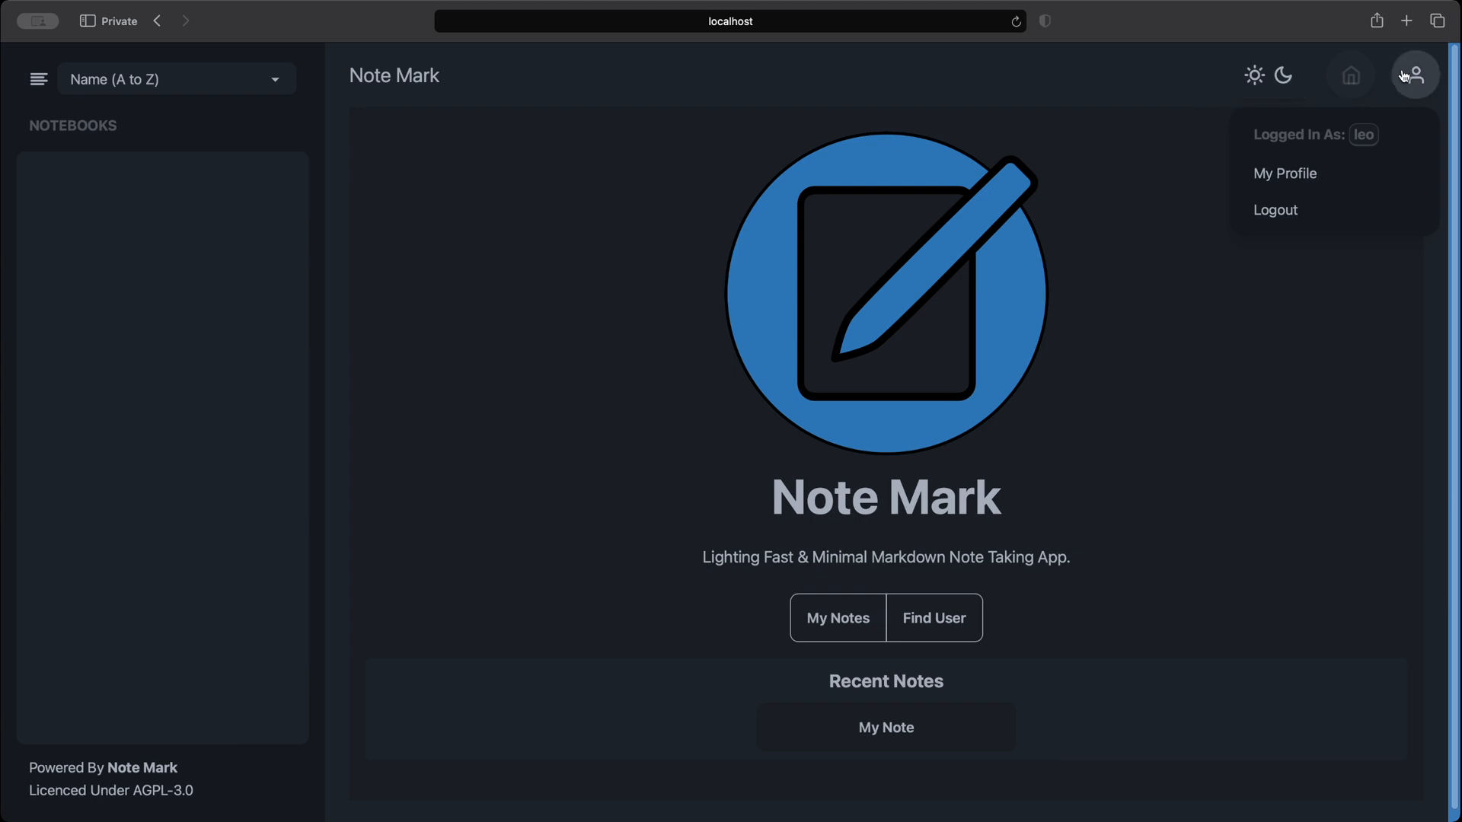
{"action": "left_click", "coordinate": [1415, 76]}
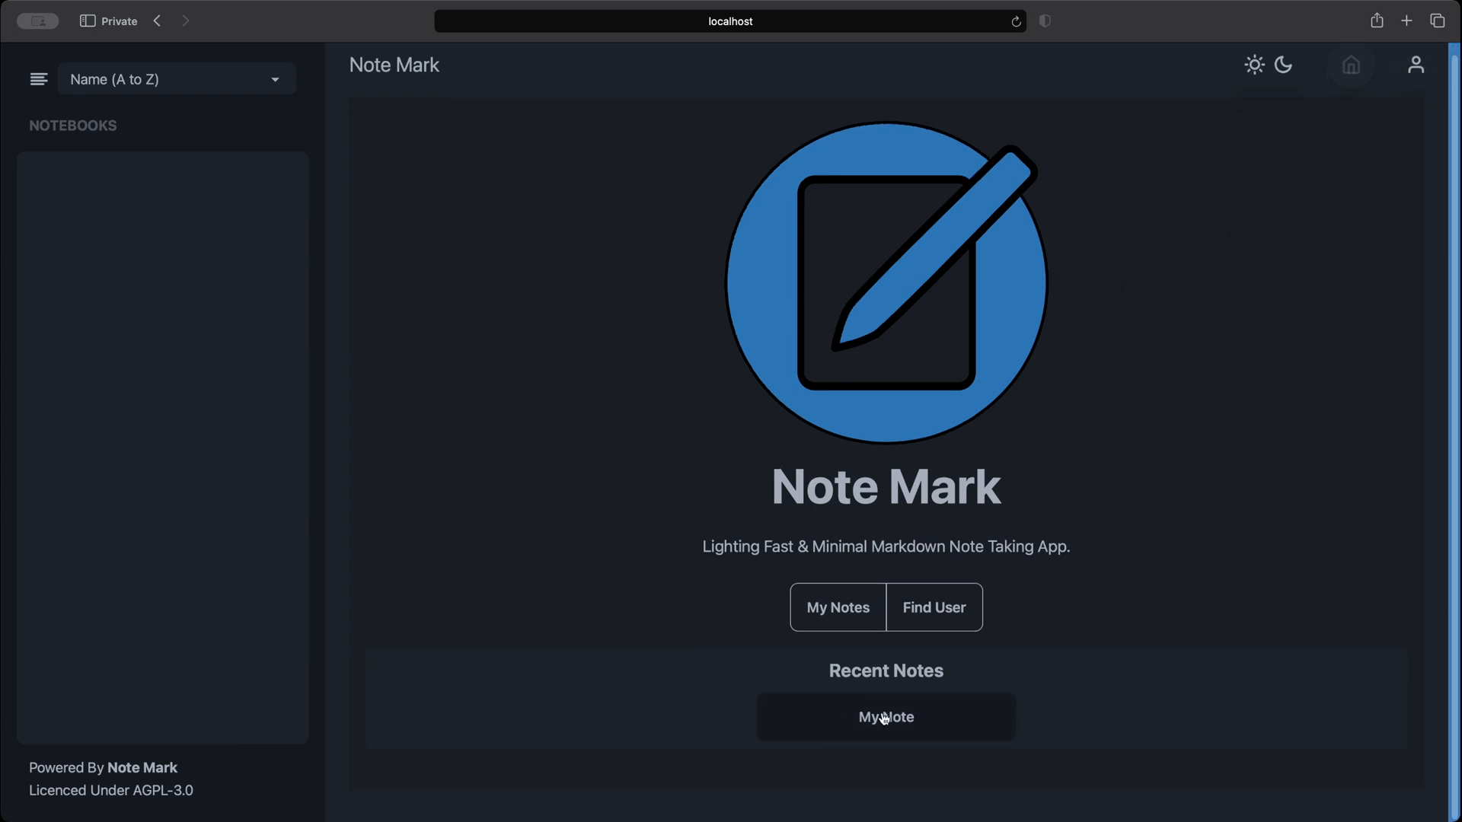
- Reopen My Note in the Sample notebook as a visitor, then return Home
{"action": "left_click", "coordinate": [885, 717]}
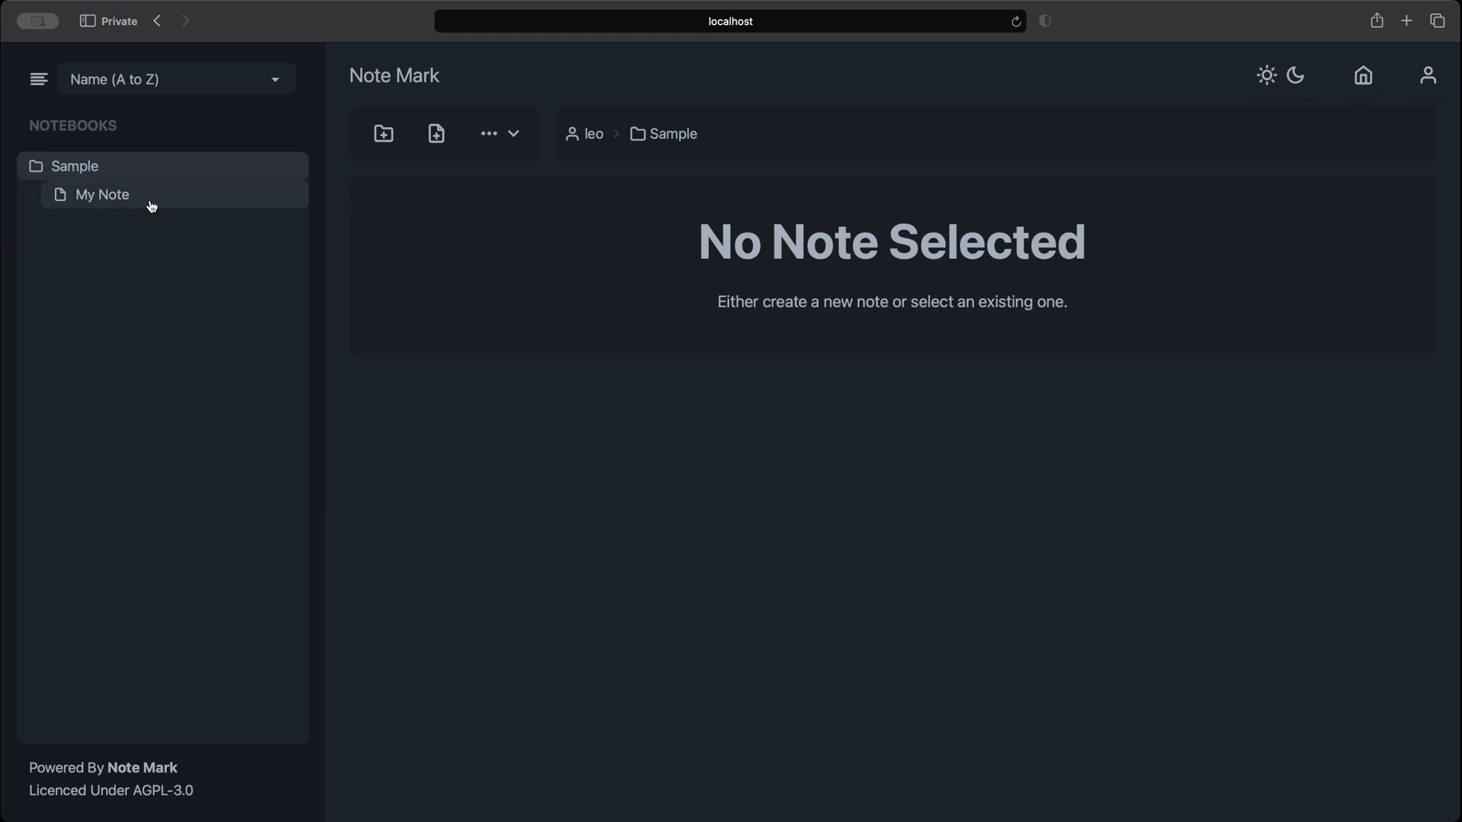
{"action": "left_click", "coordinate": [101, 193]}
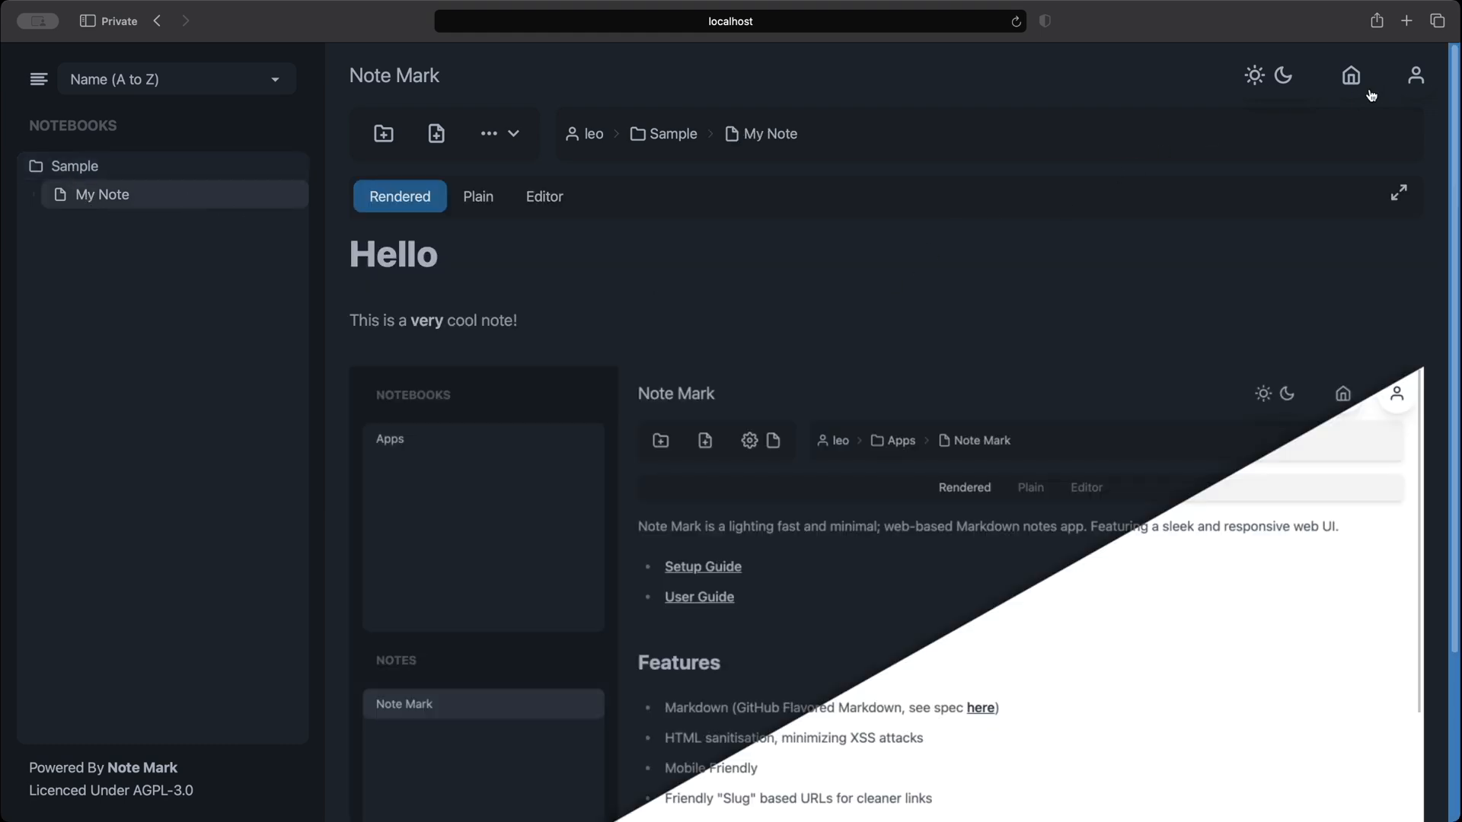
{"action": "left_click", "coordinate": [1414, 76]}
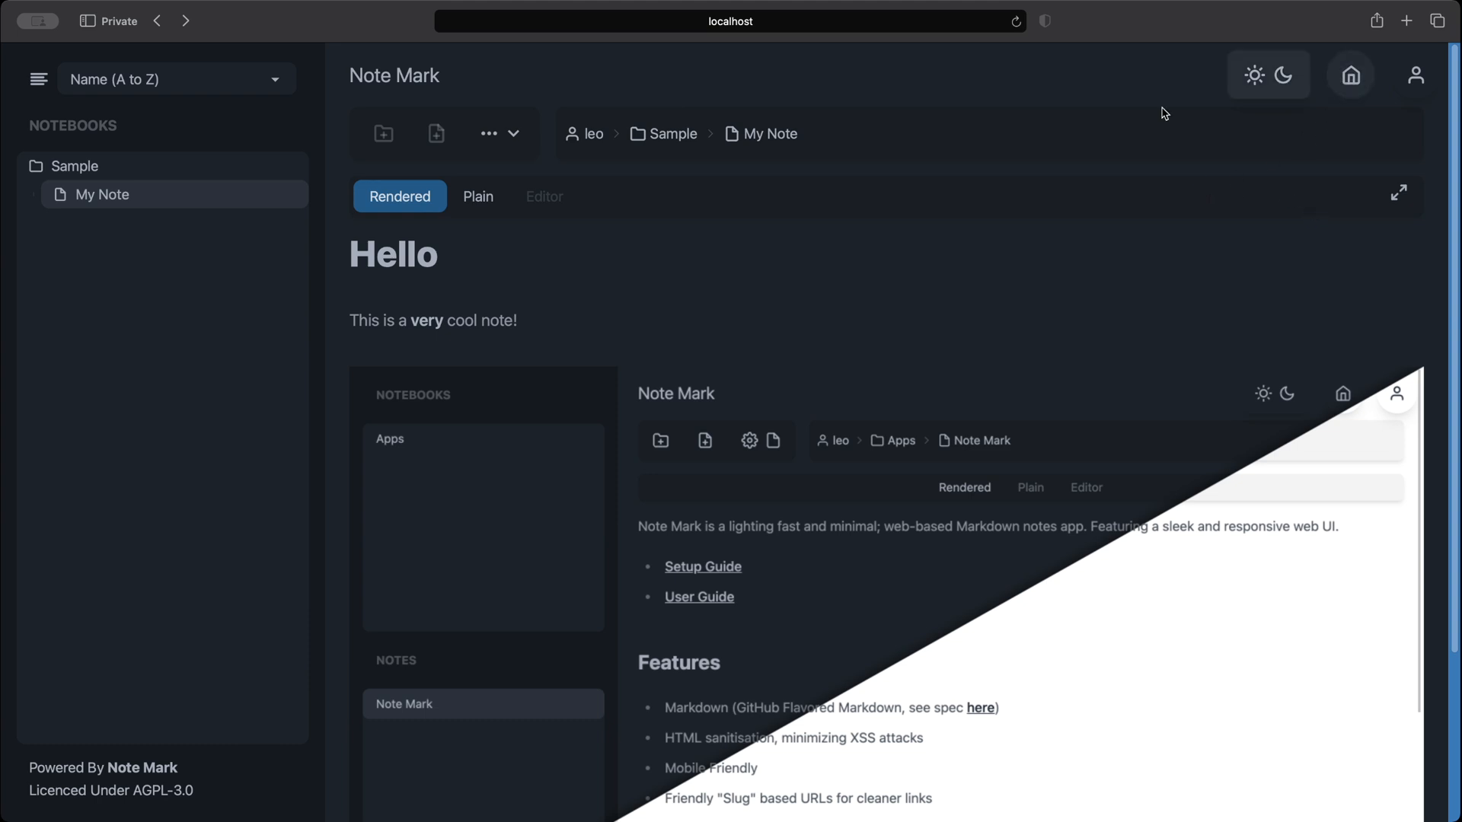
{"action": "mouse_move", "coordinate": [818, 347]}
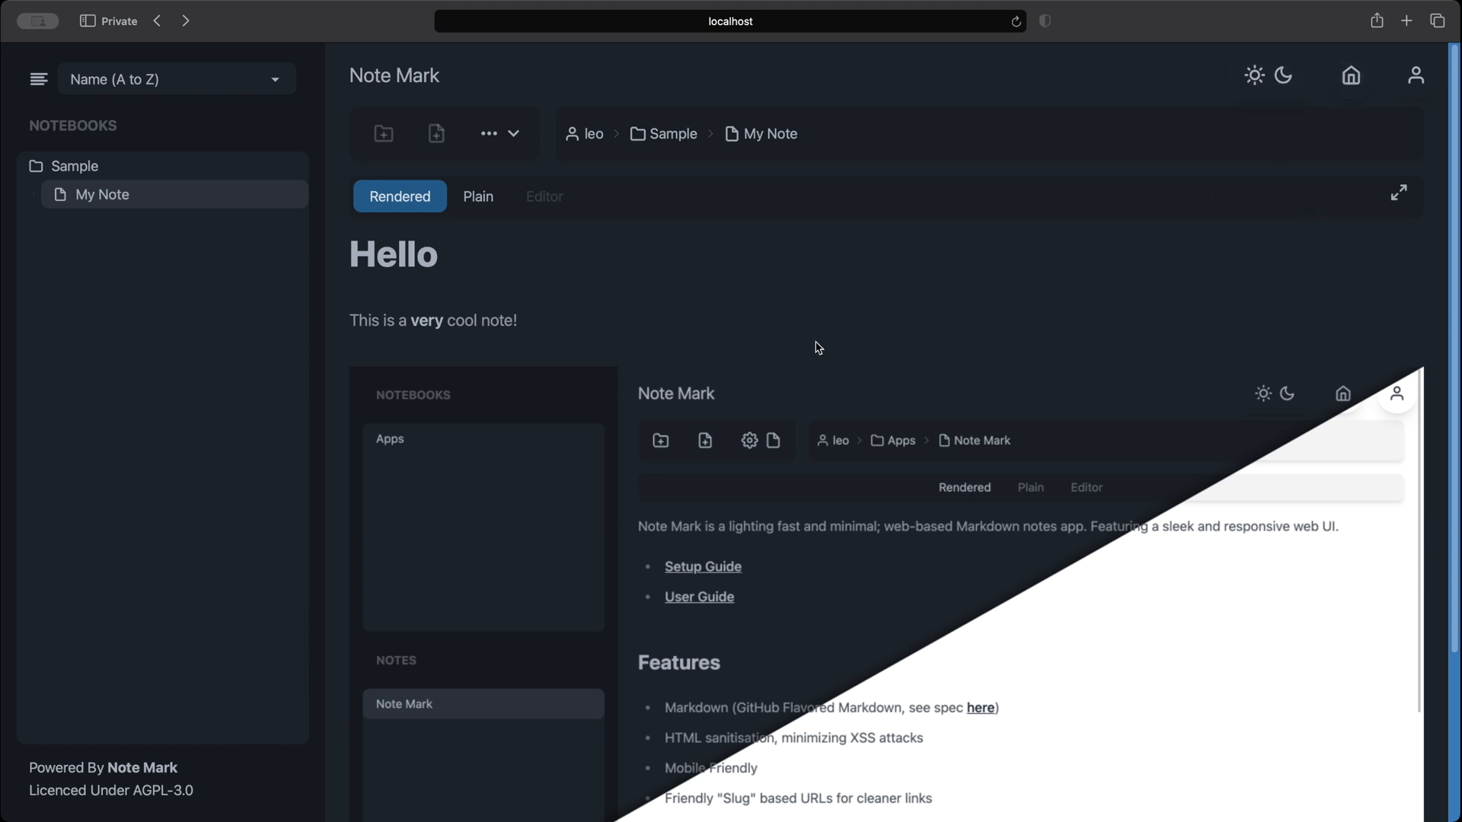
{"action": "left_click", "coordinate": [1349, 76]}
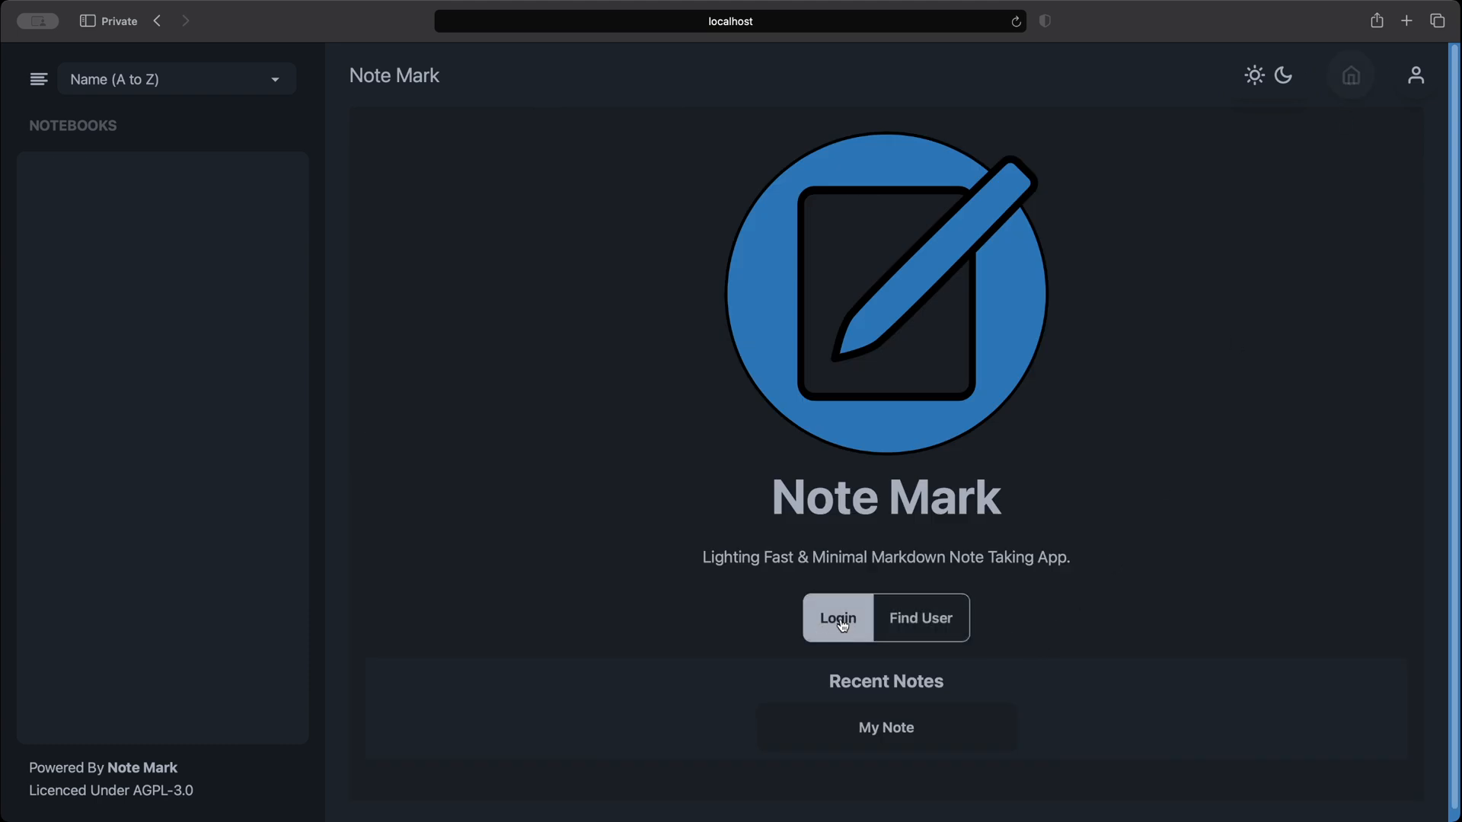
- Visit Login and back, then find user 'leo' and view his public notebooks
{"action": "left_click", "coordinate": [836, 617]}
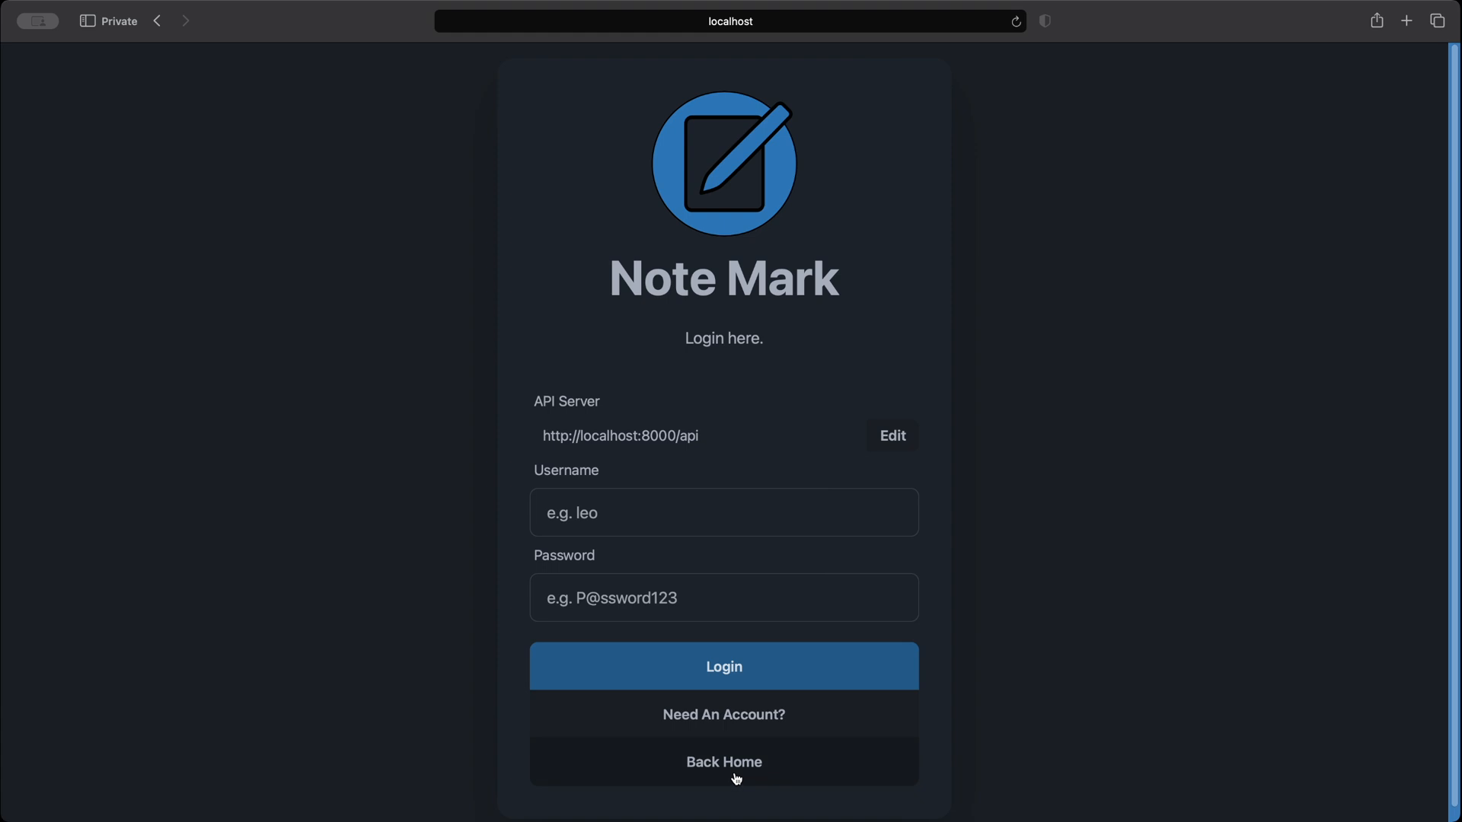
{"action": "left_click", "coordinate": [723, 762]}
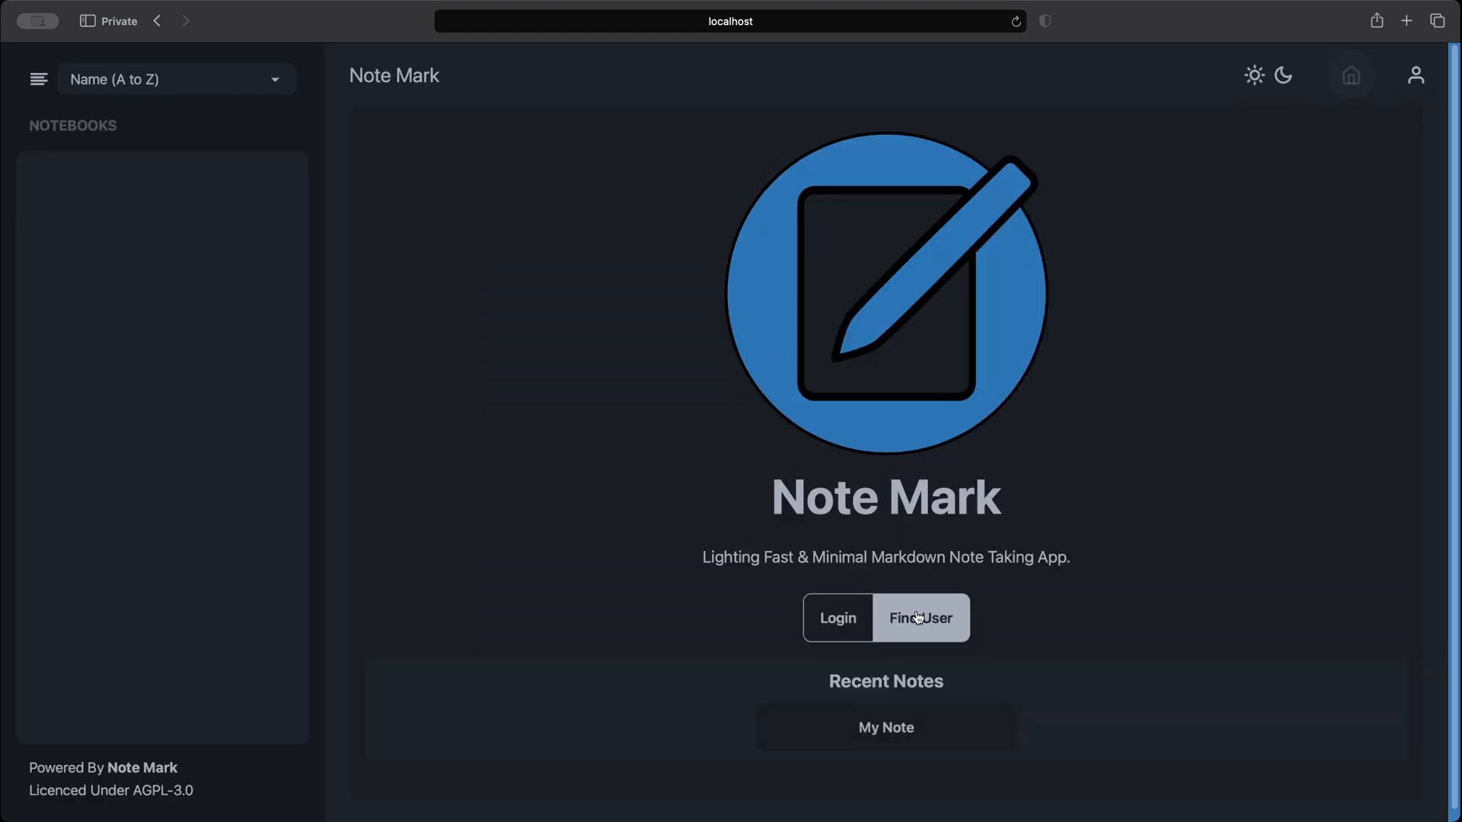
{"action": "left_click", "coordinate": [920, 617]}
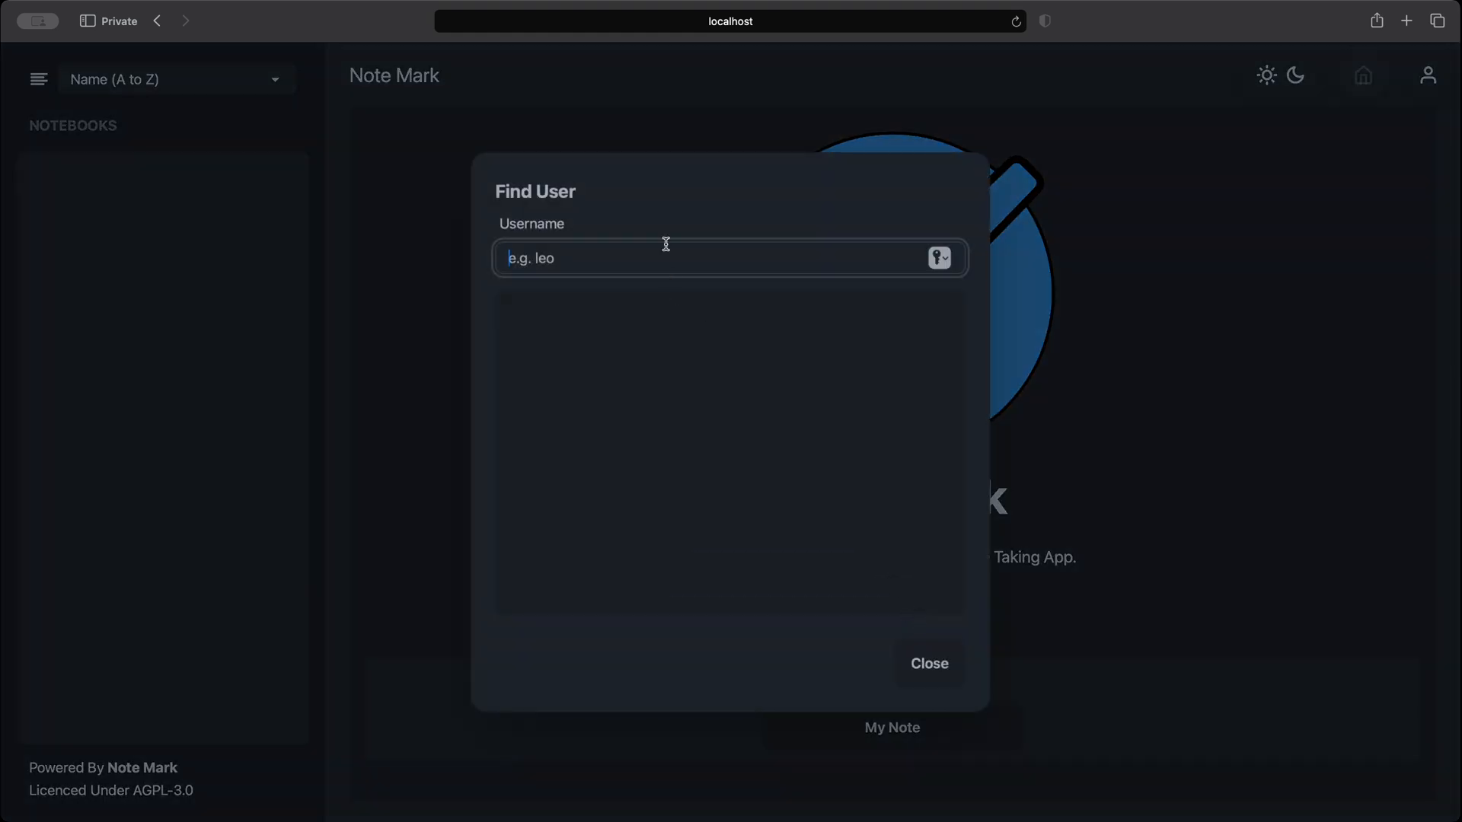
{"action": "type", "text": "leo"}
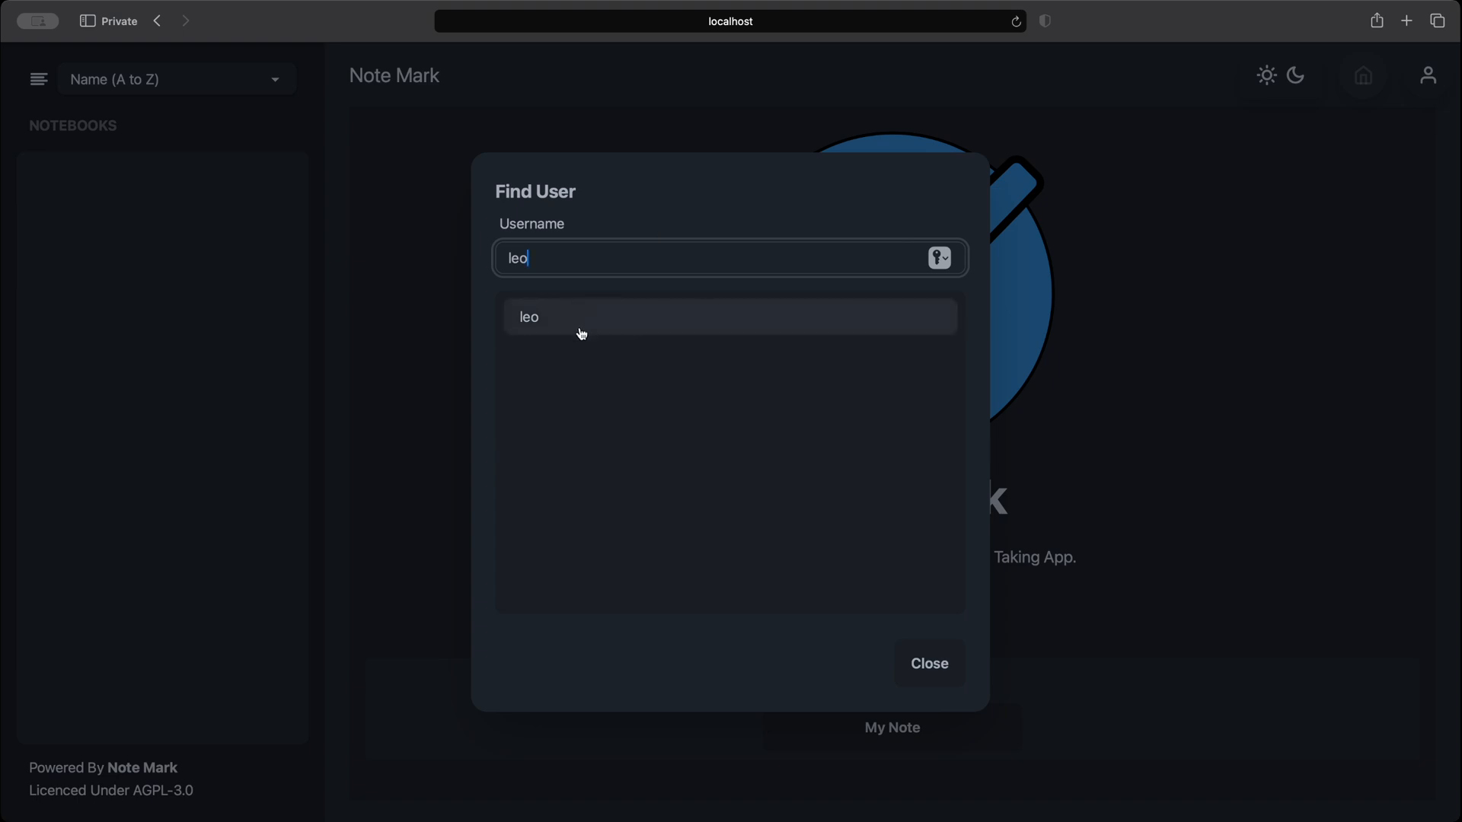
{"action": "left_click", "coordinate": [528, 317]}
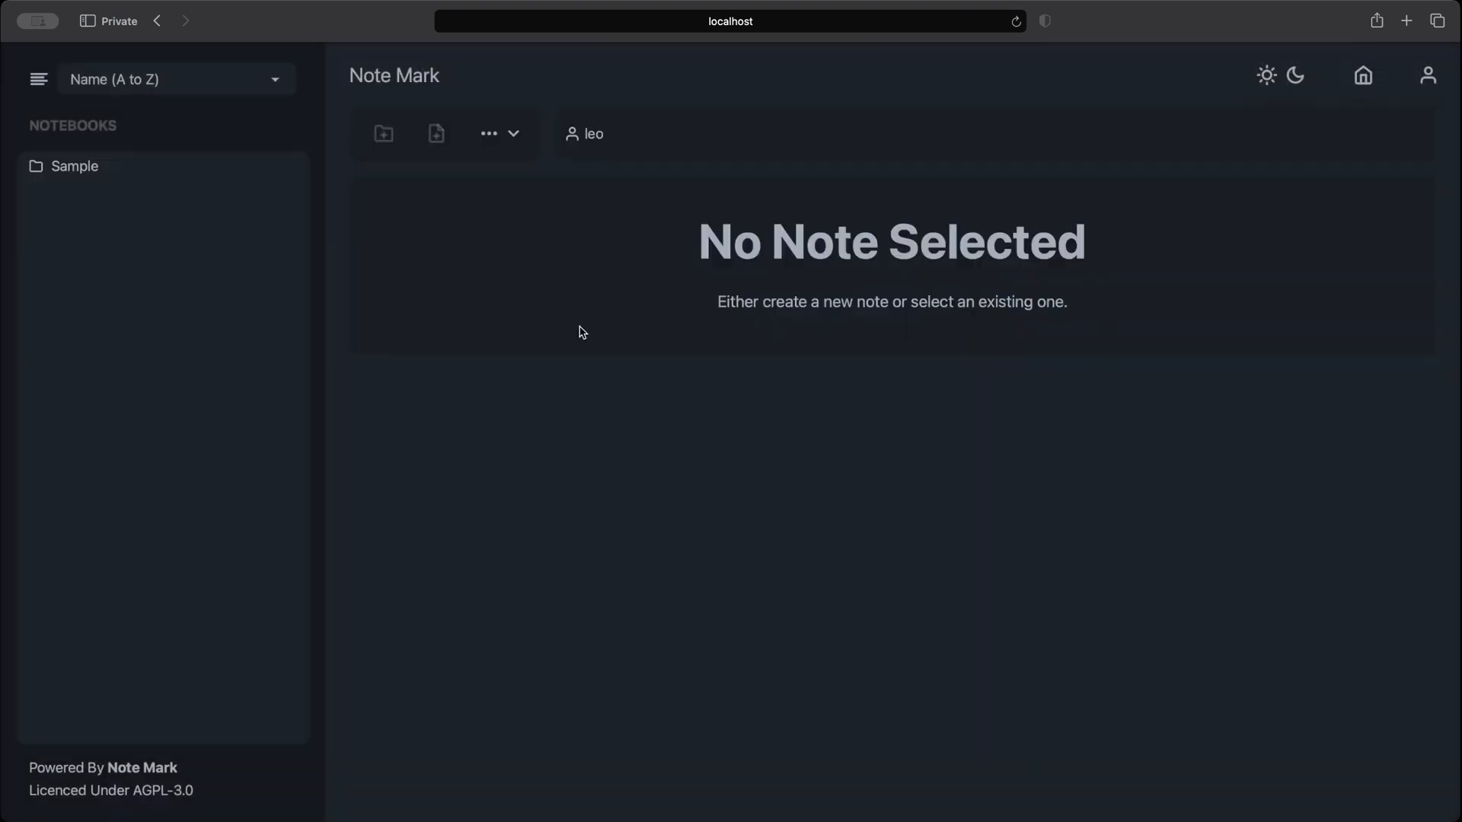
{"action": "left_click", "coordinate": [74, 166]}
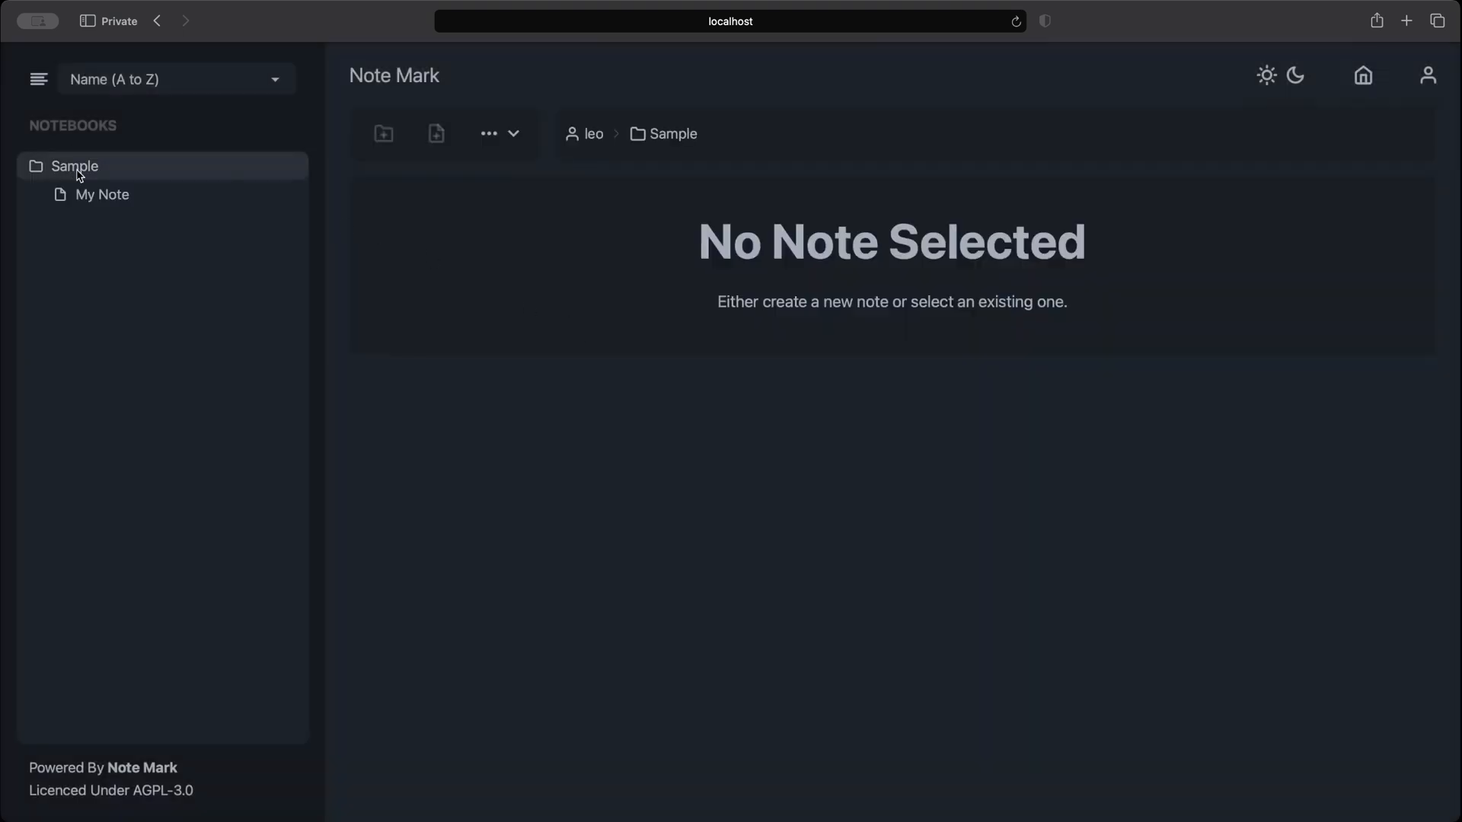
{"action": "left_click", "coordinate": [102, 194]}
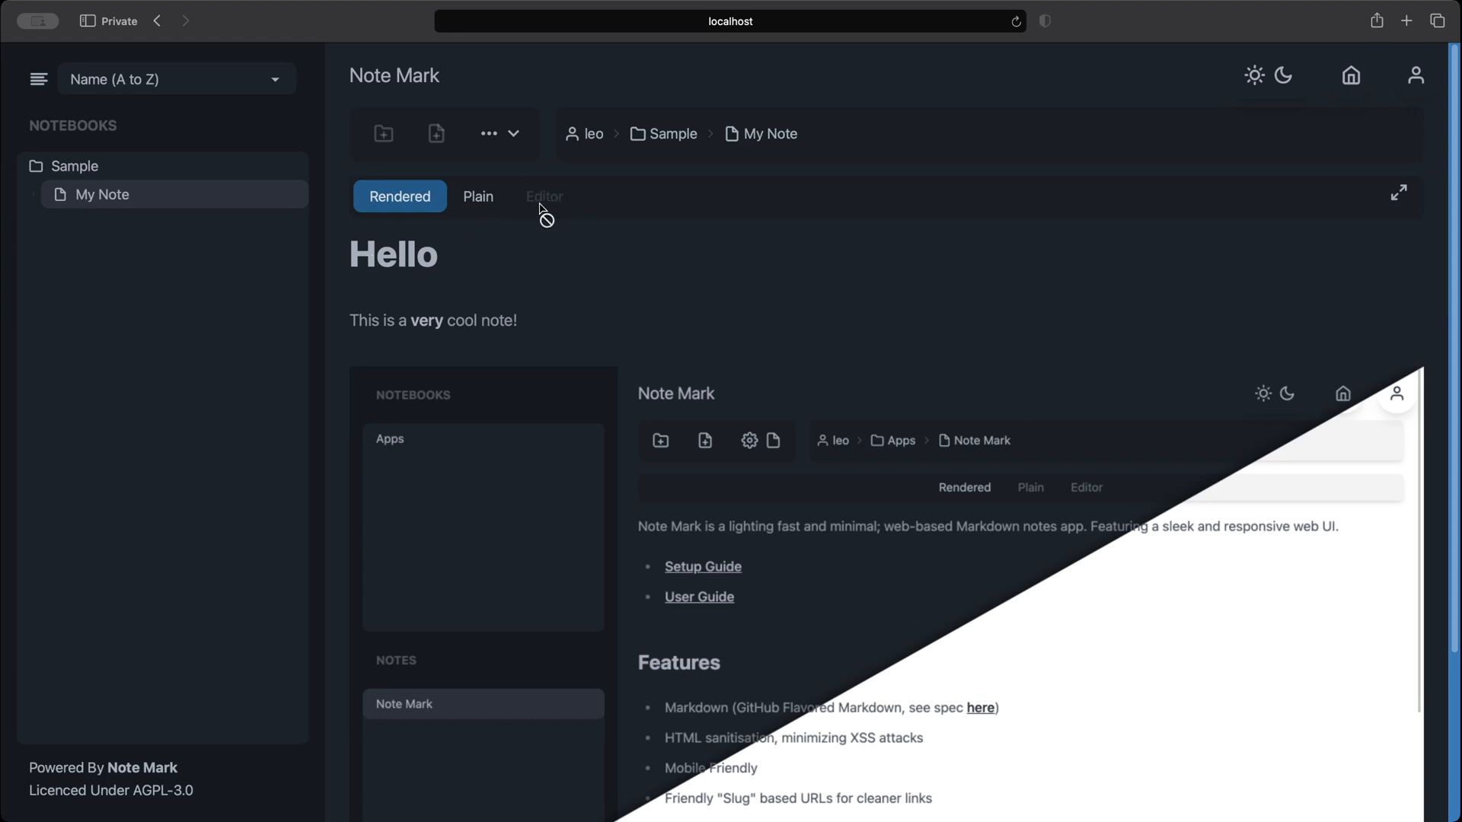
{"action": "left_click", "coordinate": [487, 134]}
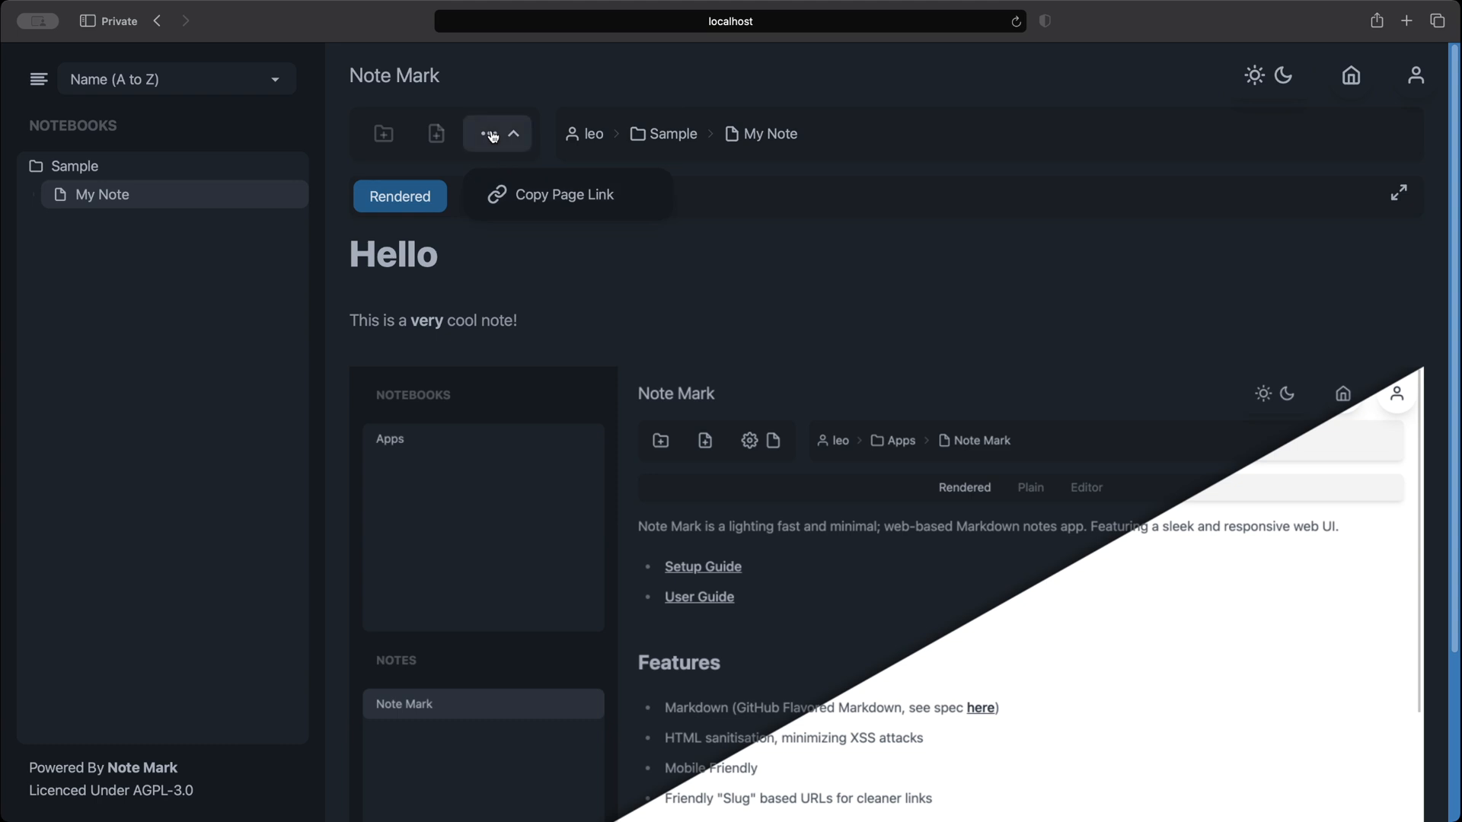
{"action": "left_click", "coordinate": [478, 196]}
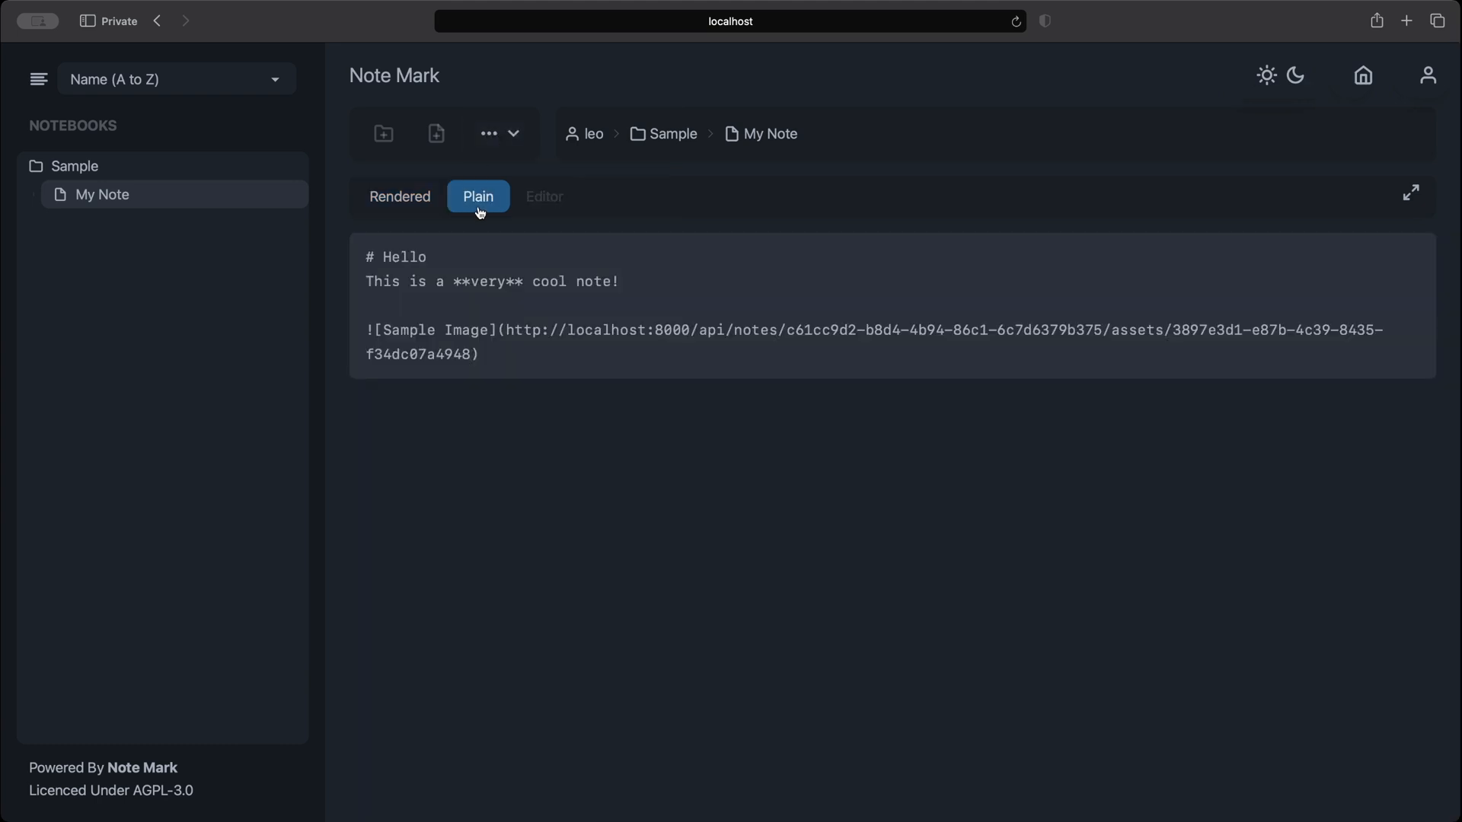
{"action": "left_click", "coordinate": [399, 197]}
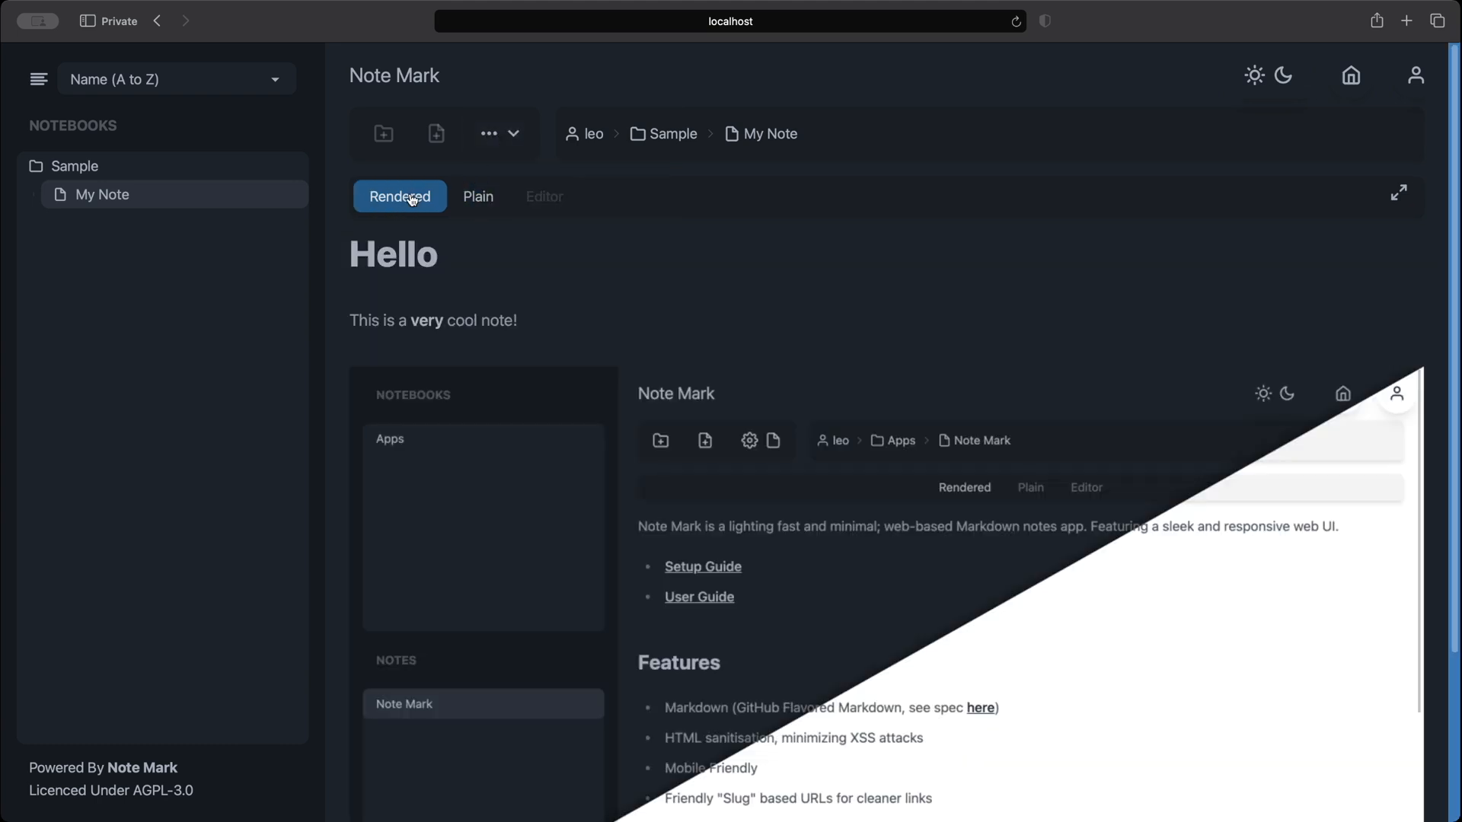
{"action": "mouse_move", "coordinate": [603, 251]}
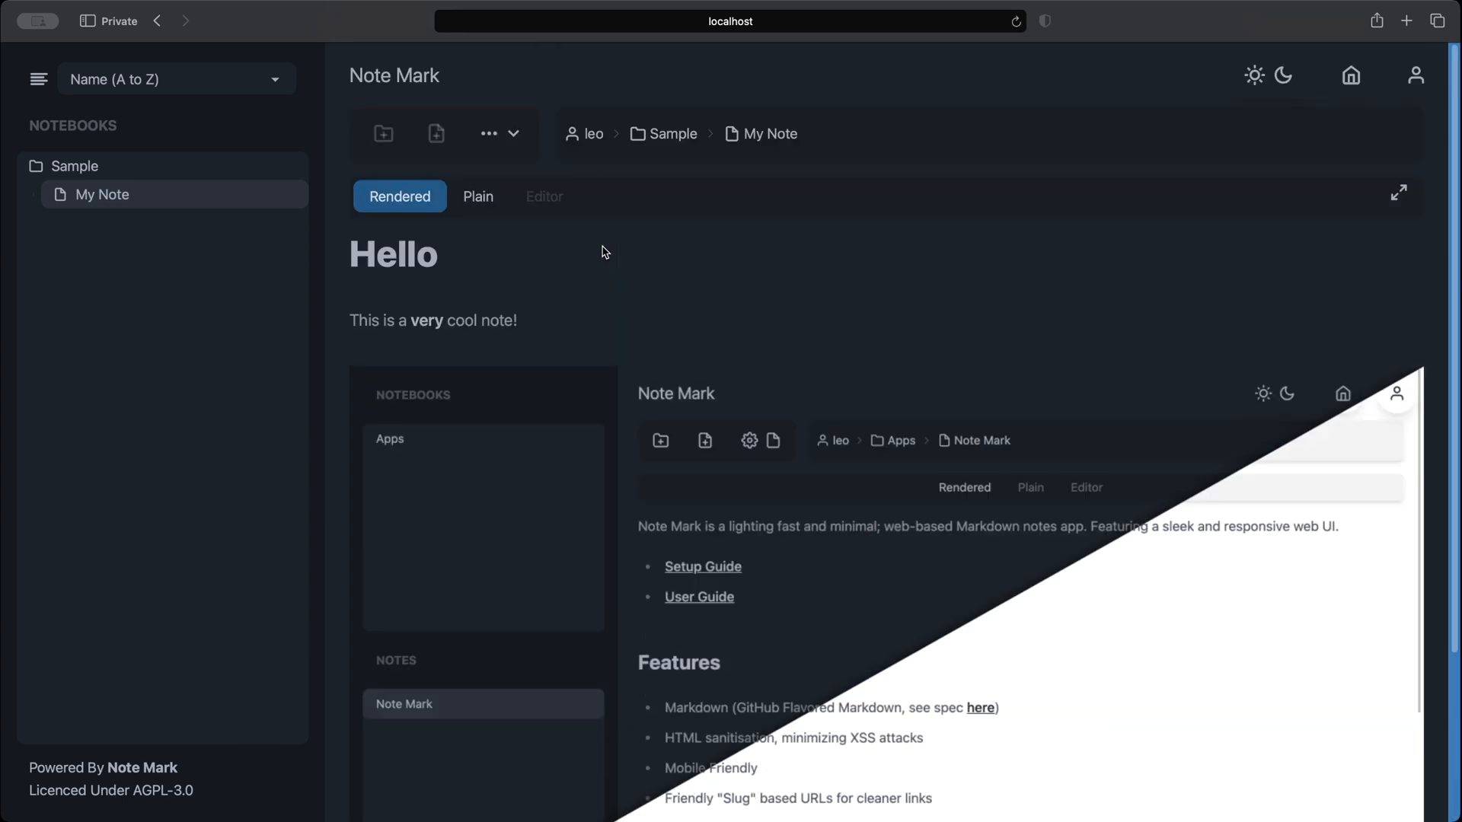
{"action": "mouse_move", "coordinate": [1403, 208]}
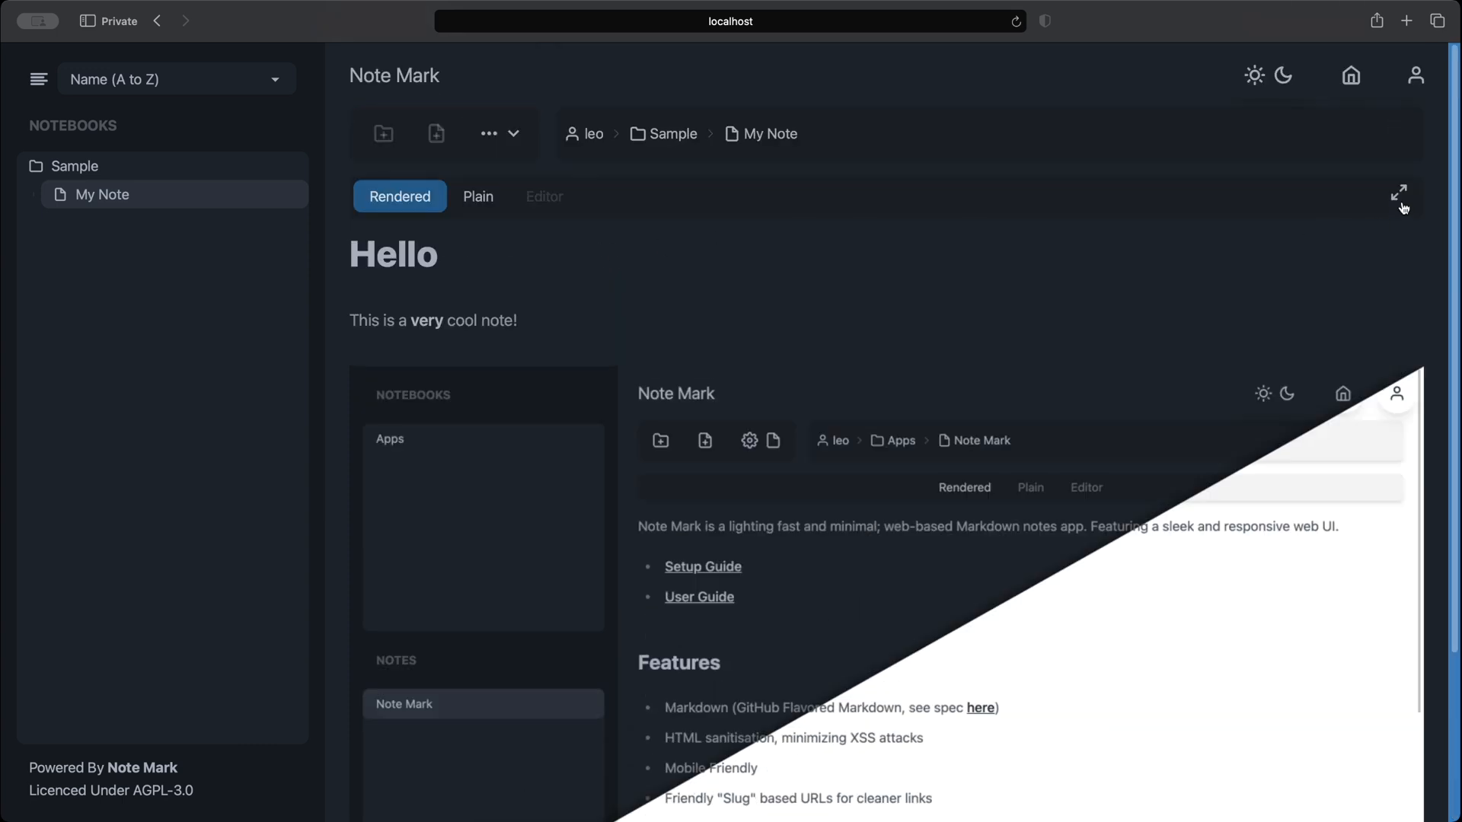
{"action": "left_click", "coordinate": [1398, 194]}
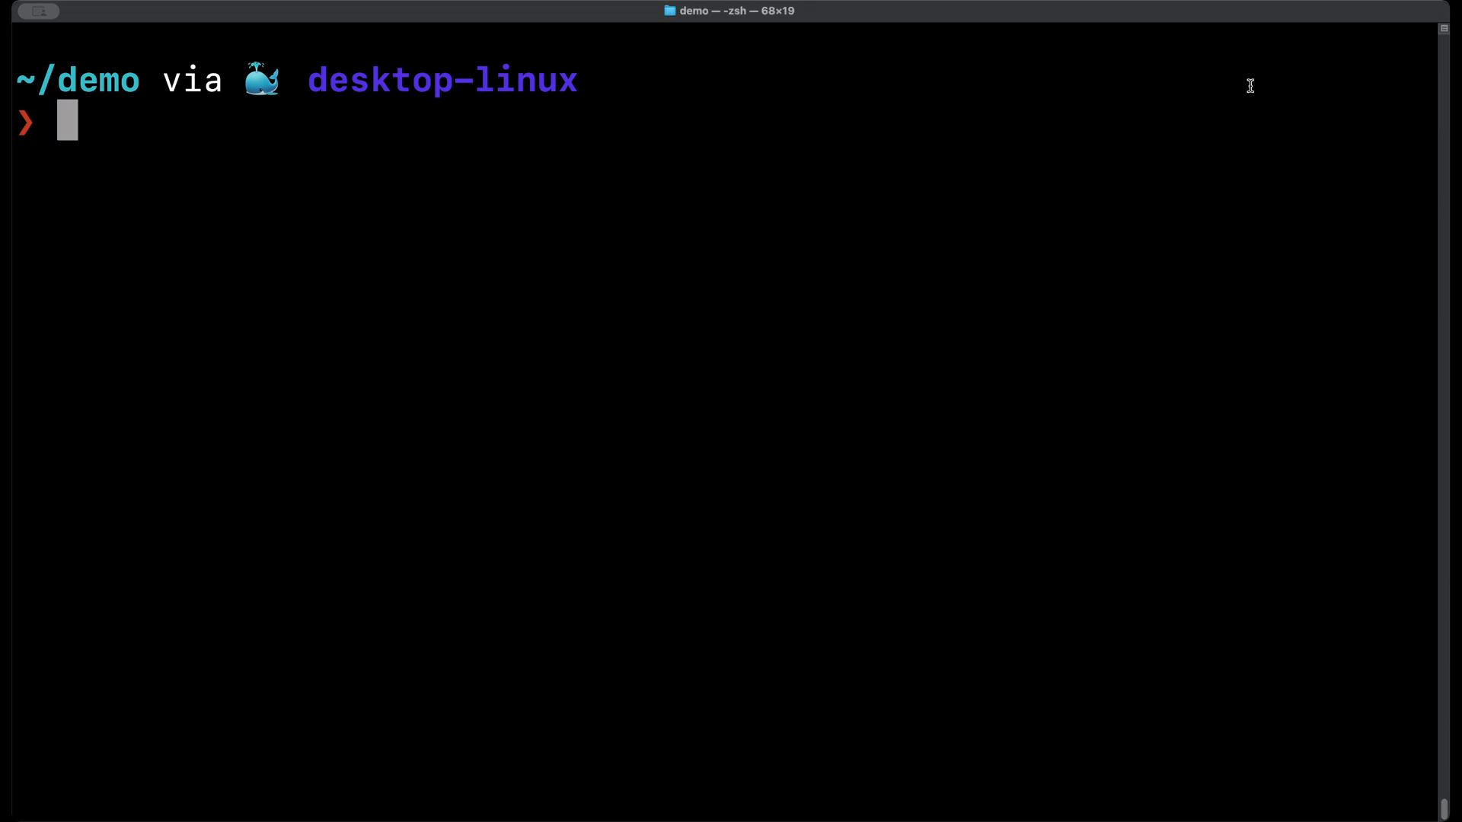
- Run docker compose exec note-mark /note-mark --help, correcting a first ./notemark attempt
{"action": "type", "text": "dockr"}
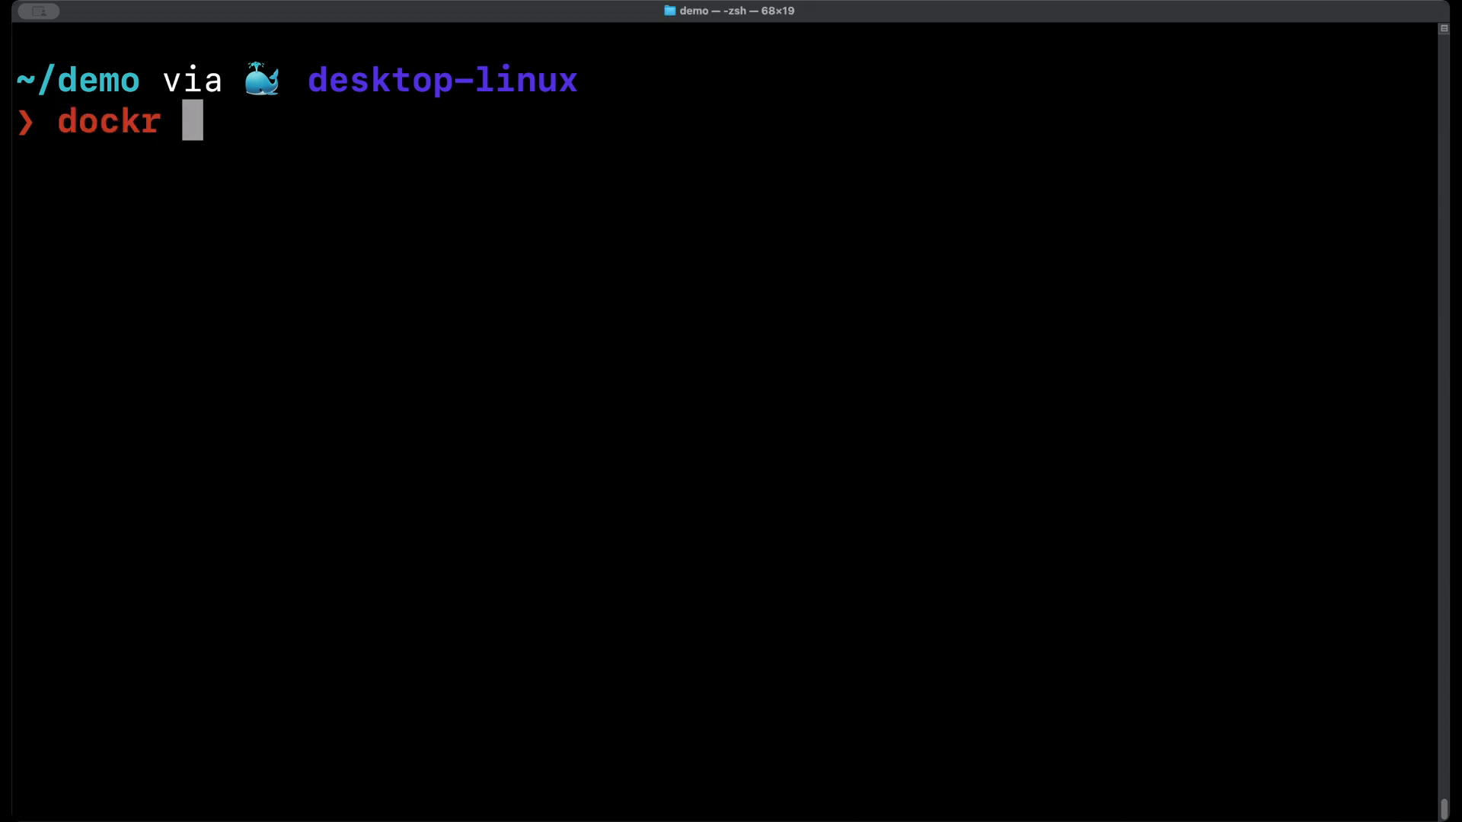
{"action": "type", "text": "docker compose exec note-mark ./notemark --help"}
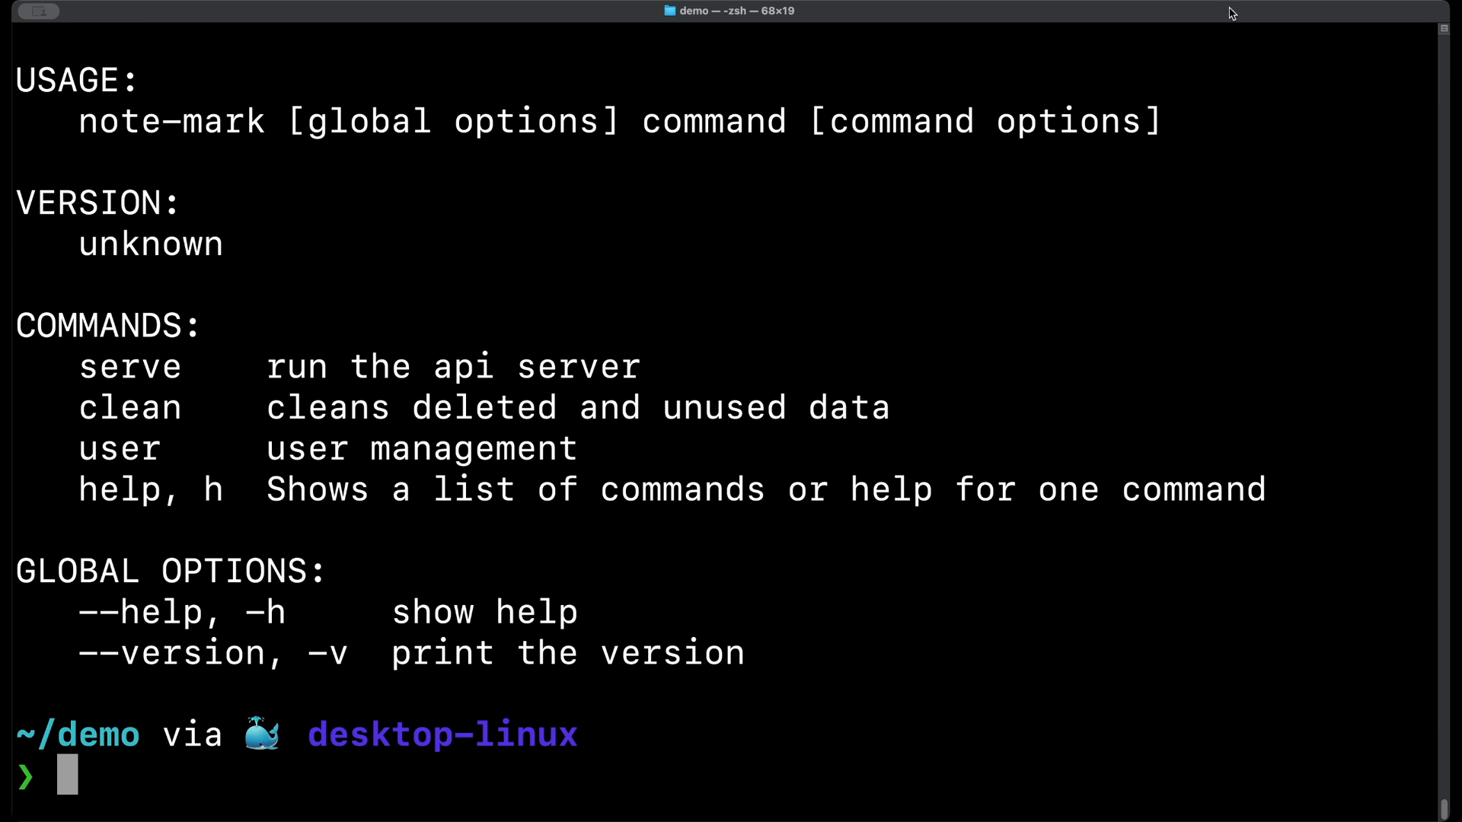
{"action": "mouse_move", "coordinate": [184, 373]}
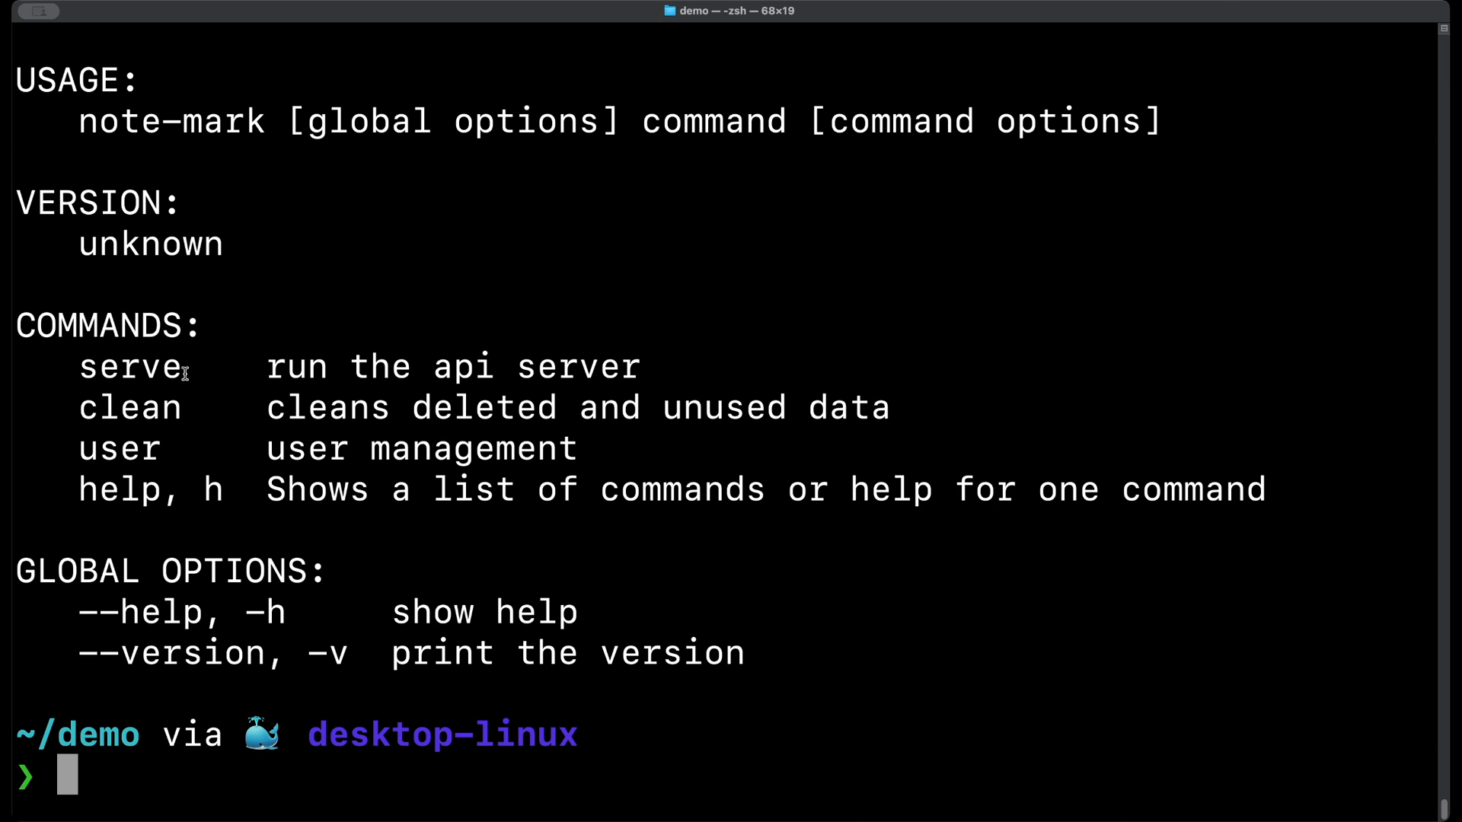
{"action": "mouse_move", "coordinate": [184, 489]}
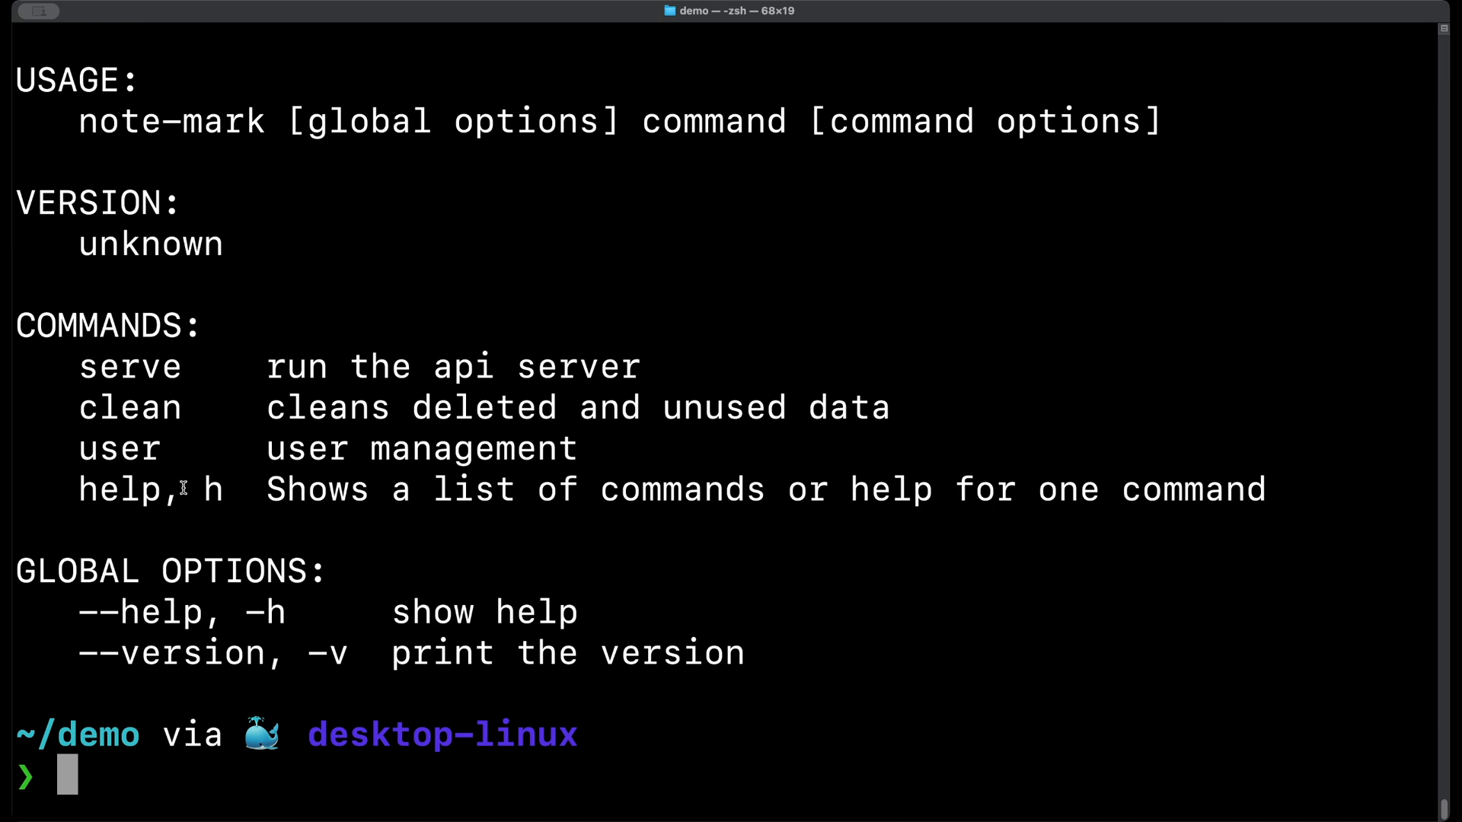
{"action": "double_click", "coordinate": [119, 448]}
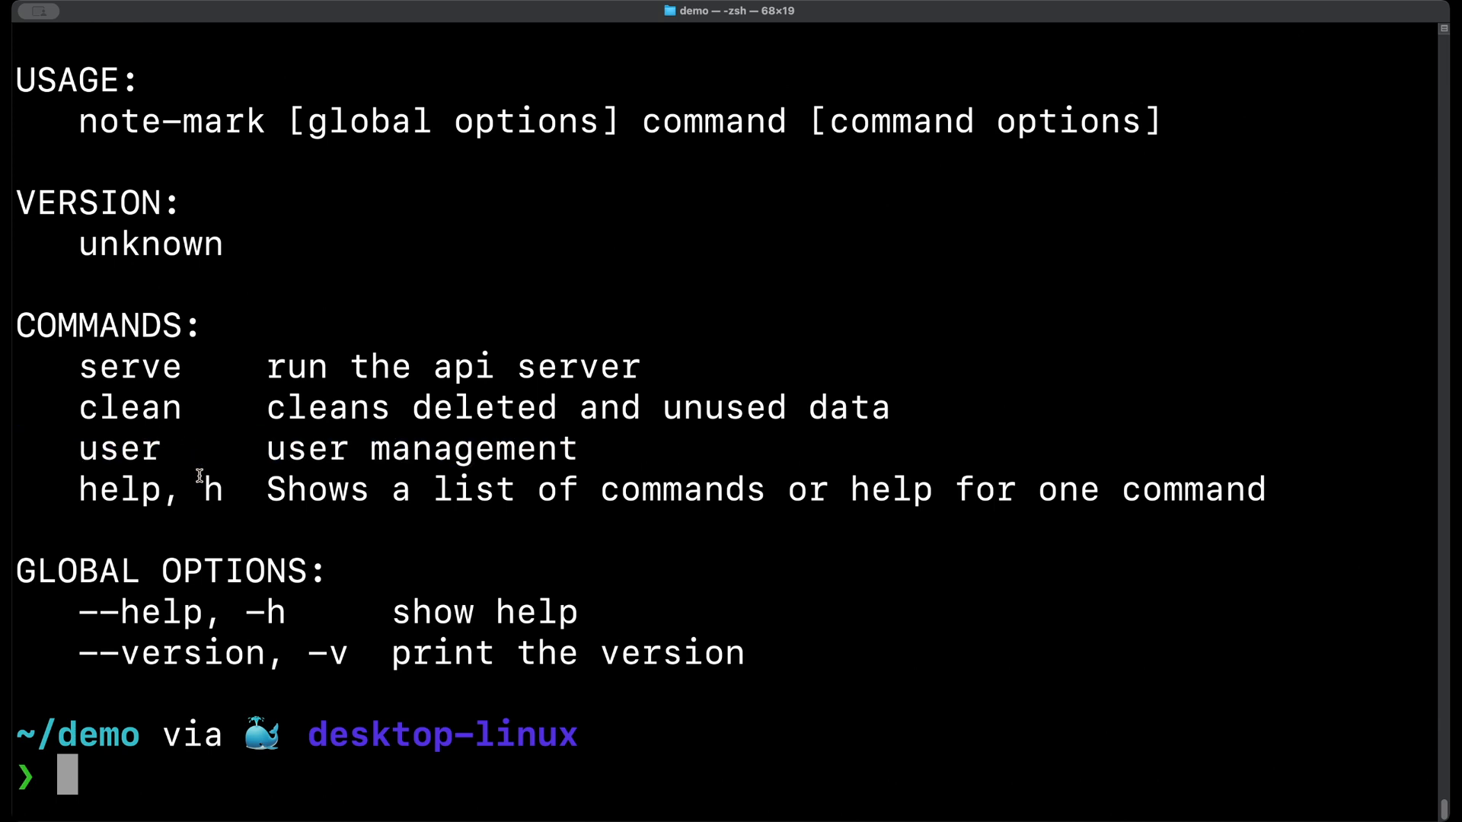
{"action": "type", "text": "docker compose exec note-mark /note-mark --help"}
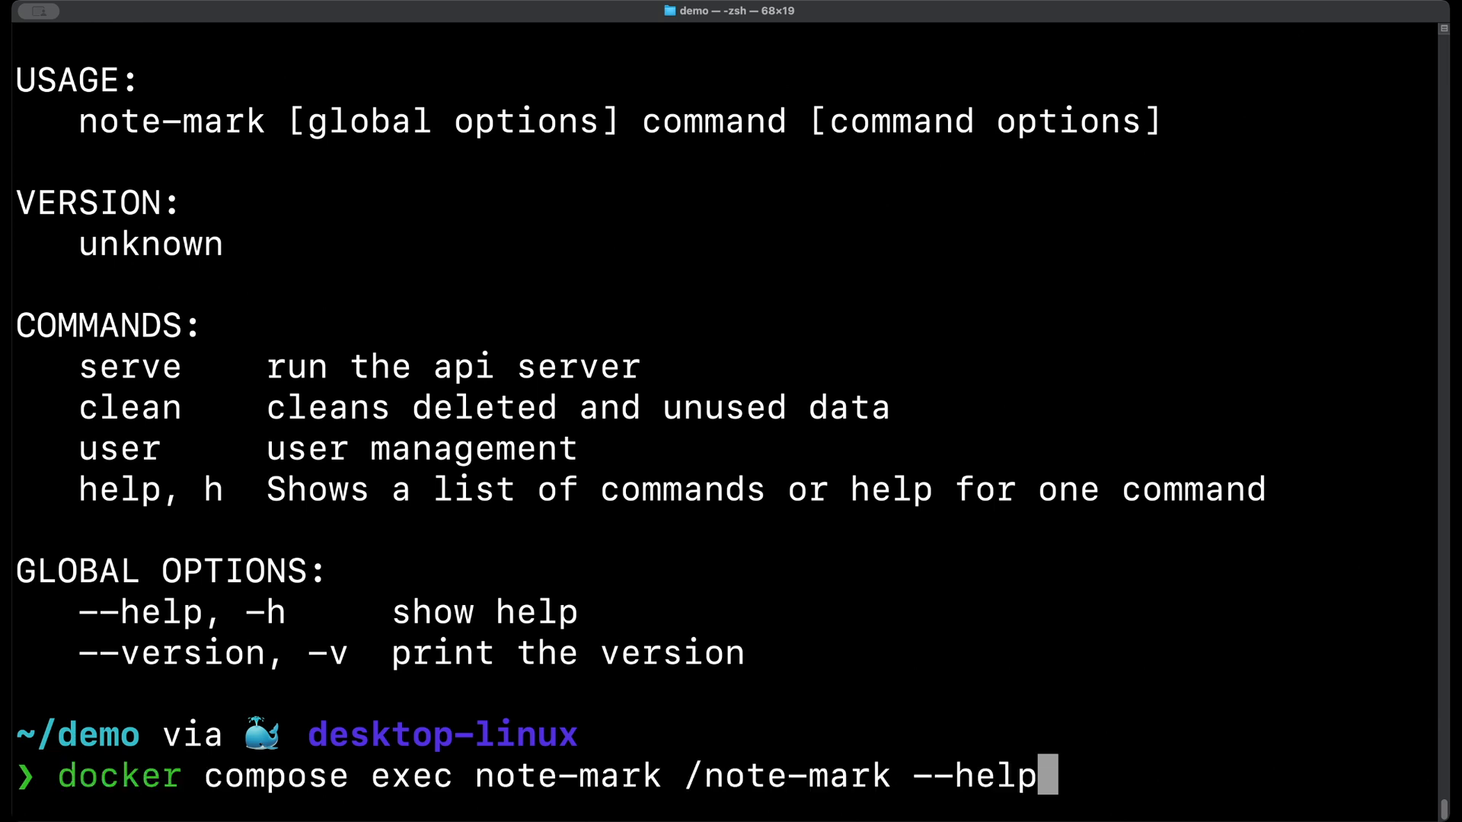
{"action": "type", "text": "user"}
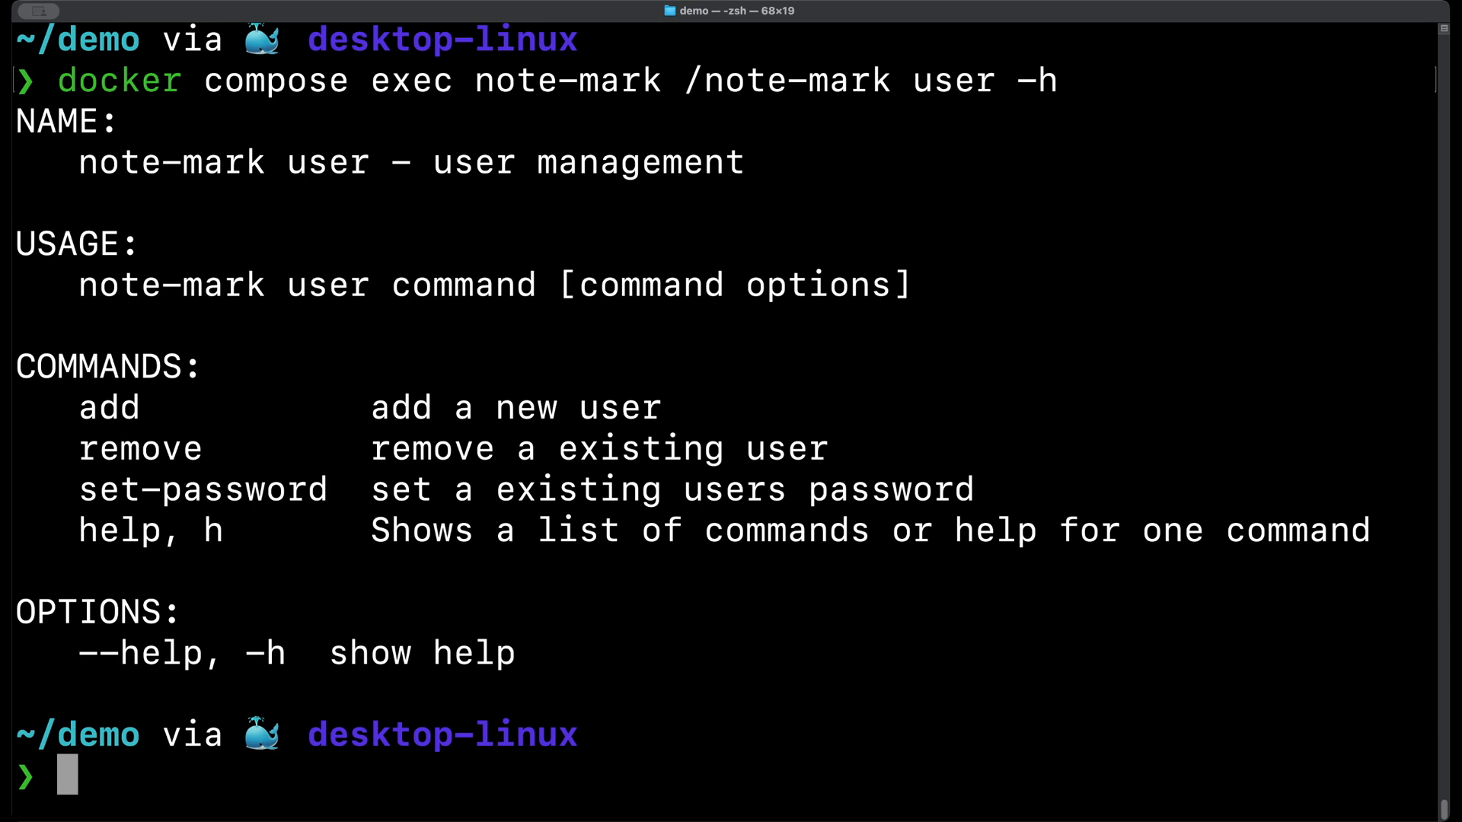
- Run note-mark user -h and user add -h to show the add-user help
{"action": "double_click", "coordinate": [108, 409]}
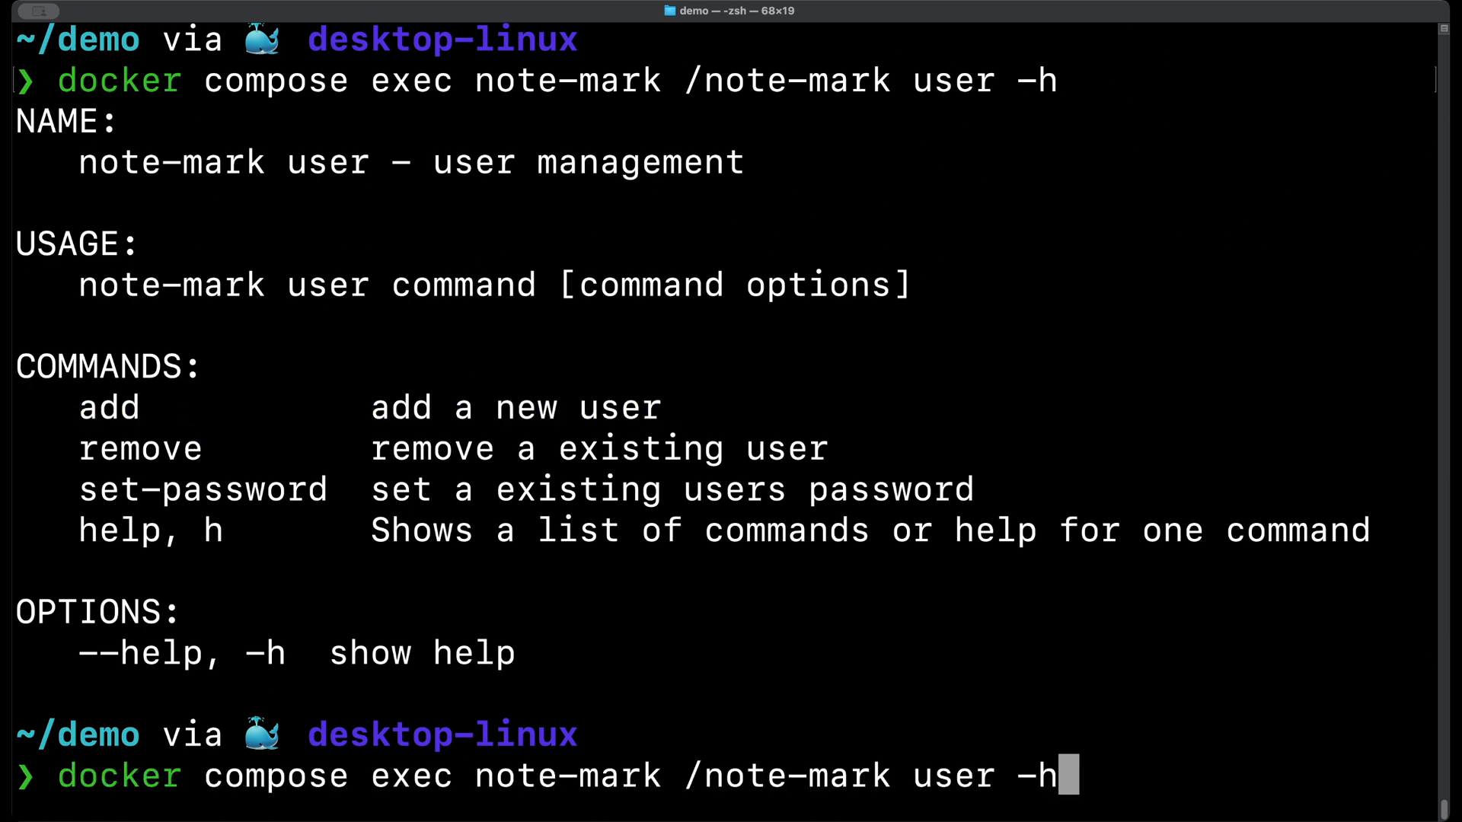
{"action": "type", "text": "add"}
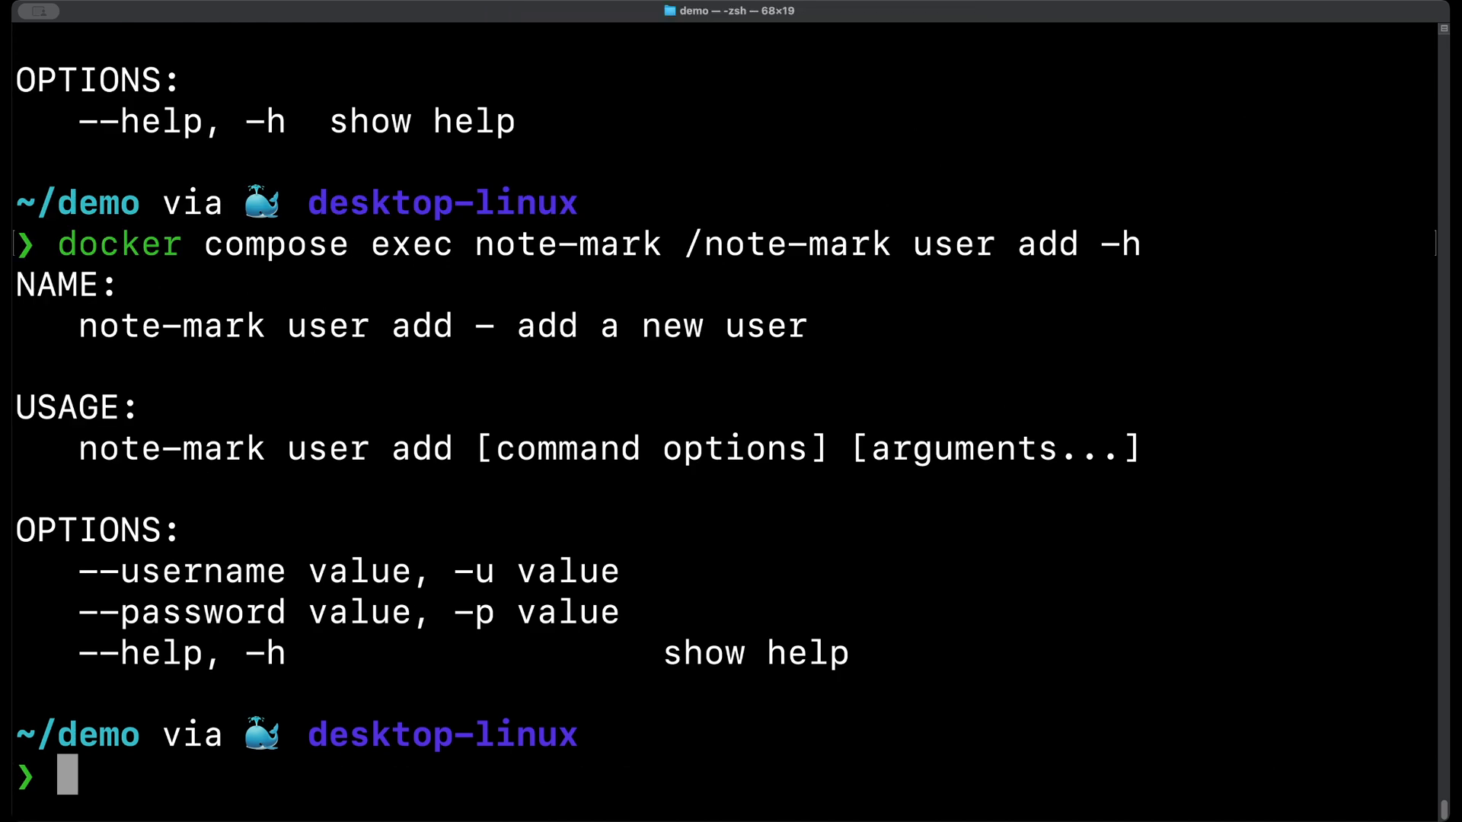
{"action": "mouse_move", "coordinate": [197, 412]}
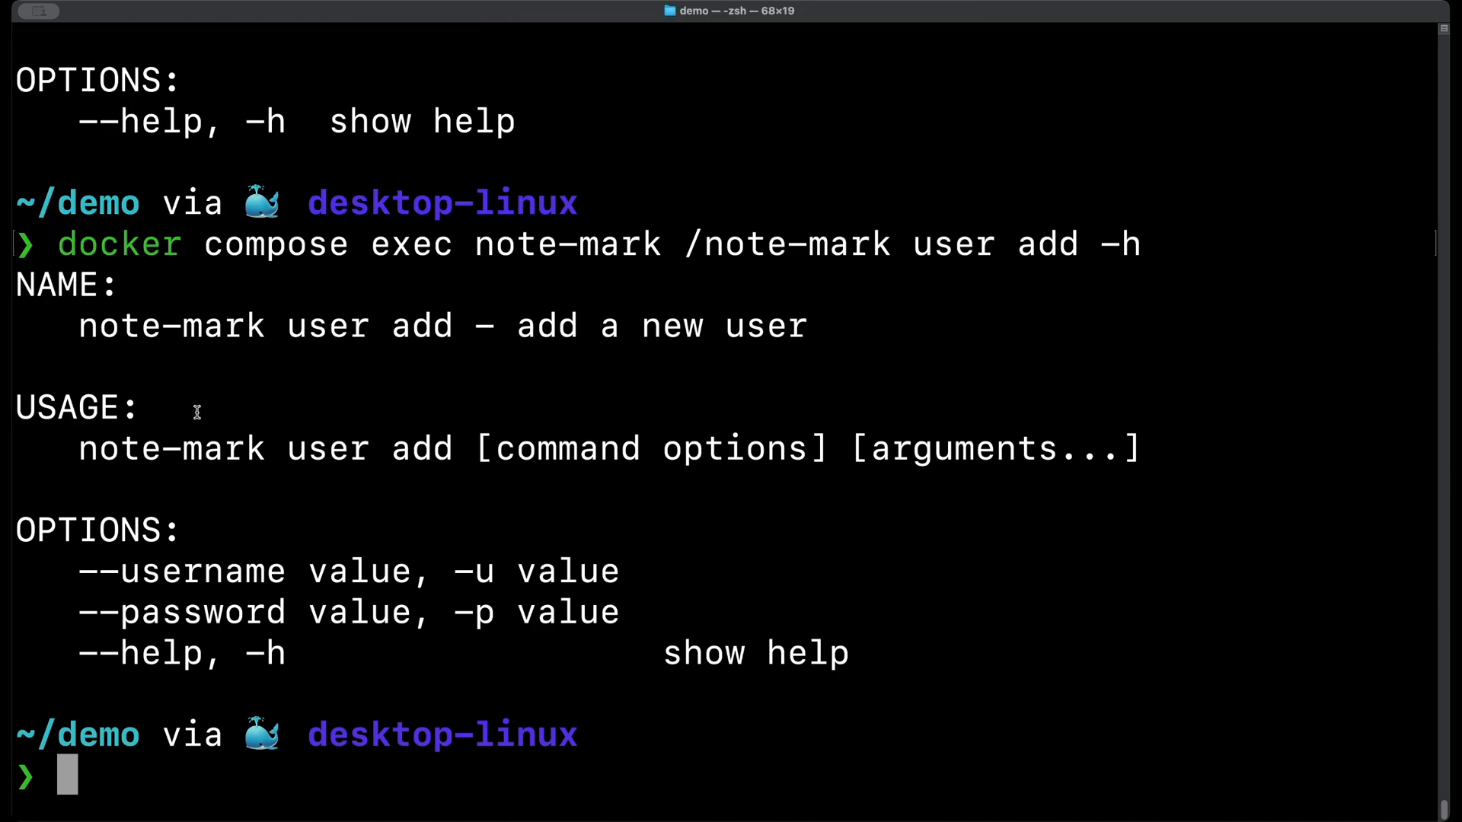
{"action": "key", "text": "Up"}
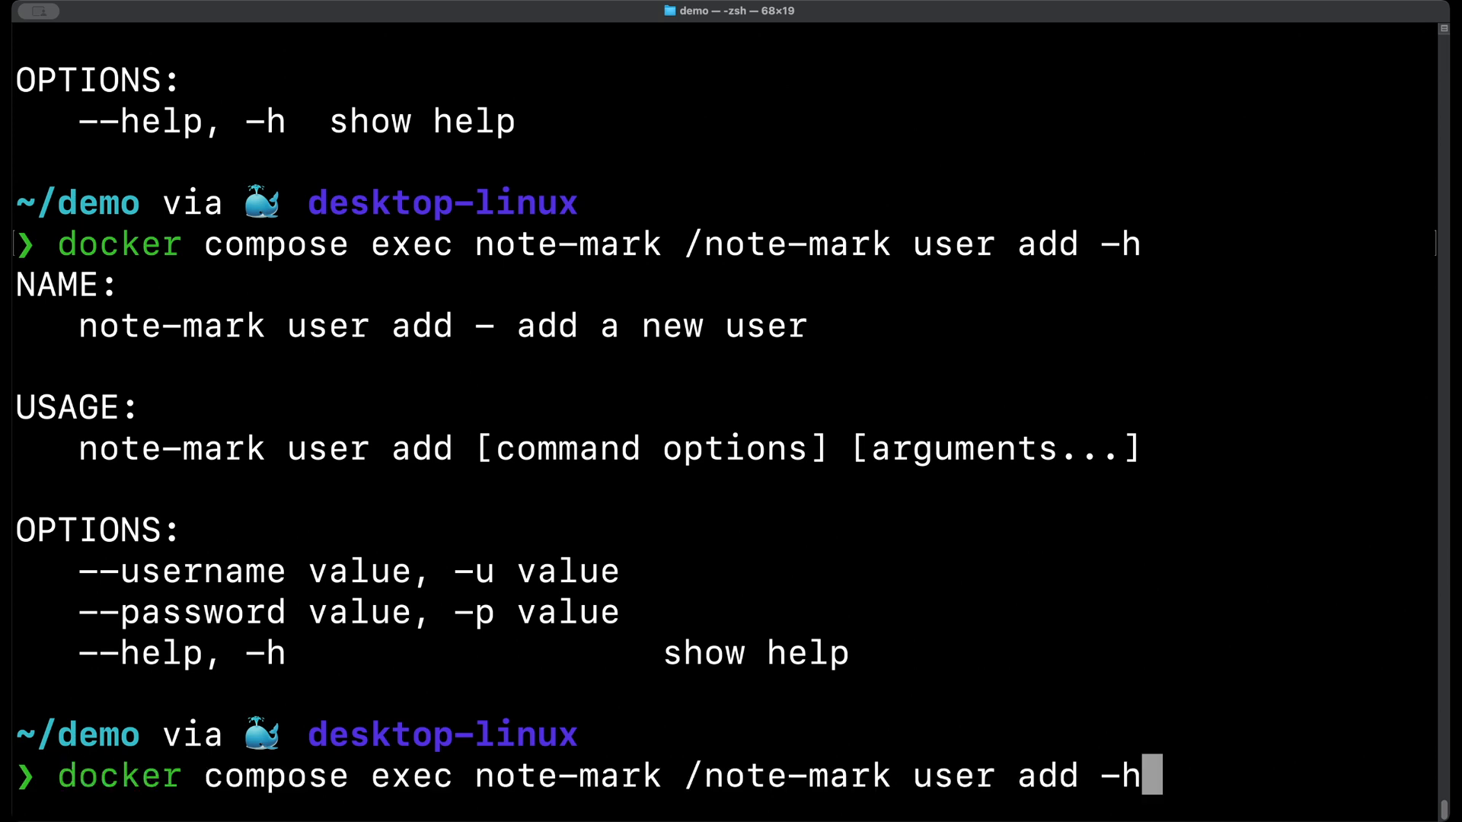
{"action": "key", "text": "Backspace"}
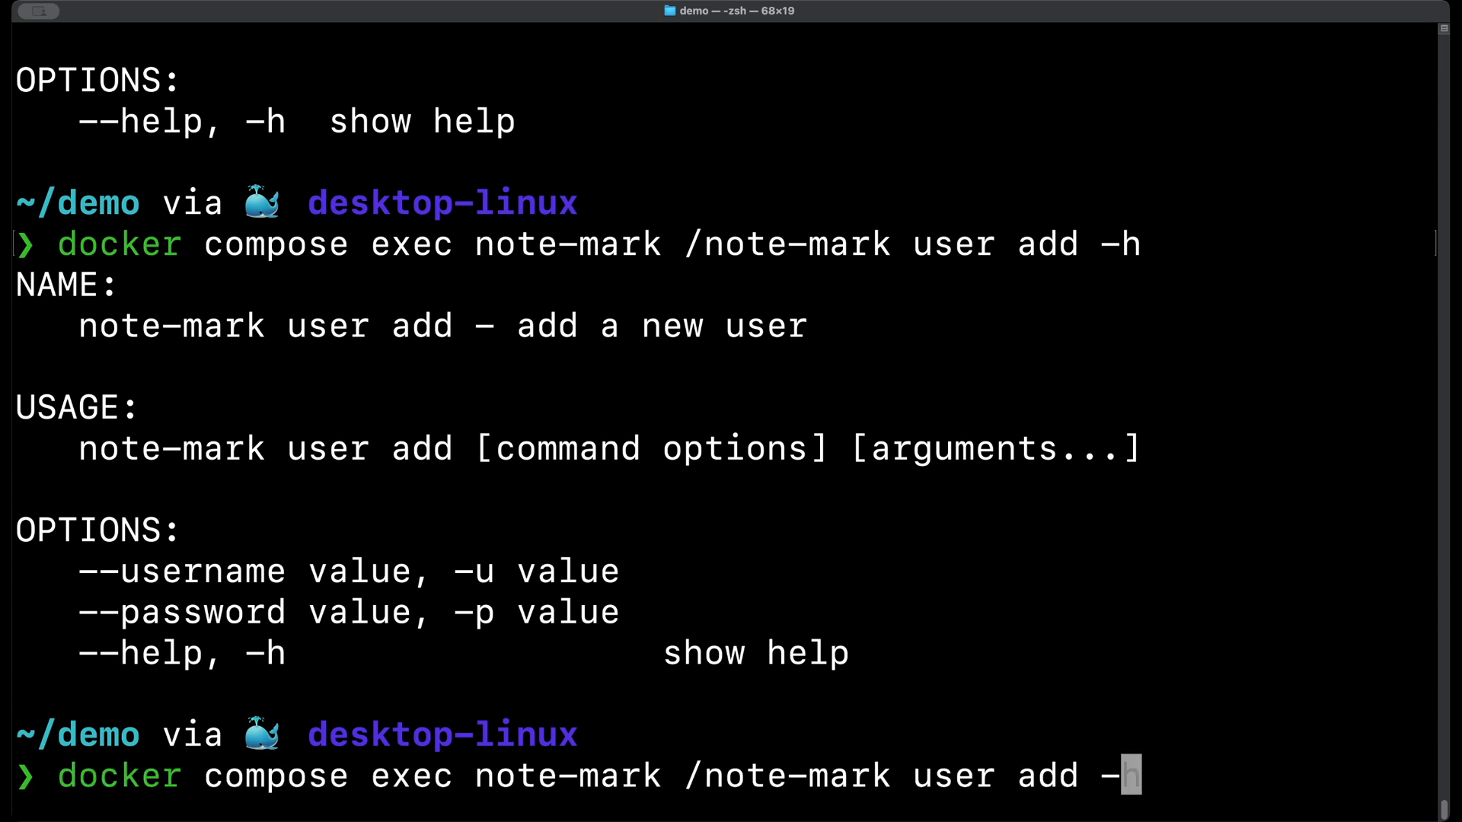
{"action": "type", "text": "u"}
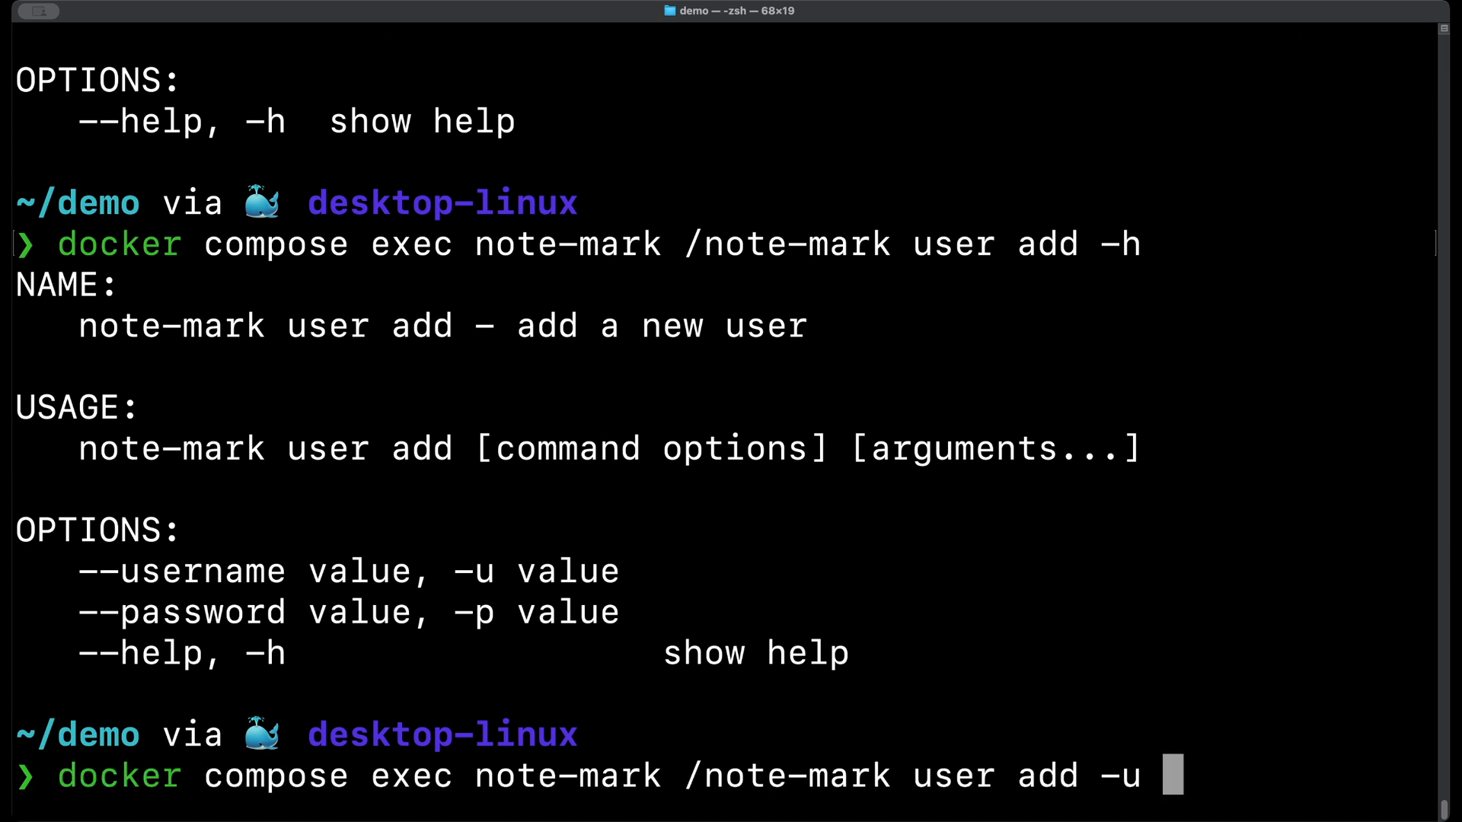
{"action": "type", "text": "de"}
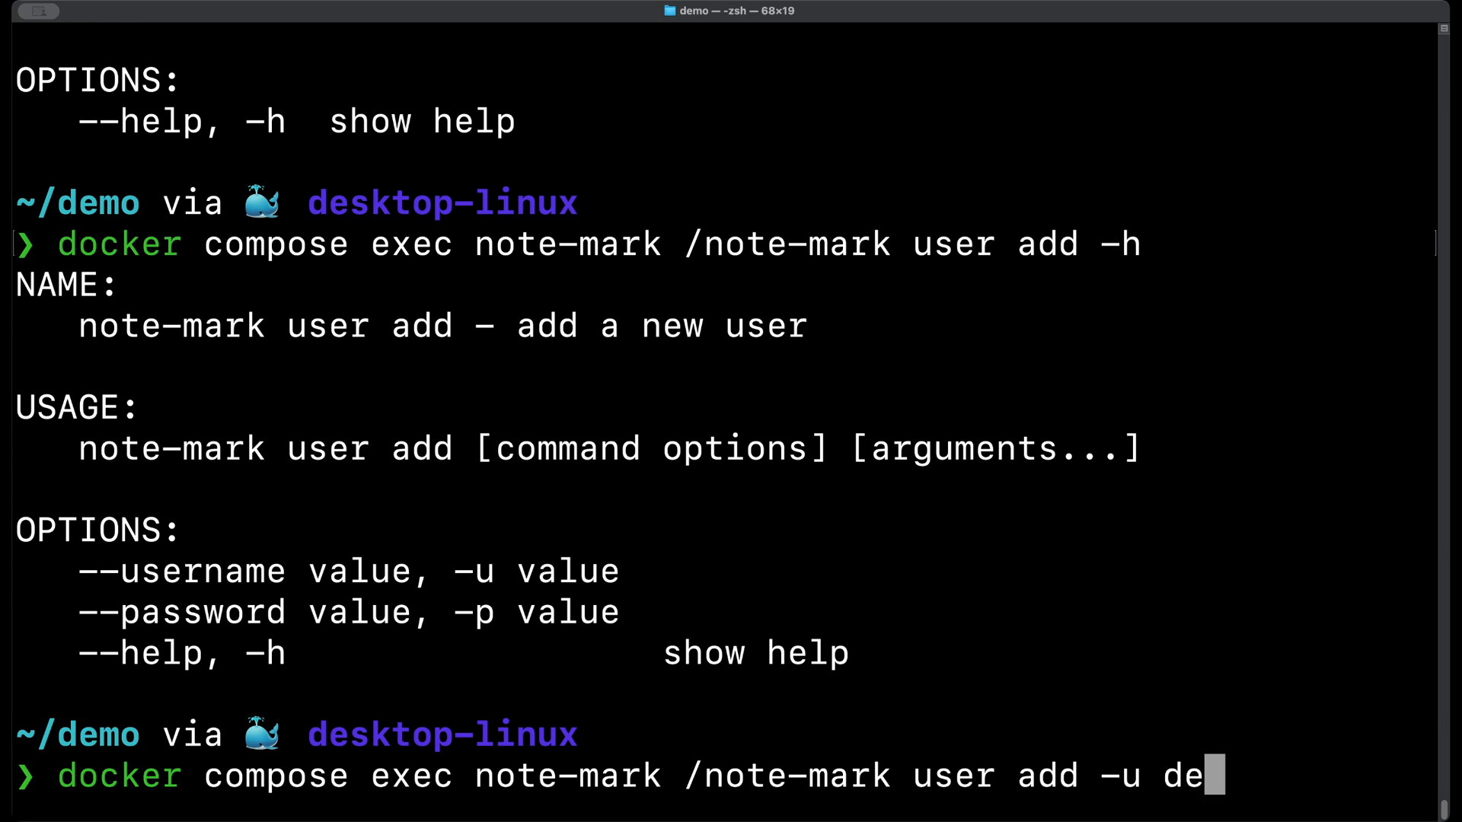
{"action": "type", "text": "mo"}
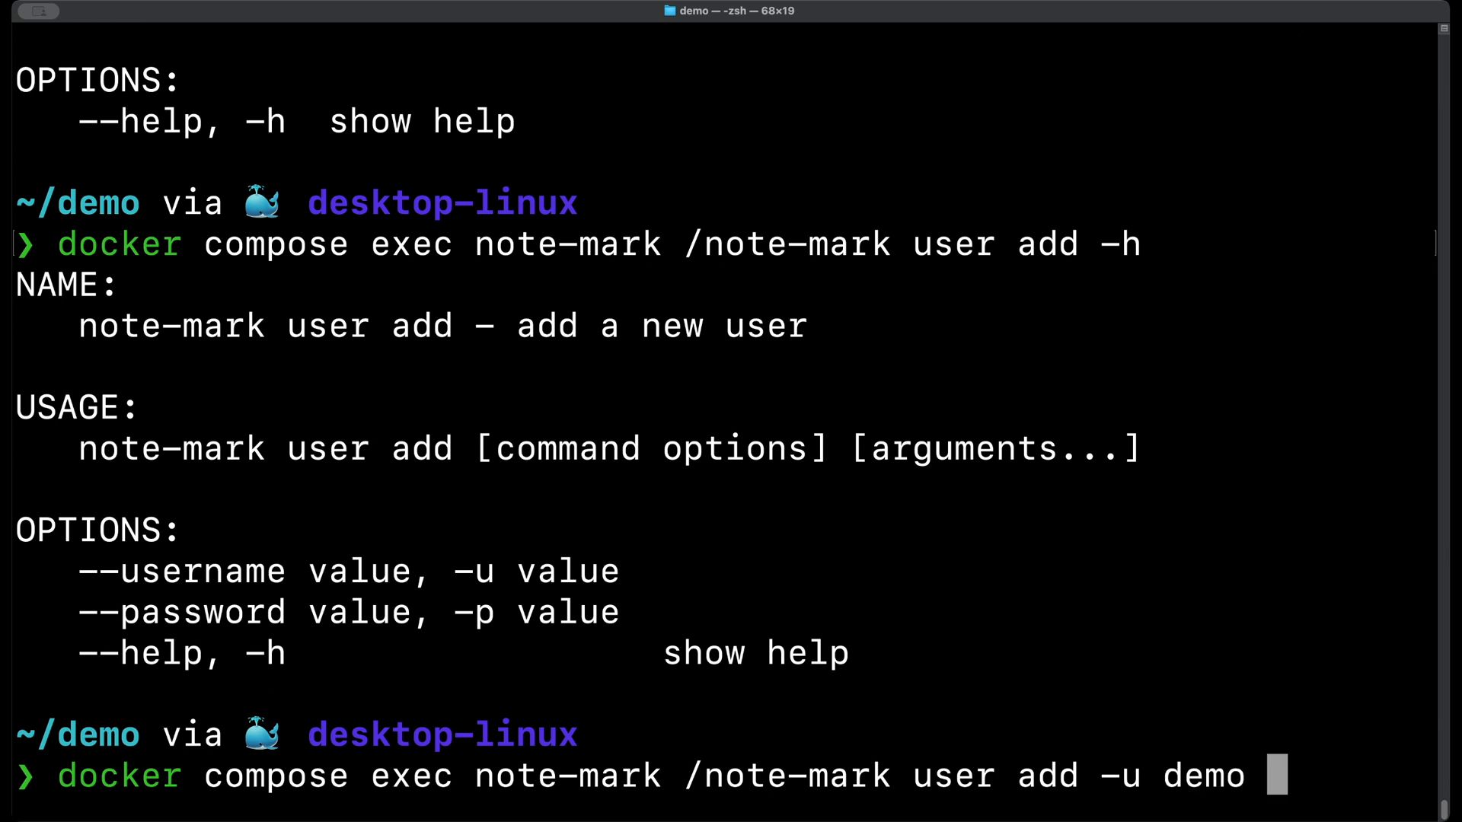
{"action": "type", "text": "-p"}
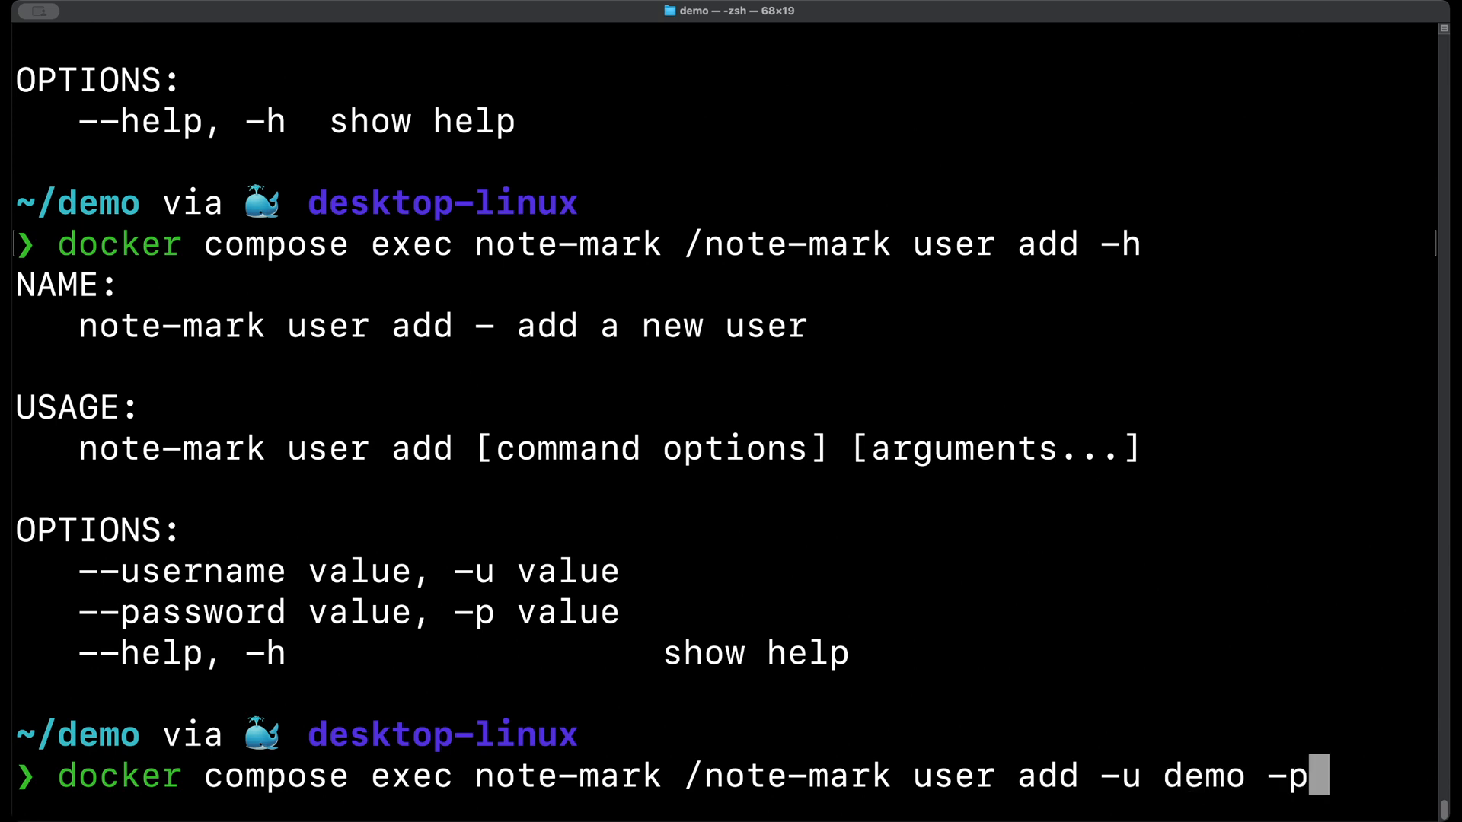
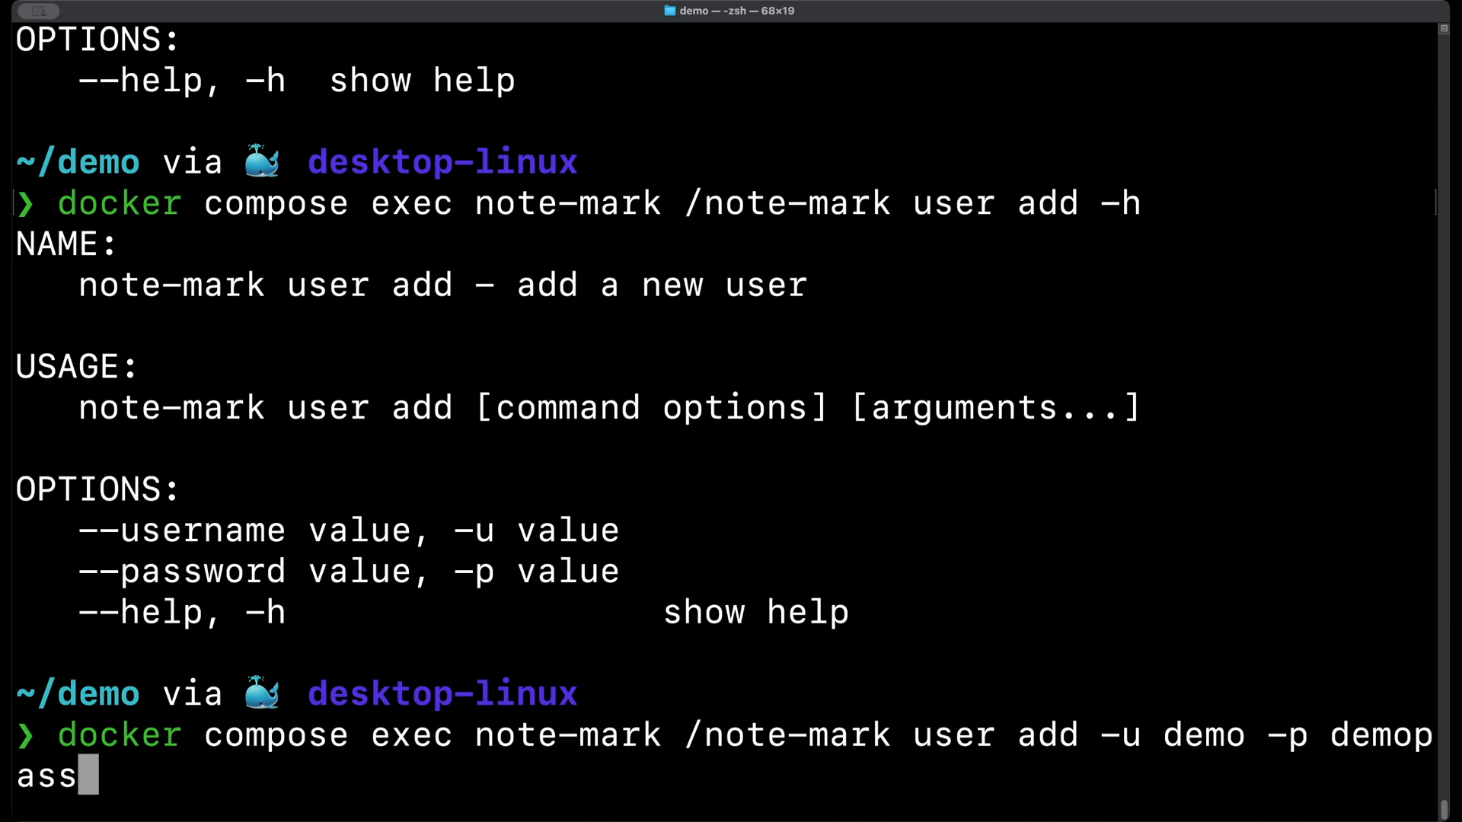
{"action": "key", "text": "enter"}
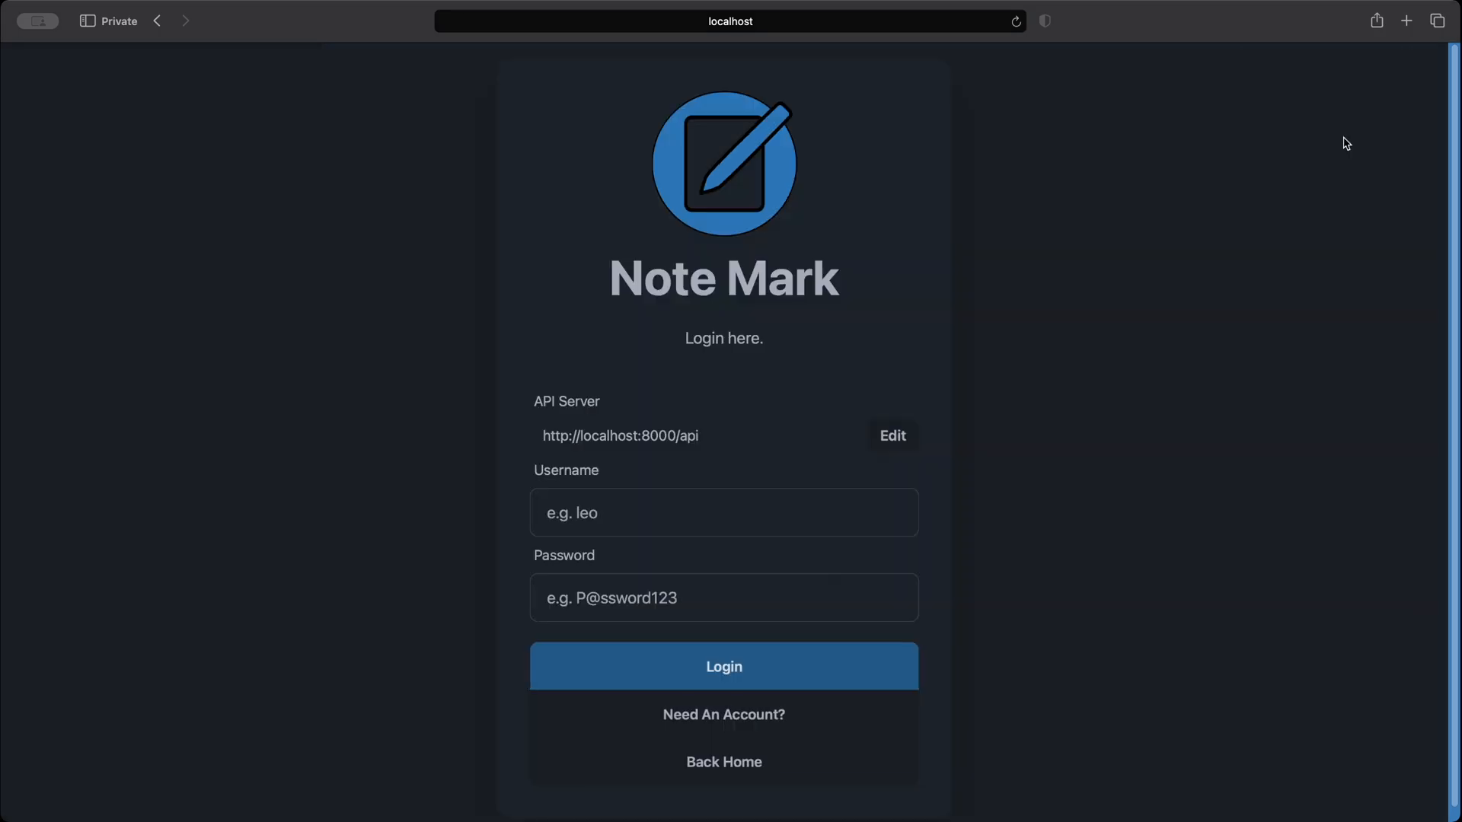
- Log in as demo, open My Notes and check the profile menu shows demo
{"action": "left_click", "coordinate": [723, 512]}
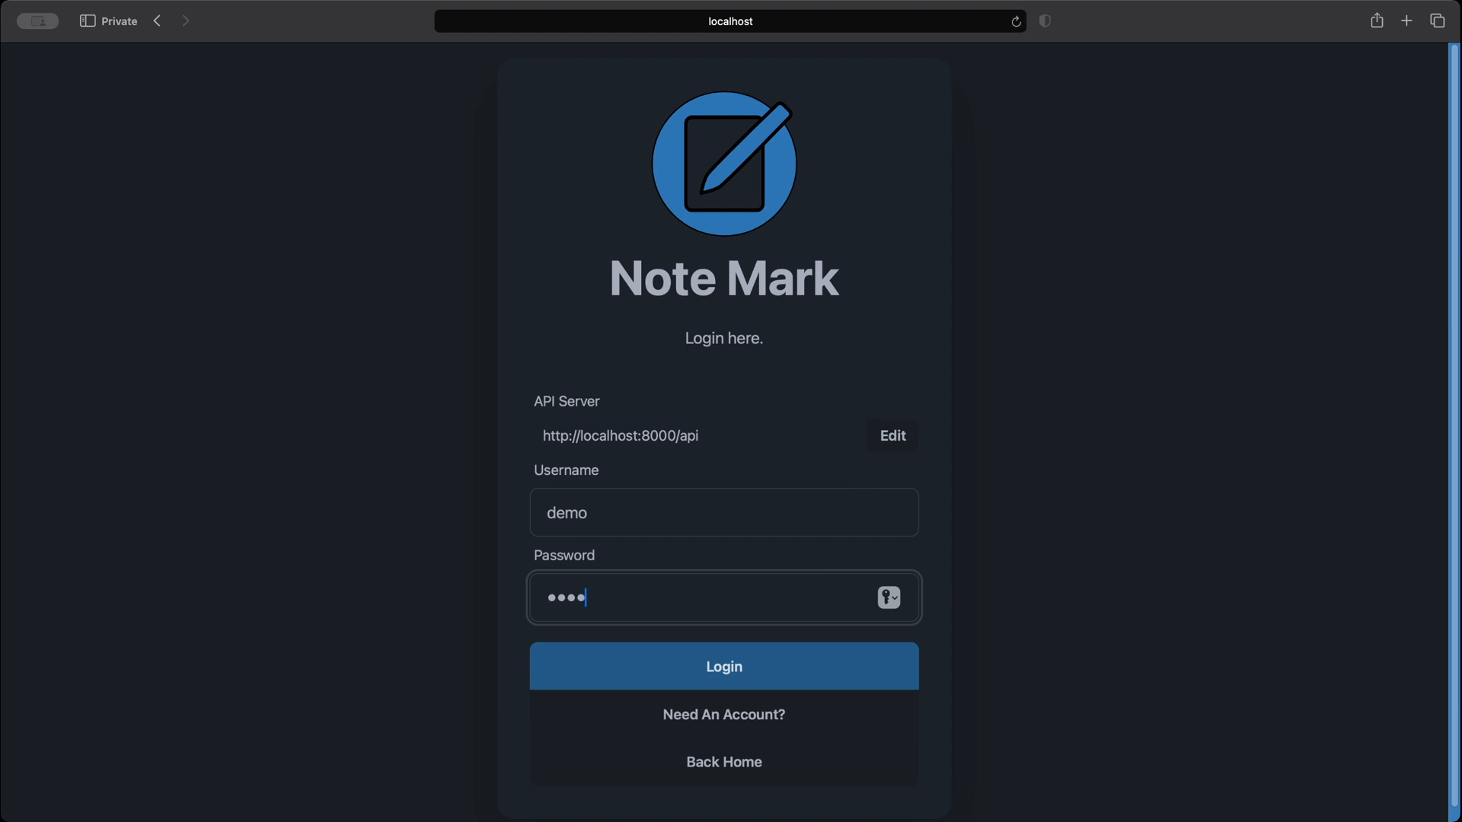
{"action": "left_click", "coordinate": [722, 666]}
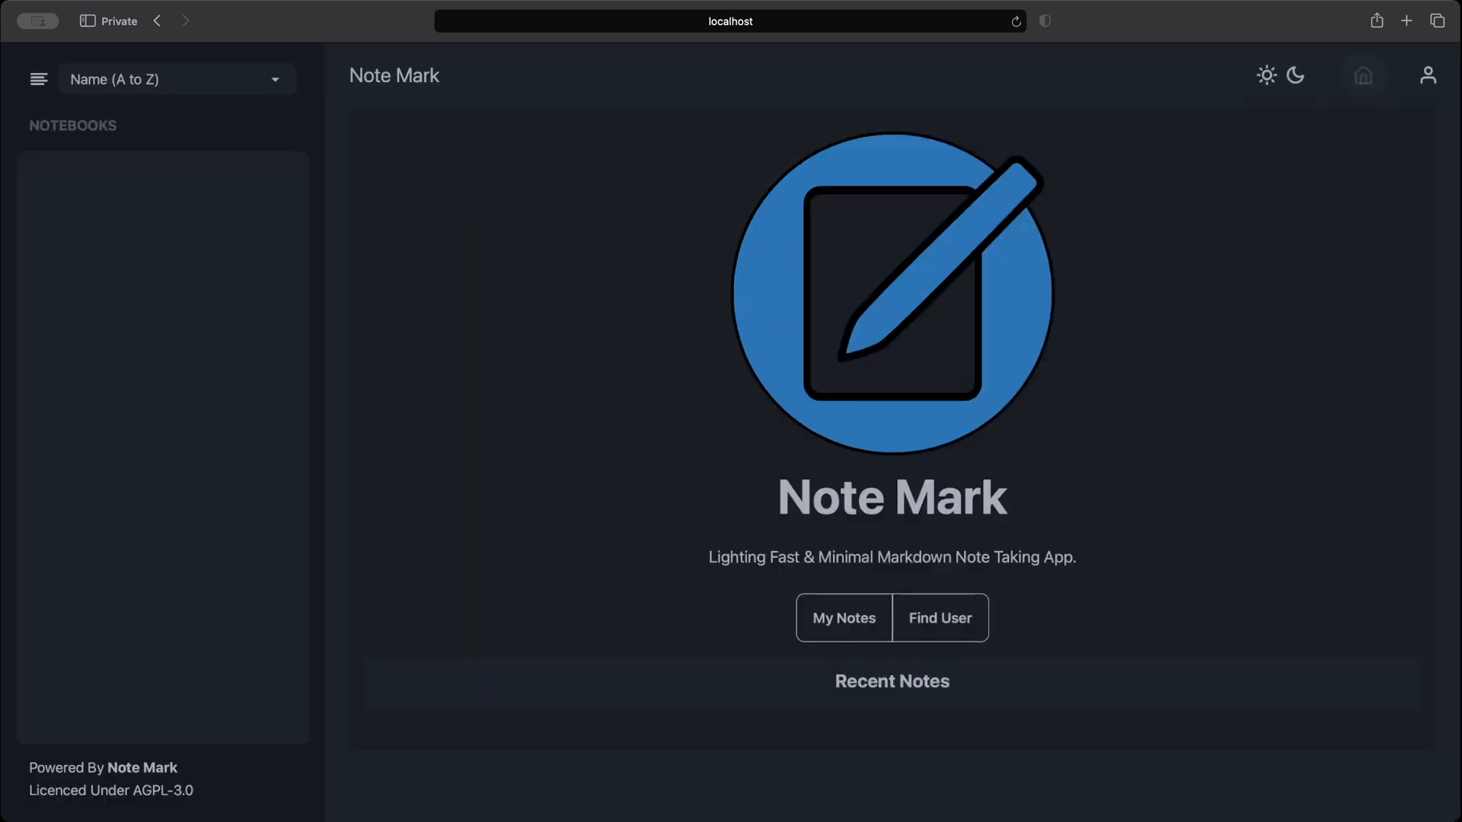
{"action": "left_click", "coordinate": [843, 617]}
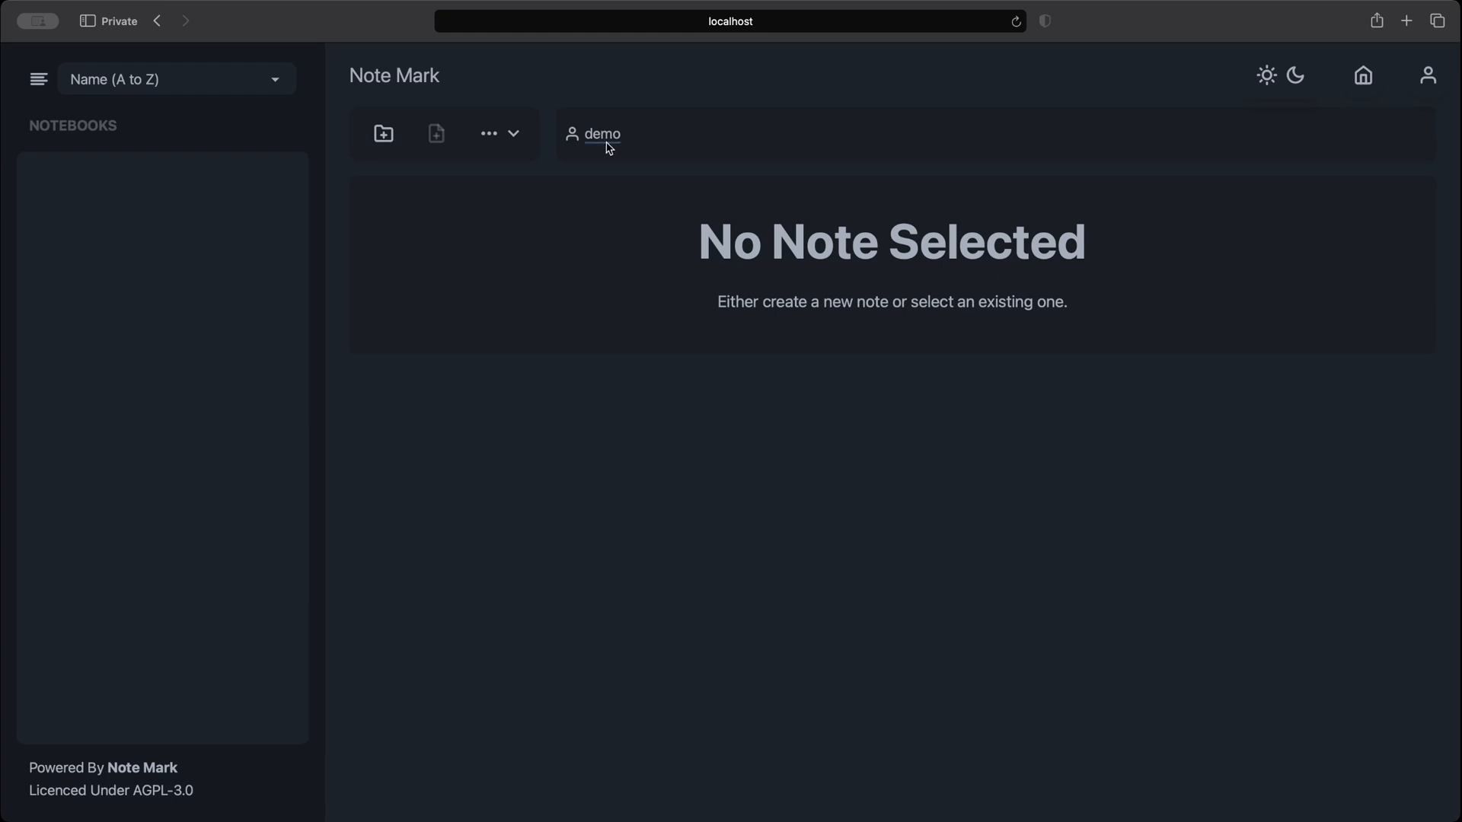
{"action": "mouse_move", "coordinate": [549, 211]}
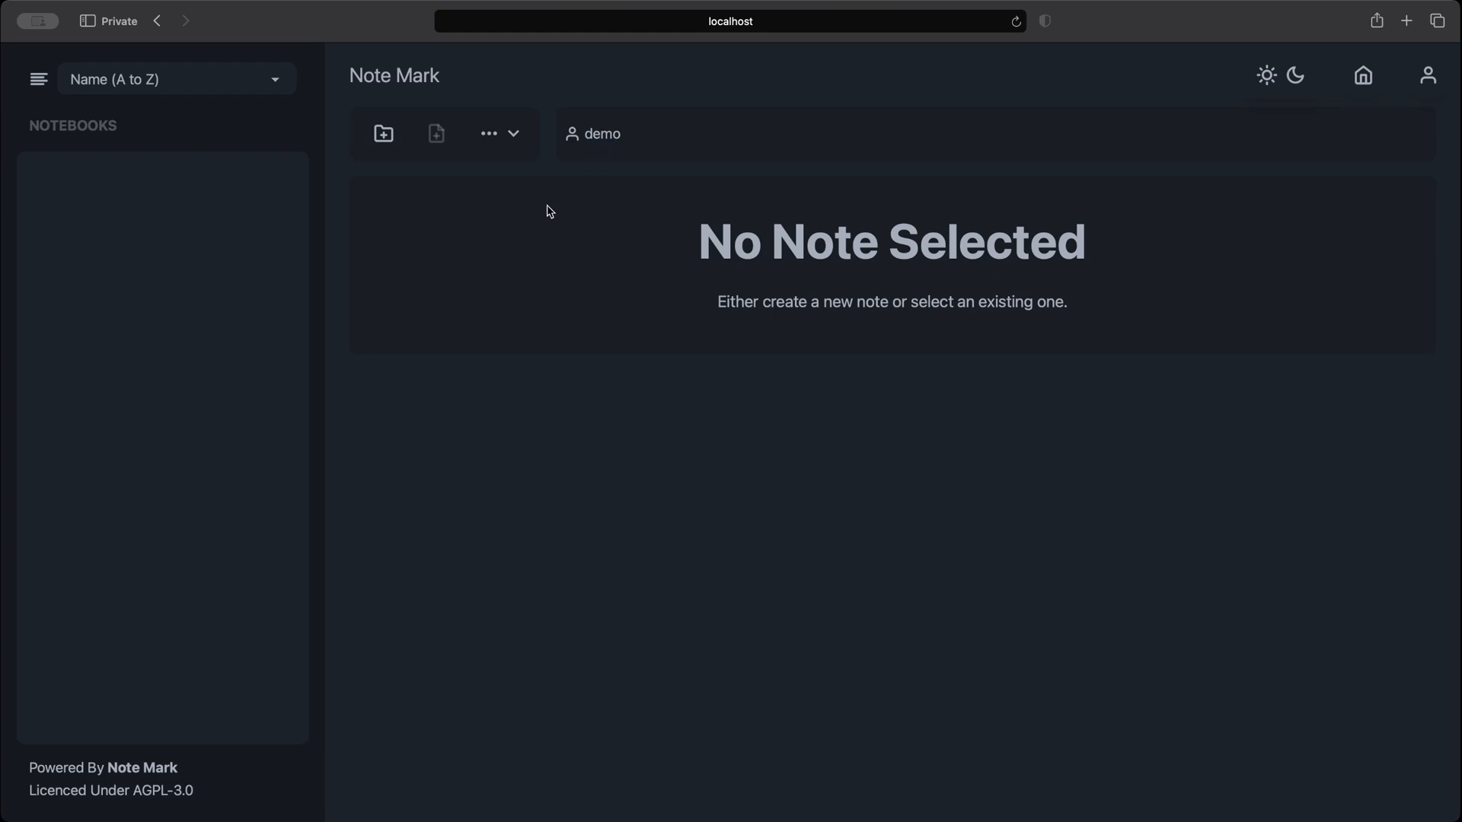
{"action": "mouse_move", "coordinate": [1334, 114]}
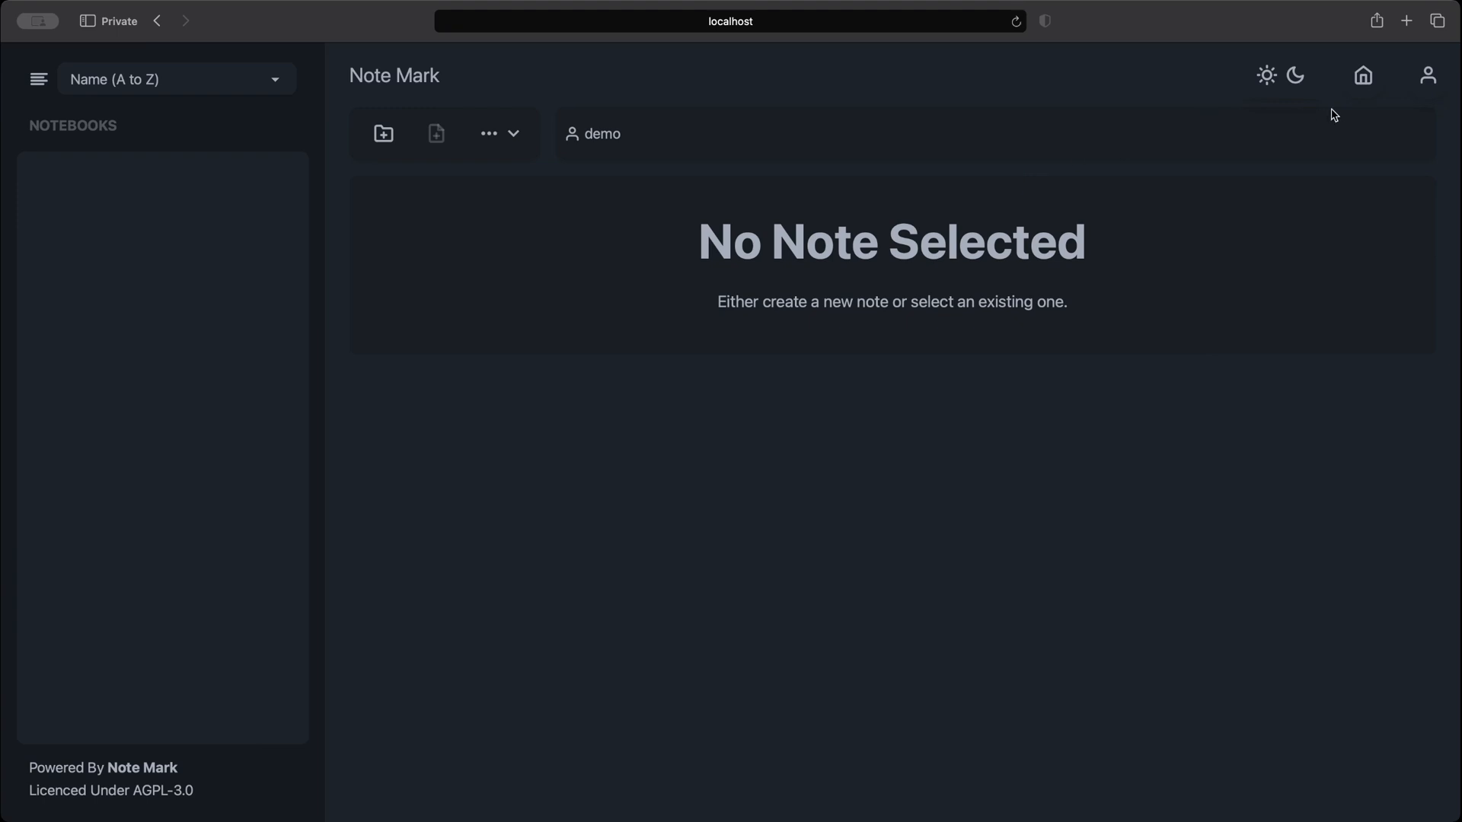
{"action": "left_click", "coordinate": [1427, 76]}
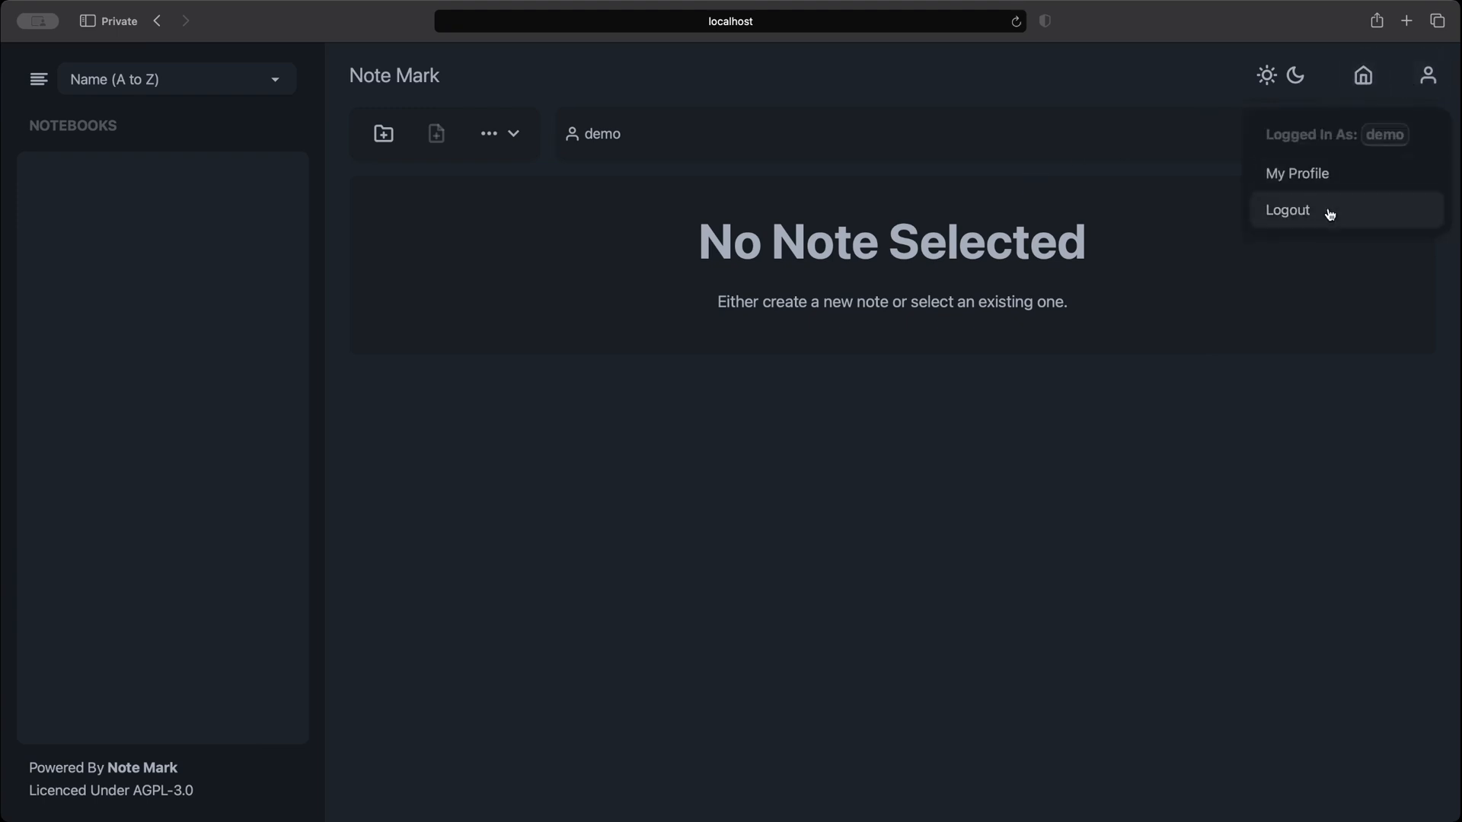
{"action": "mouse_move", "coordinate": [848, 160]}
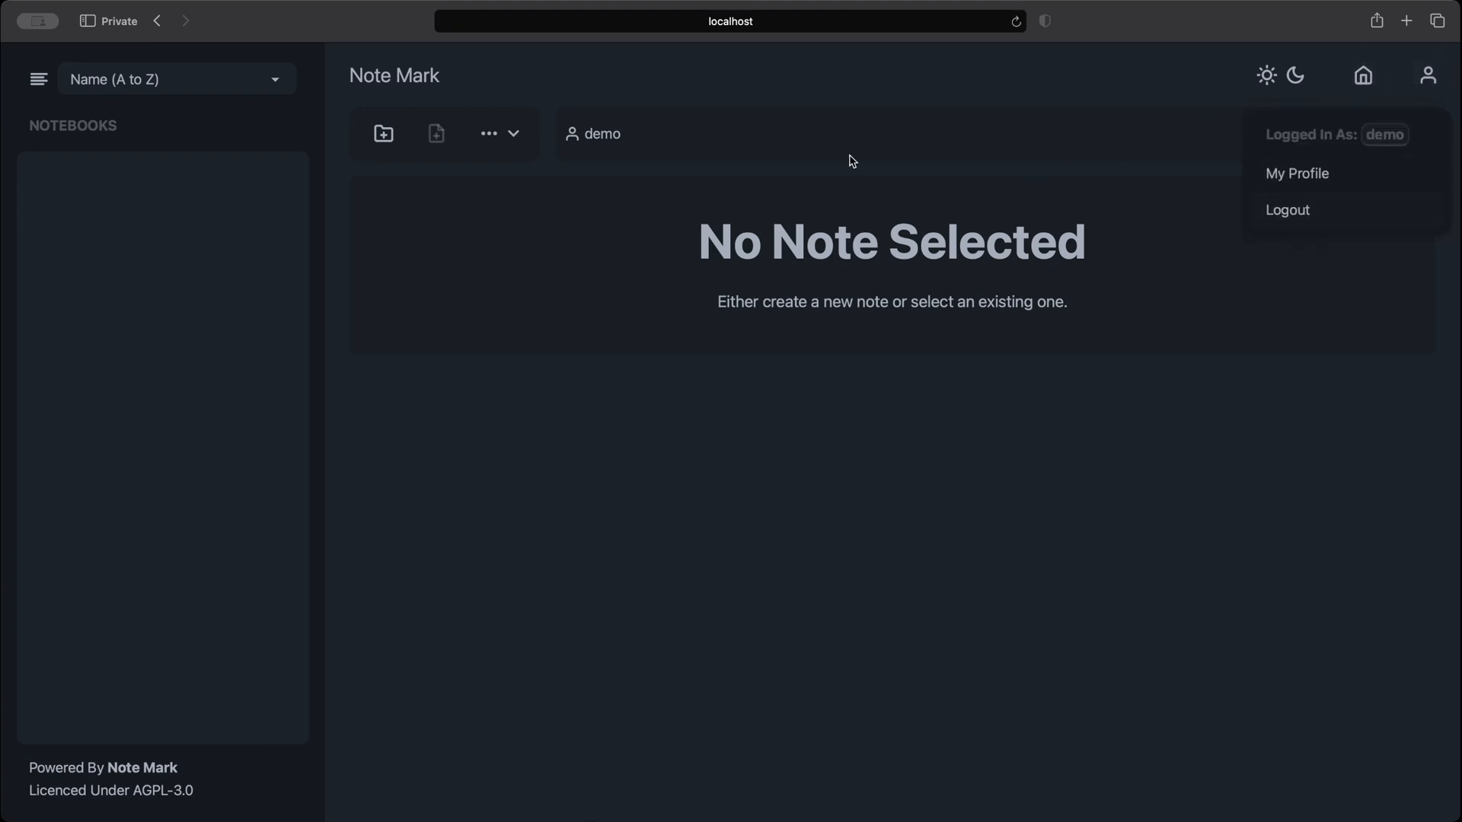